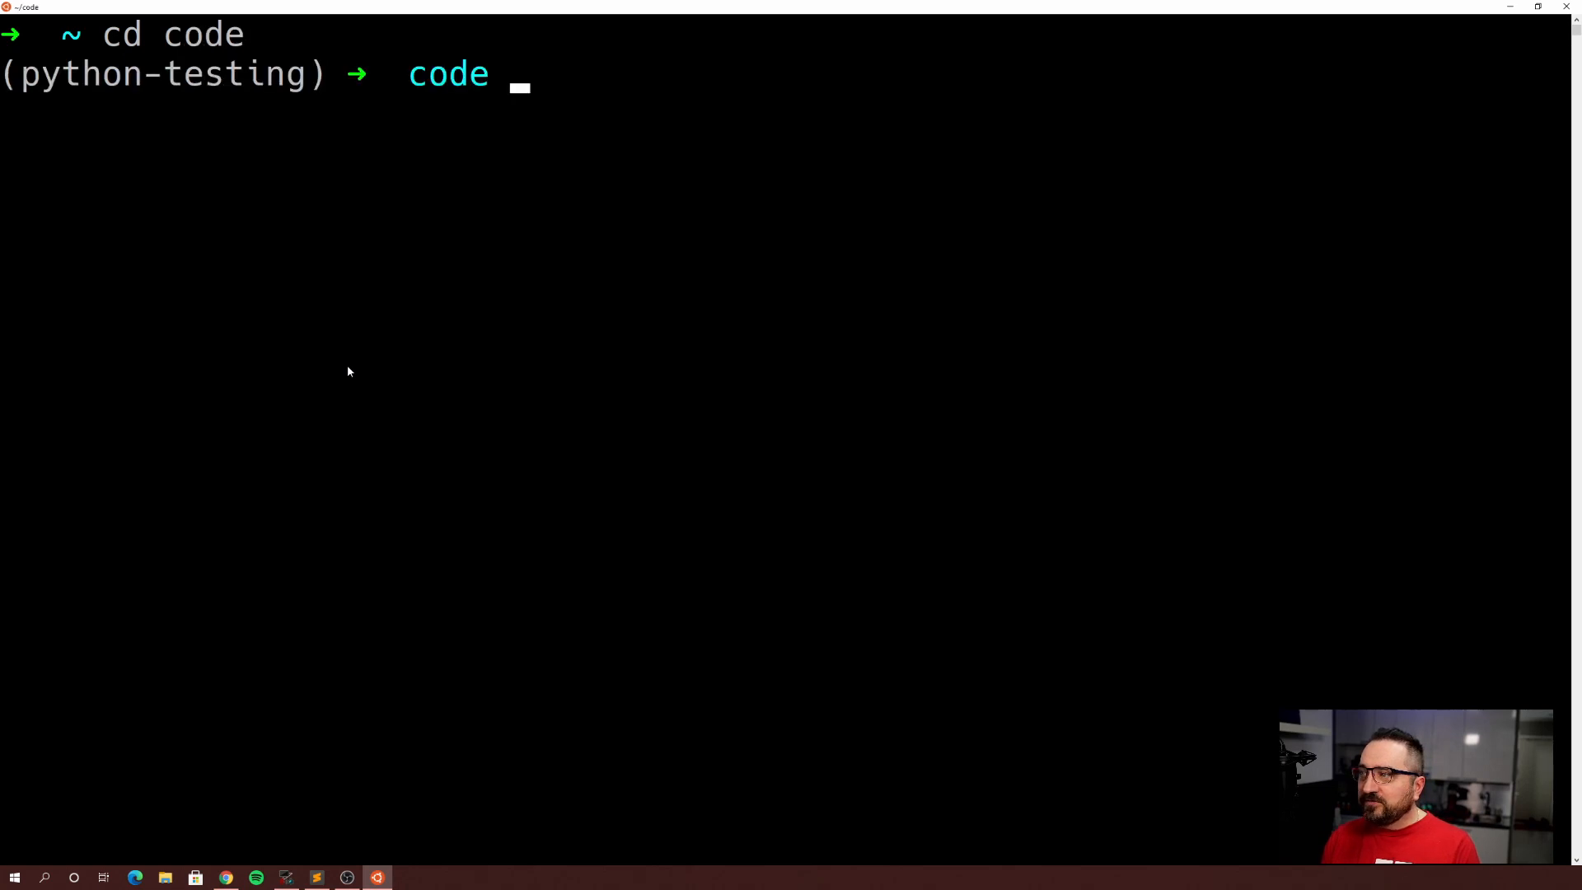
# - Create and enter the python-testing-setup folder, clear the screen, and confirm Python 3.9.1
pyautogui.write('mkd')
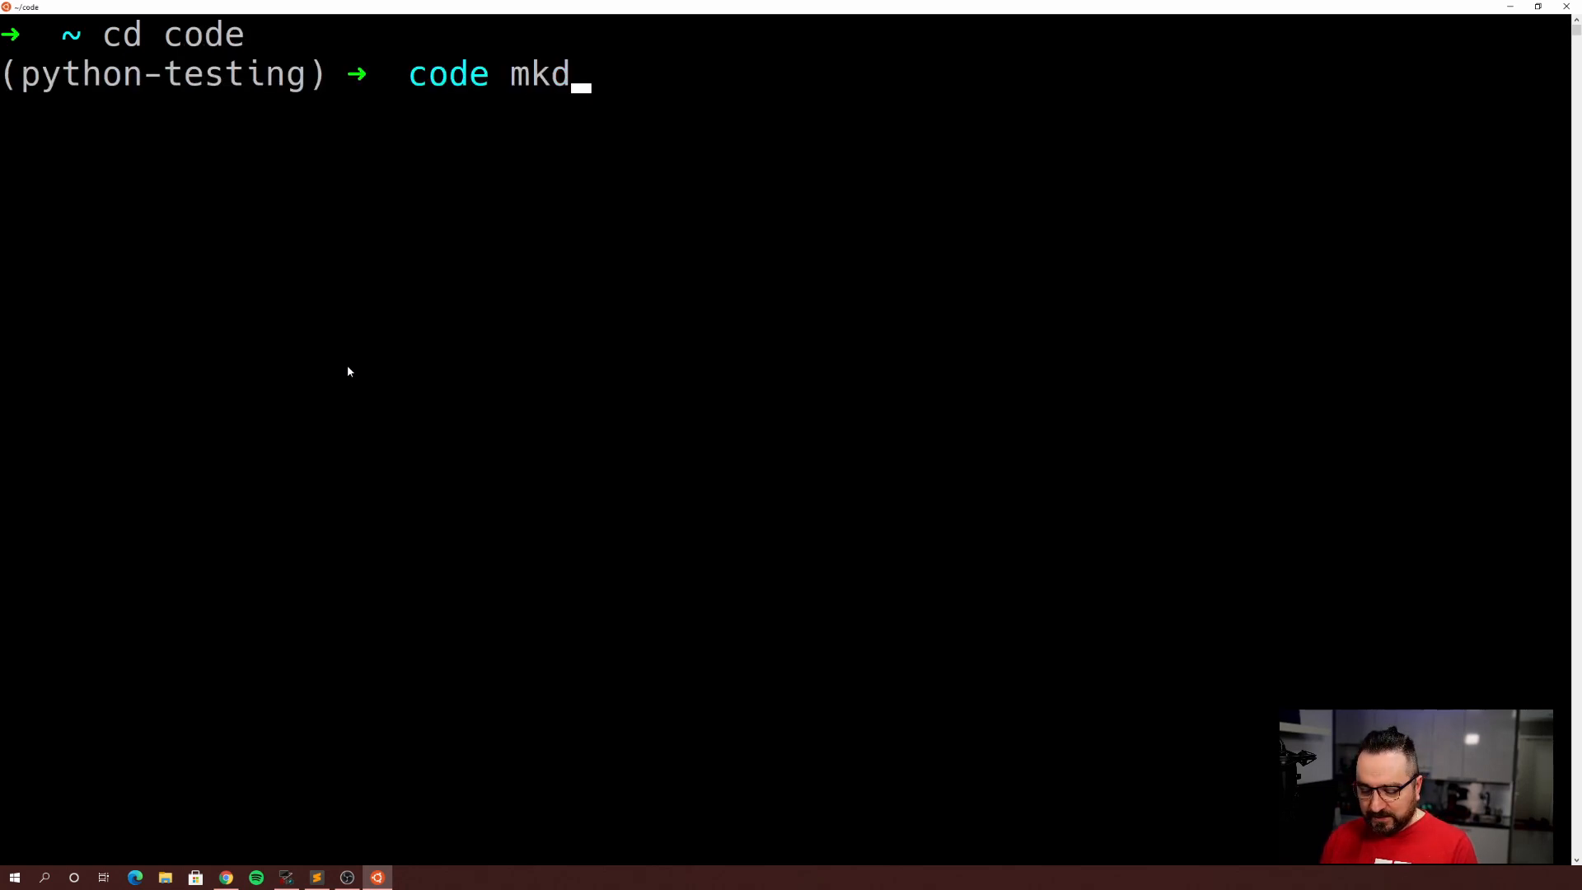
pyautogui.write('ir')
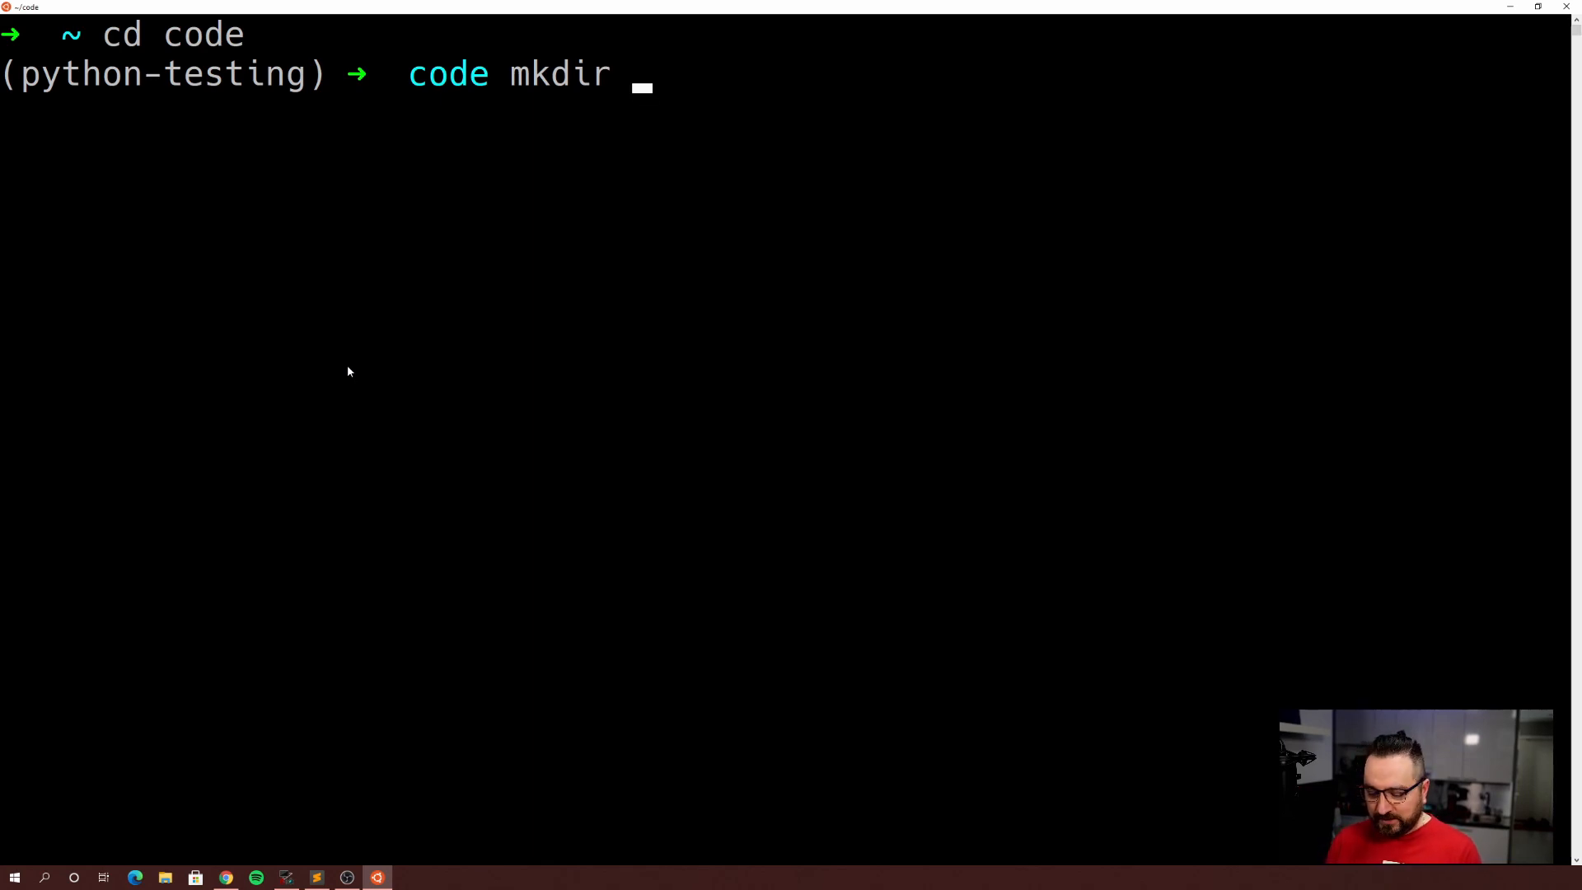
pyautogui.write('python-testing-setup')
pyautogui.write('clear')
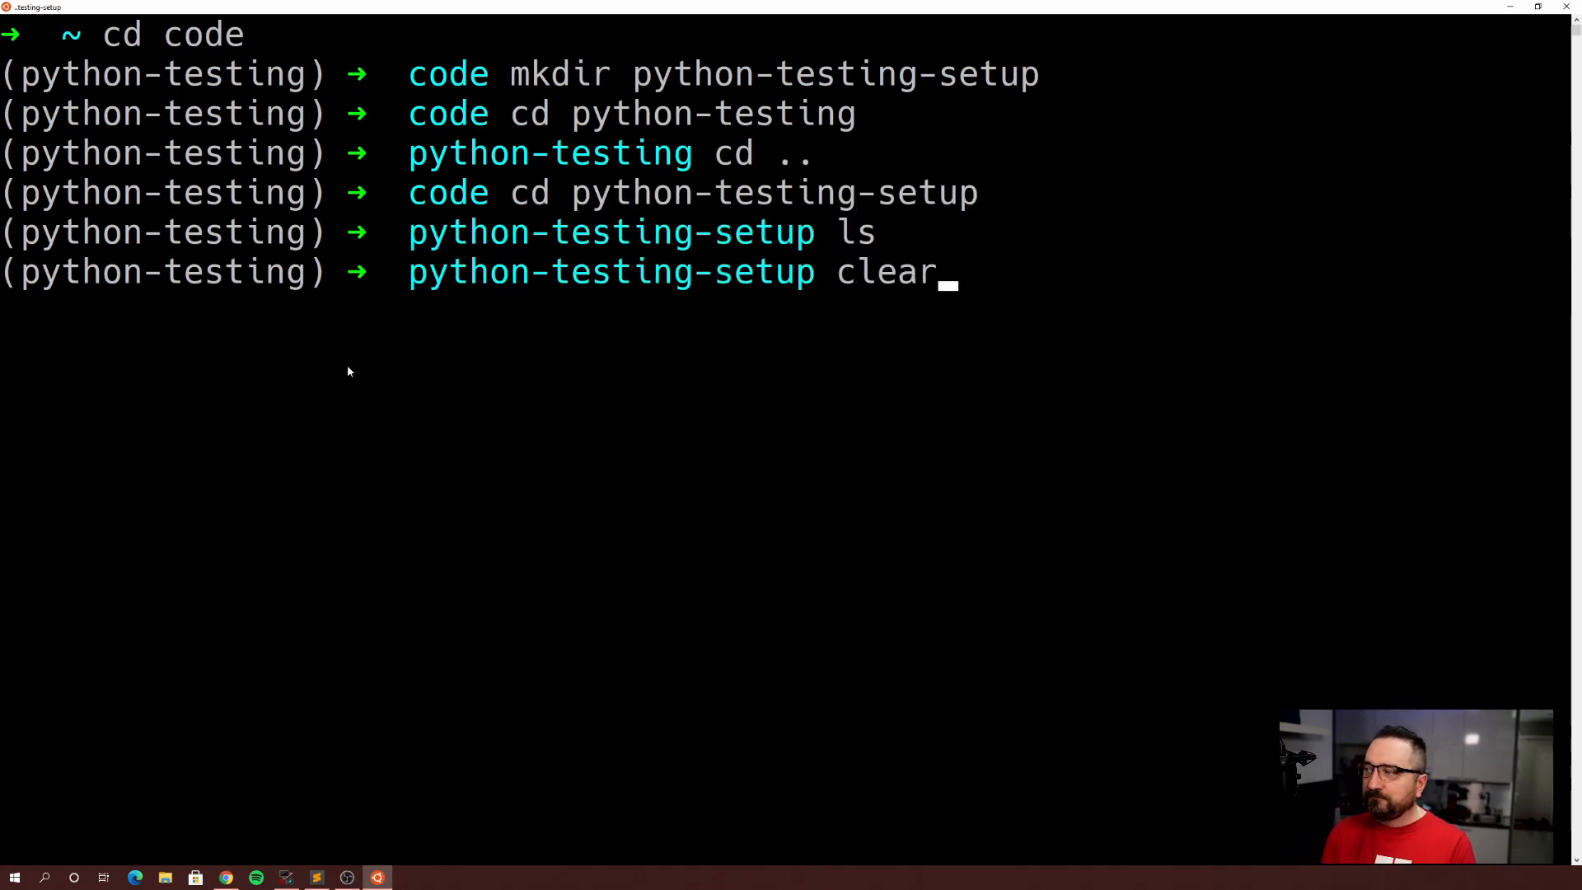
pyautogui.press('Return')
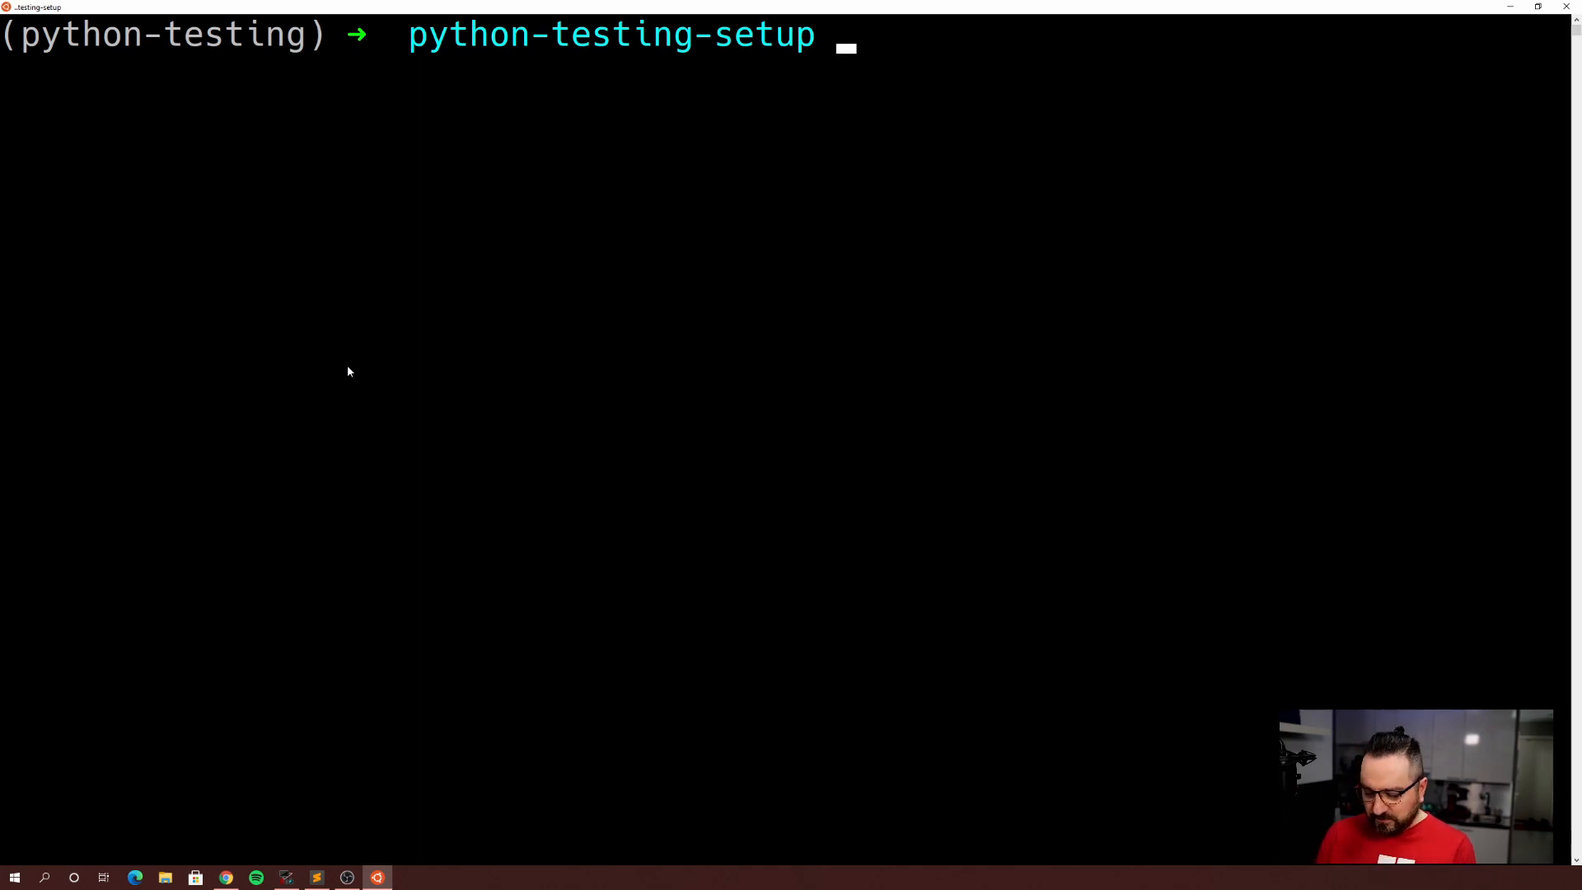
pyautogui.write('python --vers')
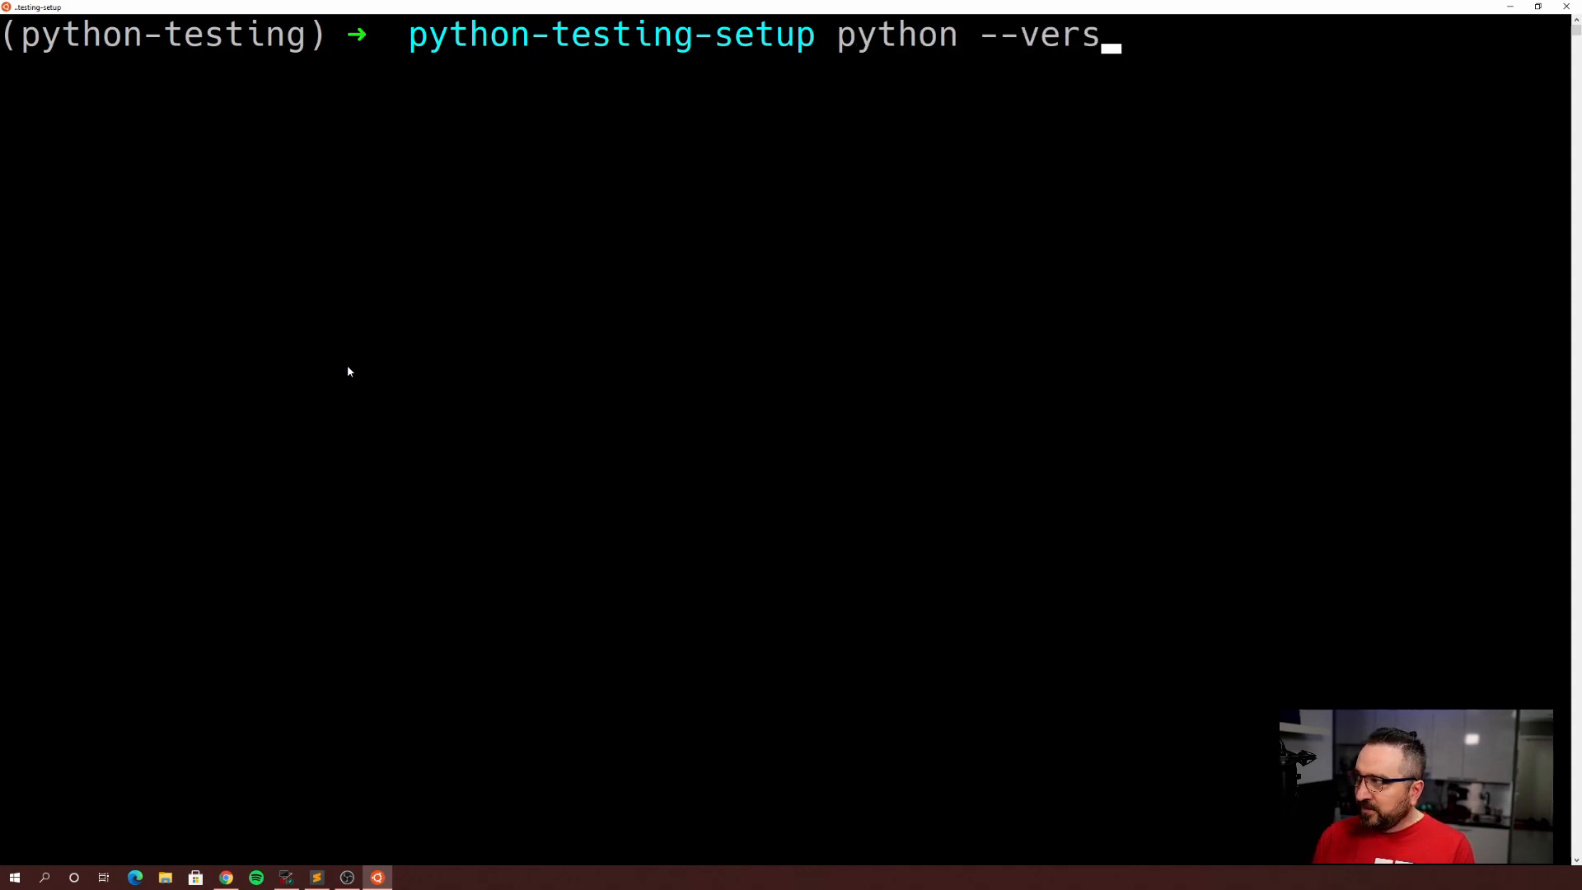
pyautogui.press('Return')
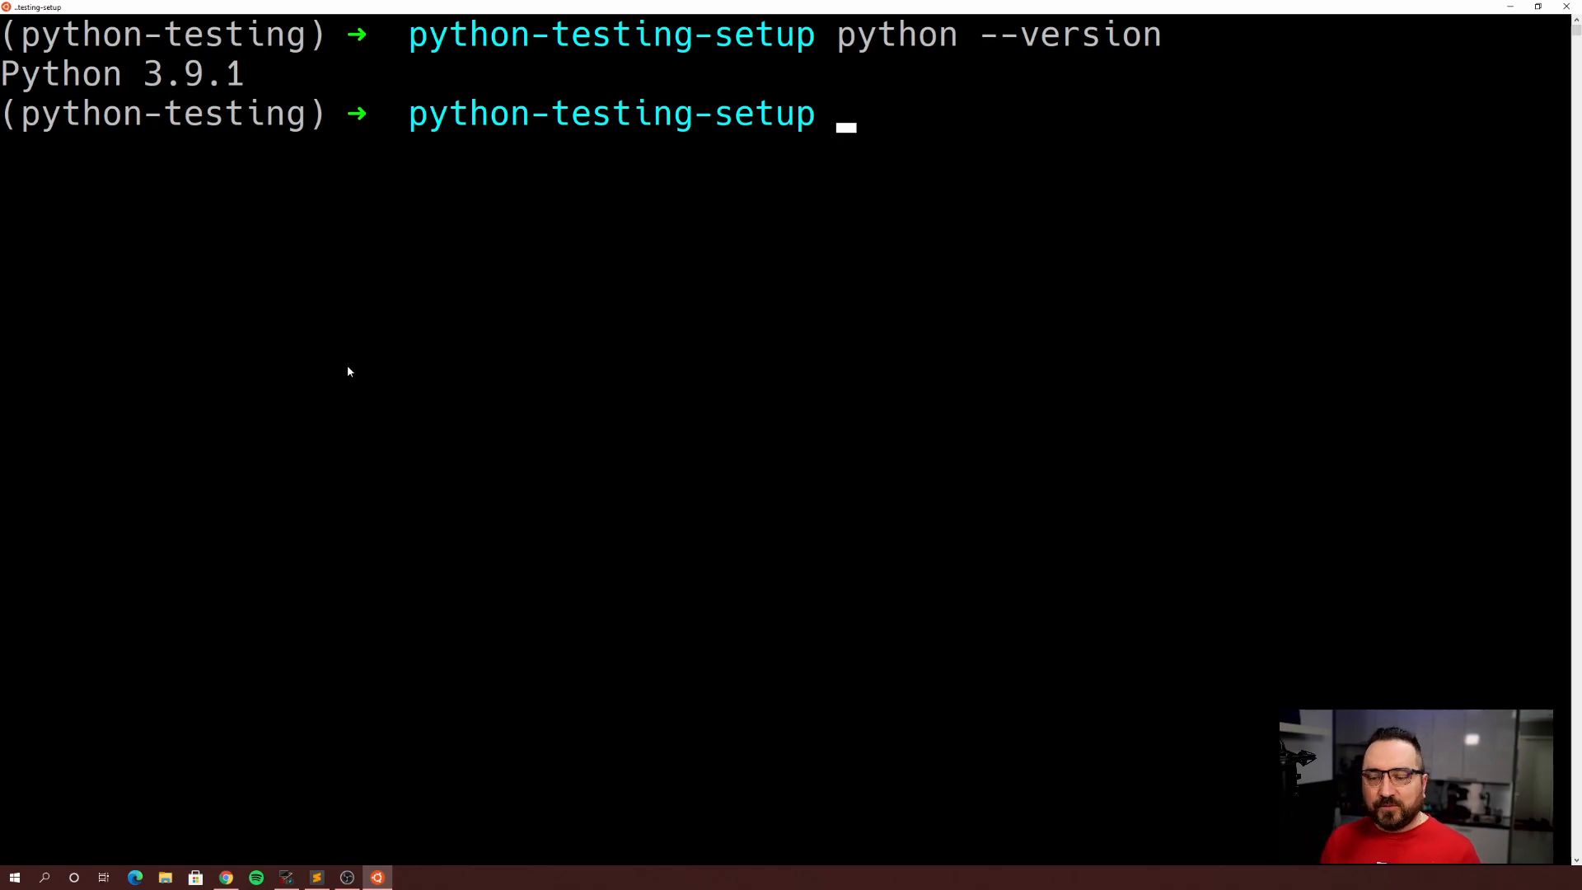
# - Set python-testing as the folder's local pyenv version and list files to see .python-version
pyautogui.write('pyenv local python-testing')
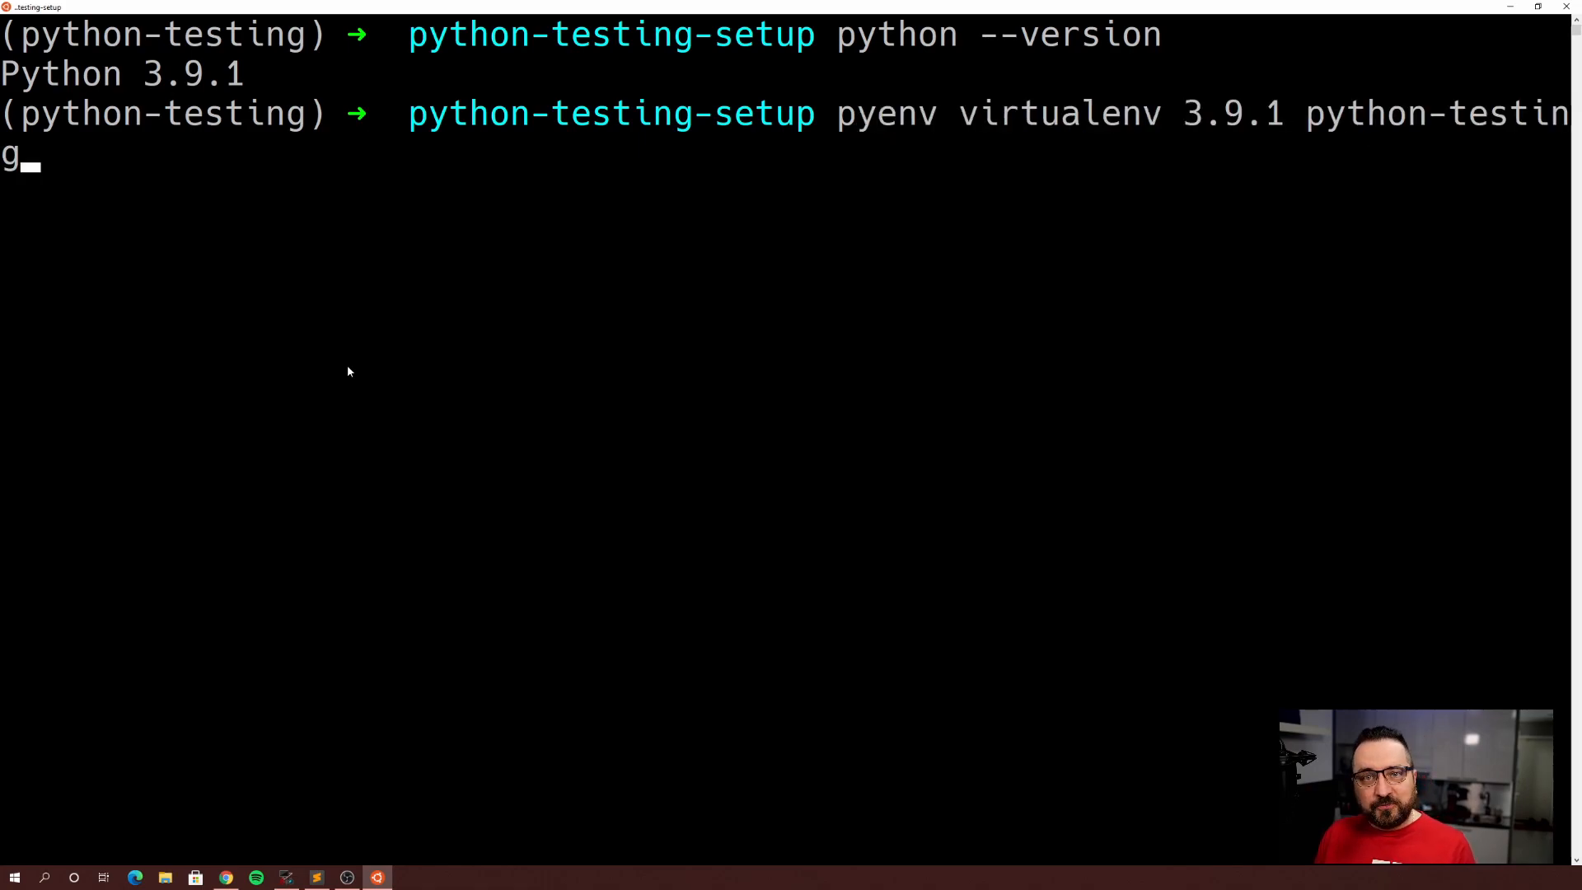
pyautogui.press('Return')
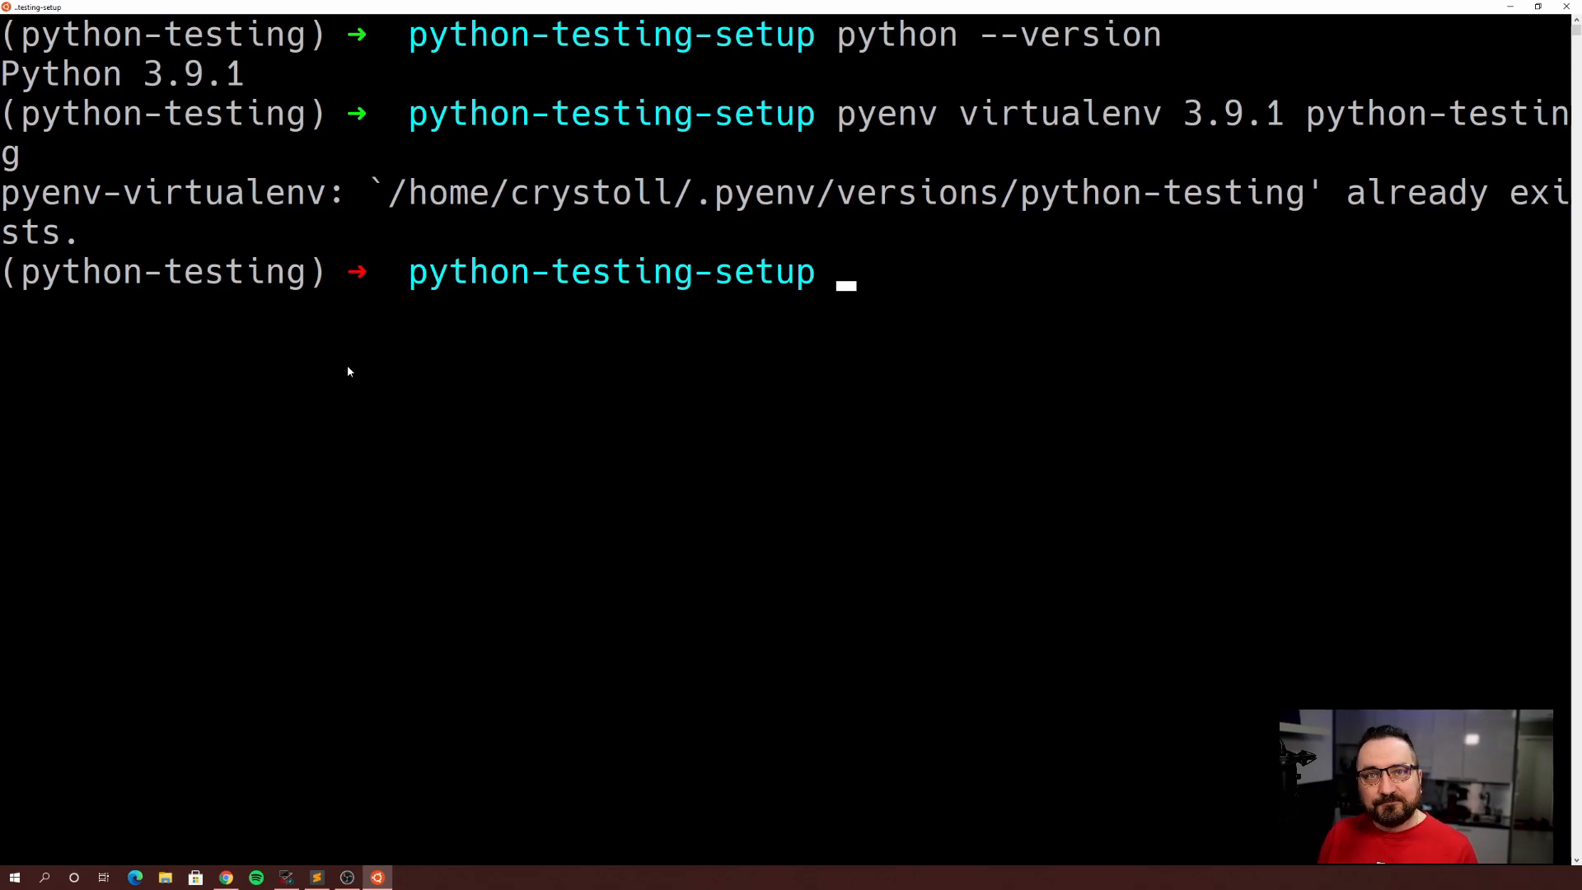
pyautogui.write('pye')
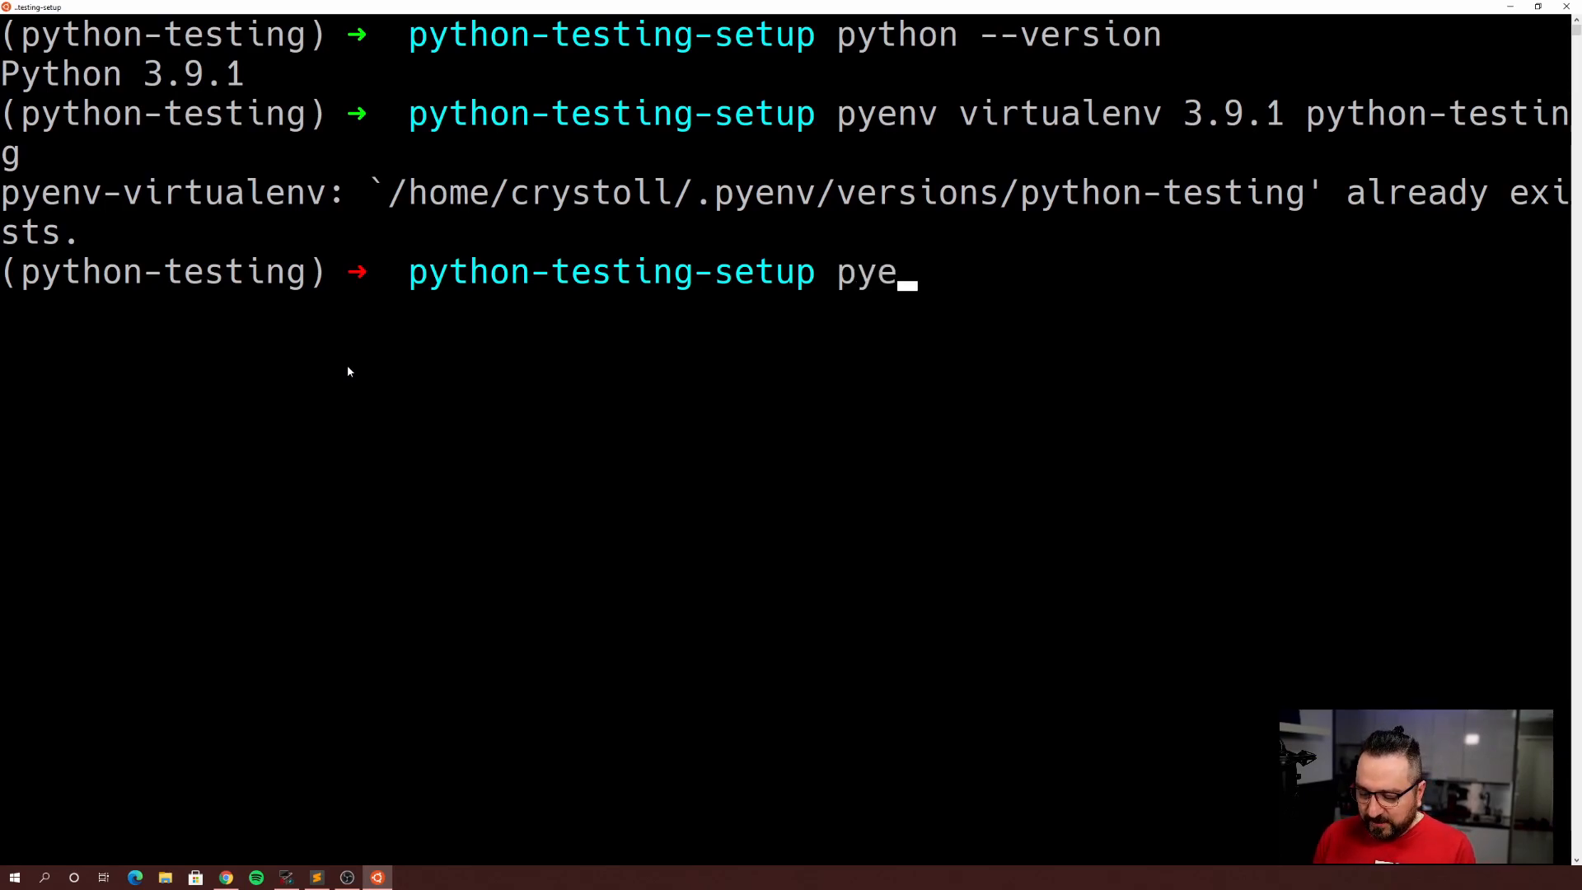
pyautogui.write('nv local python-testing')
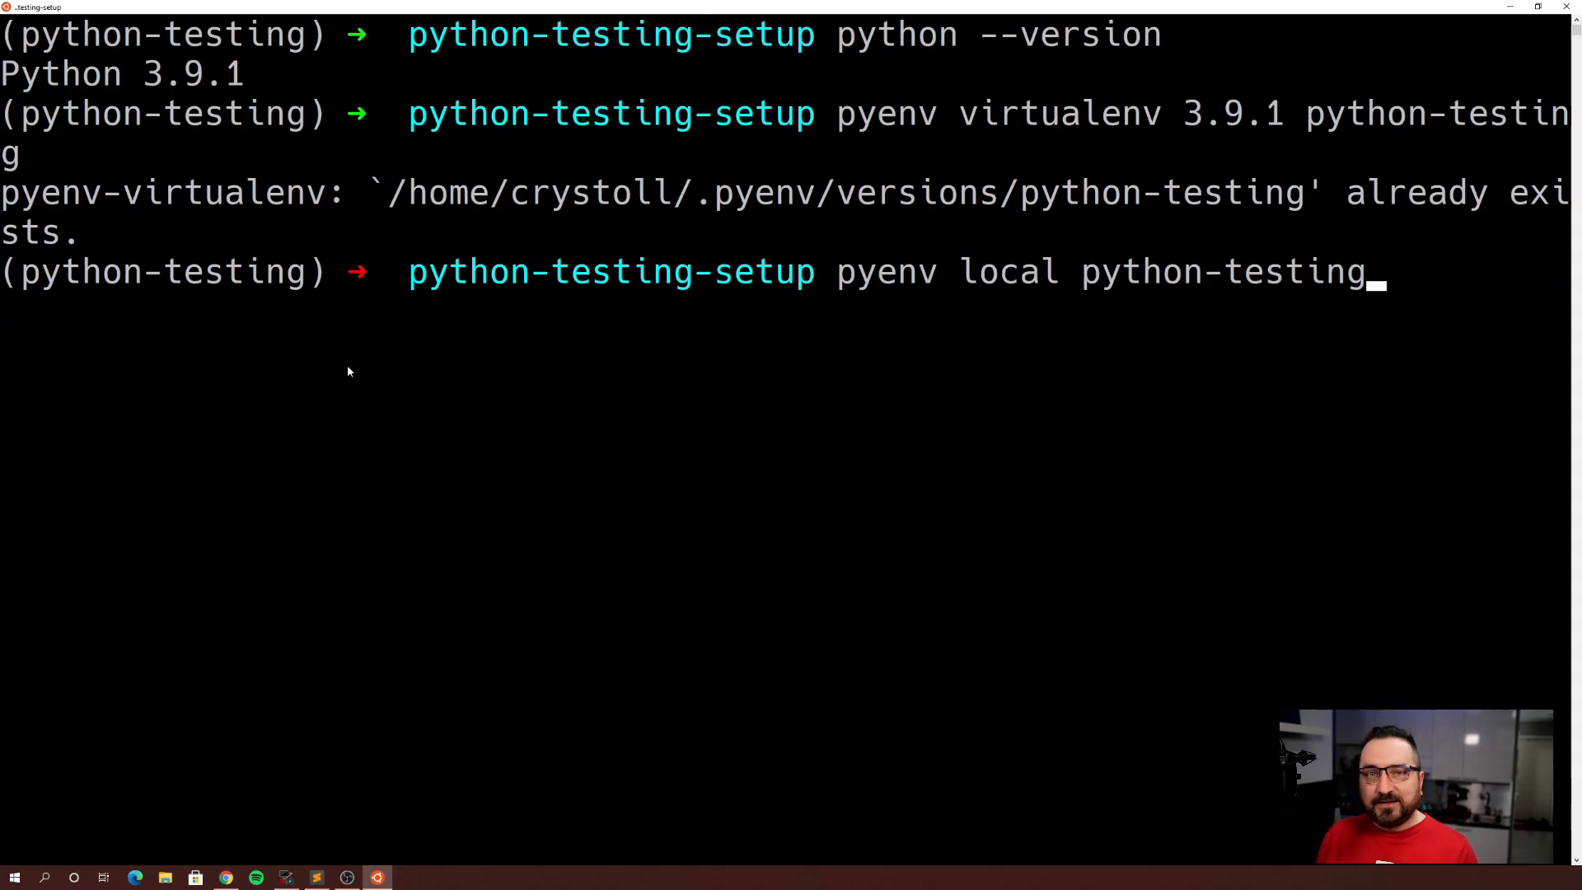
pyautogui.press('Return')
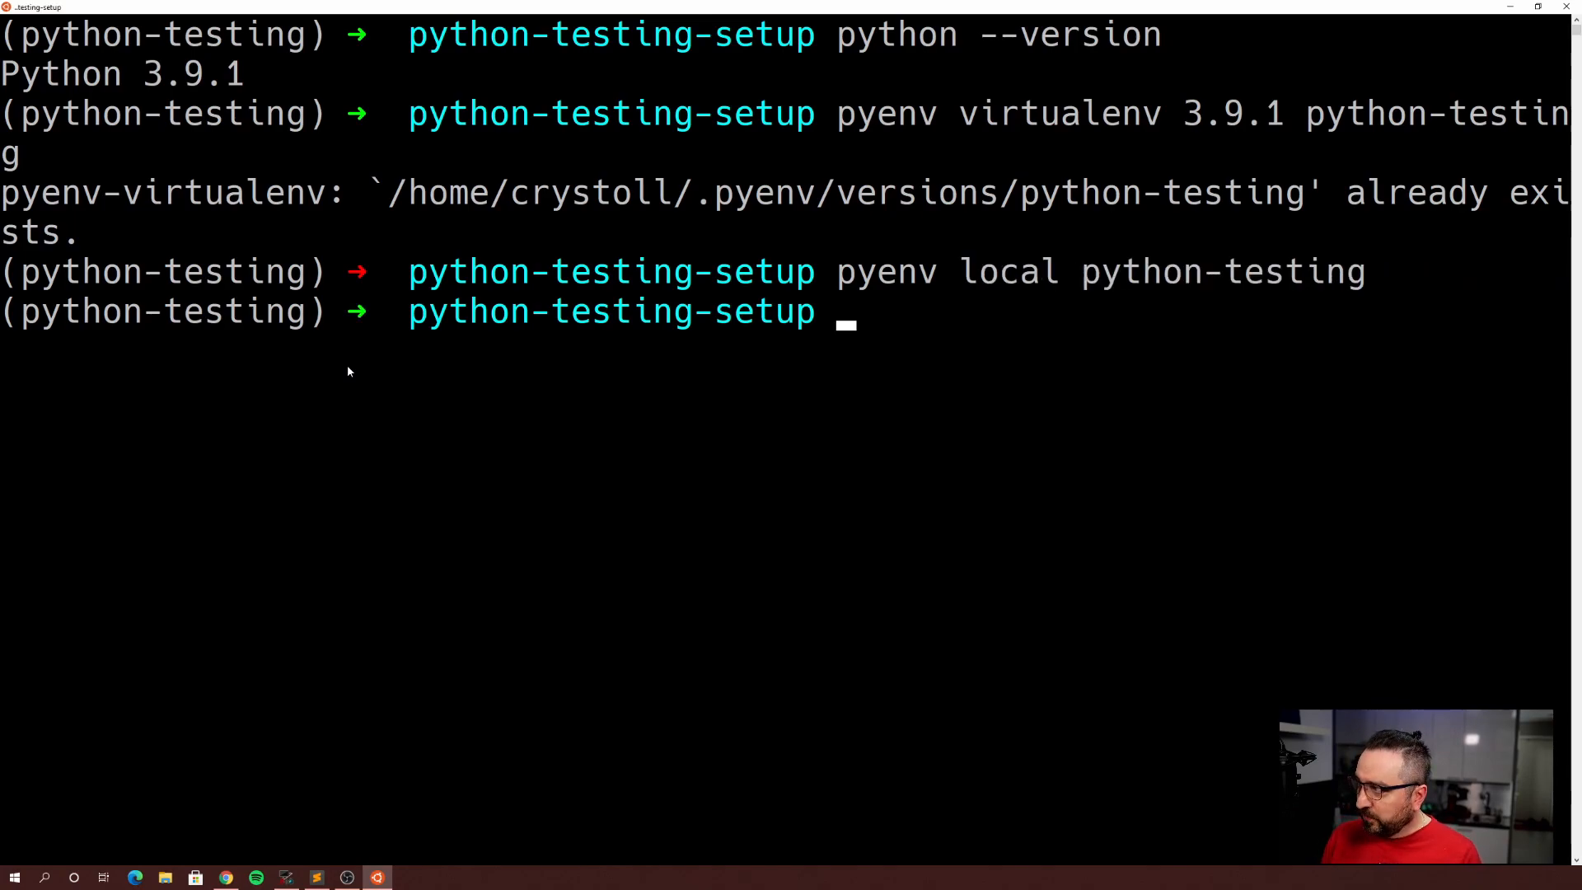
pyautogui.write('l')
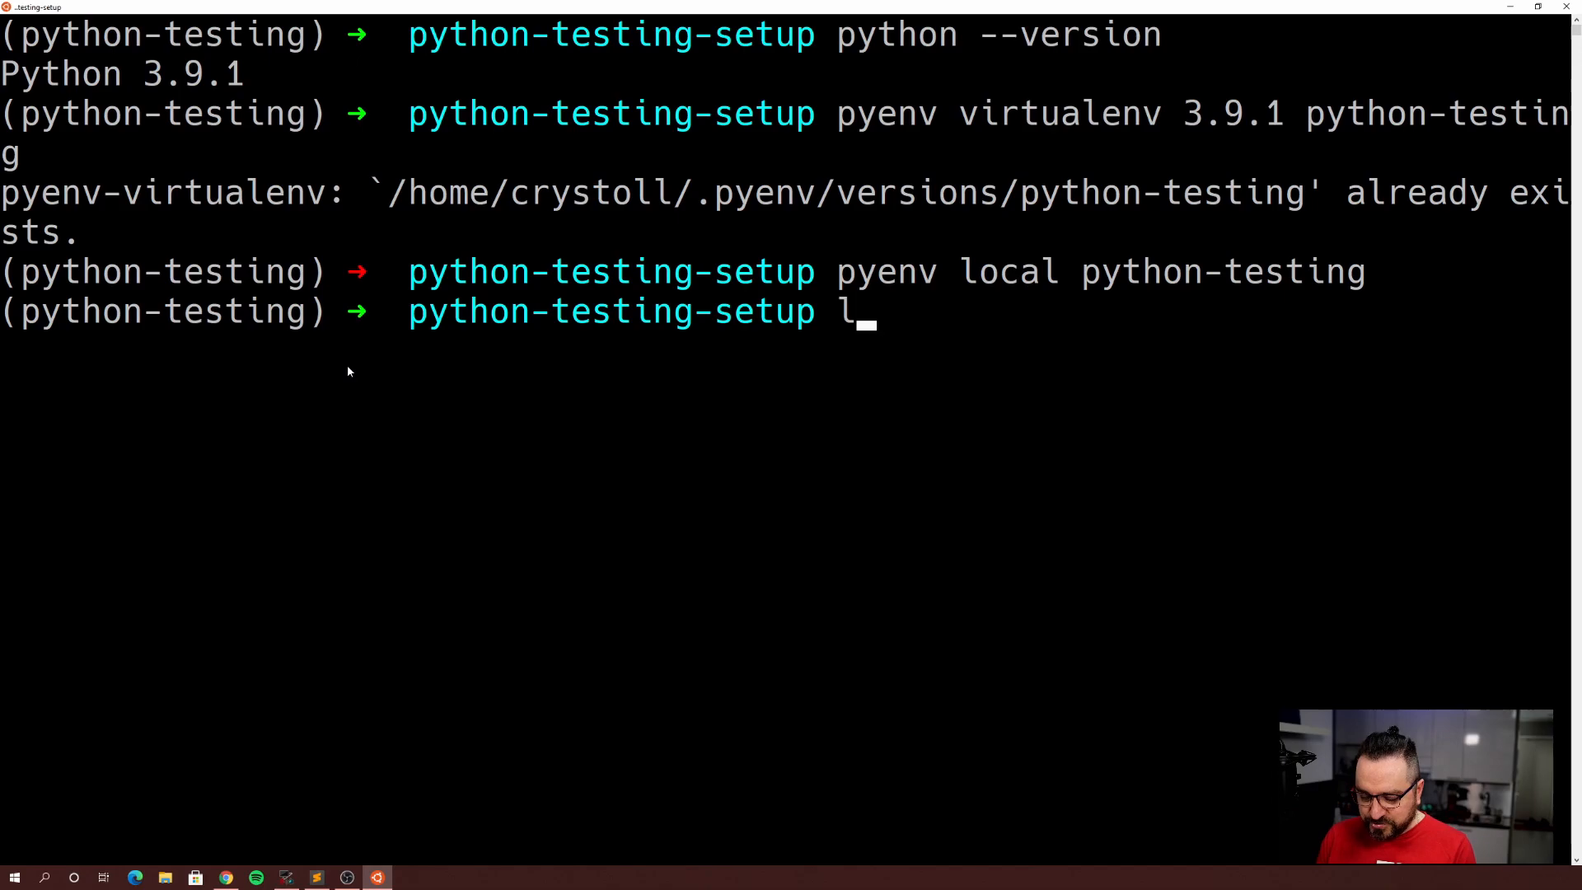
pyautogui.write('s -al')
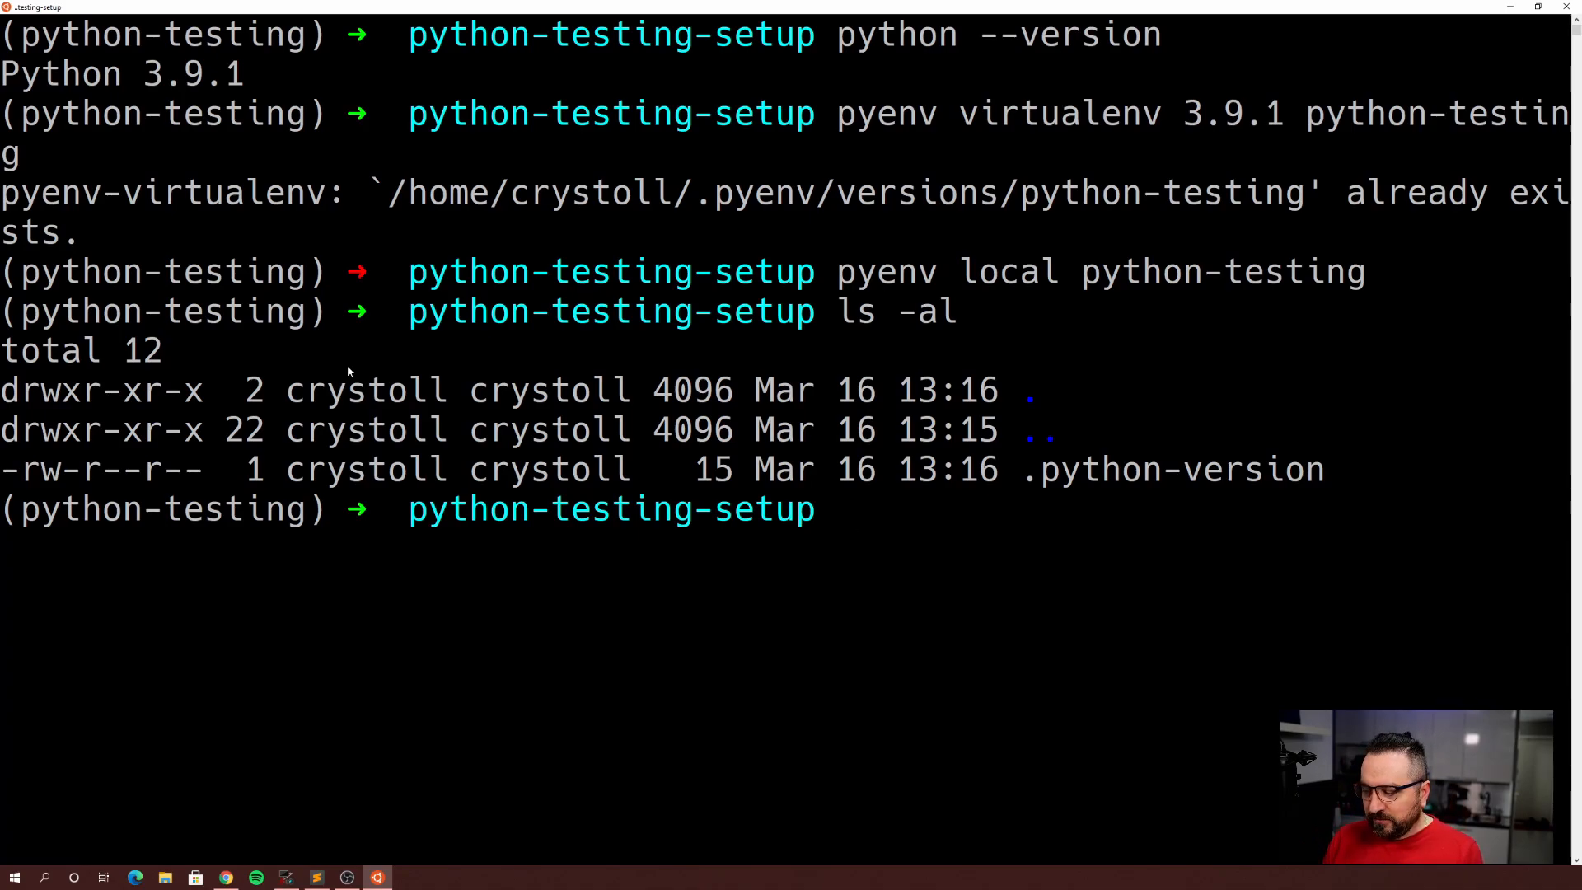
# - Install pytest and coverage with pip
pyautogui.write('ö')
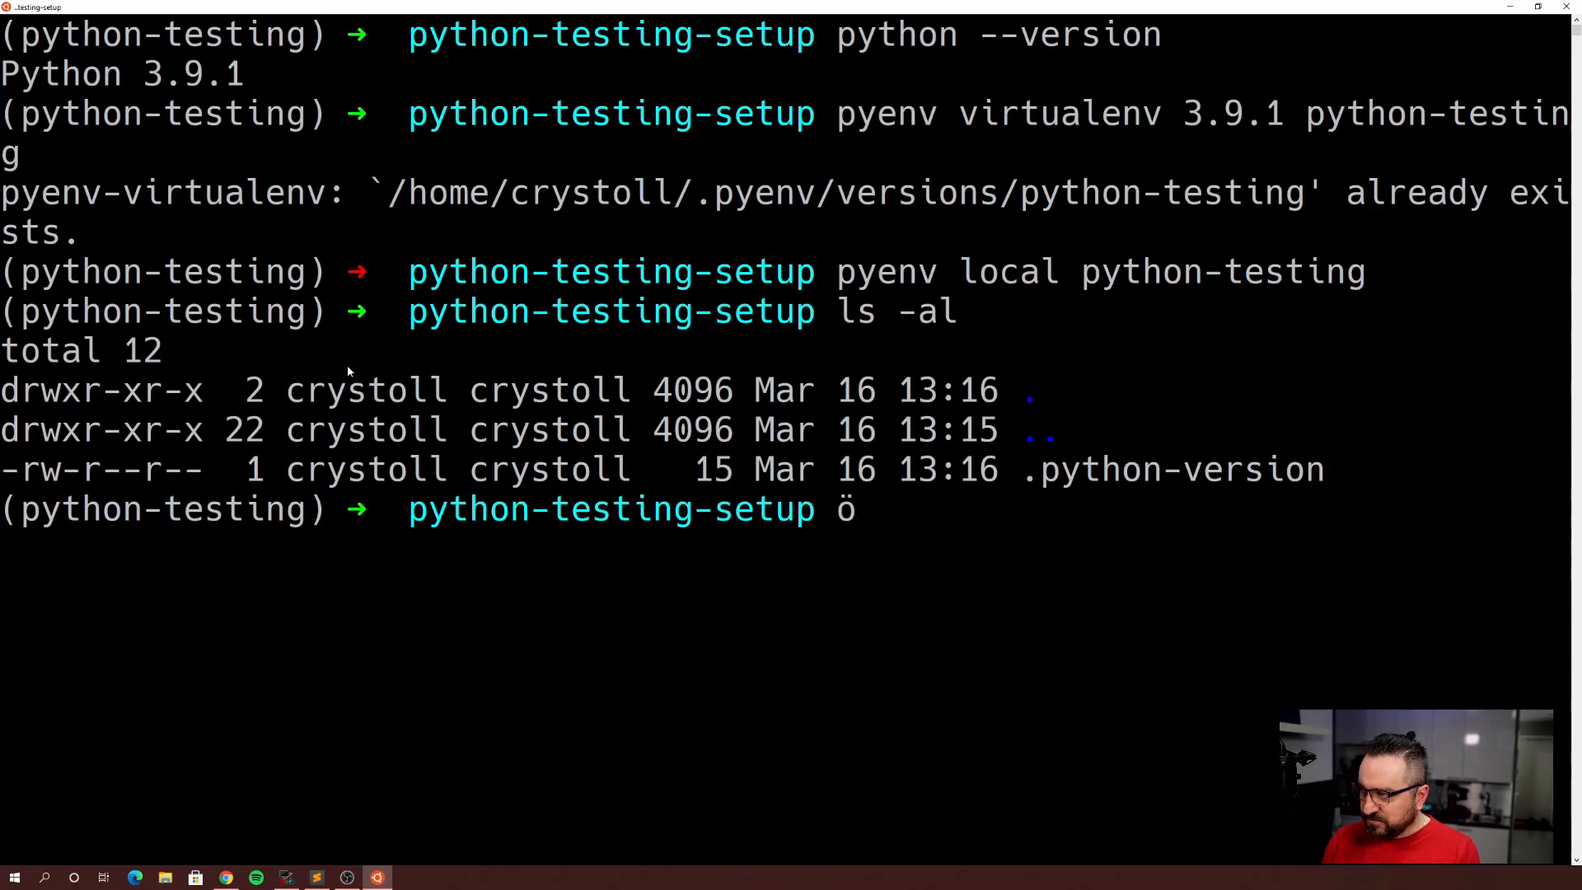
pyautogui.write('pip install')
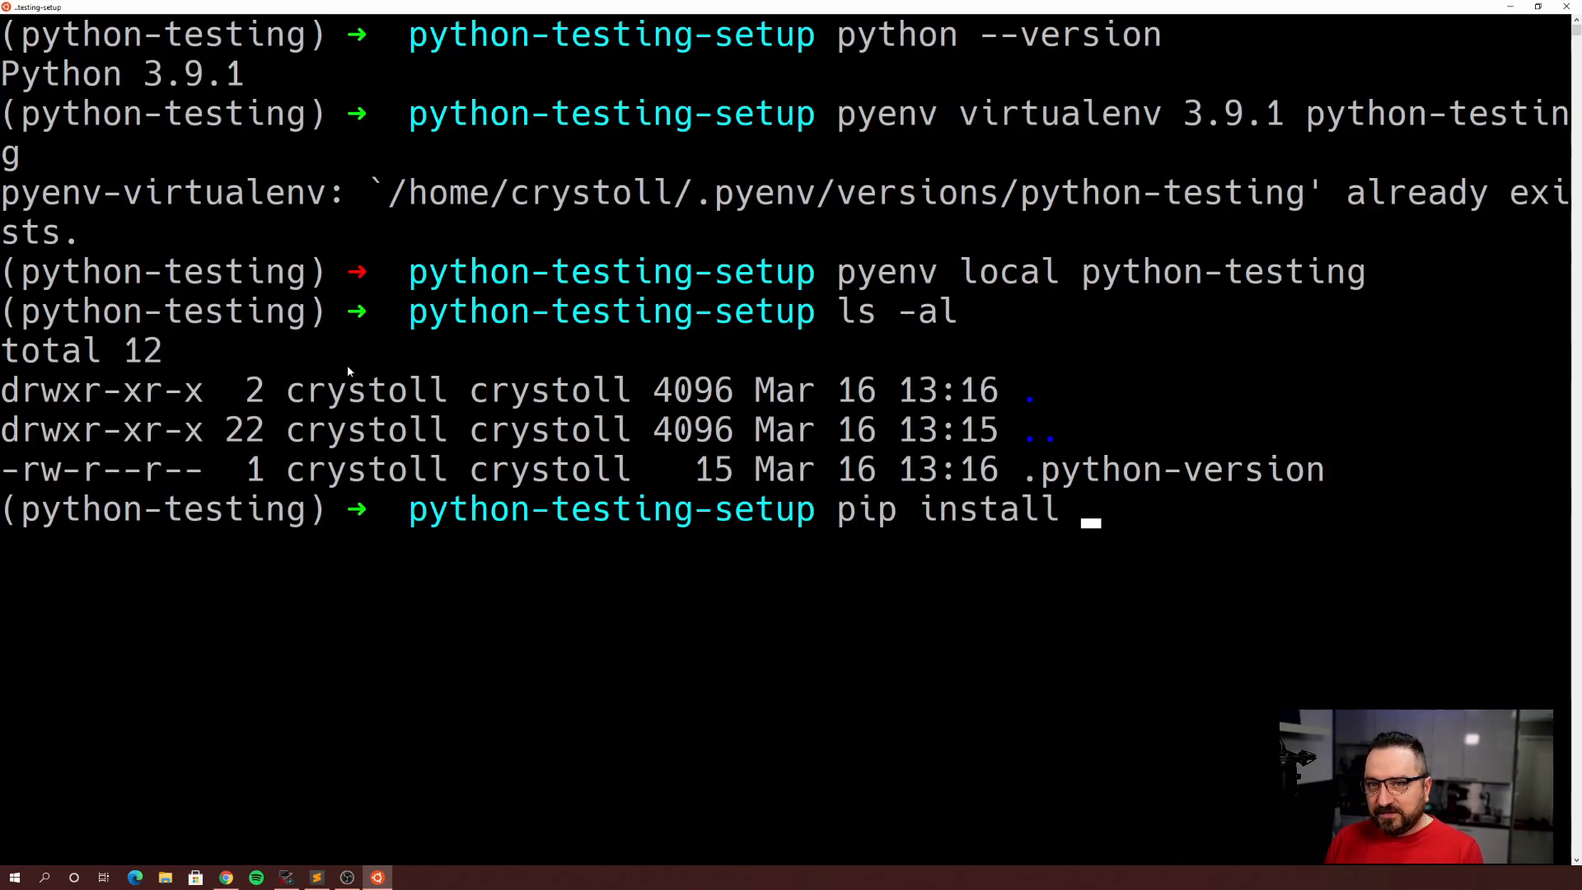
pyautogui.write('pytest covera')
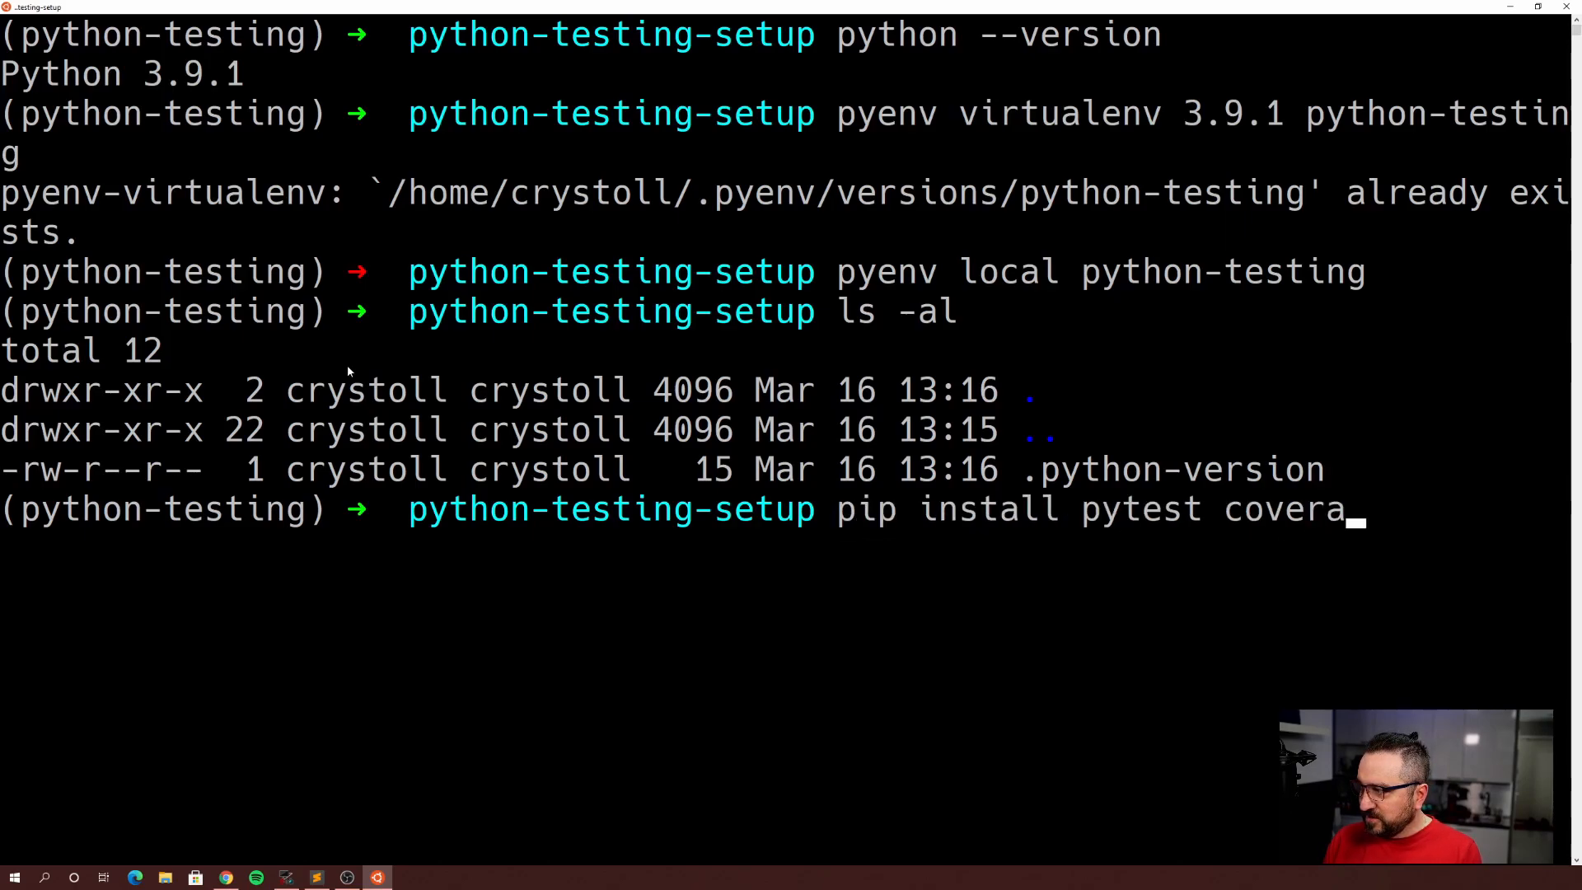
pyautogui.press('Return')
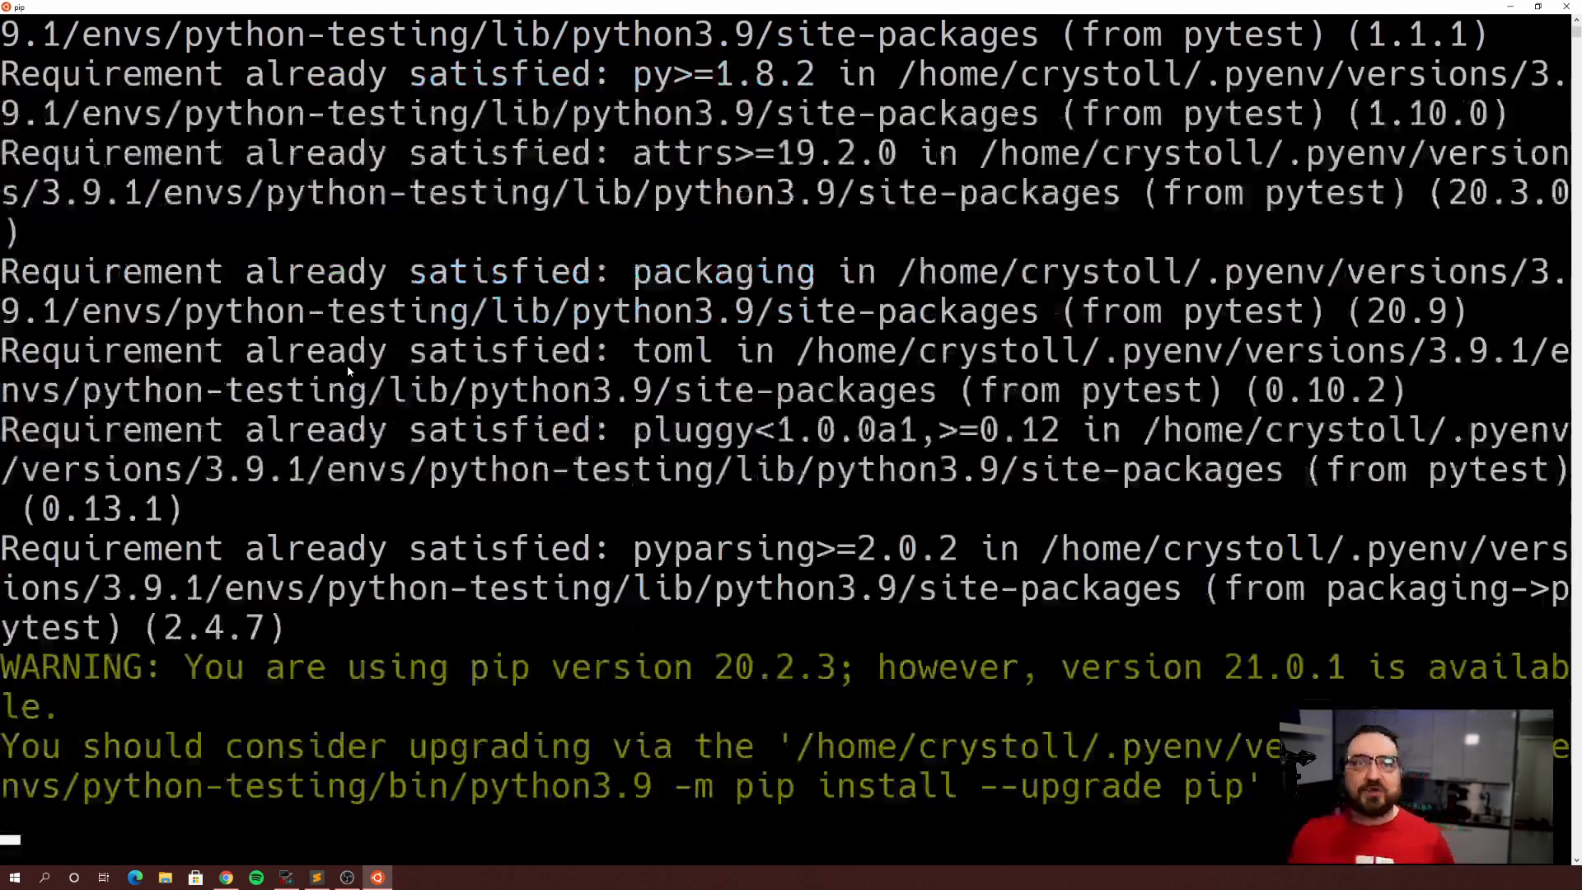
# - Run pytest in python-testing-setup, which collects 0 items
pyautogui.write('python-testing-setup')
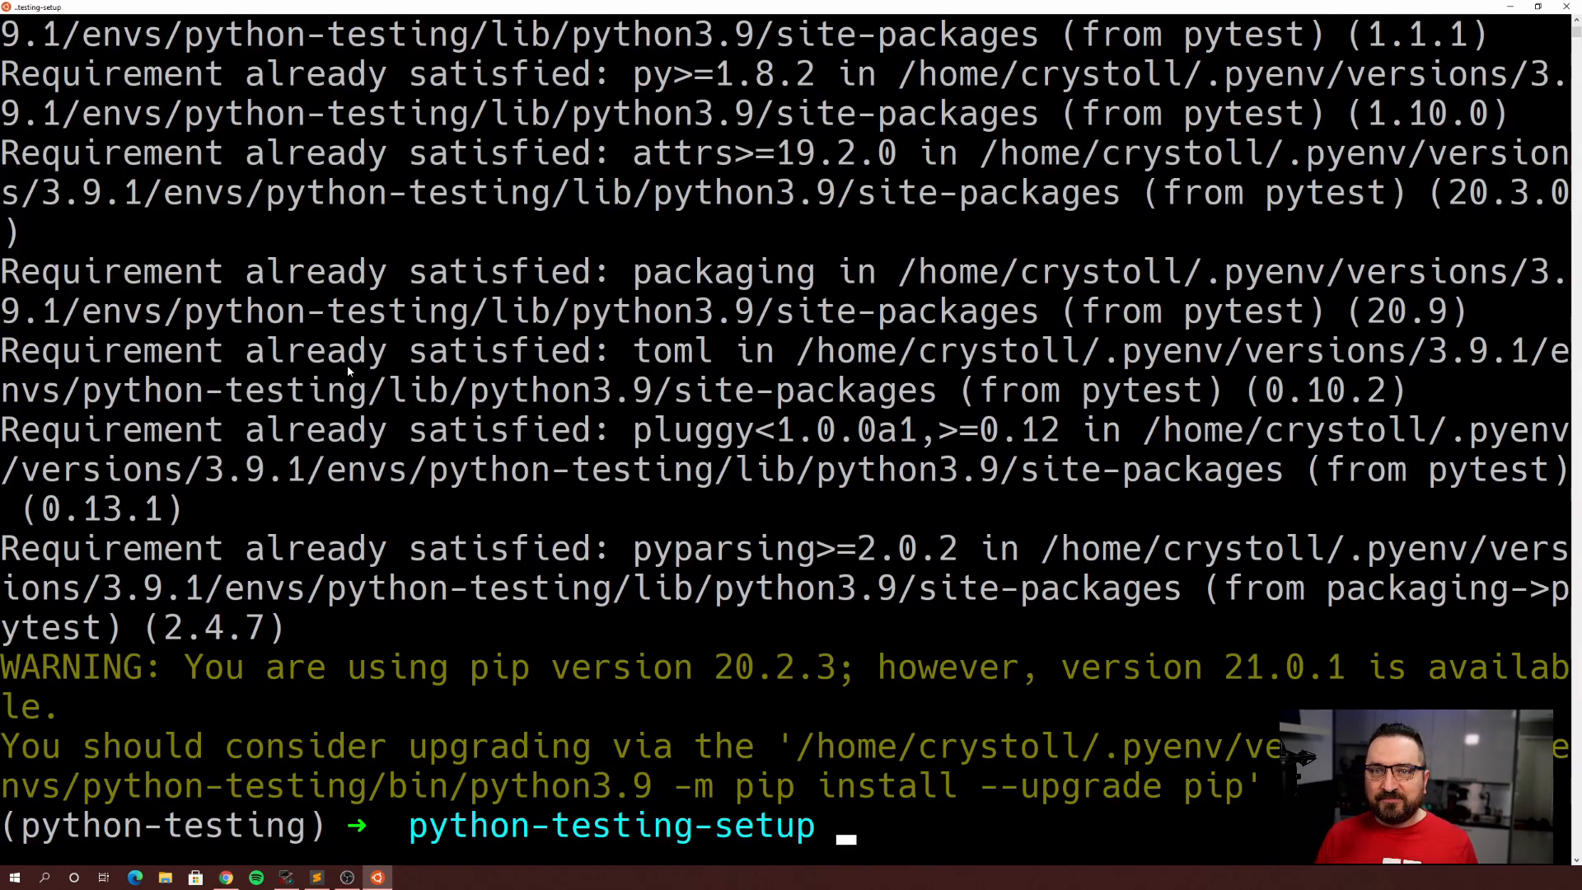
pyautogui.write('py')
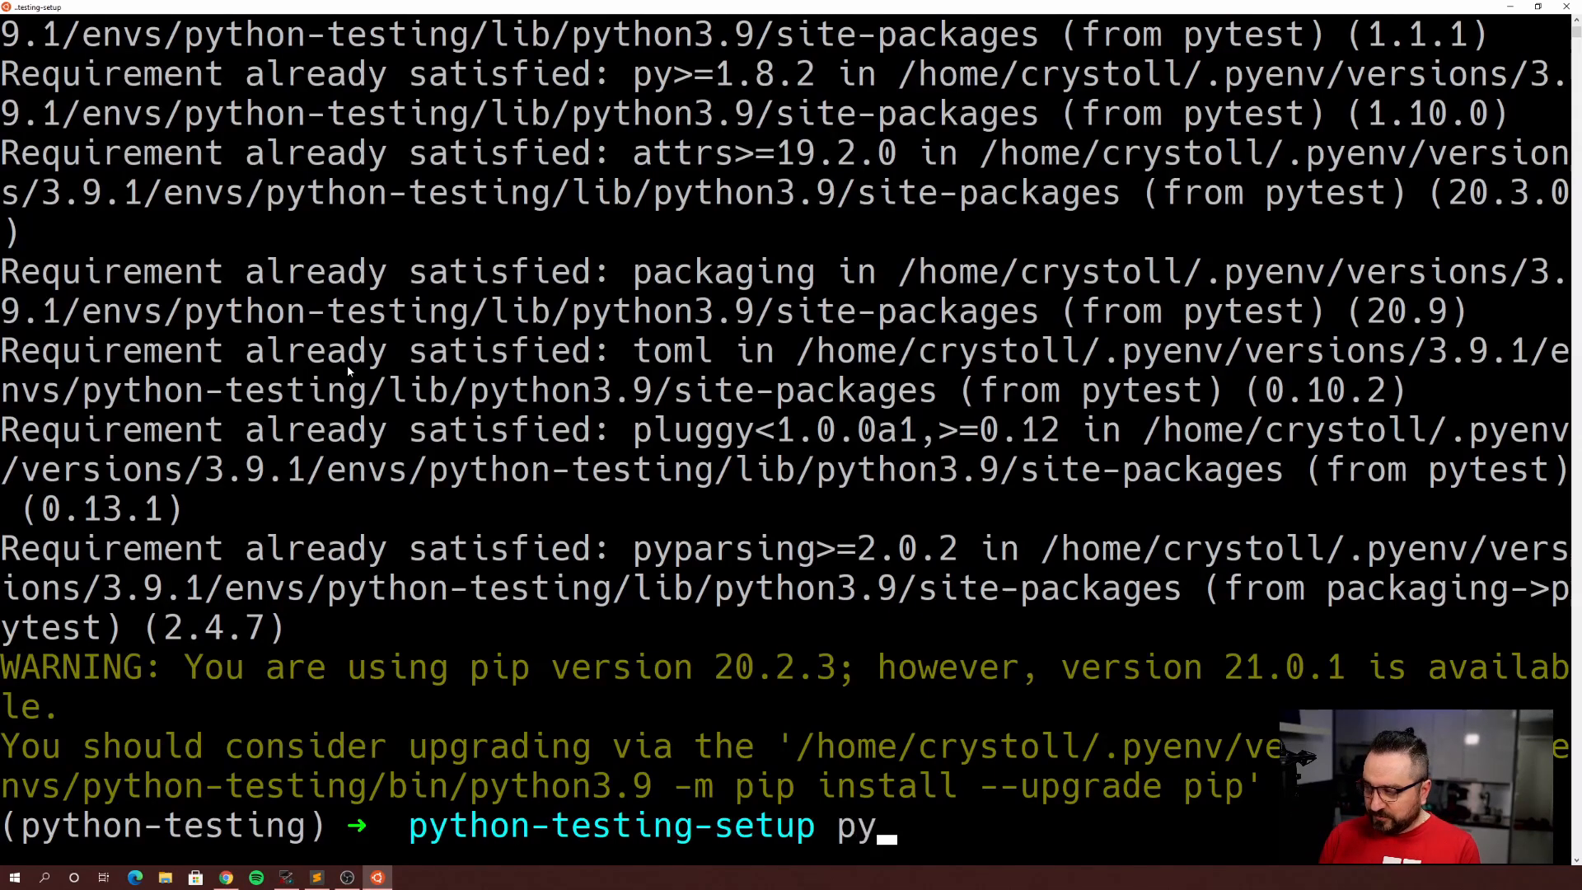
pyautogui.write('en')
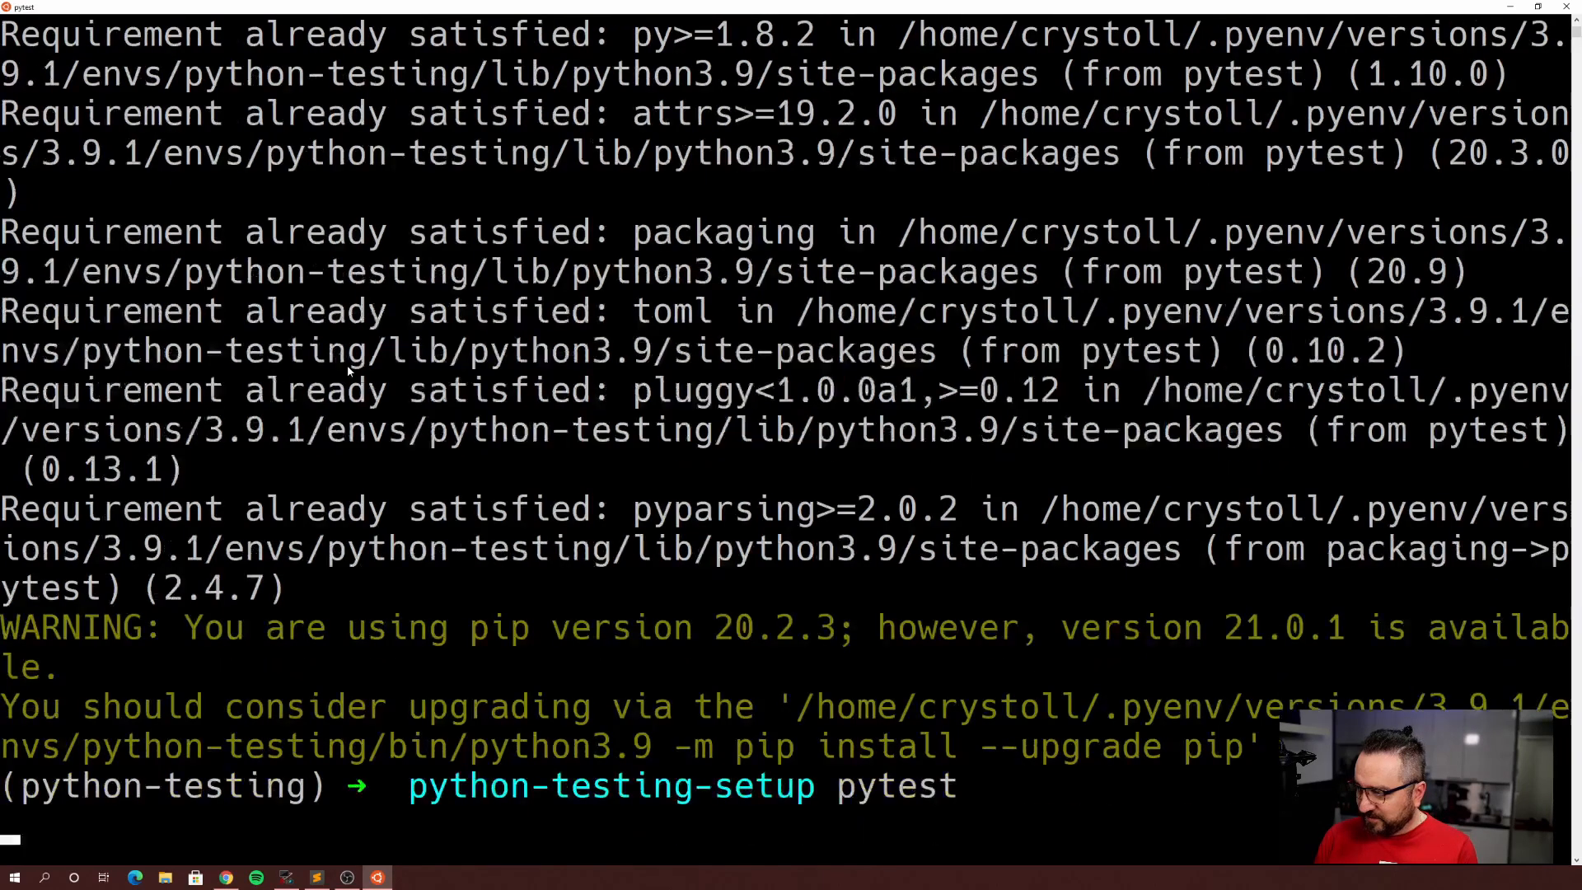
pyautogui.press('Return')
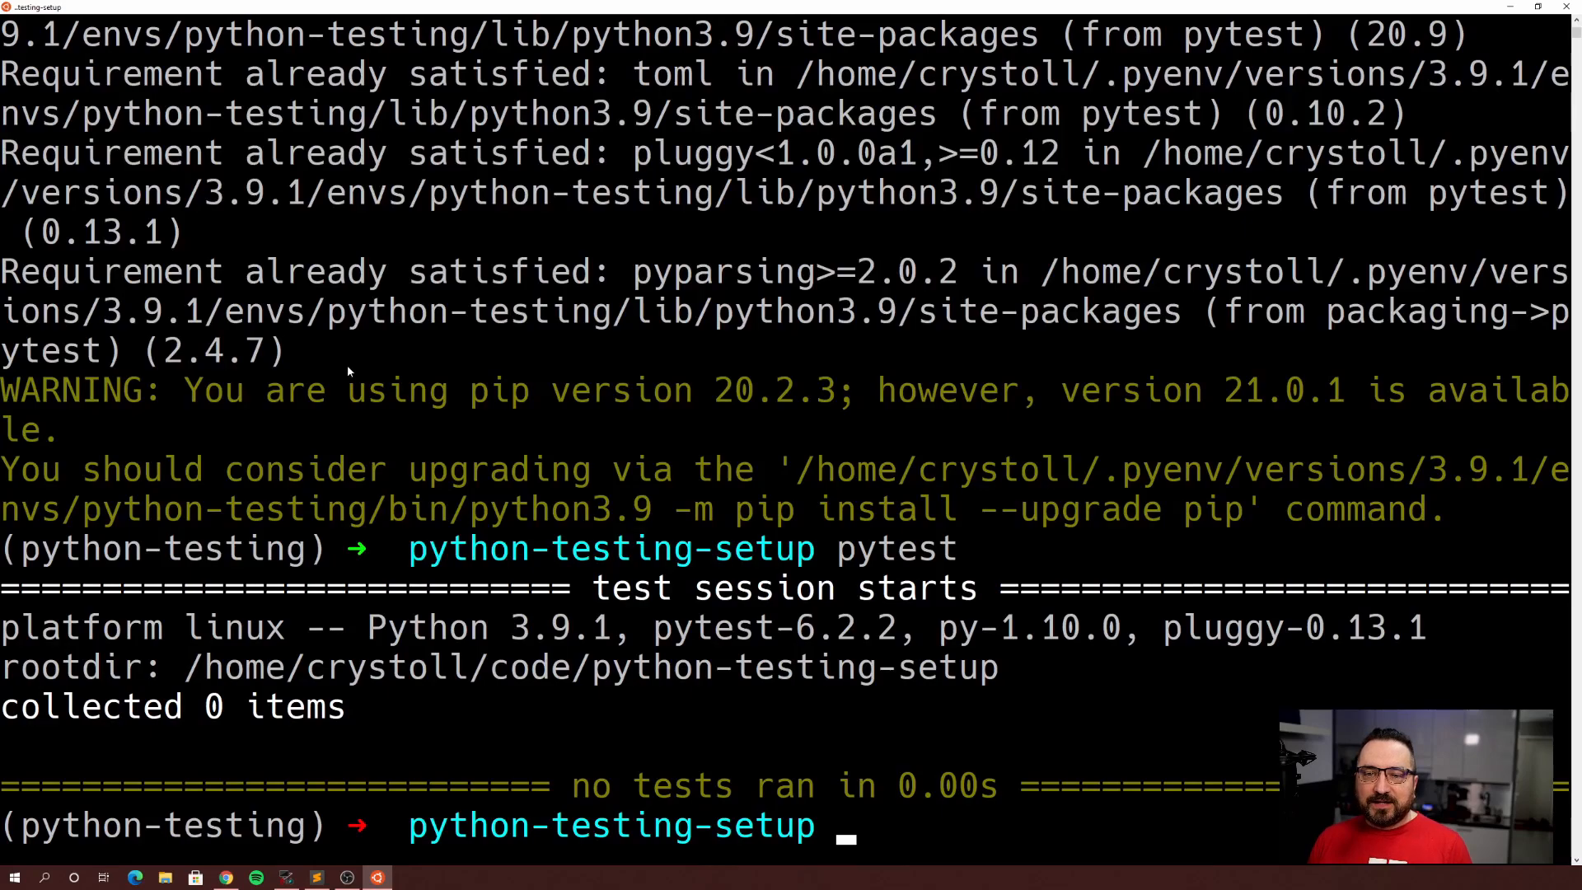
pyautogui.moveTo(338, 441)
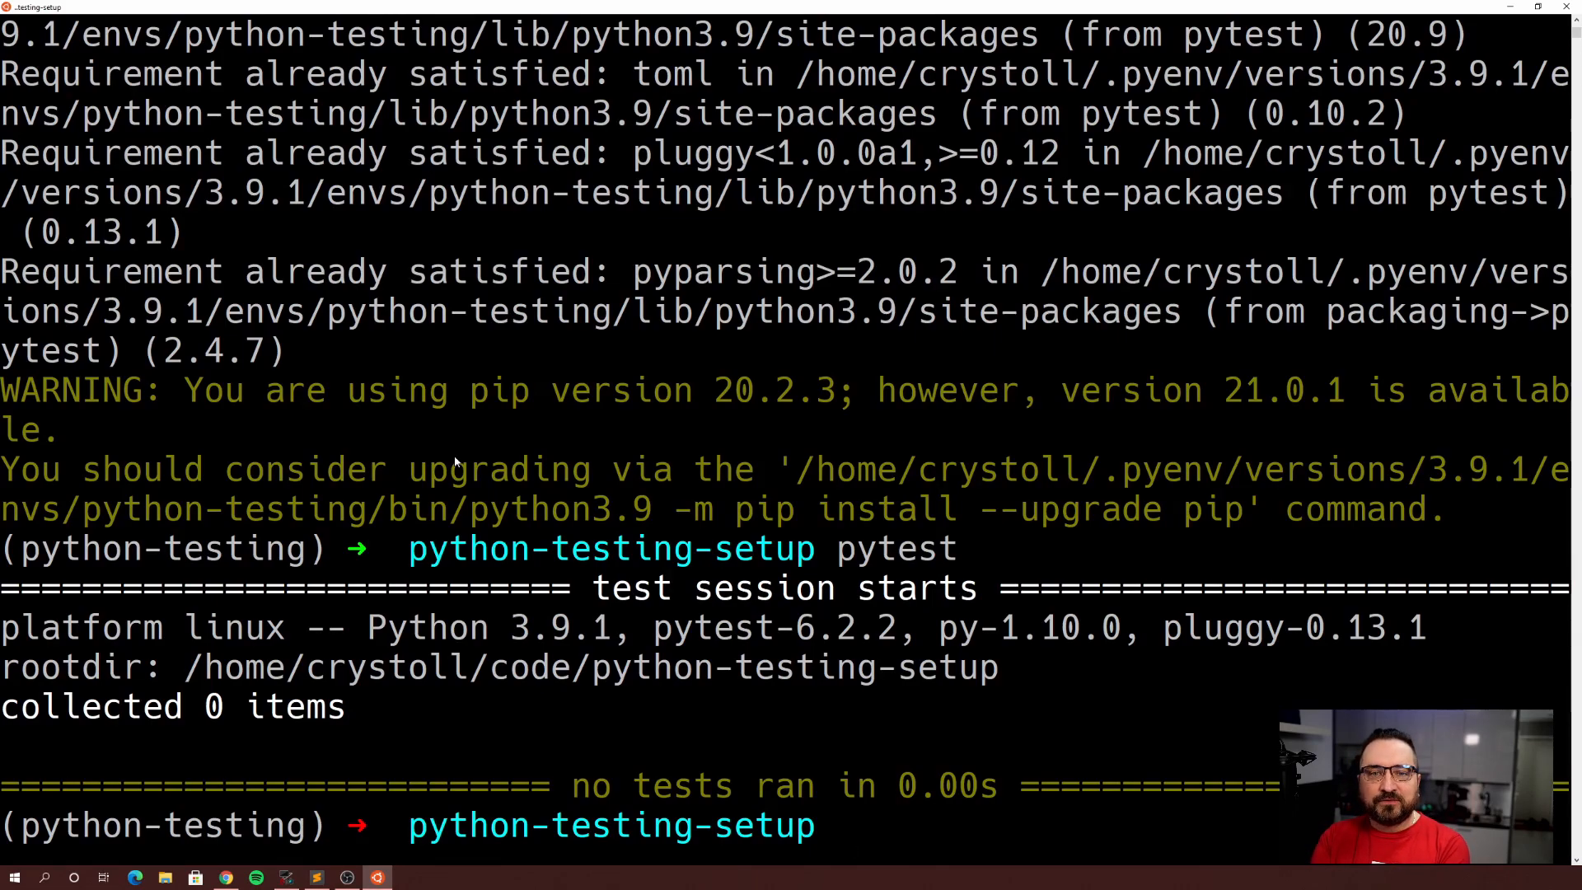
pyautogui.write('code .')
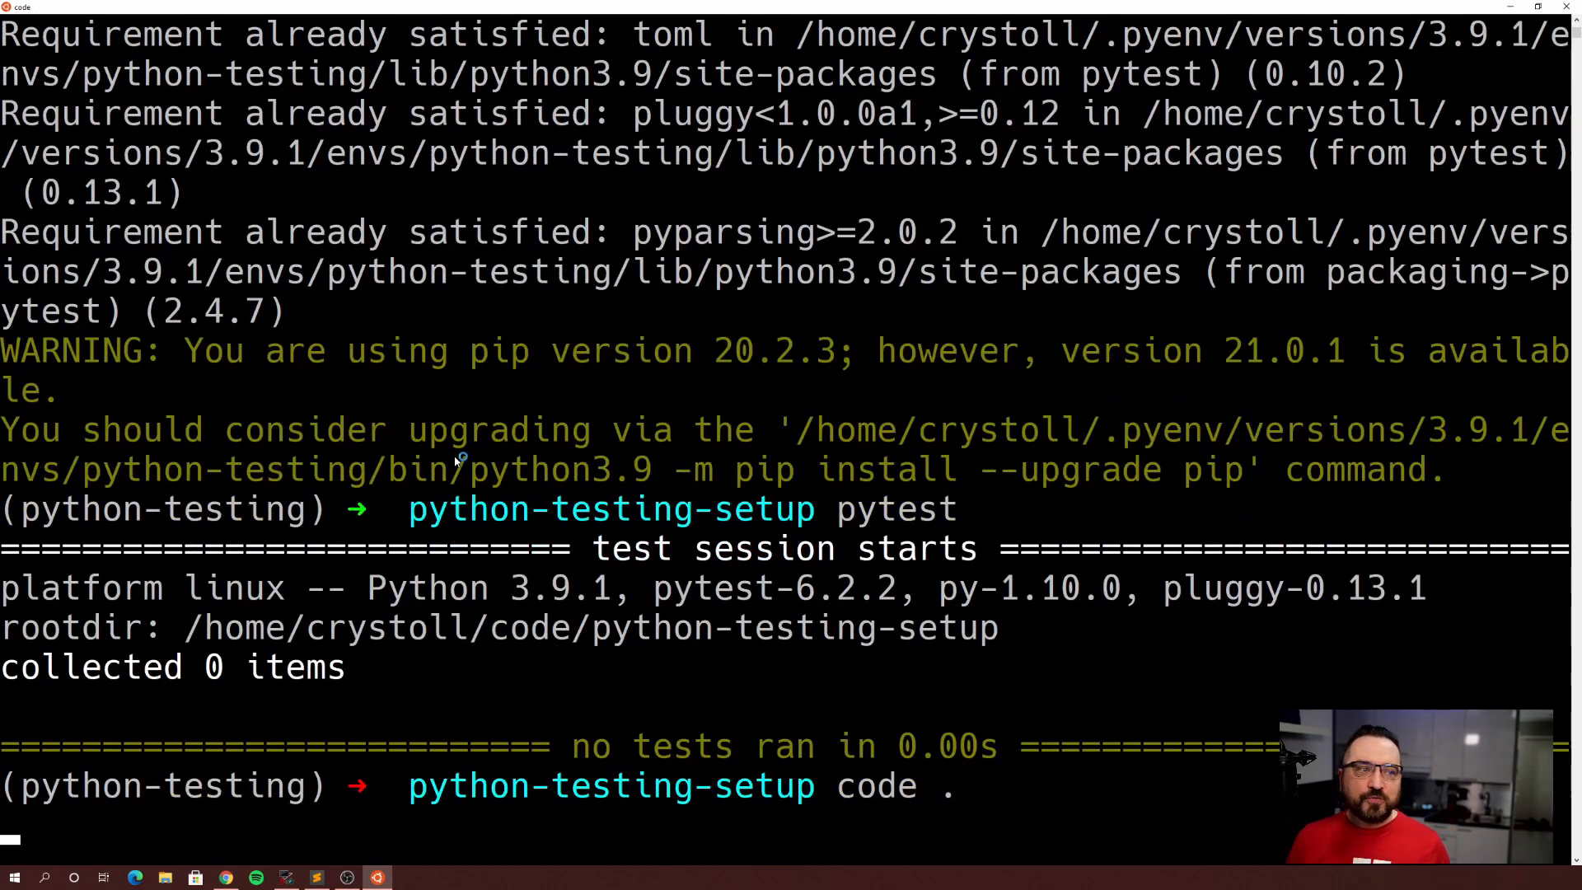
# - Open the project in VS Code, close the welcome page, and add calc and tests folders
pyautogui.press('Return')
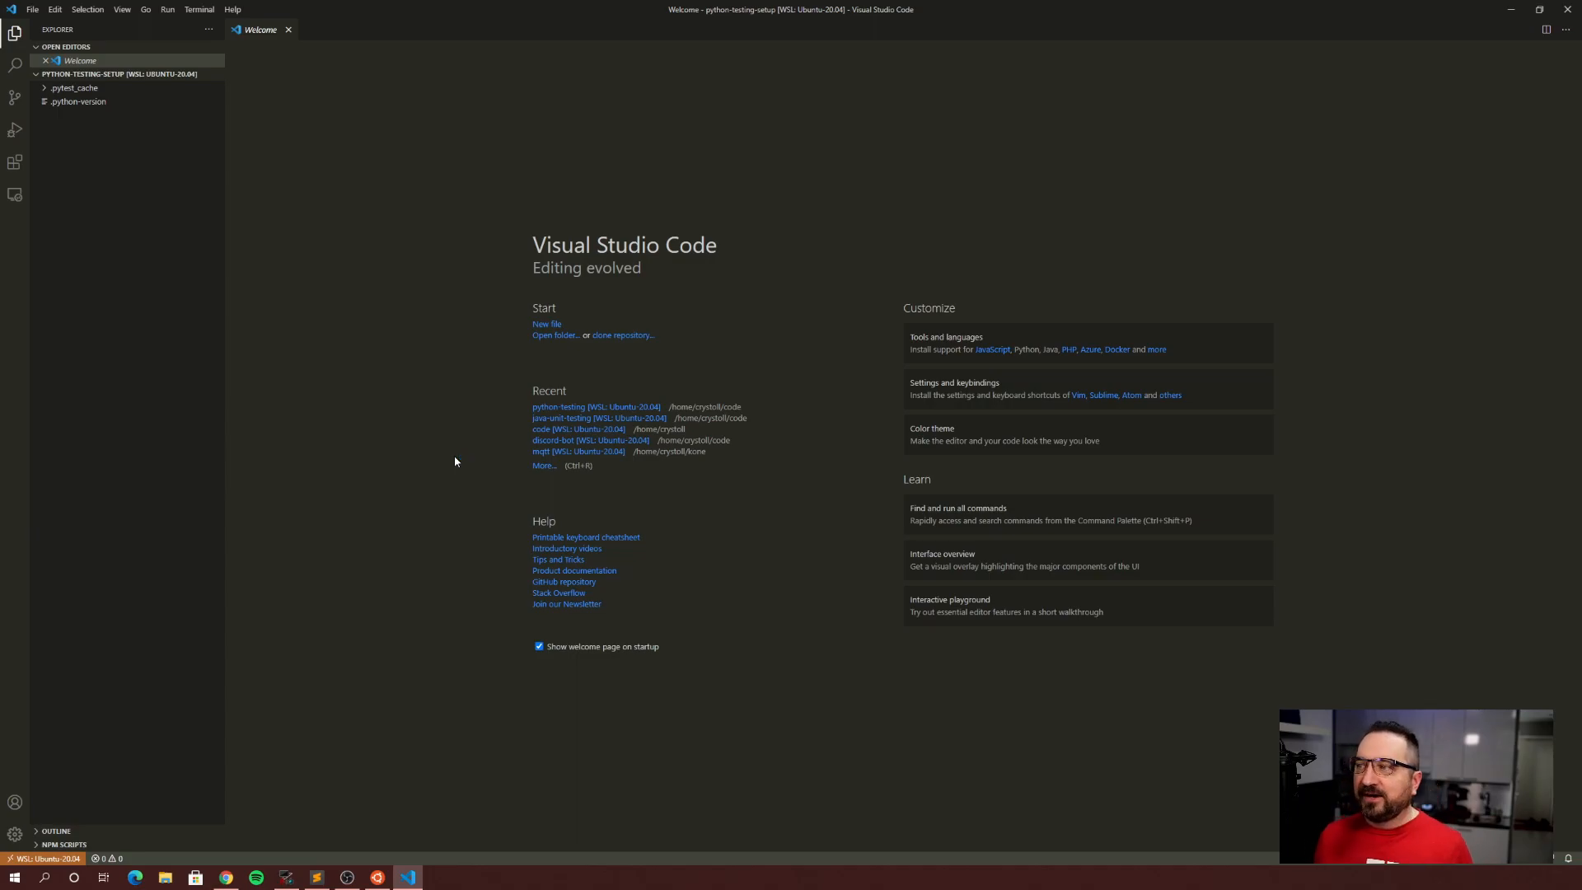
pyautogui.moveTo(300, 283)
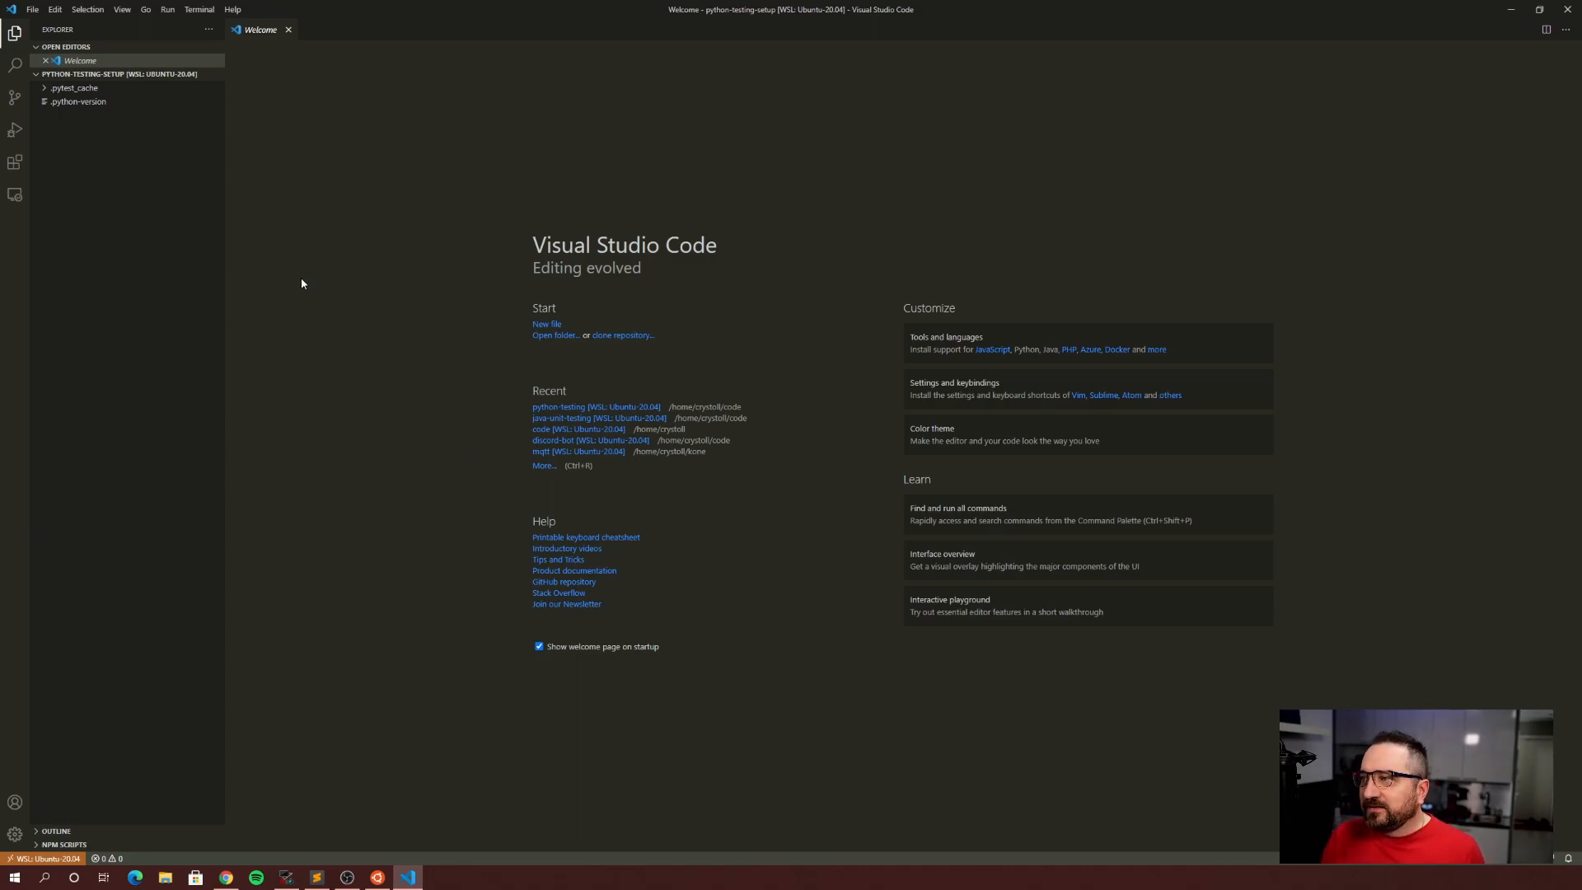
pyautogui.click(287, 30)
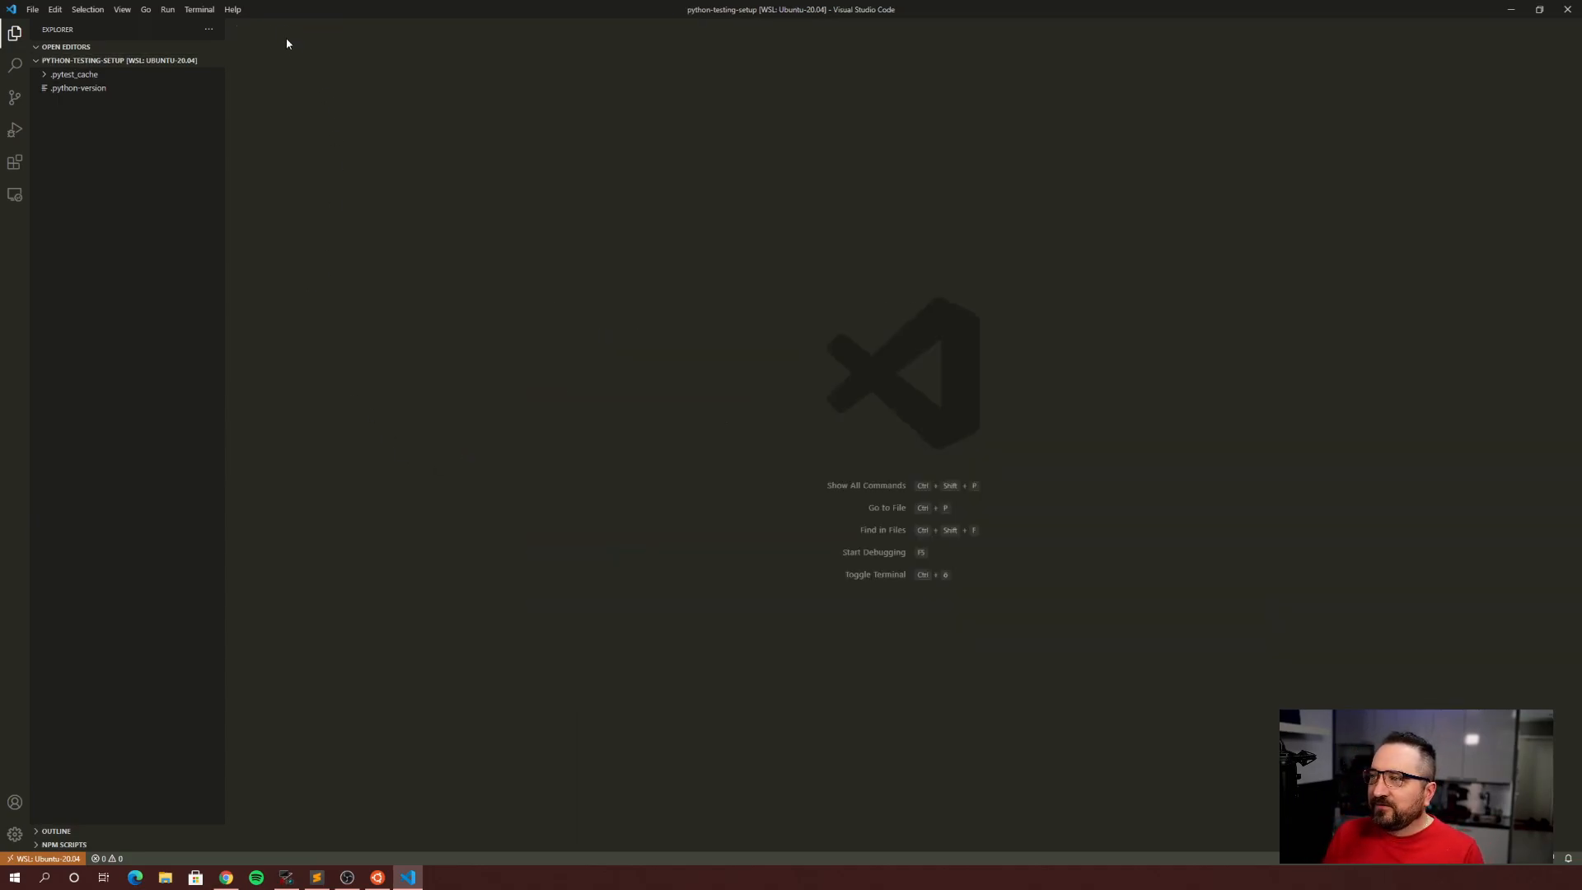
pyautogui.moveTo(293, 82)
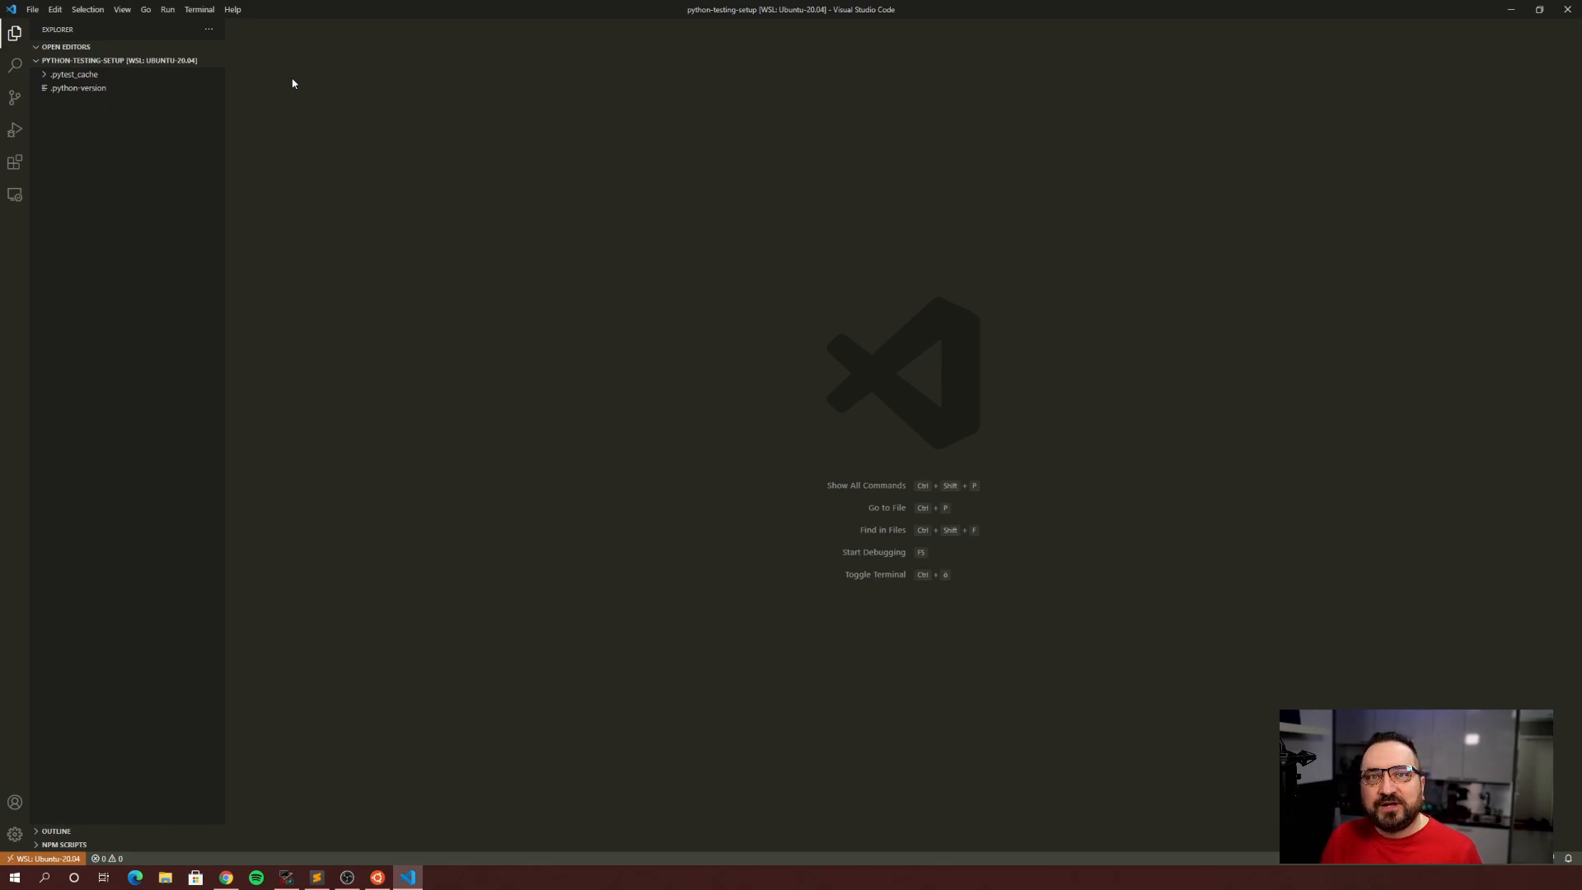
pyautogui.moveTo(311, 176)
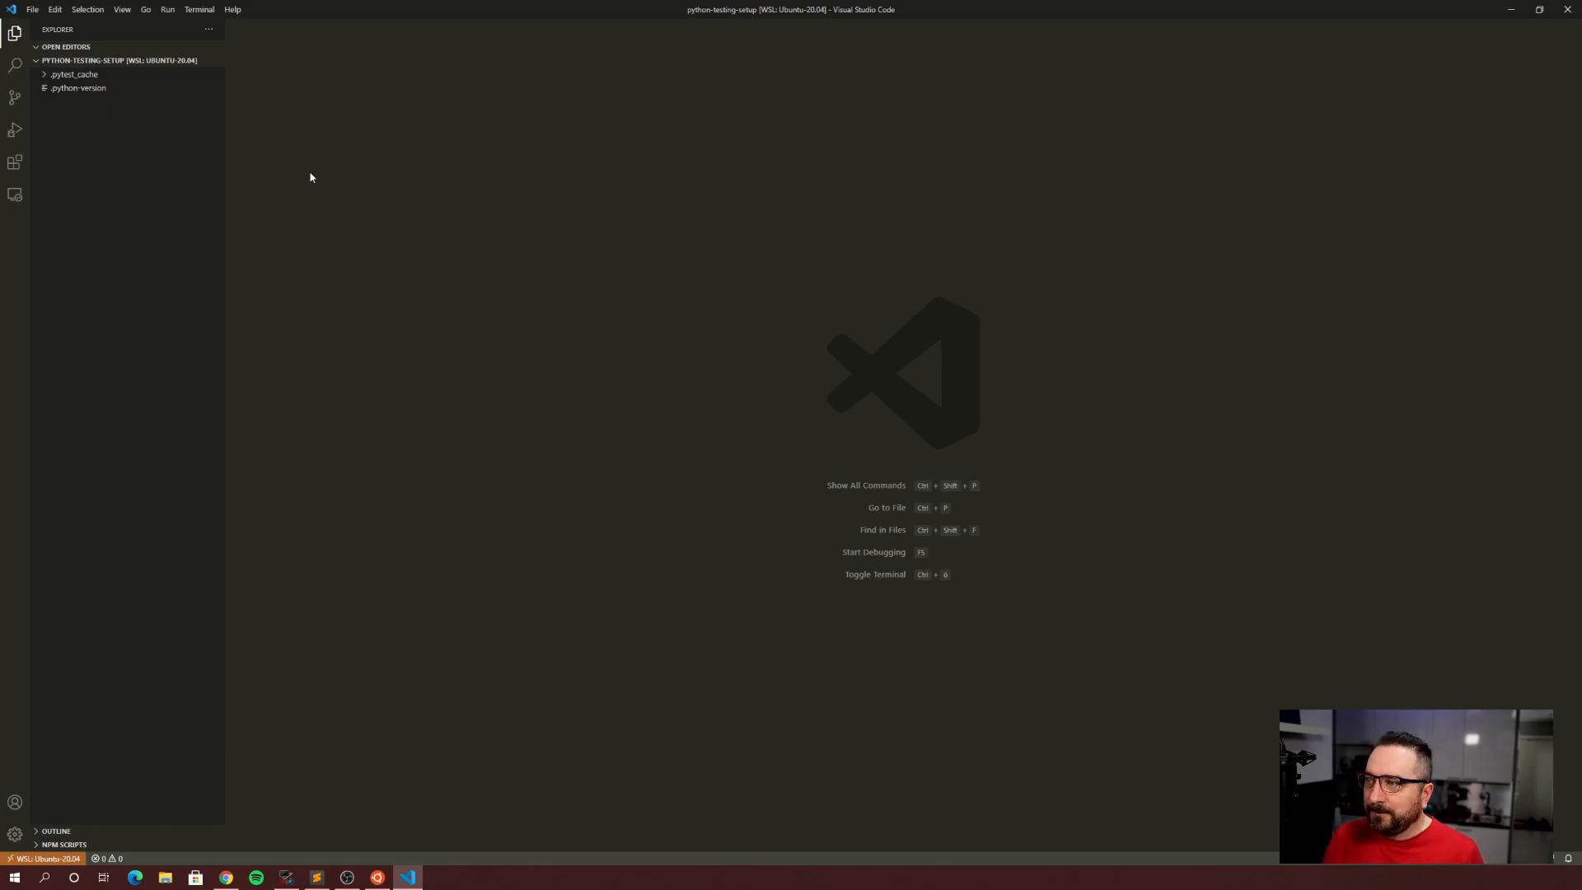
pyautogui.moveTo(107, 181)
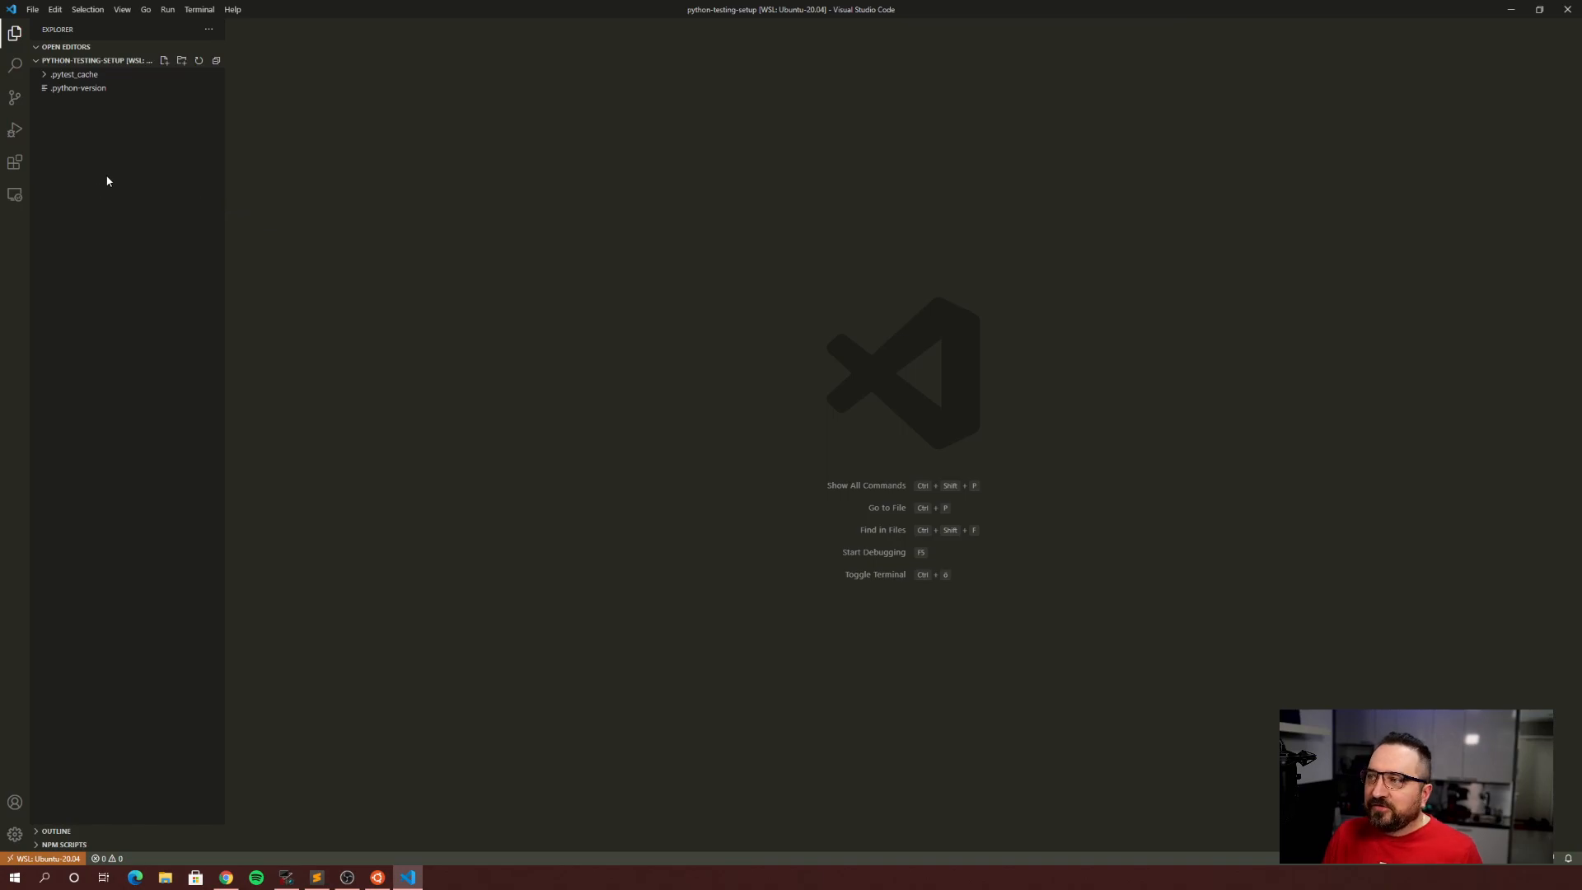
pyautogui.moveTo(101, 180)
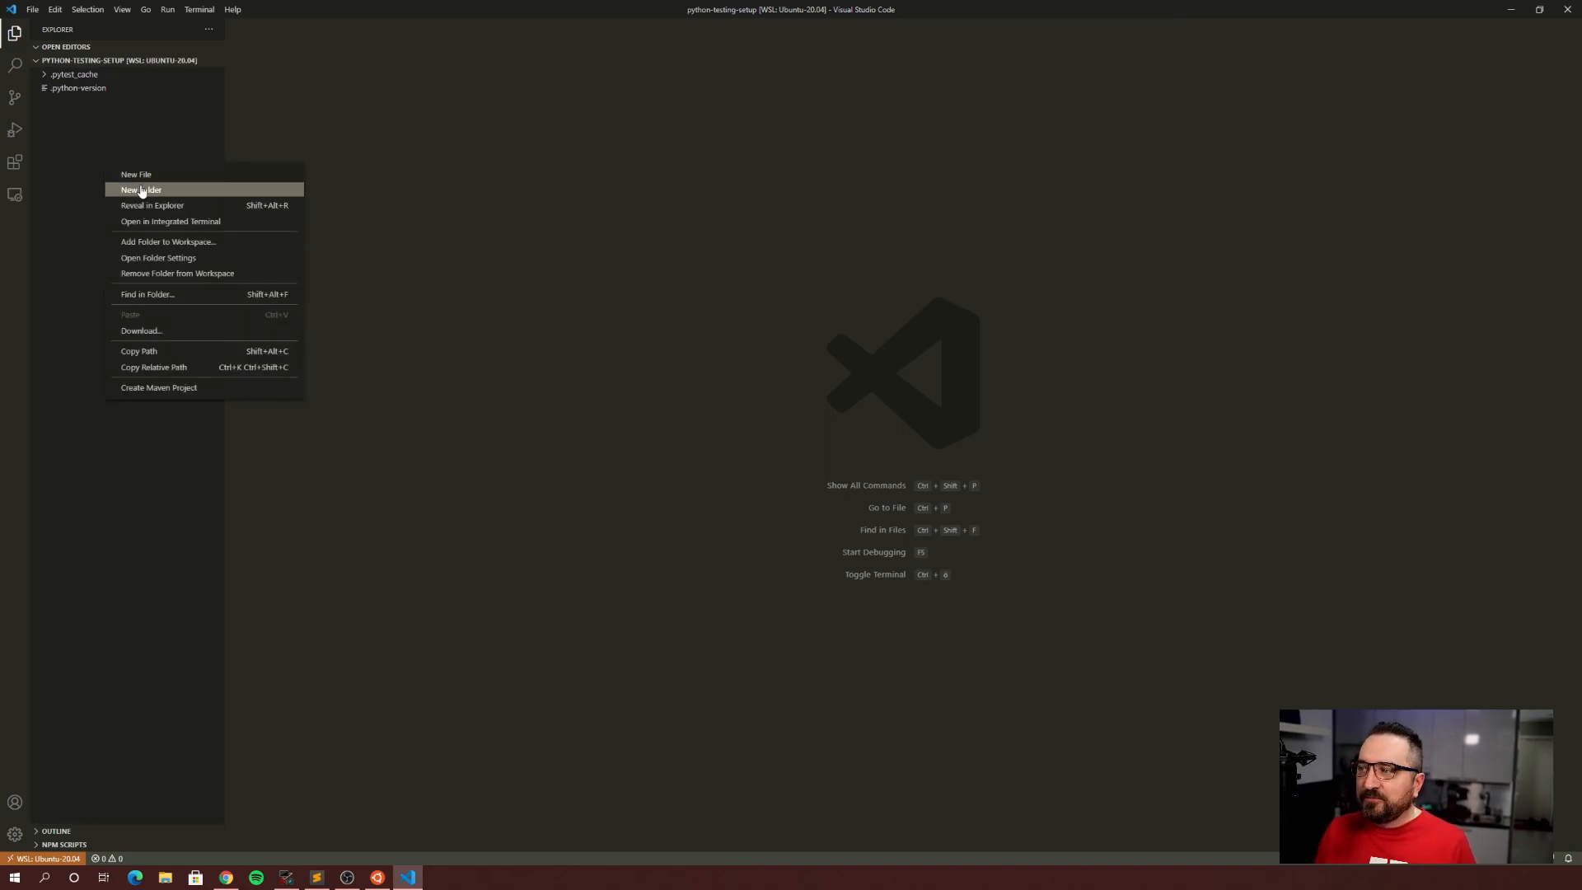
pyautogui.click(140, 189)
pyautogui.write('calc')
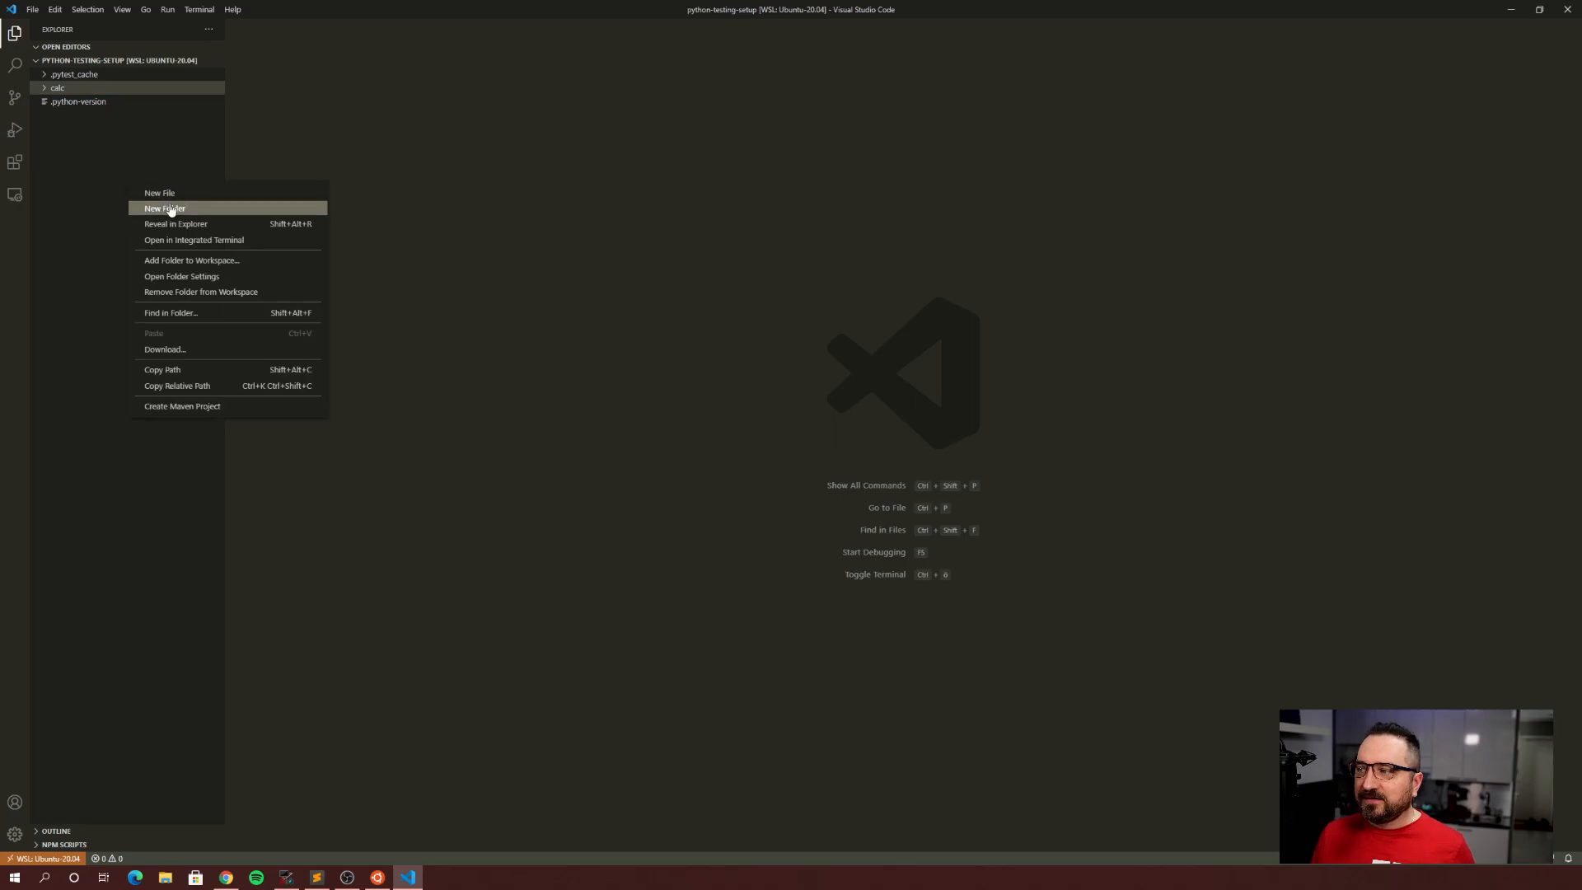
pyautogui.click(164, 207)
pyautogui.write('tests')
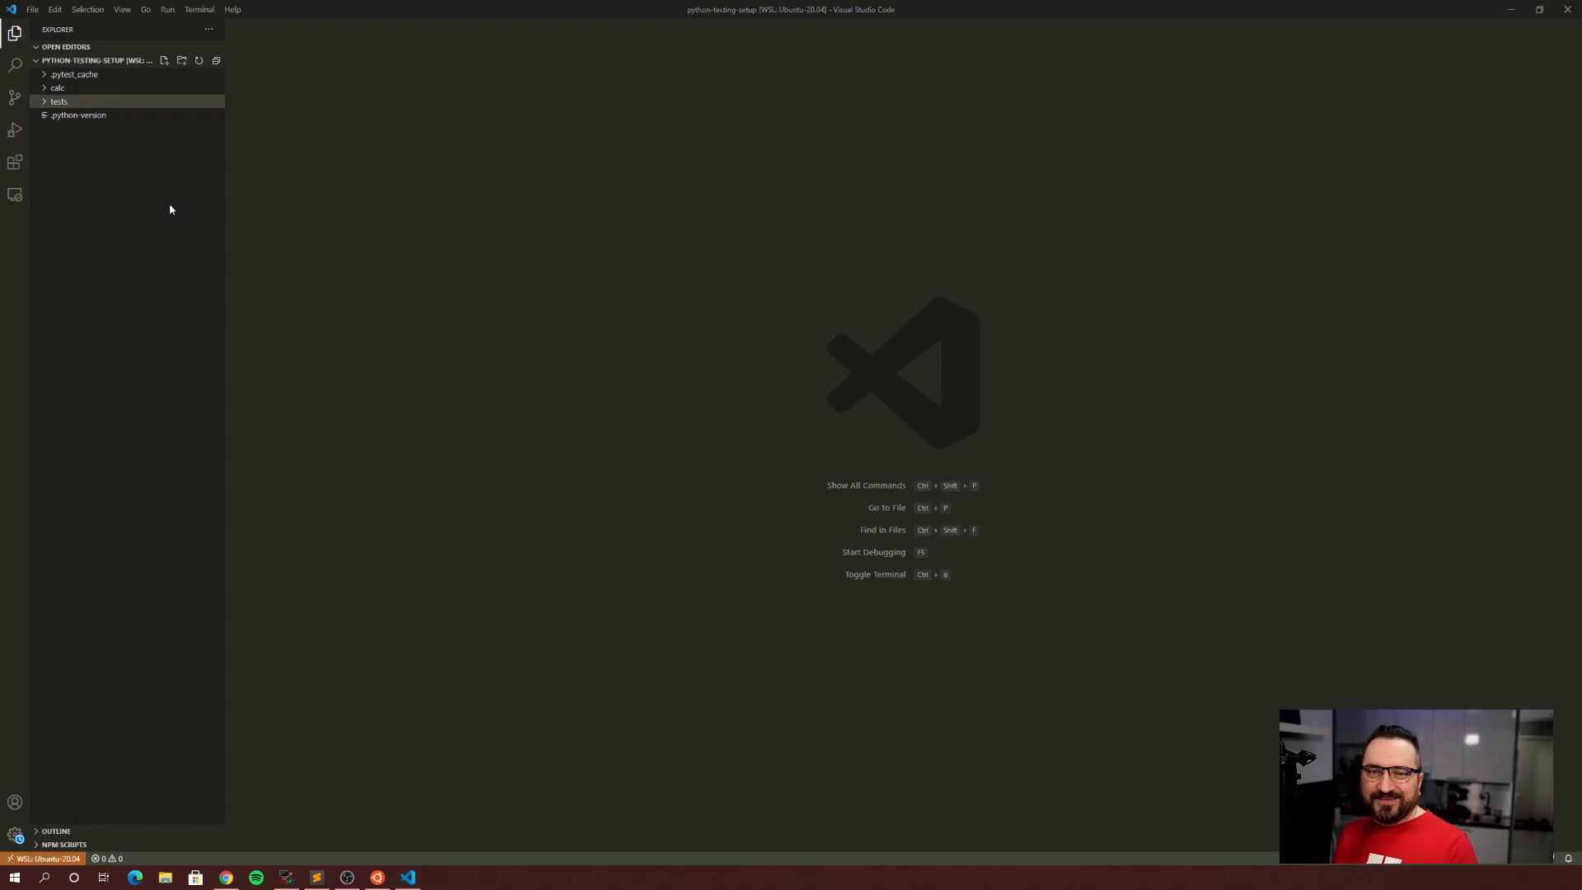
pyautogui.moveTo(325, 143)
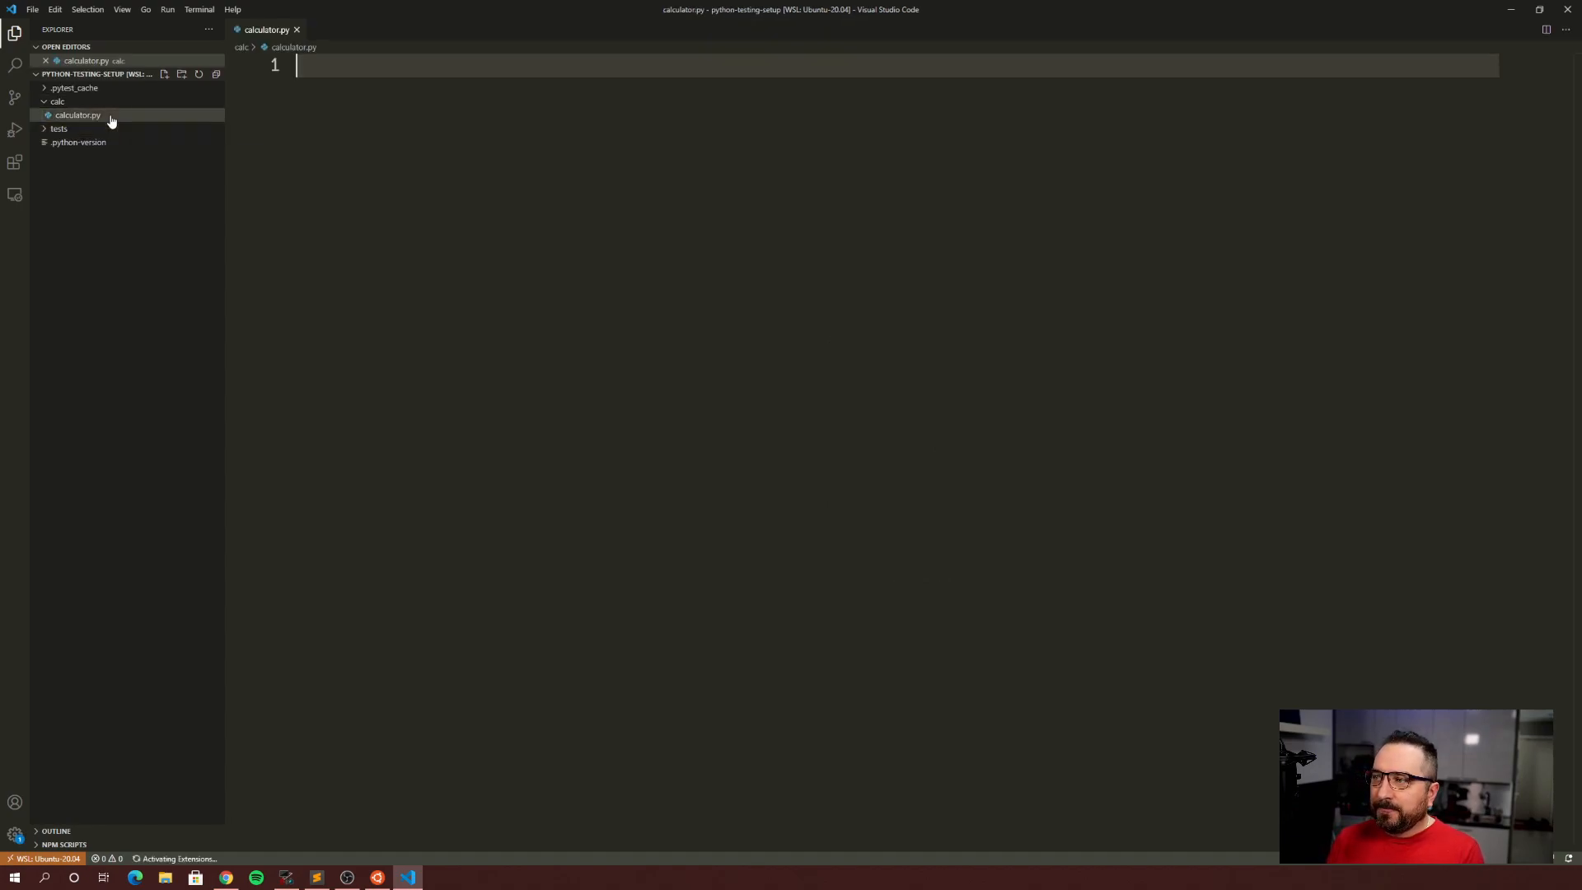
# - Add calculator_test.py inside tests and open it alongside calculator.py
pyautogui.rightClick(58, 129)
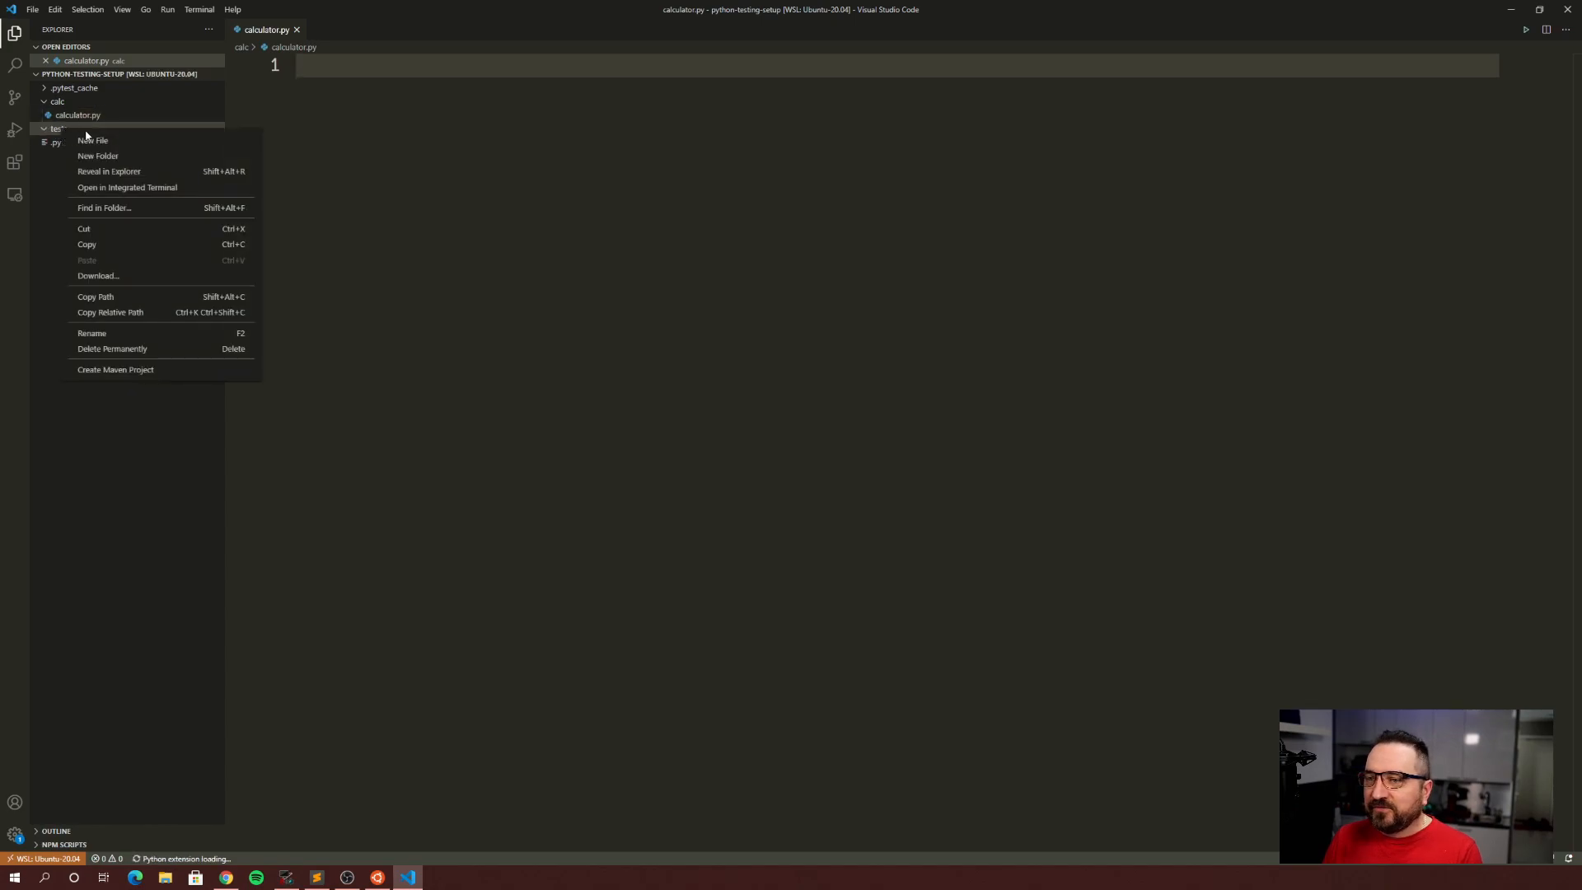
pyautogui.click(94, 140)
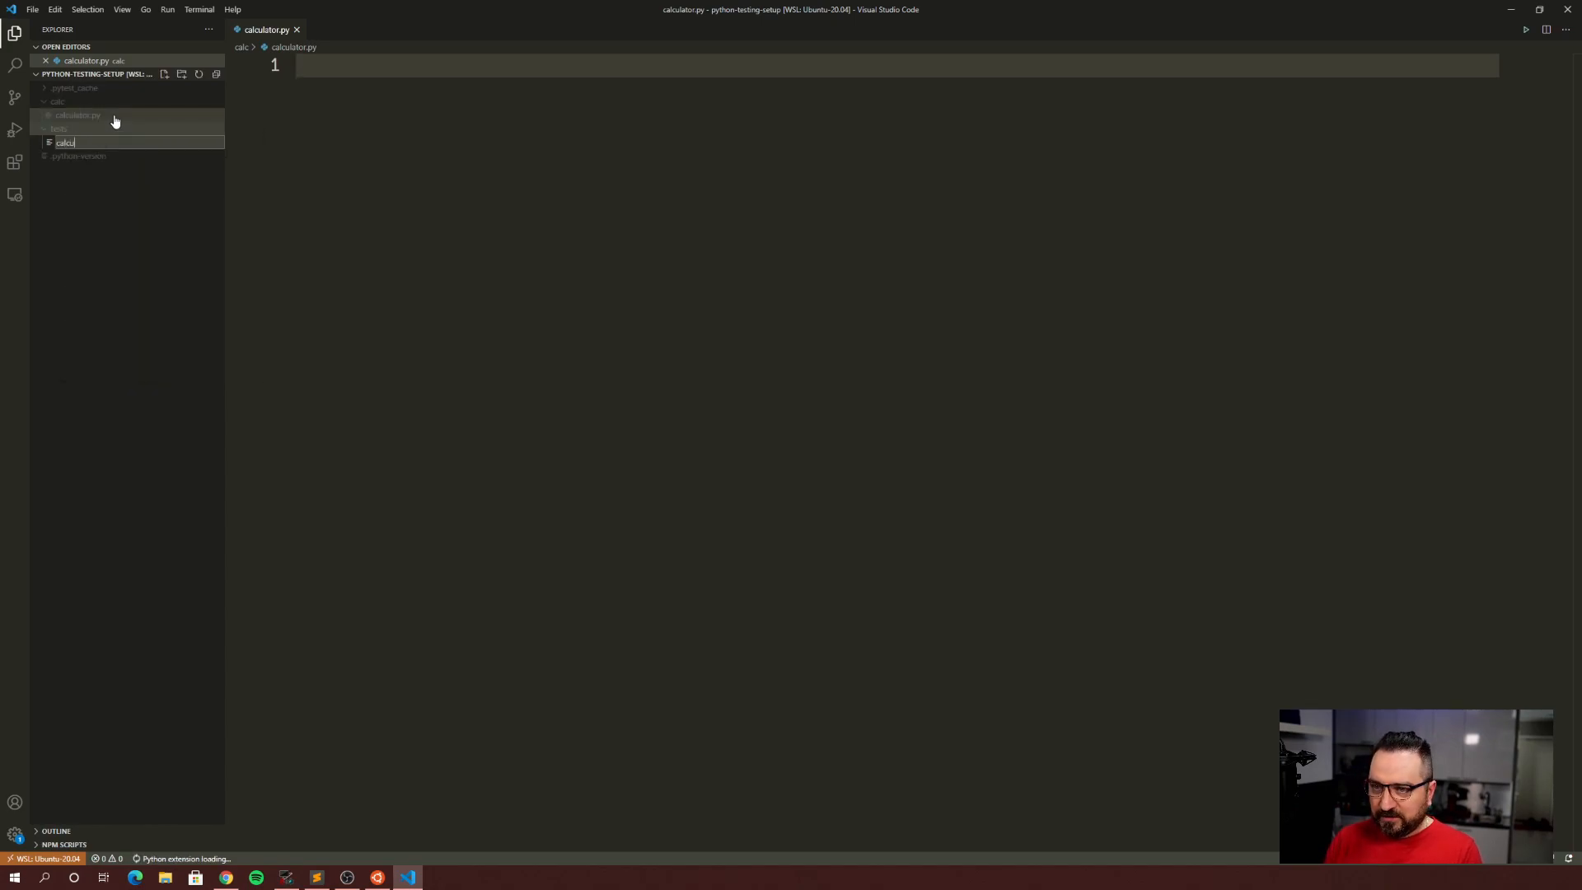
pyautogui.write('calculator_test.py')
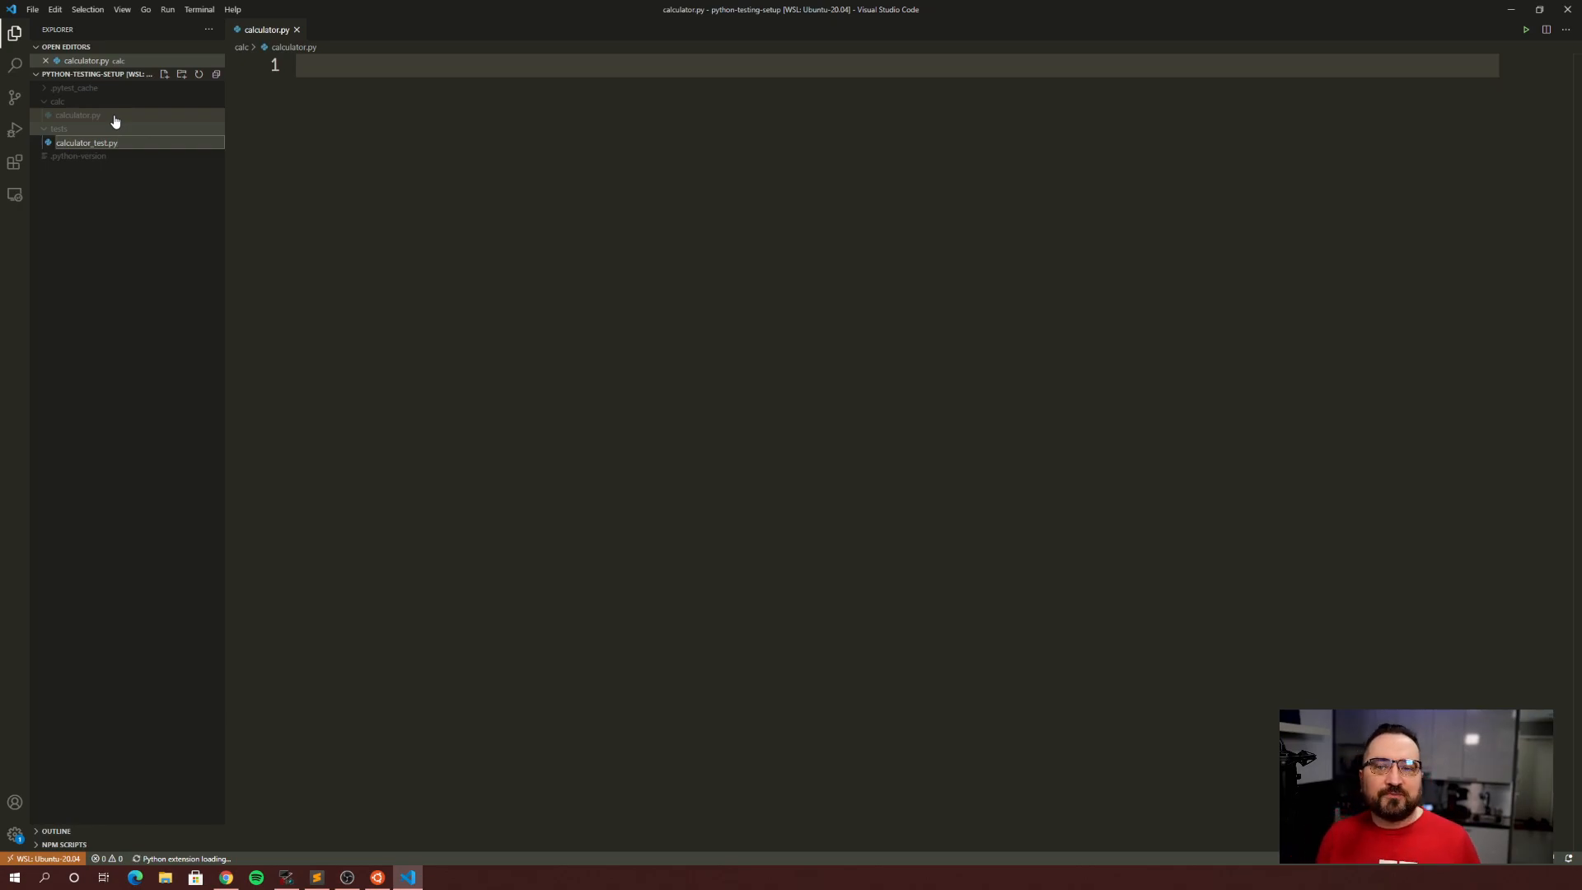
pyautogui.click(58, 129)
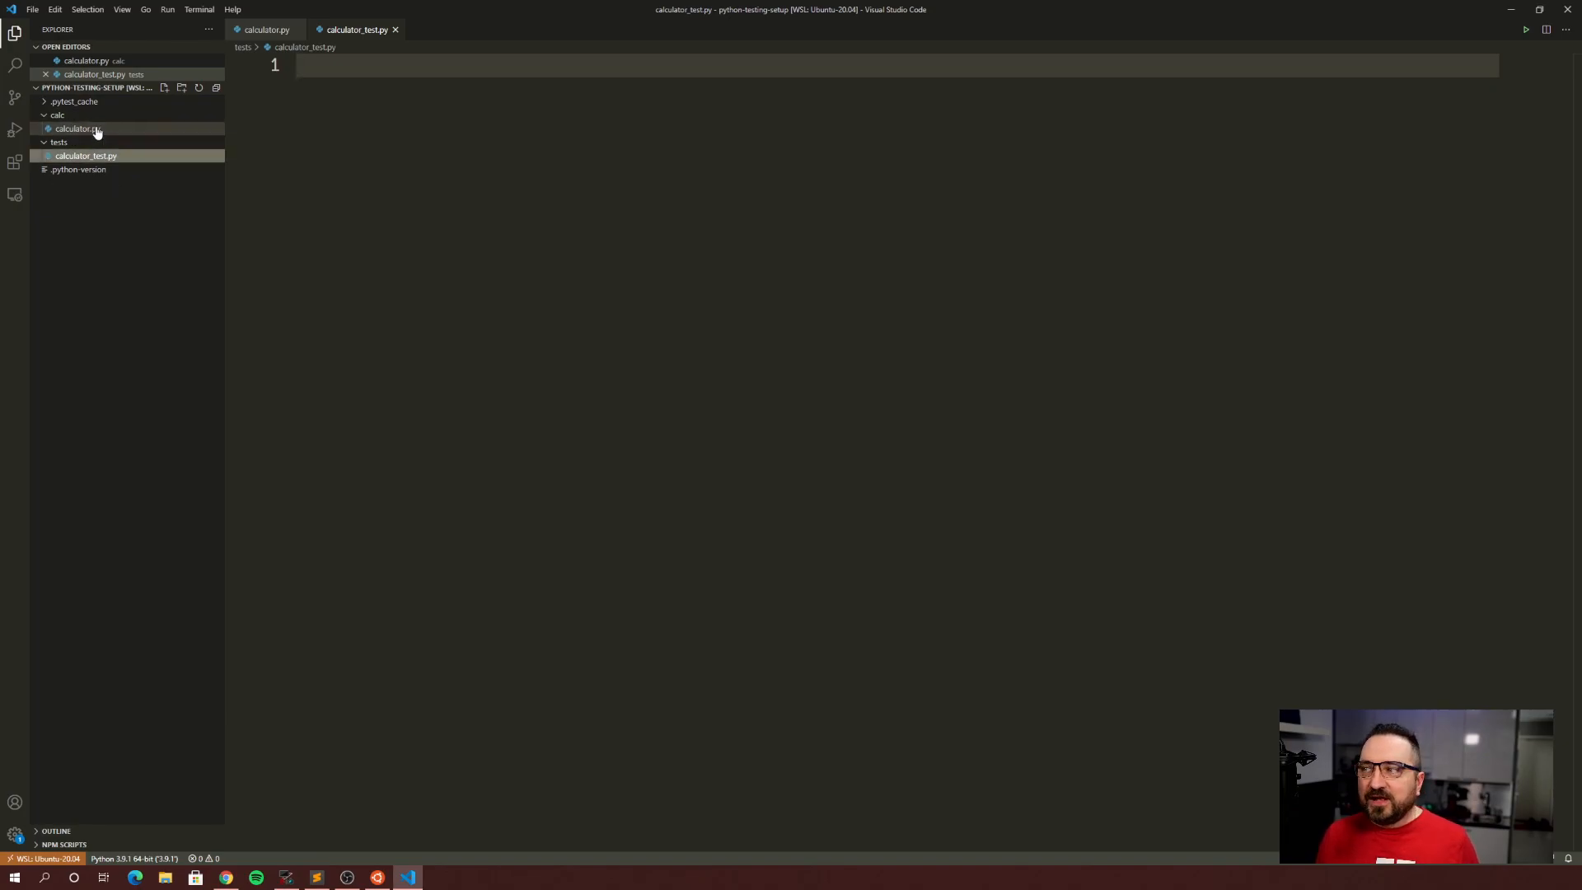
pyautogui.click(73, 128)
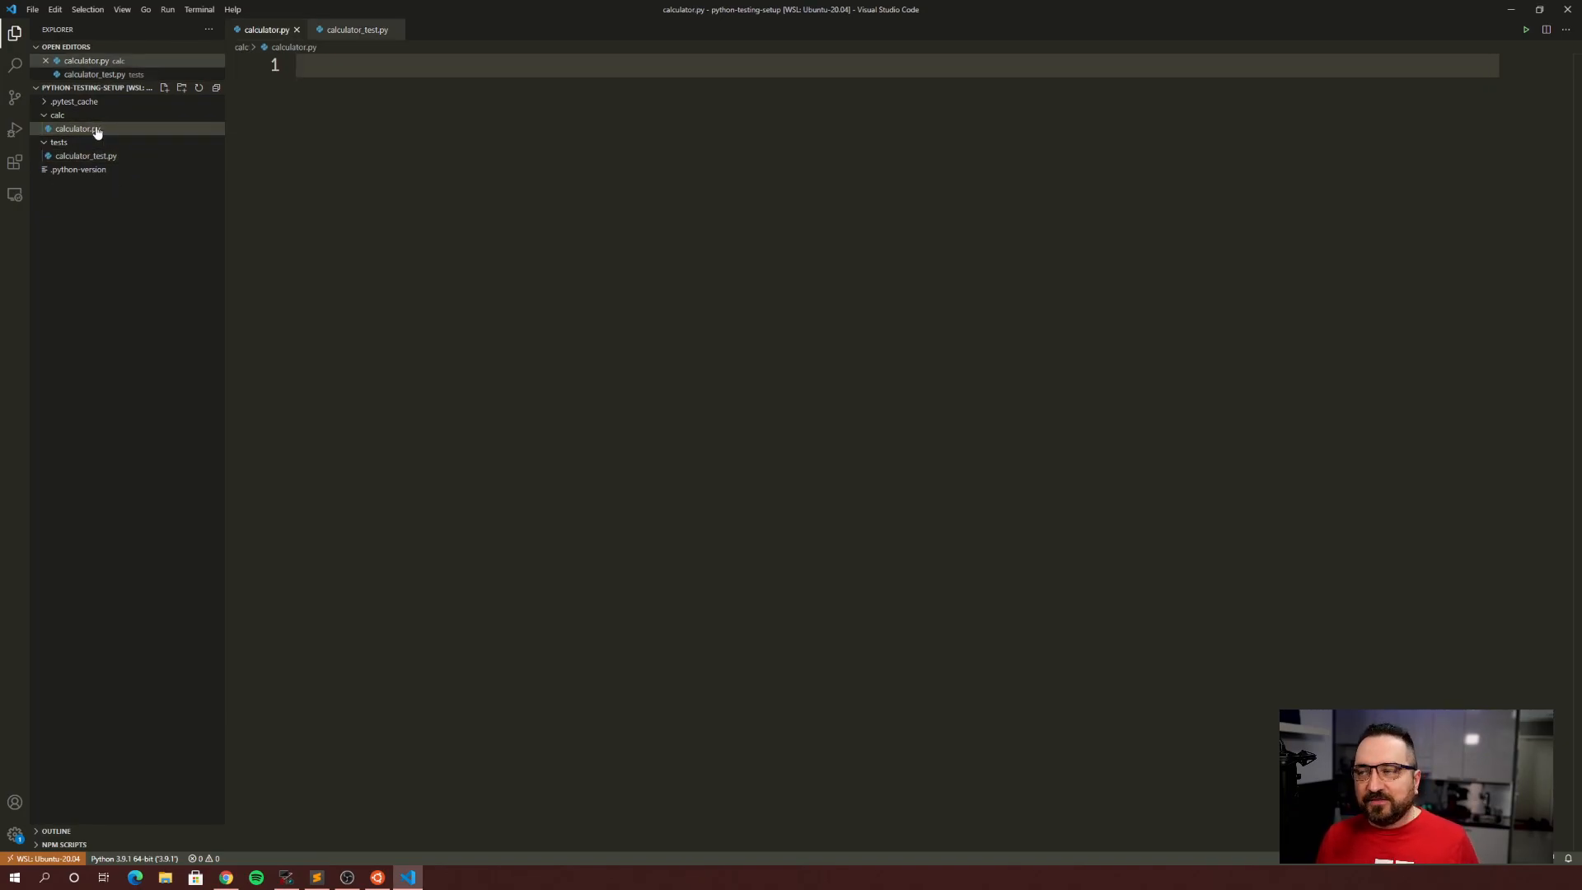
pyautogui.click(86, 156)
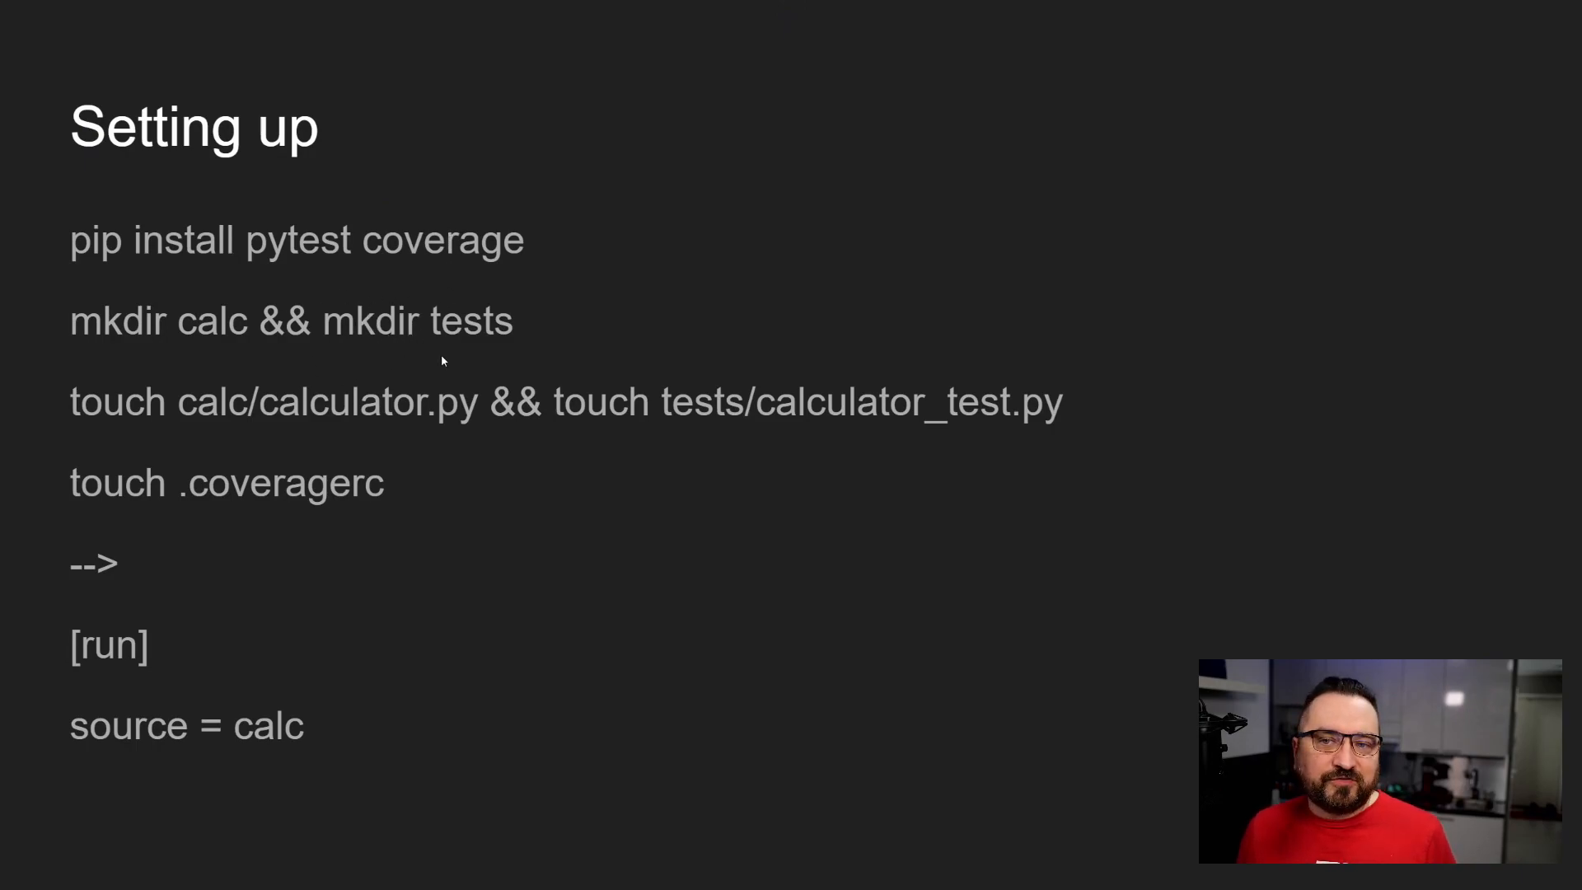
pyautogui.moveTo(442, 332)
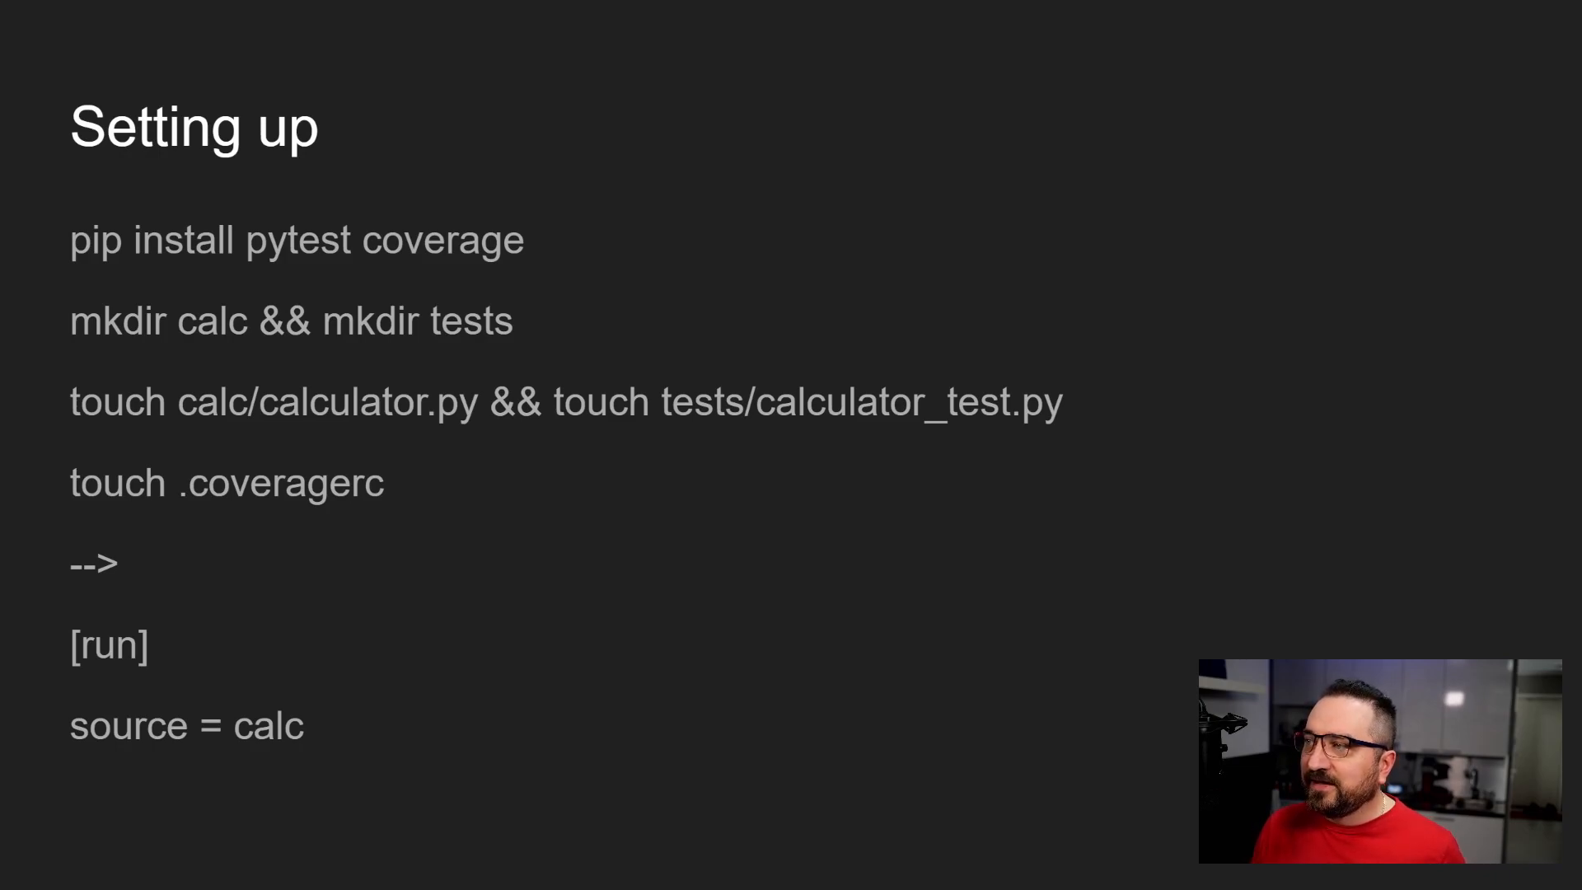
# - Switch from the Setting up slide back to the code editor
pyautogui.click(407, 876)
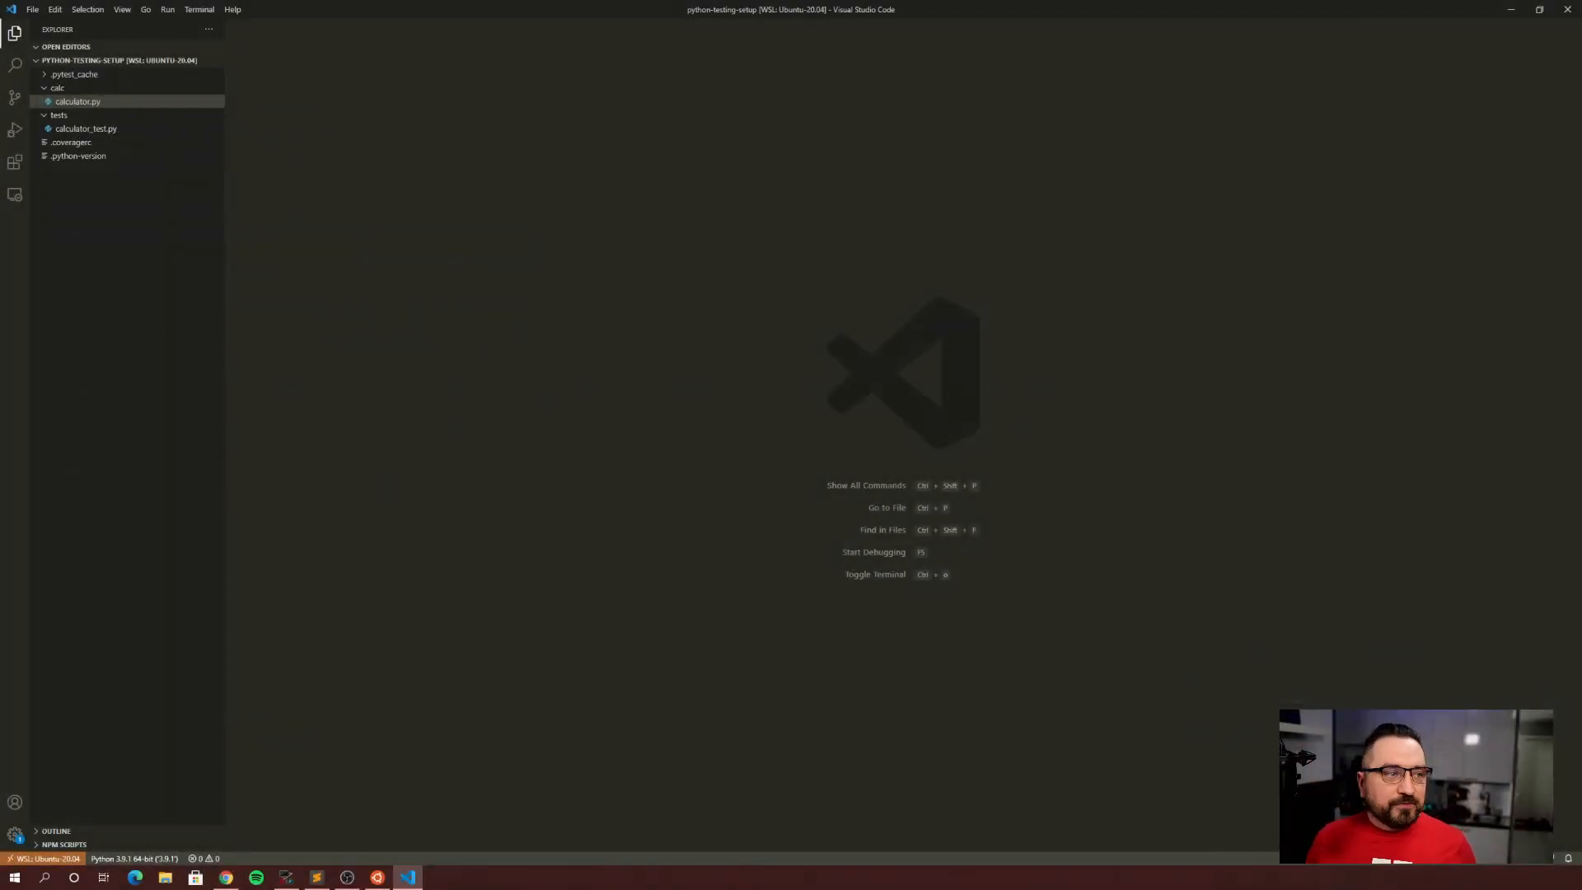
pyautogui.moveTo(71, 142)
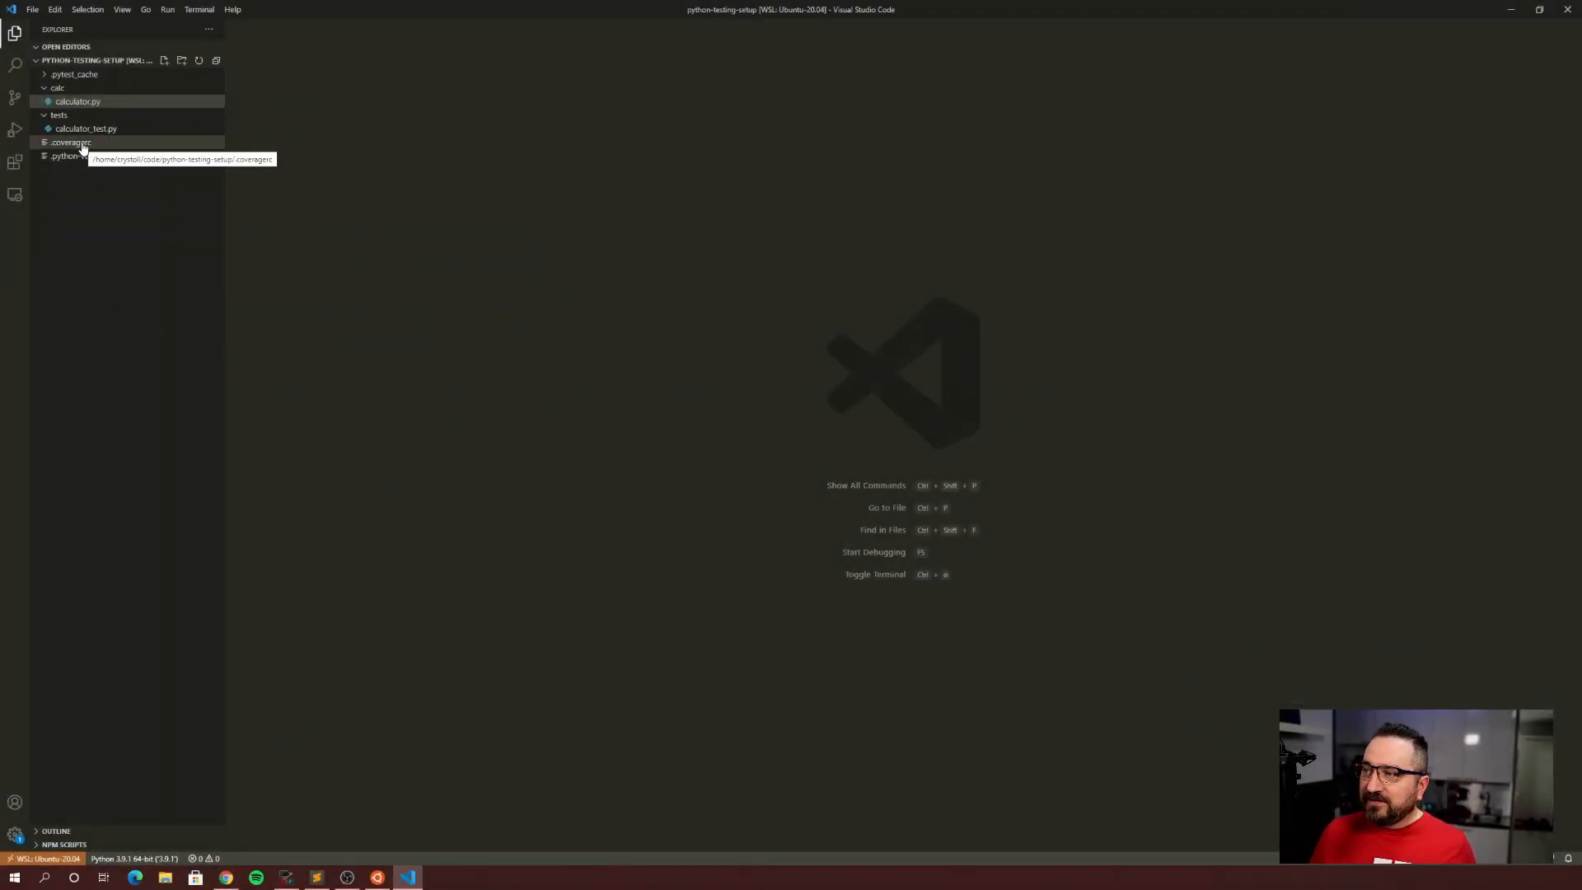
# - Open .coveragerc and enter [run] with source = calc
pyautogui.click(71, 143)
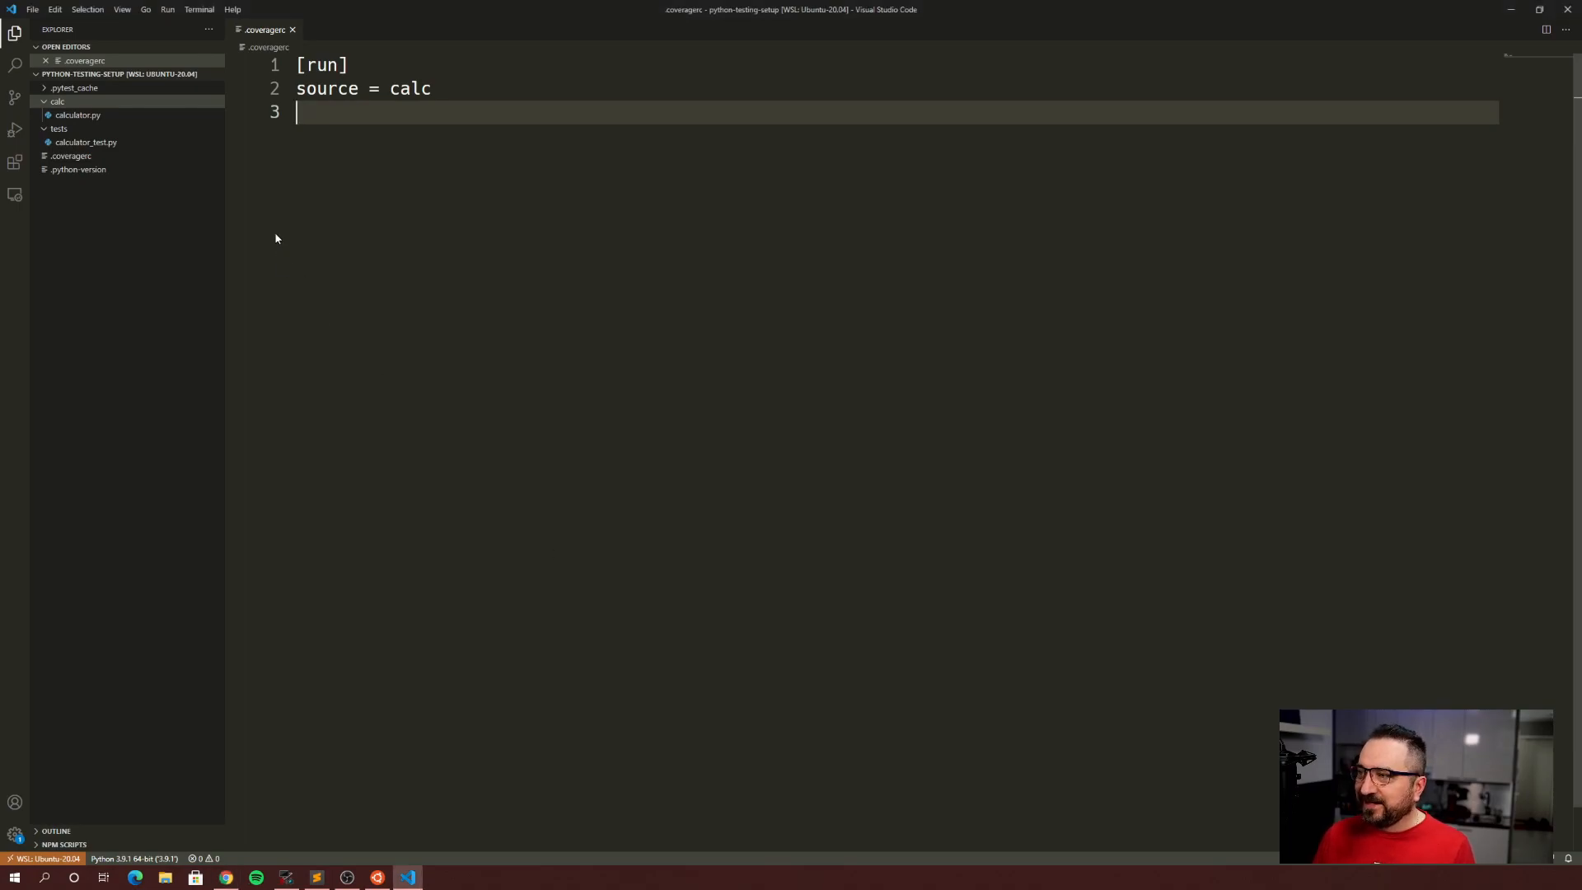
pyautogui.moveTo(436, 444)
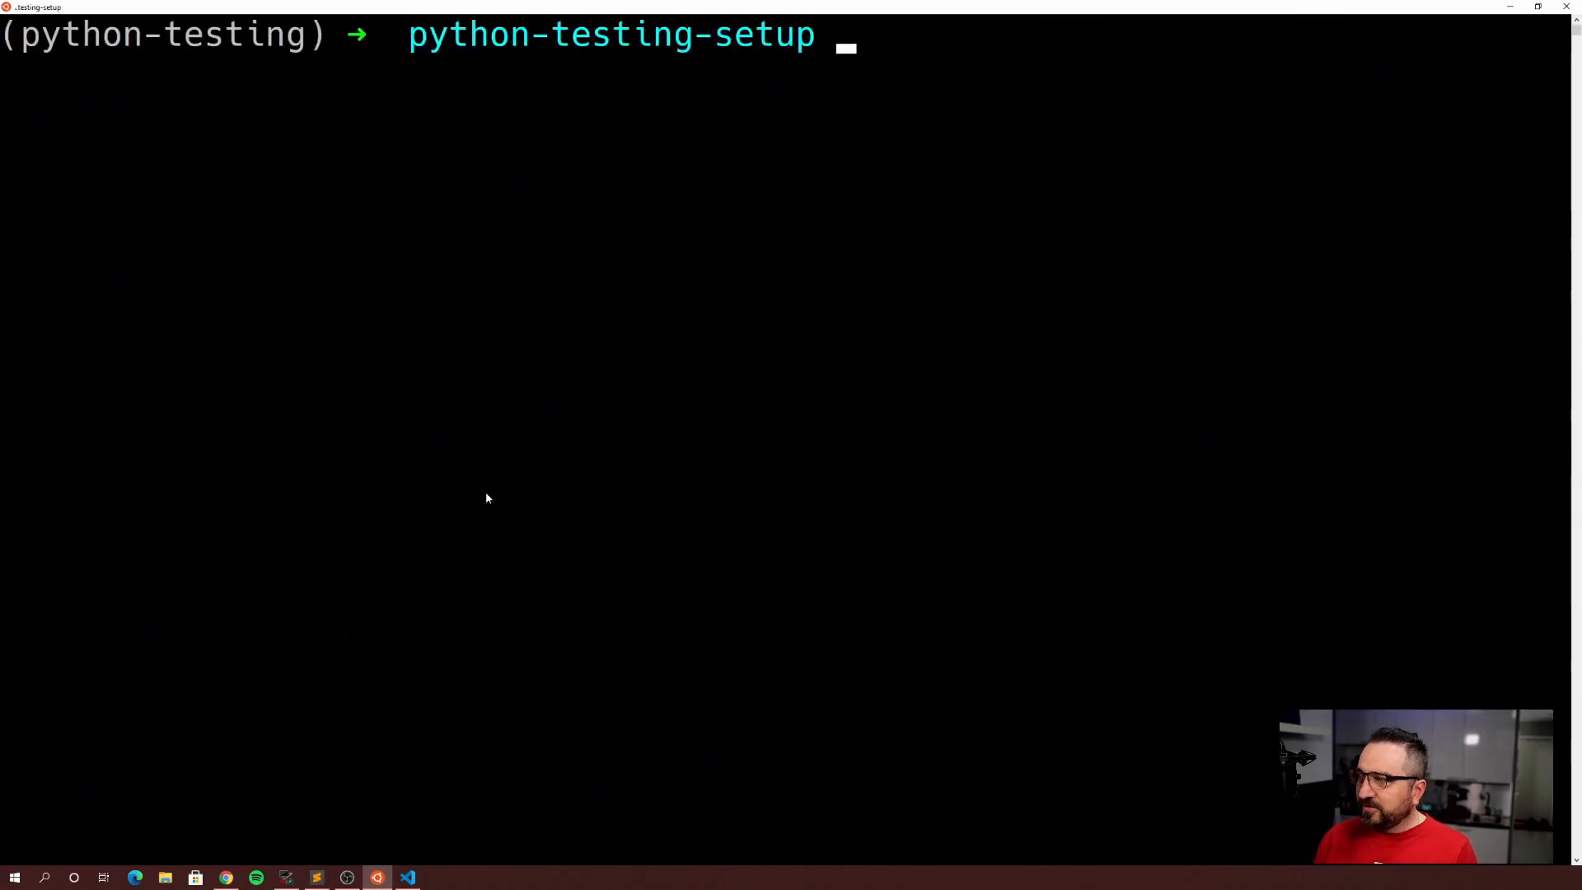
# - Type coverage, then coverage run -m pytest in the WSL terminal
pyautogui.write('coverage')
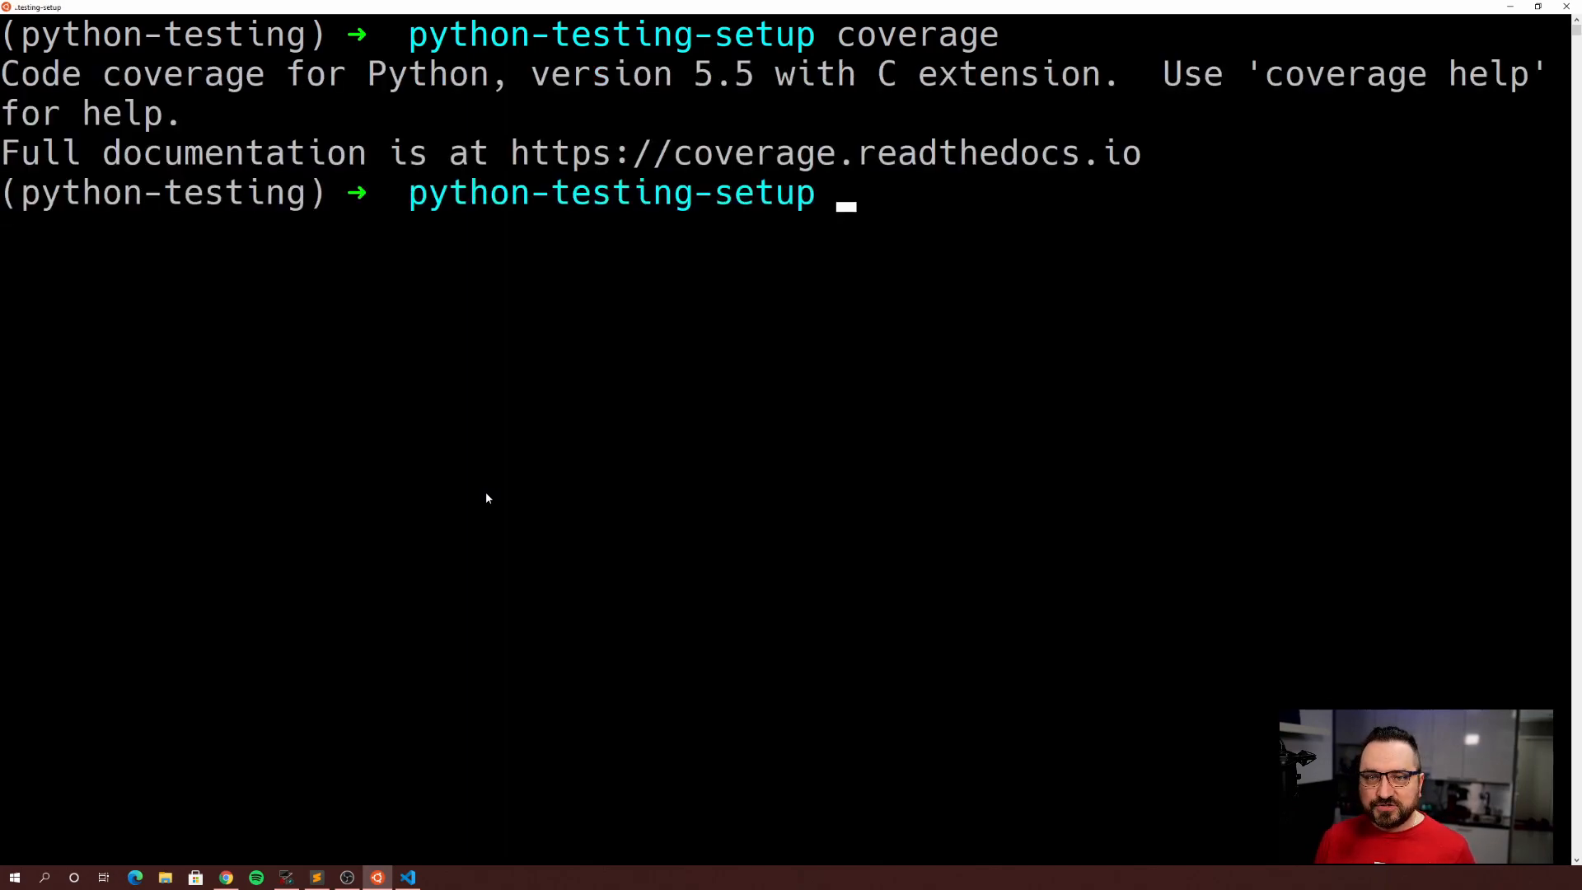
pyautogui.write('coverage run -m pytest')
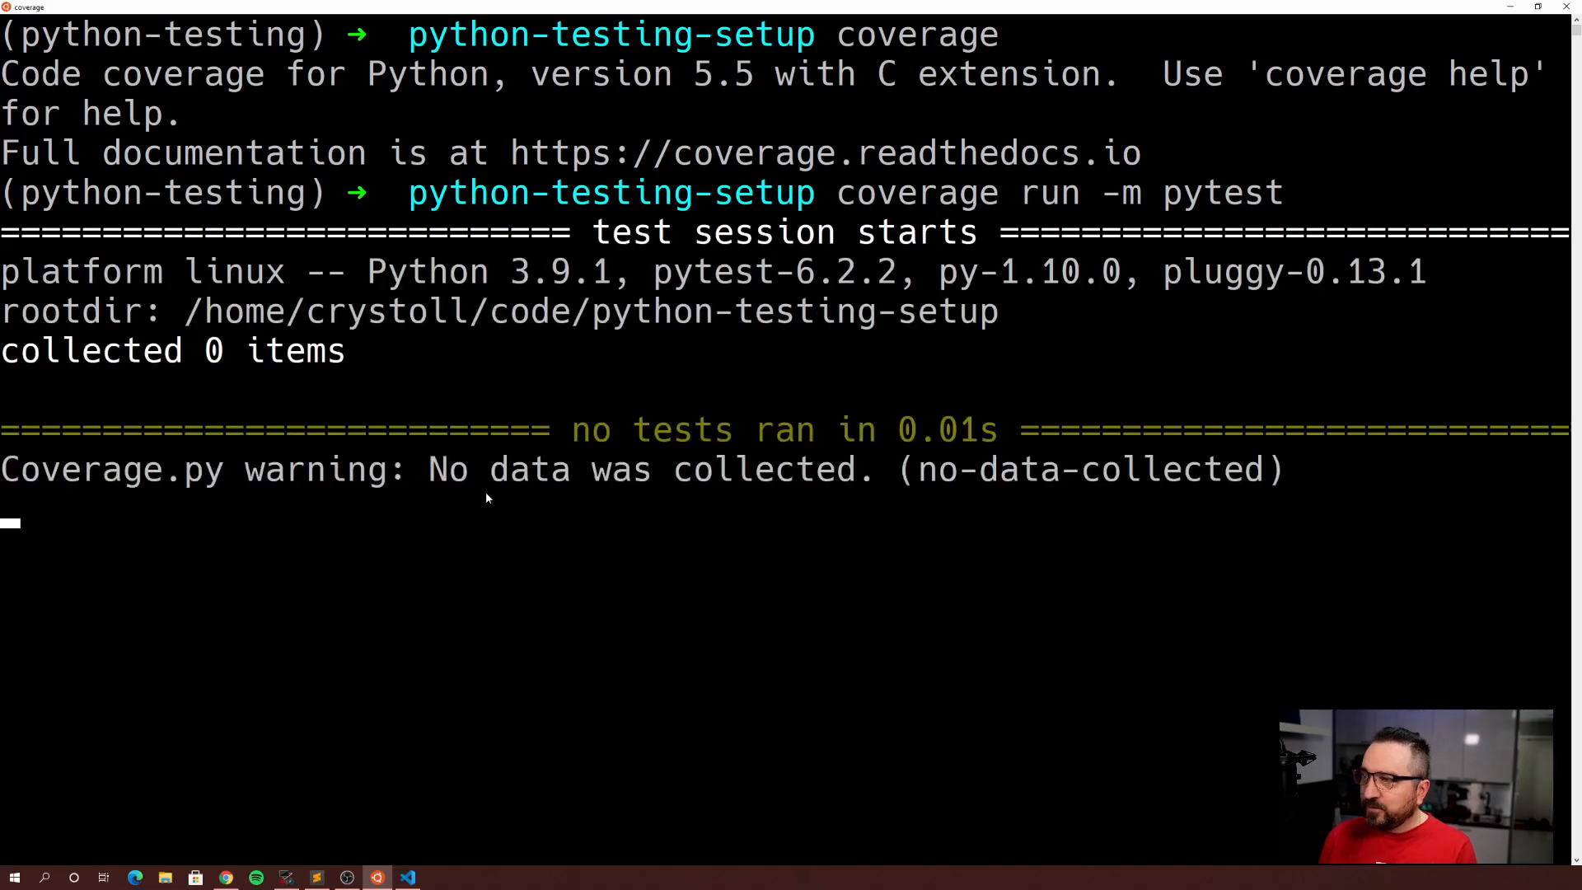
# - Return to VS Code and open an integrated terminal via View > Terminal
pyautogui.click(408, 876)
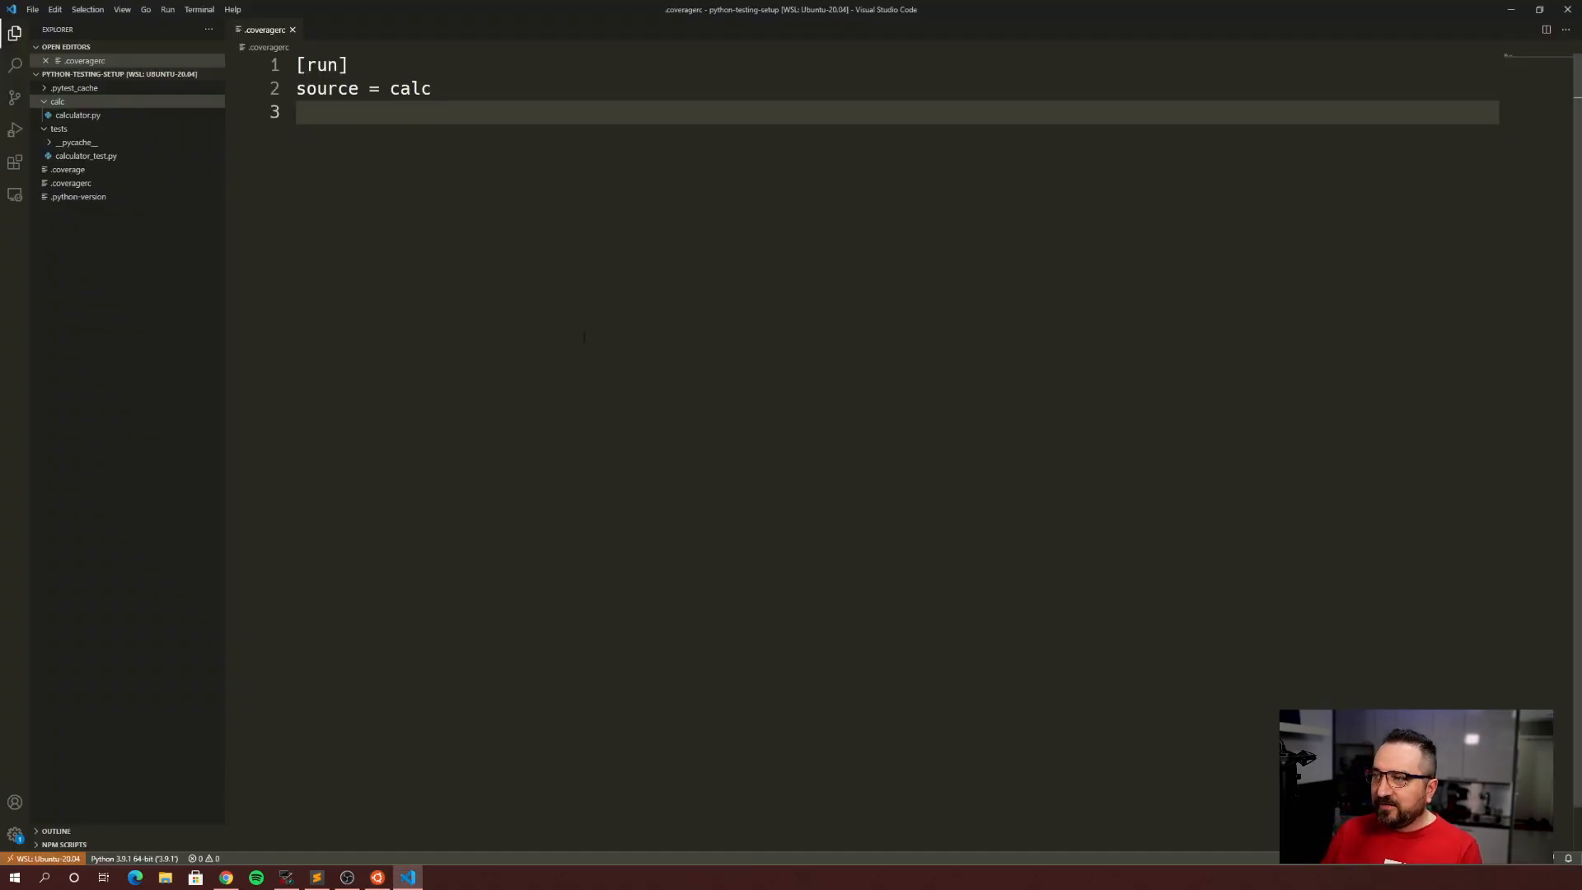
pyautogui.moveTo(464, 302)
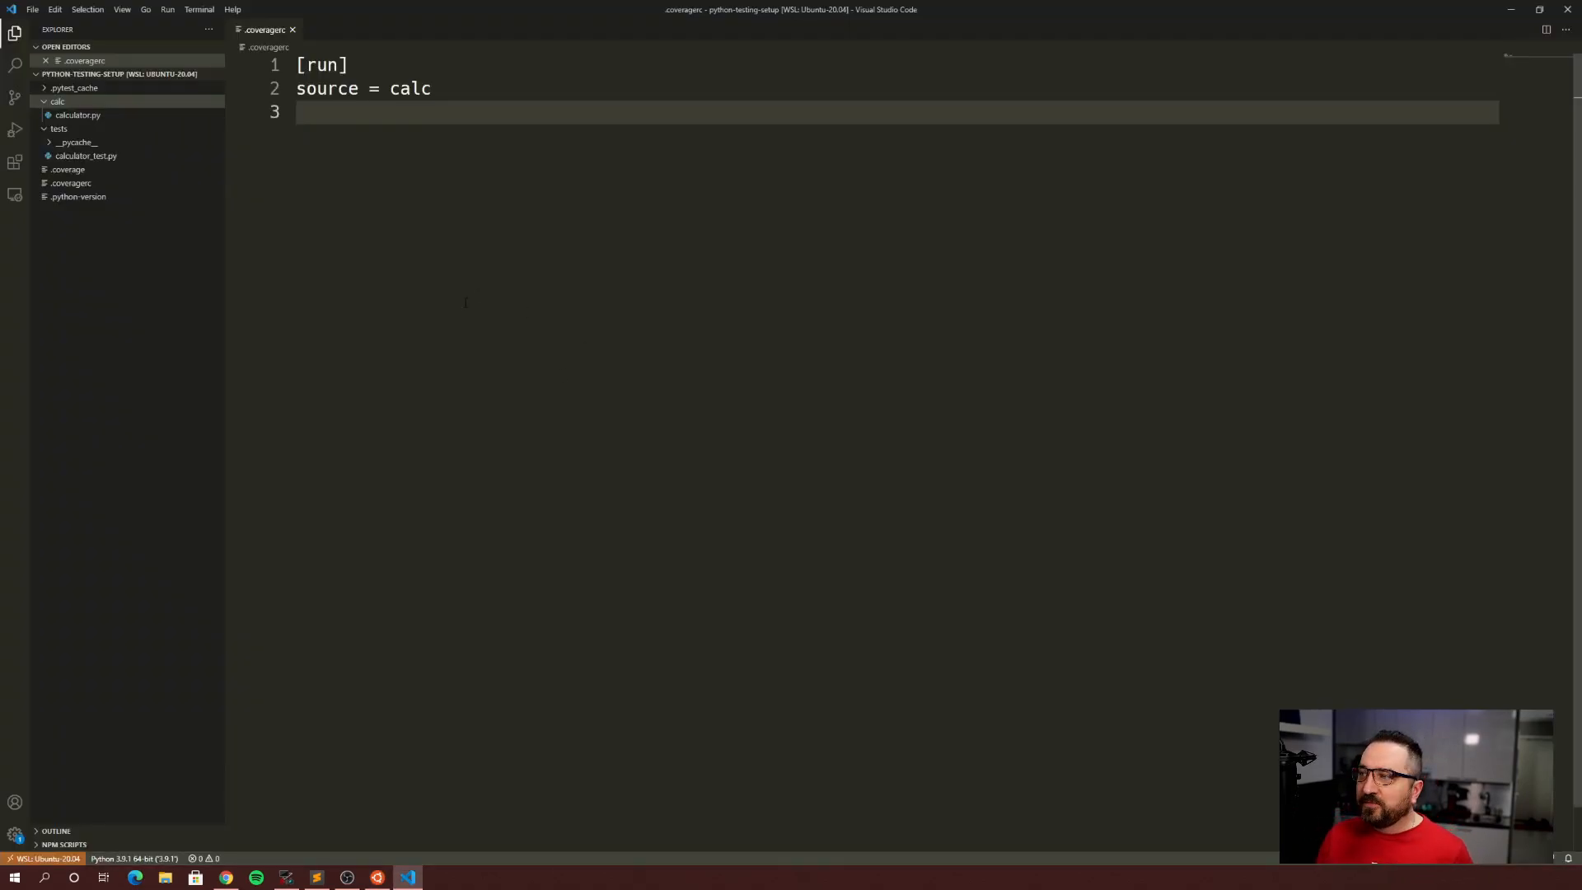
pyautogui.click(121, 9)
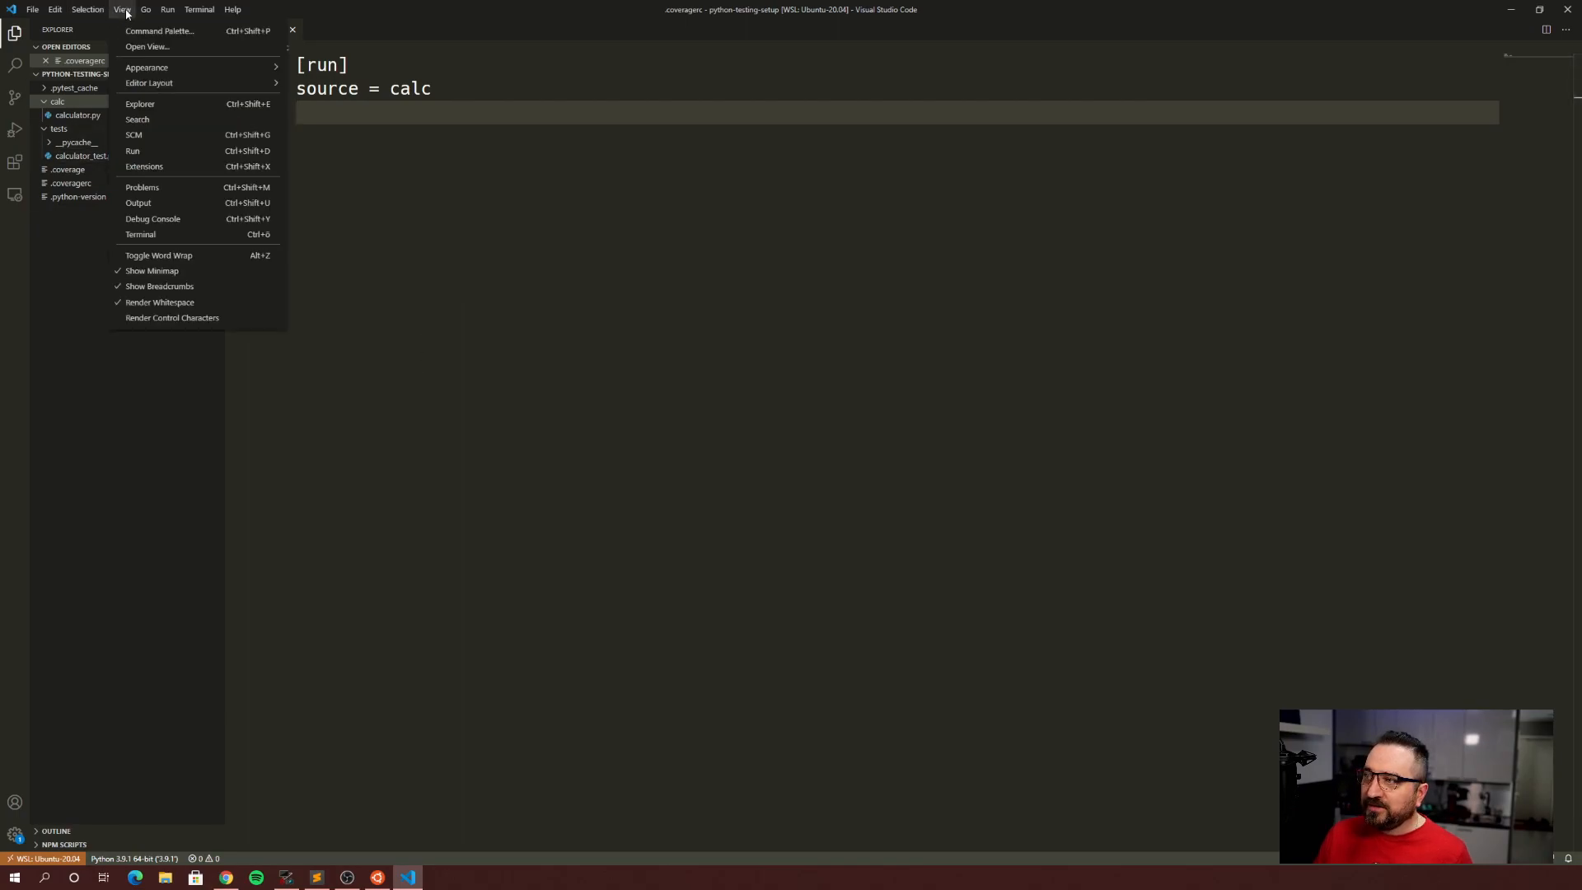
pyautogui.moveTo(170, 234)
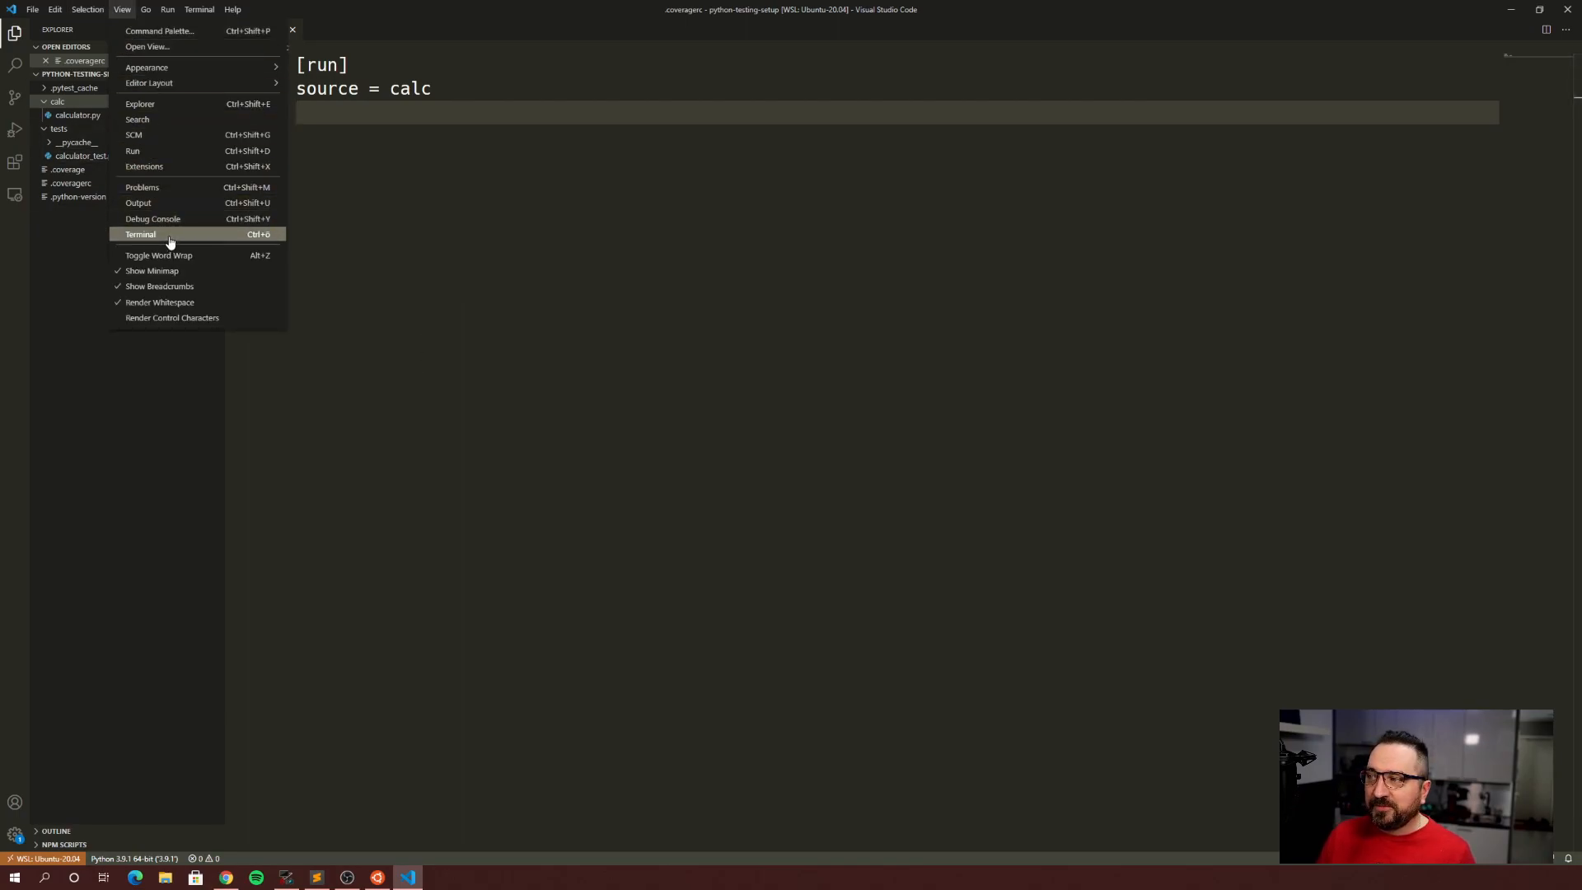
pyautogui.click(140, 234)
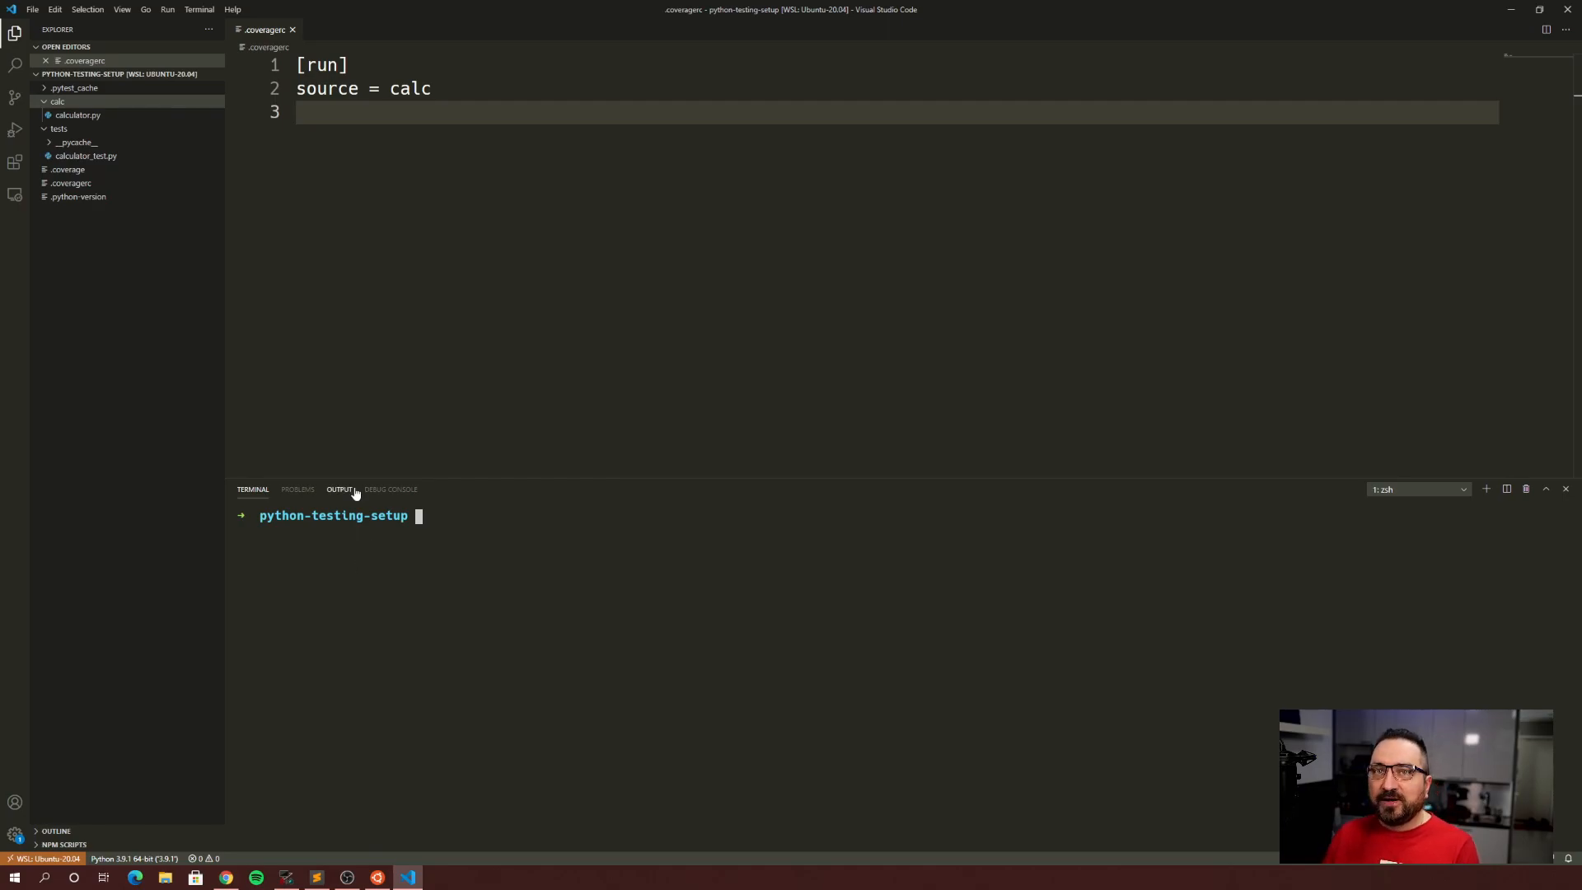
pyautogui.moveTo(168, 845)
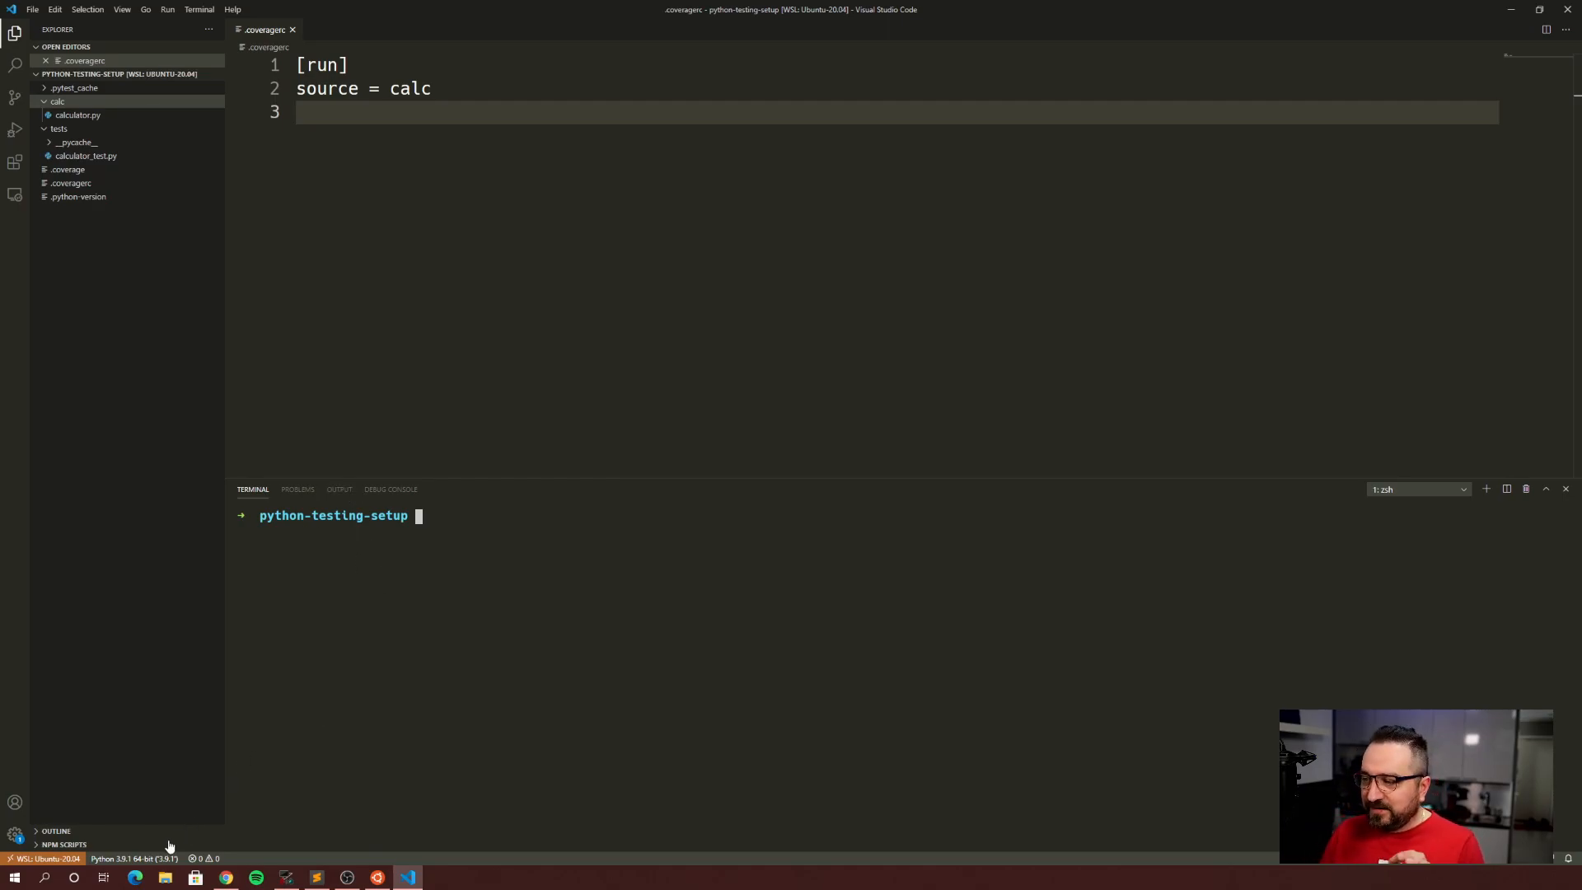
pyautogui.moveTo(136, 873)
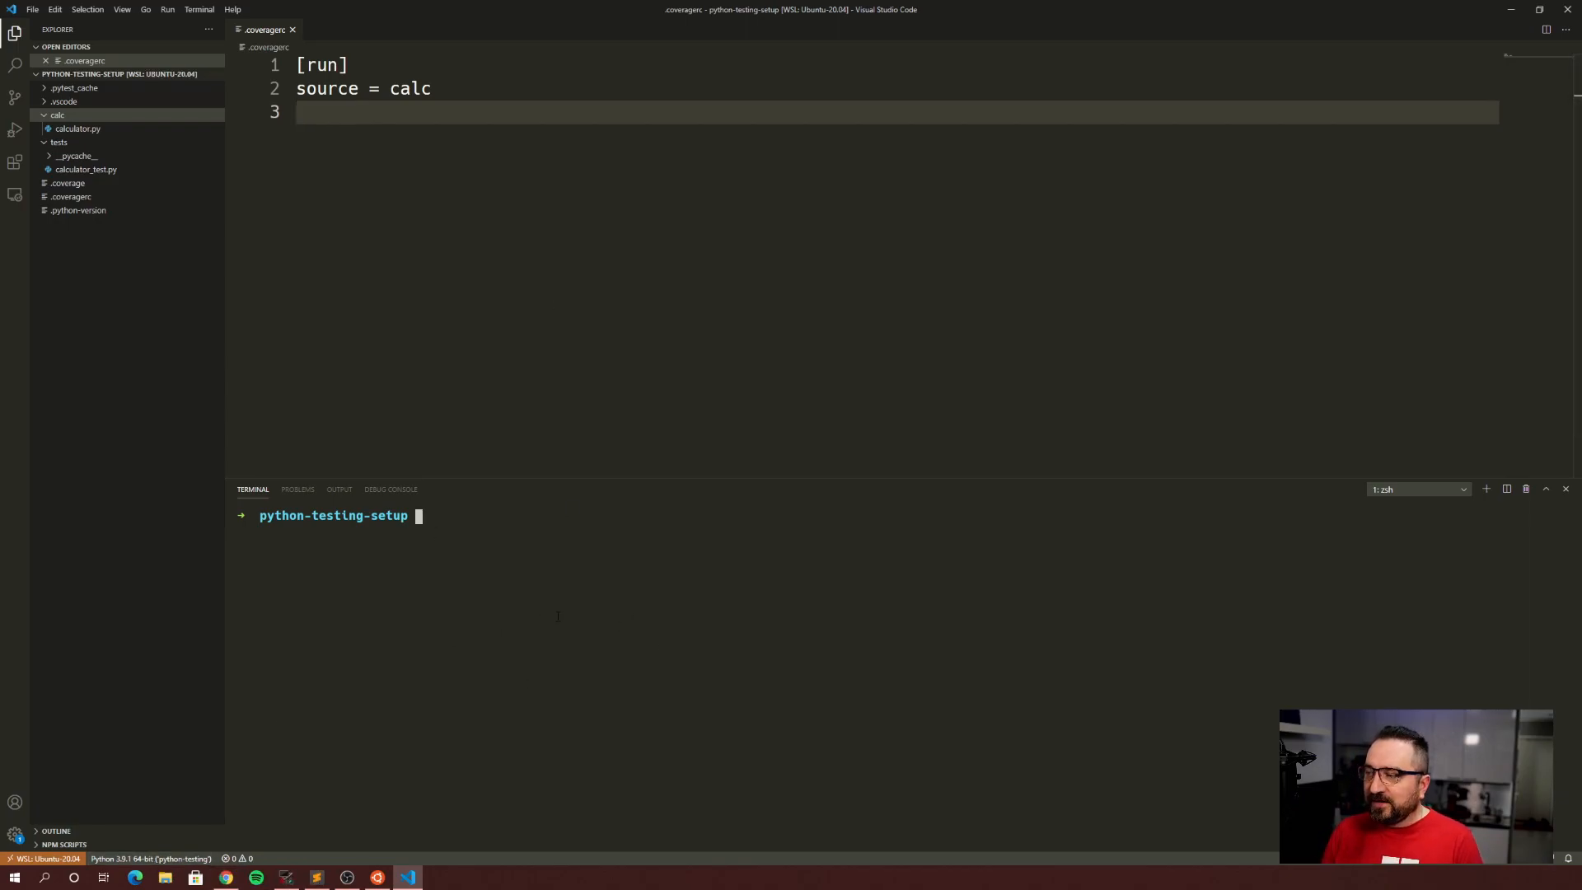
# - Run coverage run -m pytest in the integrated terminal
pyautogui.write('co')
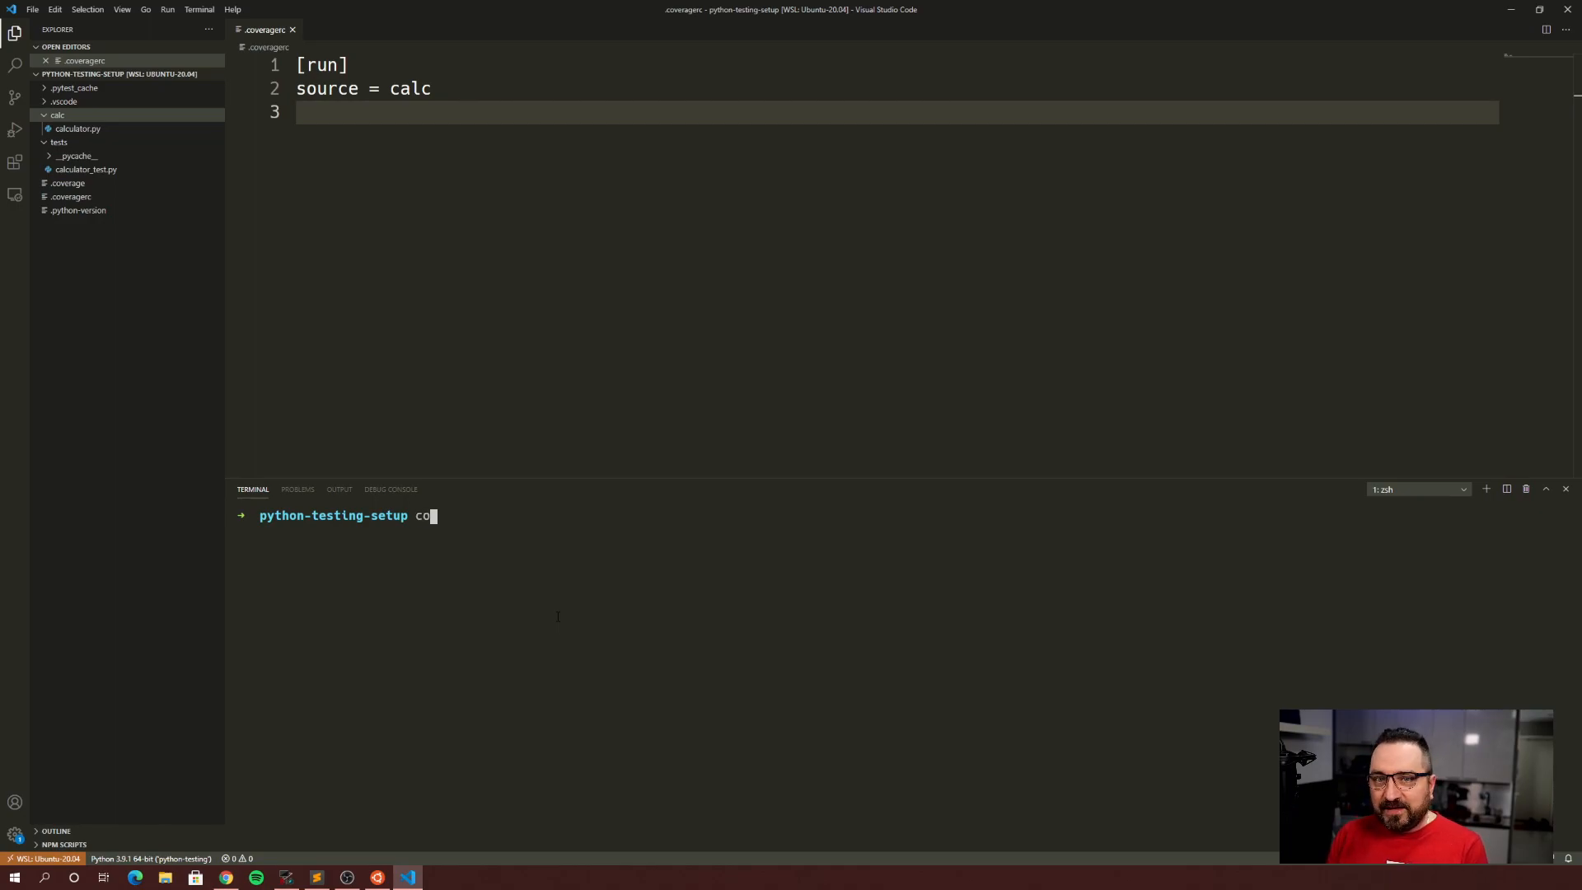
pyautogui.write('verage run -')
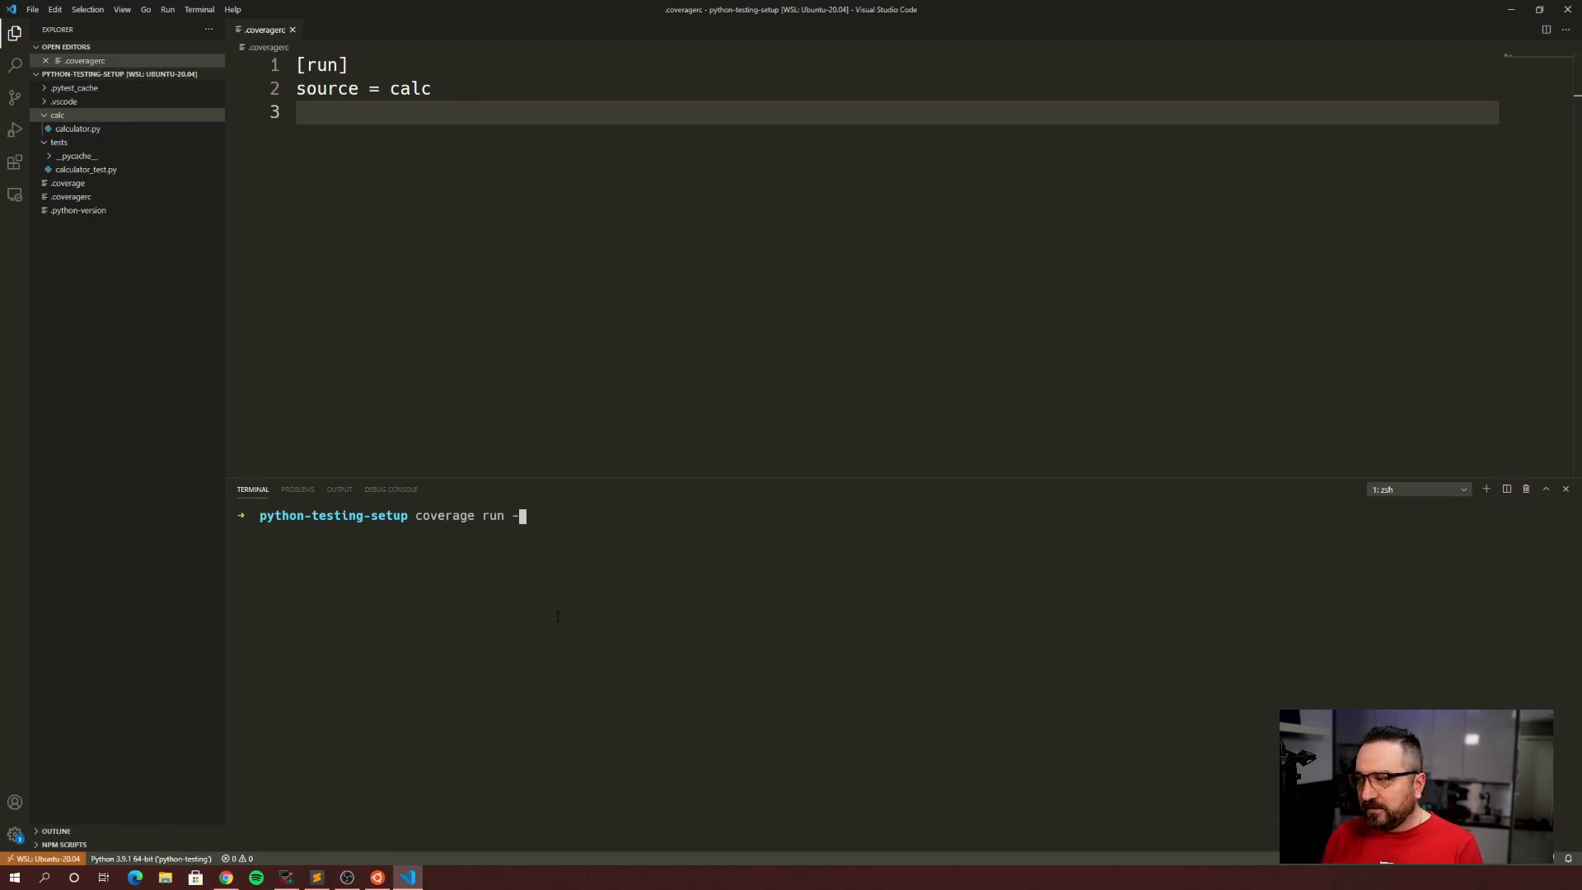
pyautogui.write('m pytest')
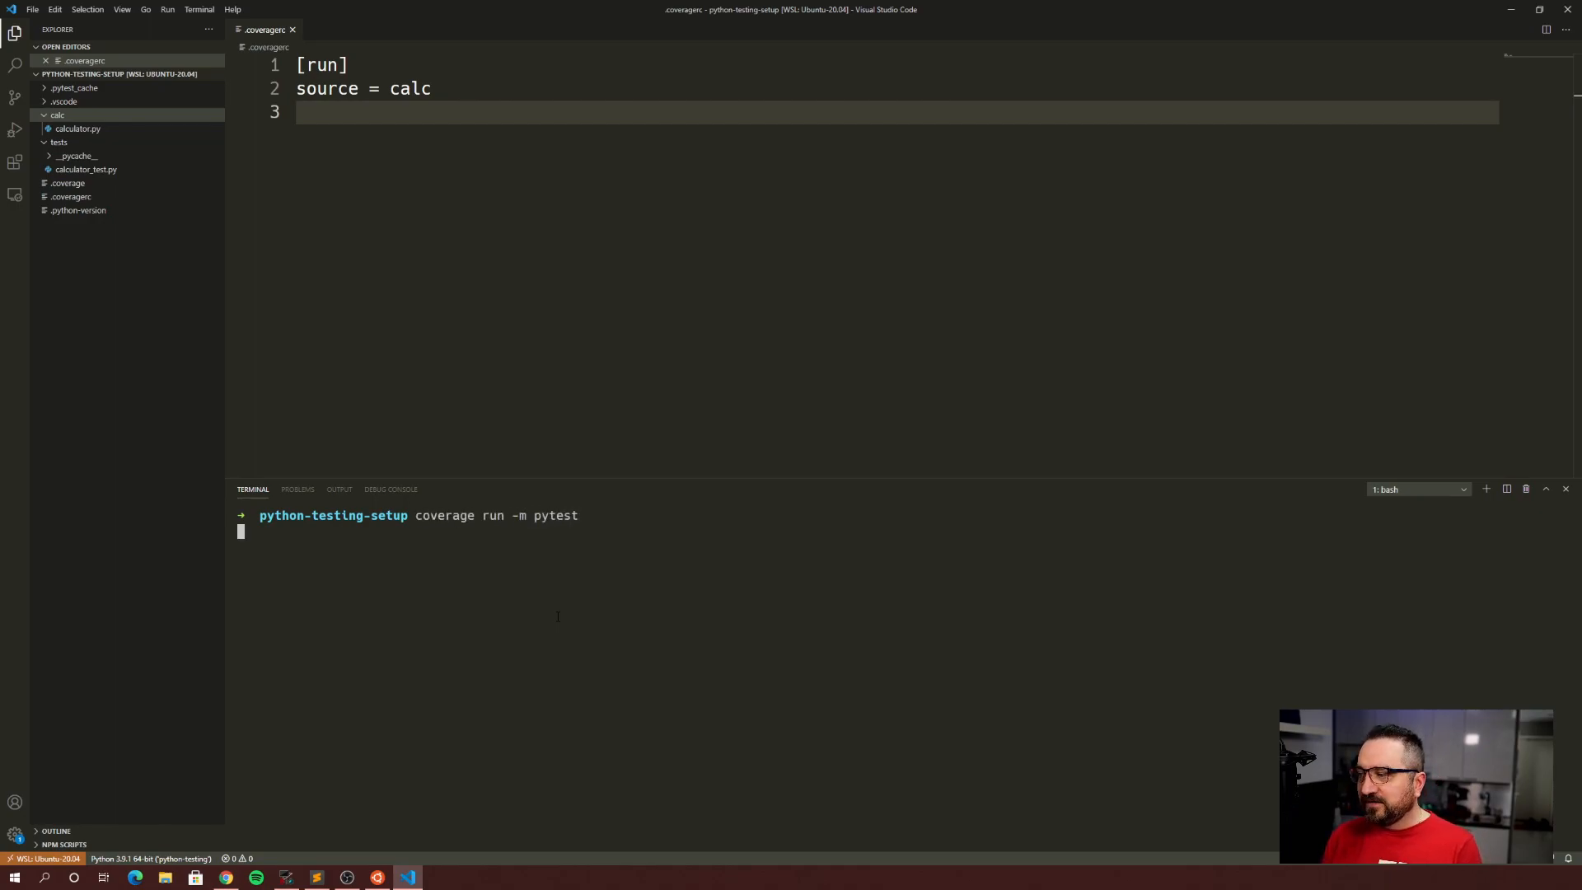
pyautogui.press('Return')
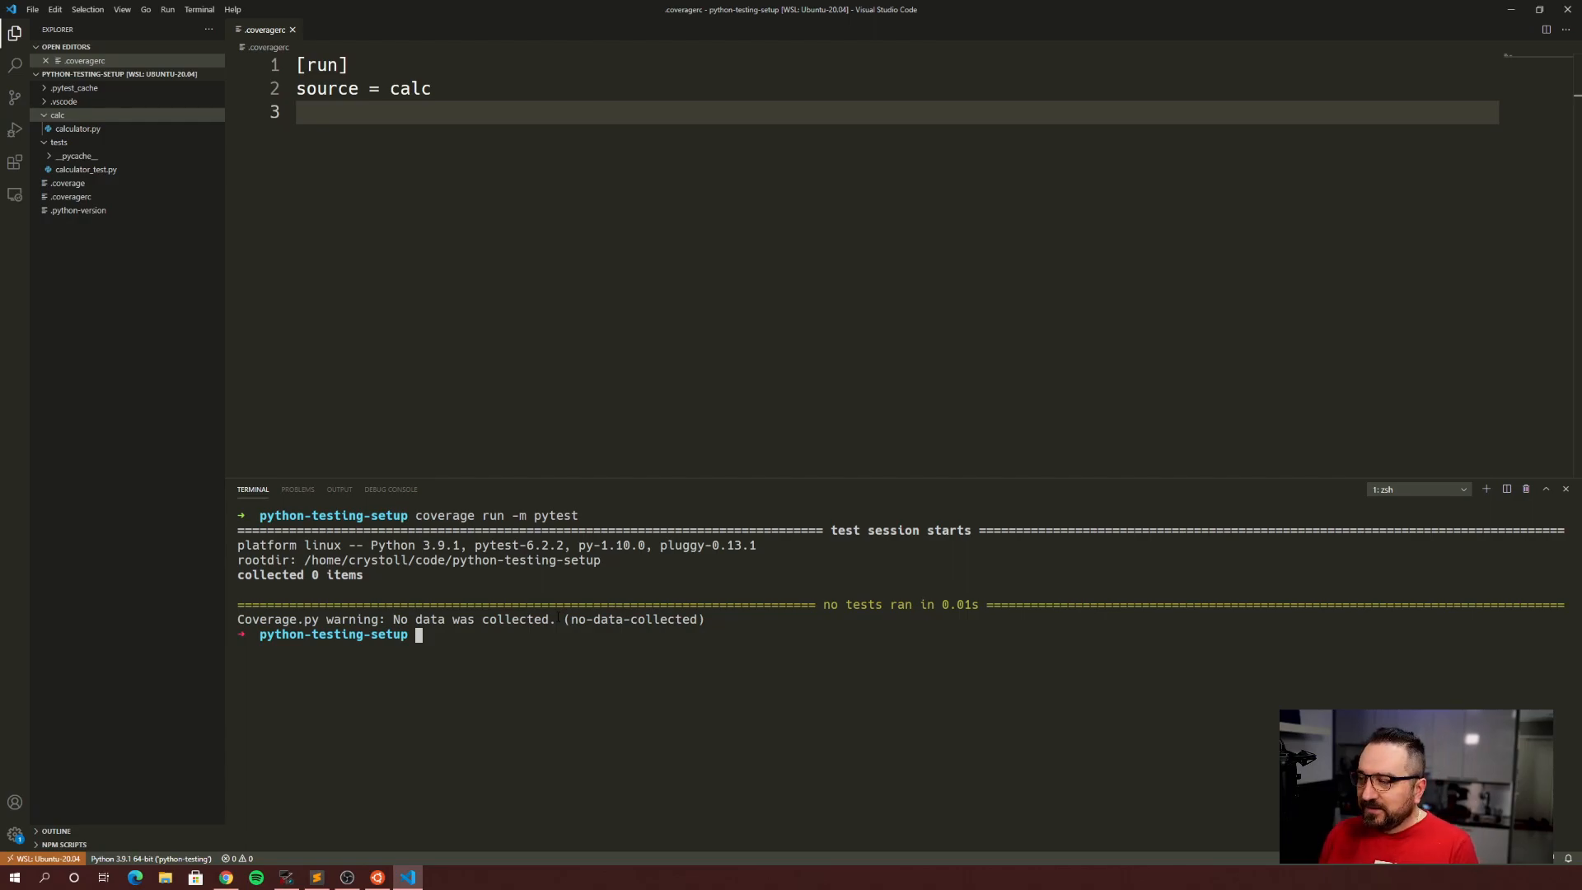
# - Open the generated .coverage file, then return to the .coveragerc tab
pyautogui.click(68, 183)
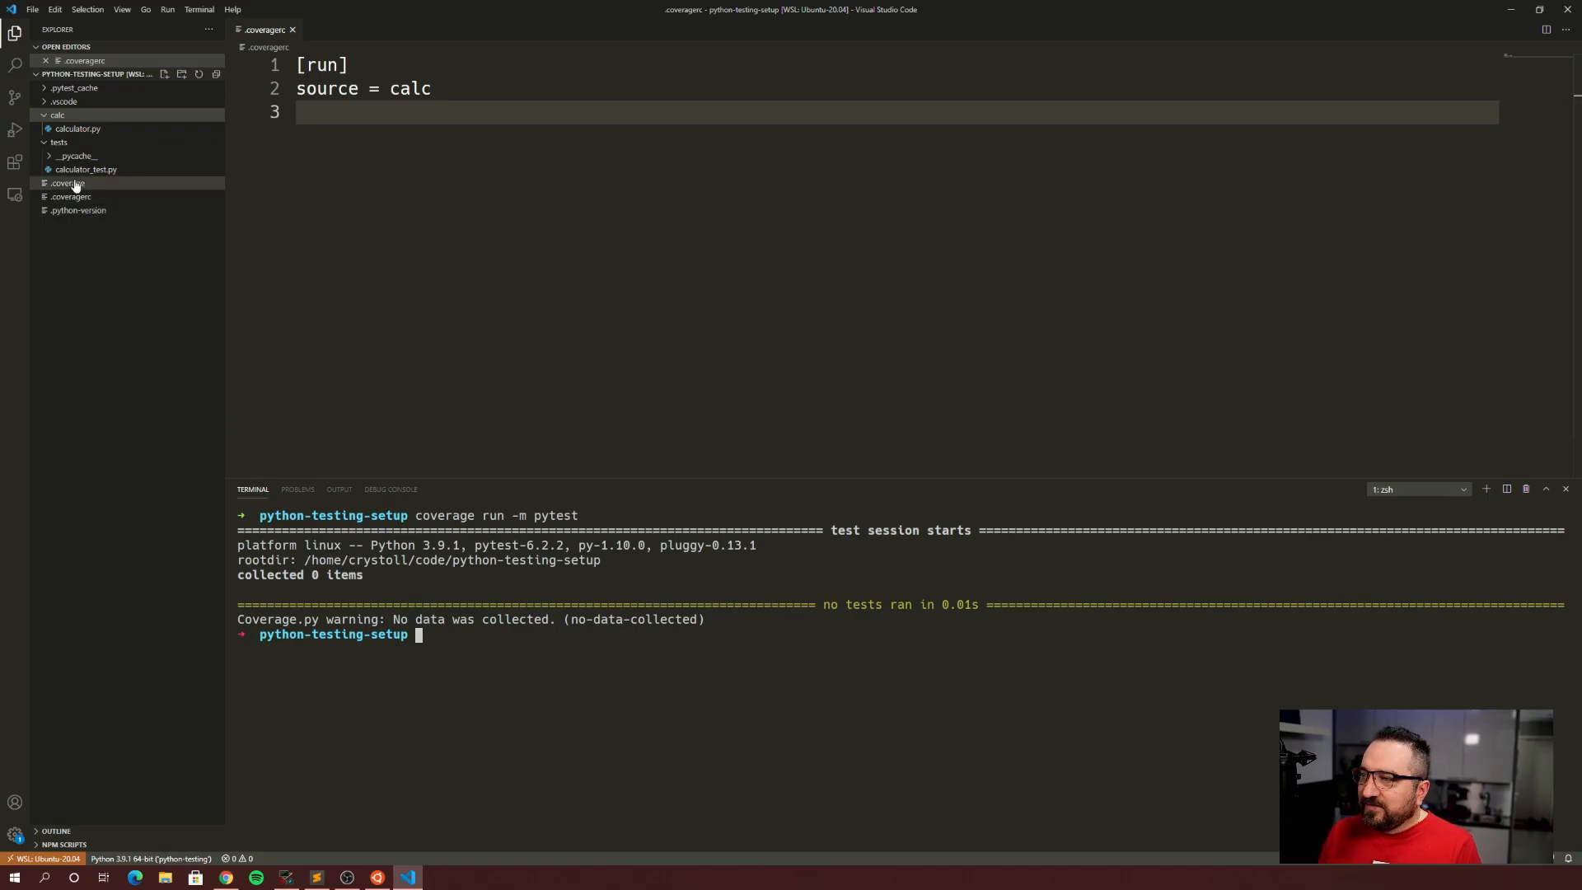
pyautogui.click(69, 197)
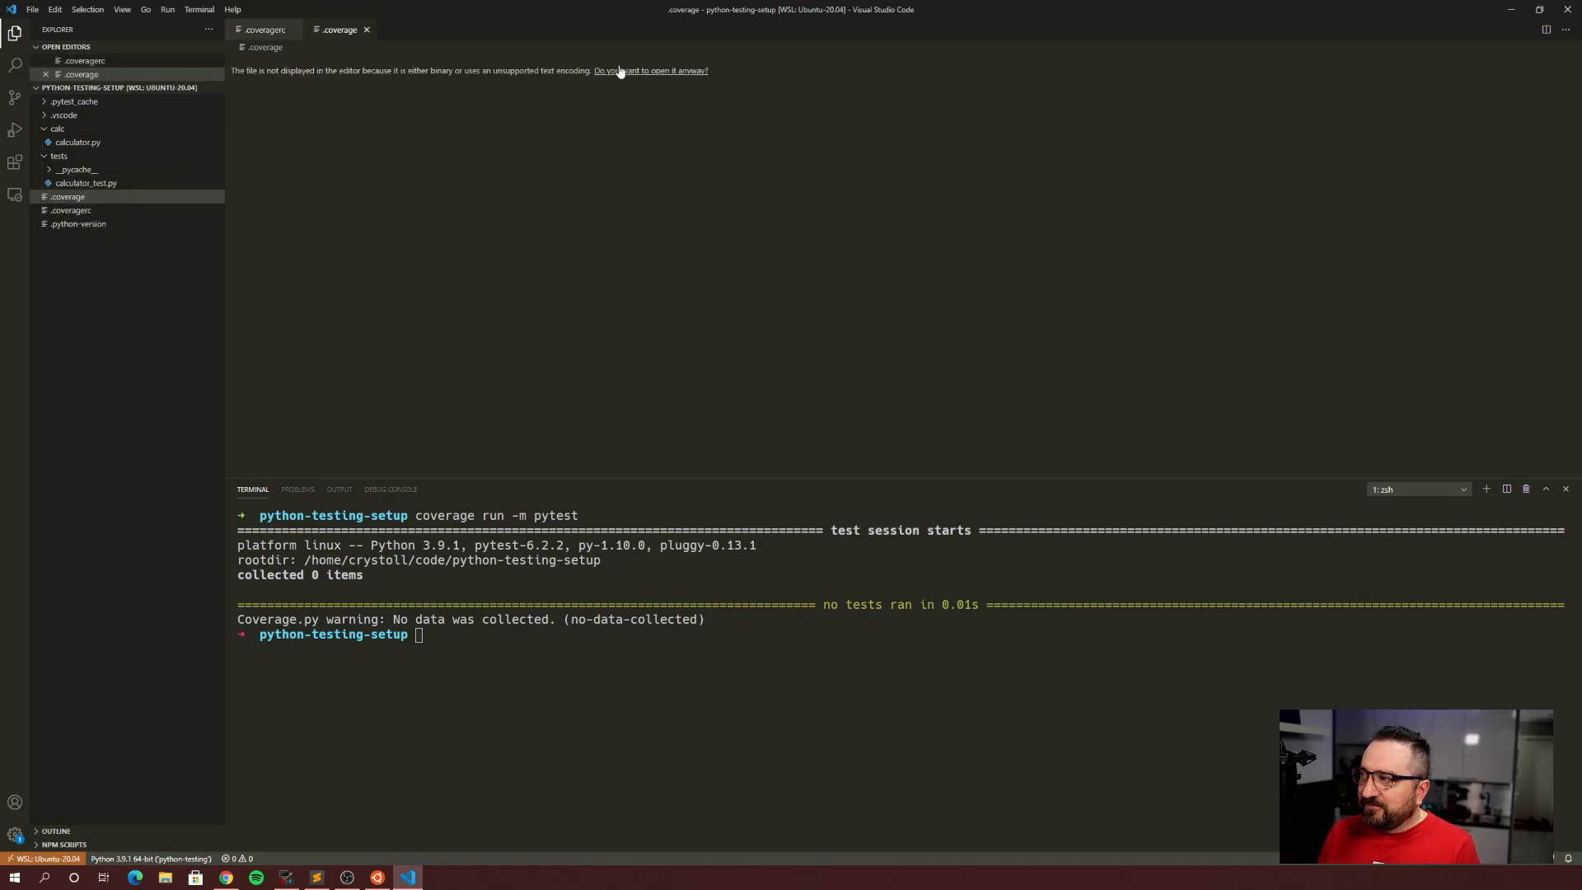
pyautogui.click(651, 71)
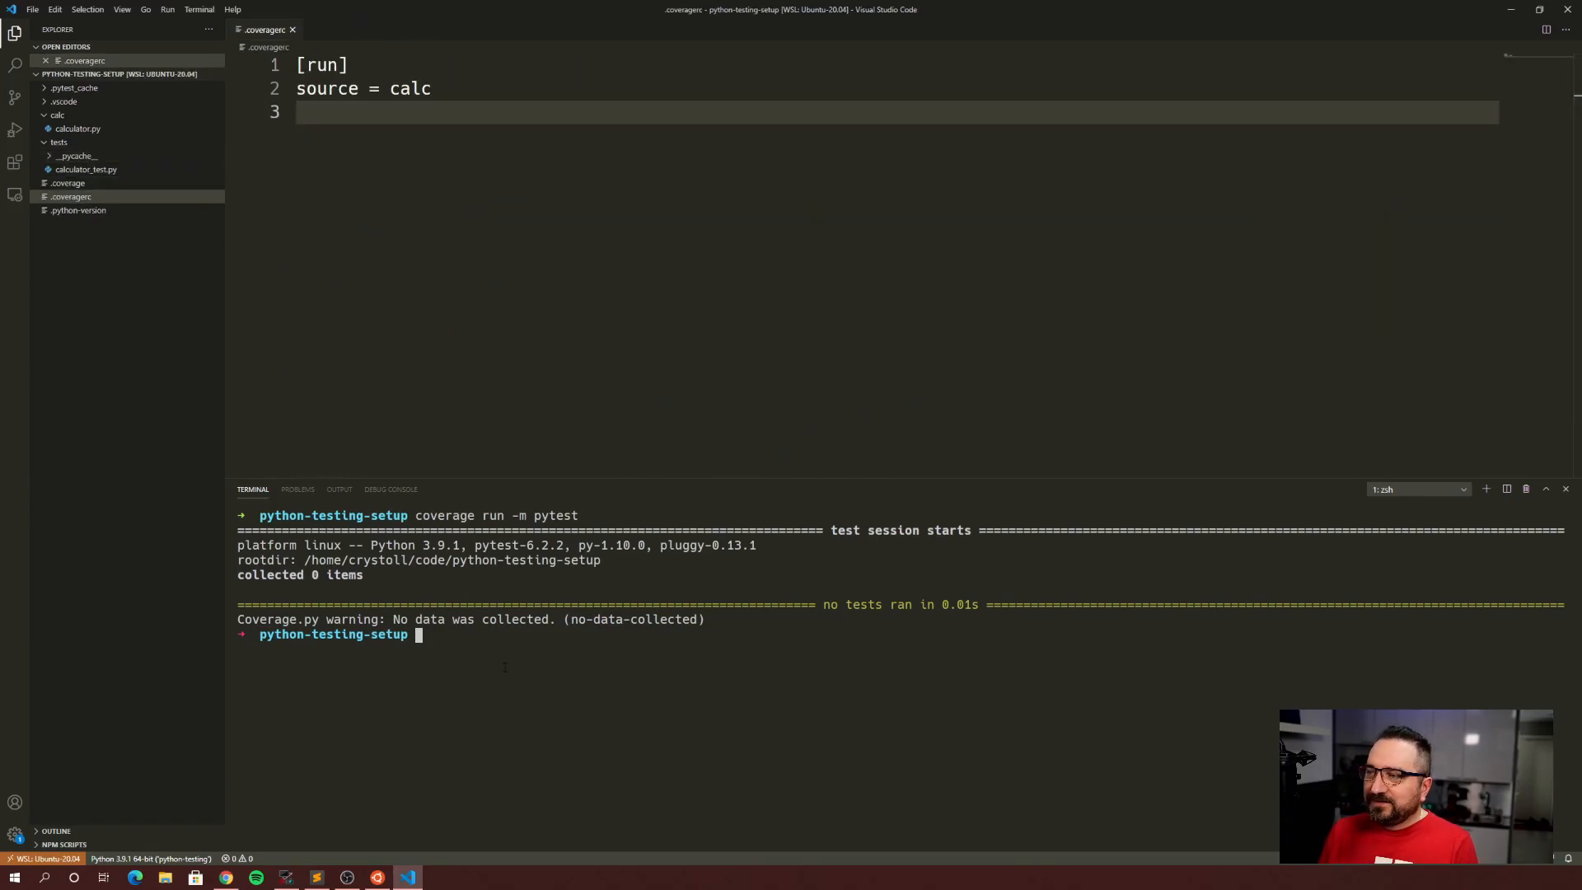
# - Run 'coverage report -m' to list calc/calculator.py with 0 statements at 100% coverage
pyautogui.write('coverage report -m')
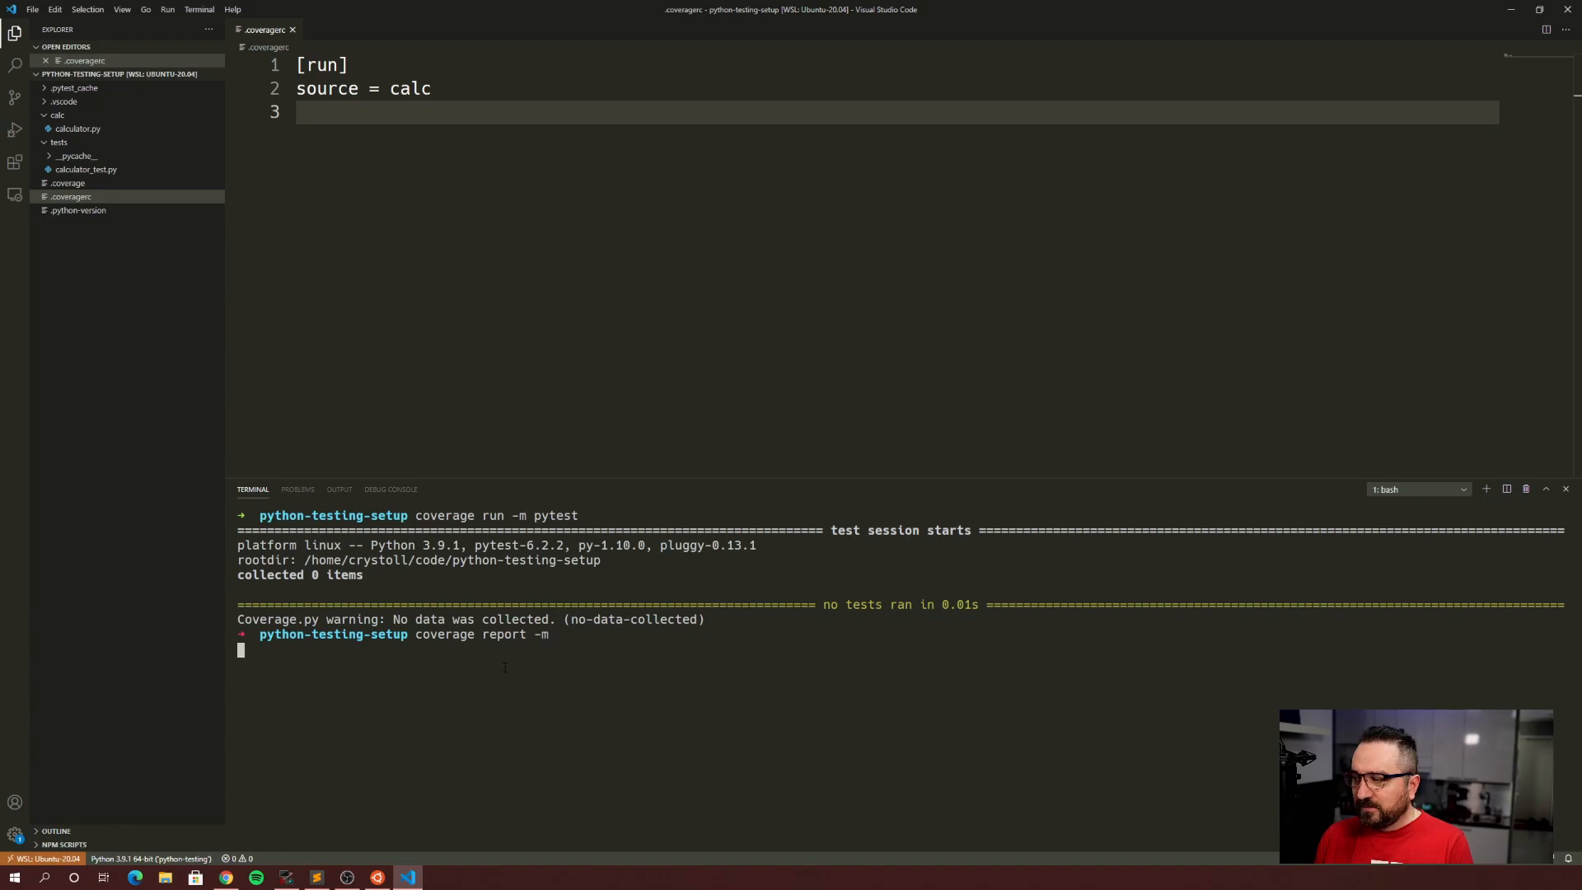
pyautogui.press('Return')
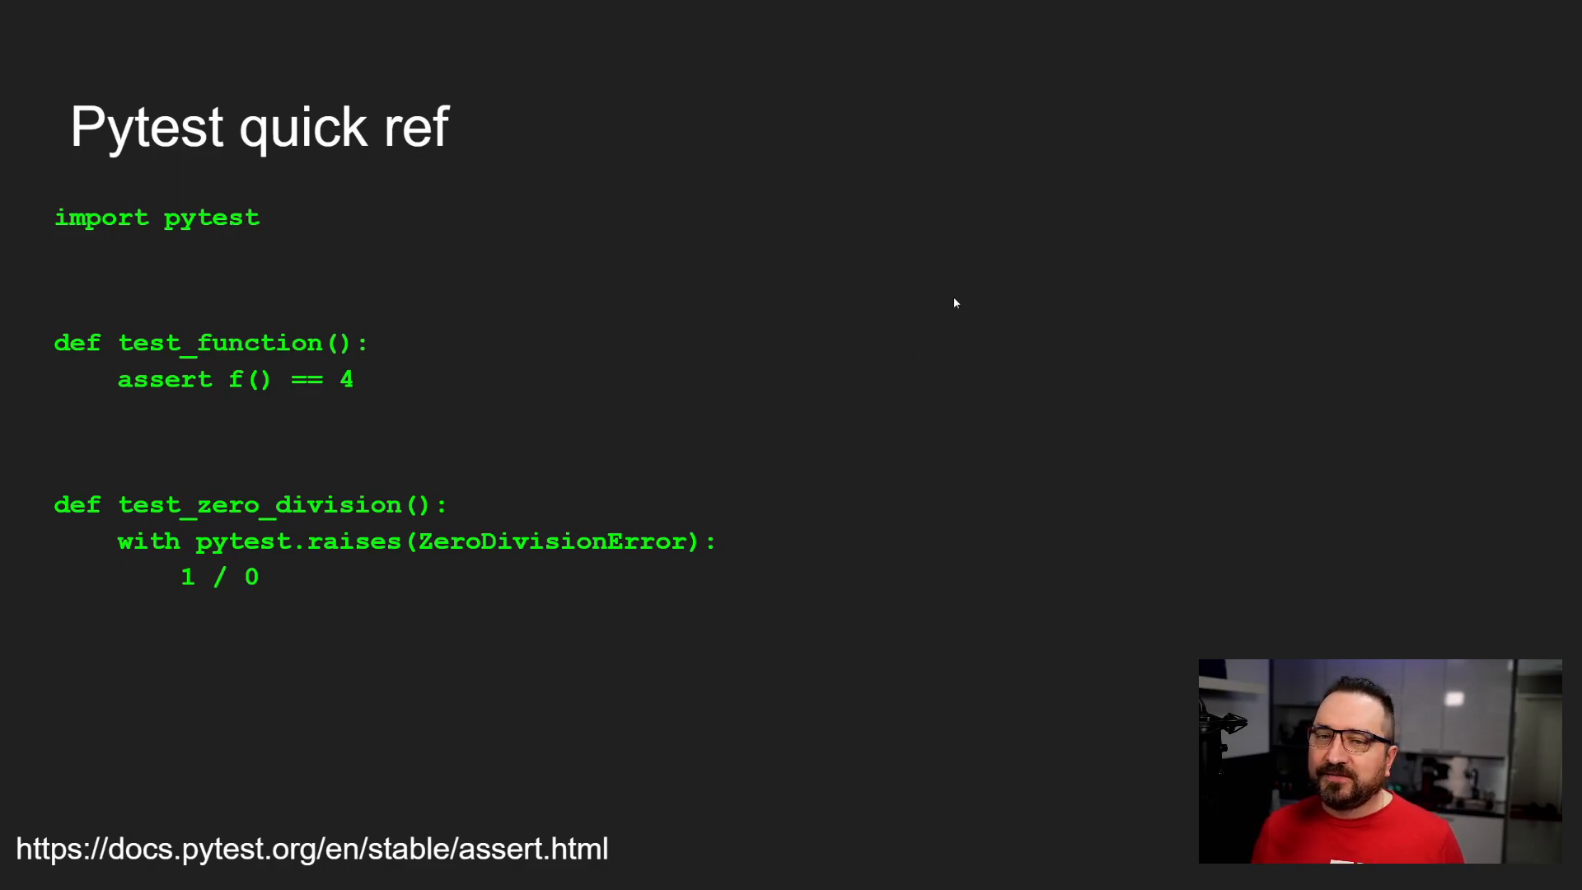
pyautogui.moveTo(228, 233)
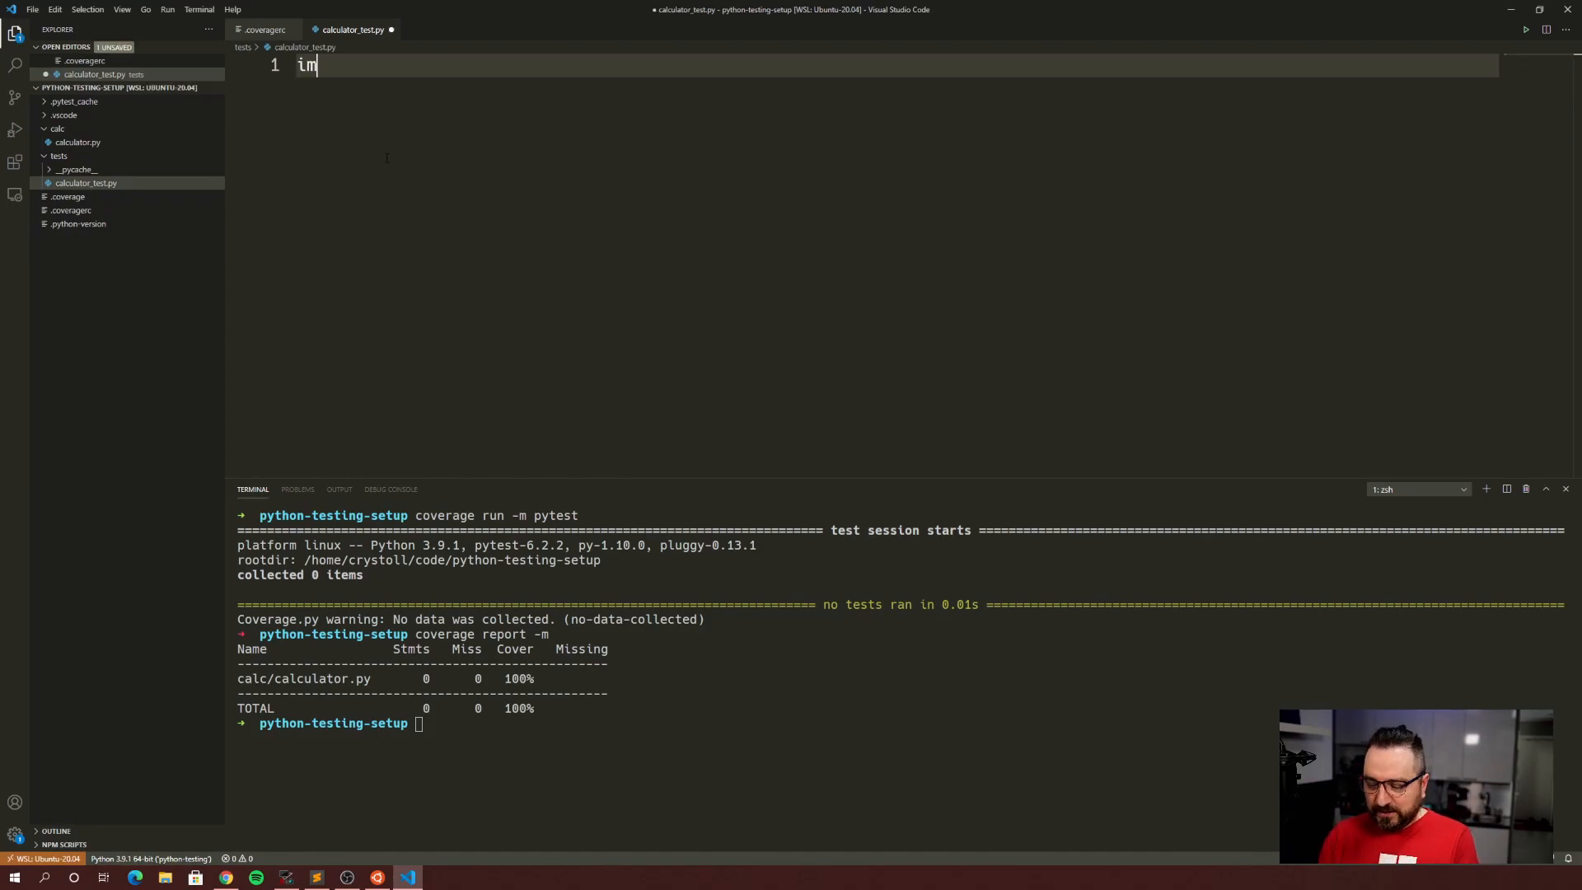
# - Import pytest and define test_somethingfunny() in calculator_test.py
pyautogui.write('port pytest')
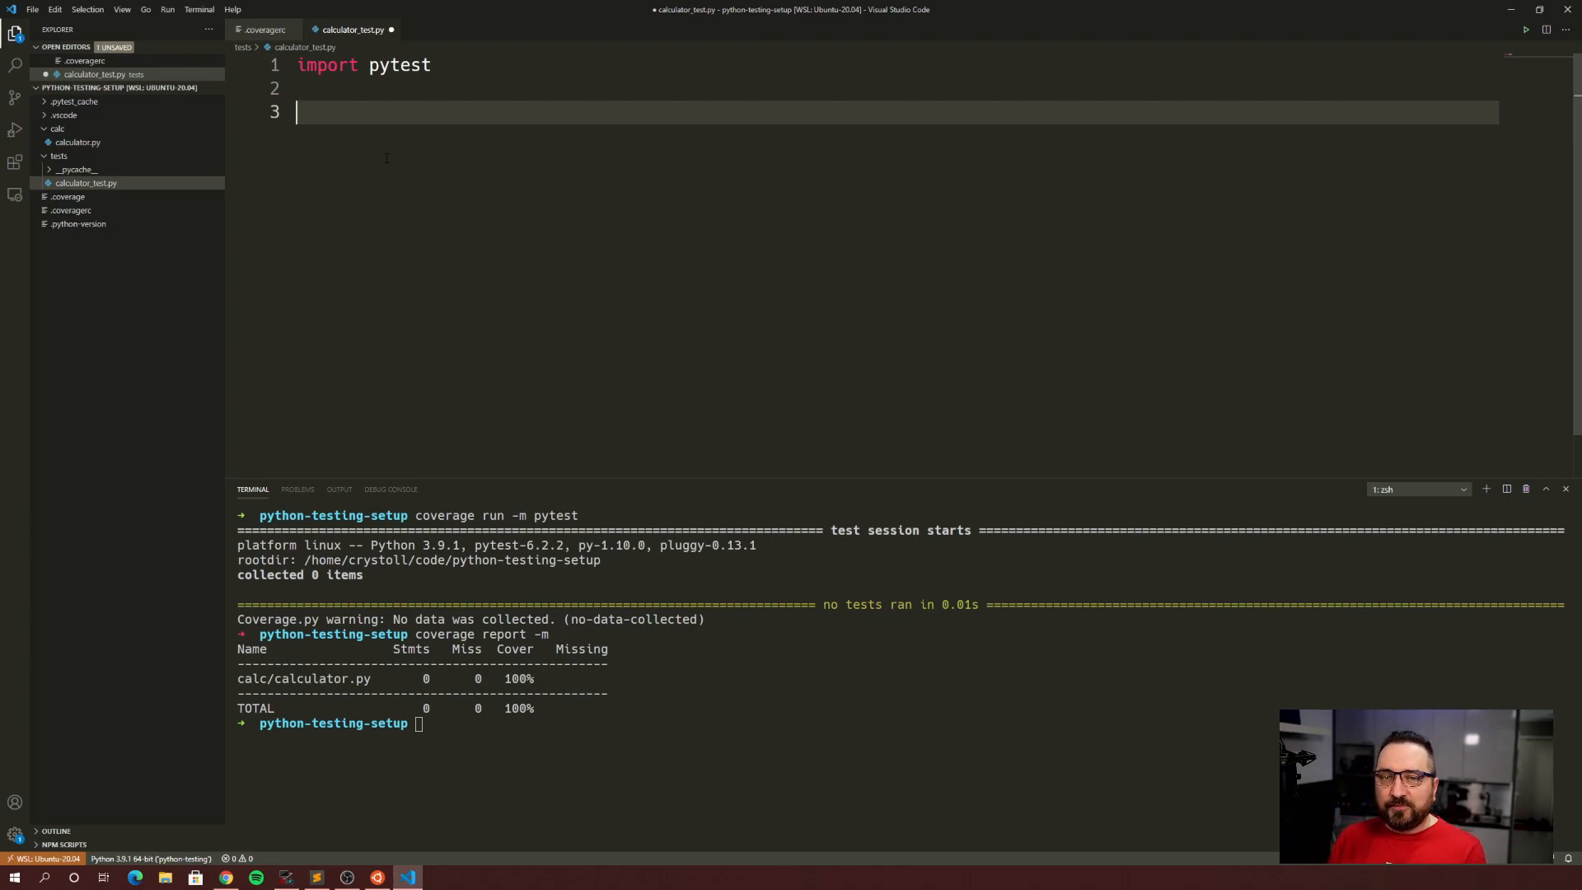
pyautogui.write('def')
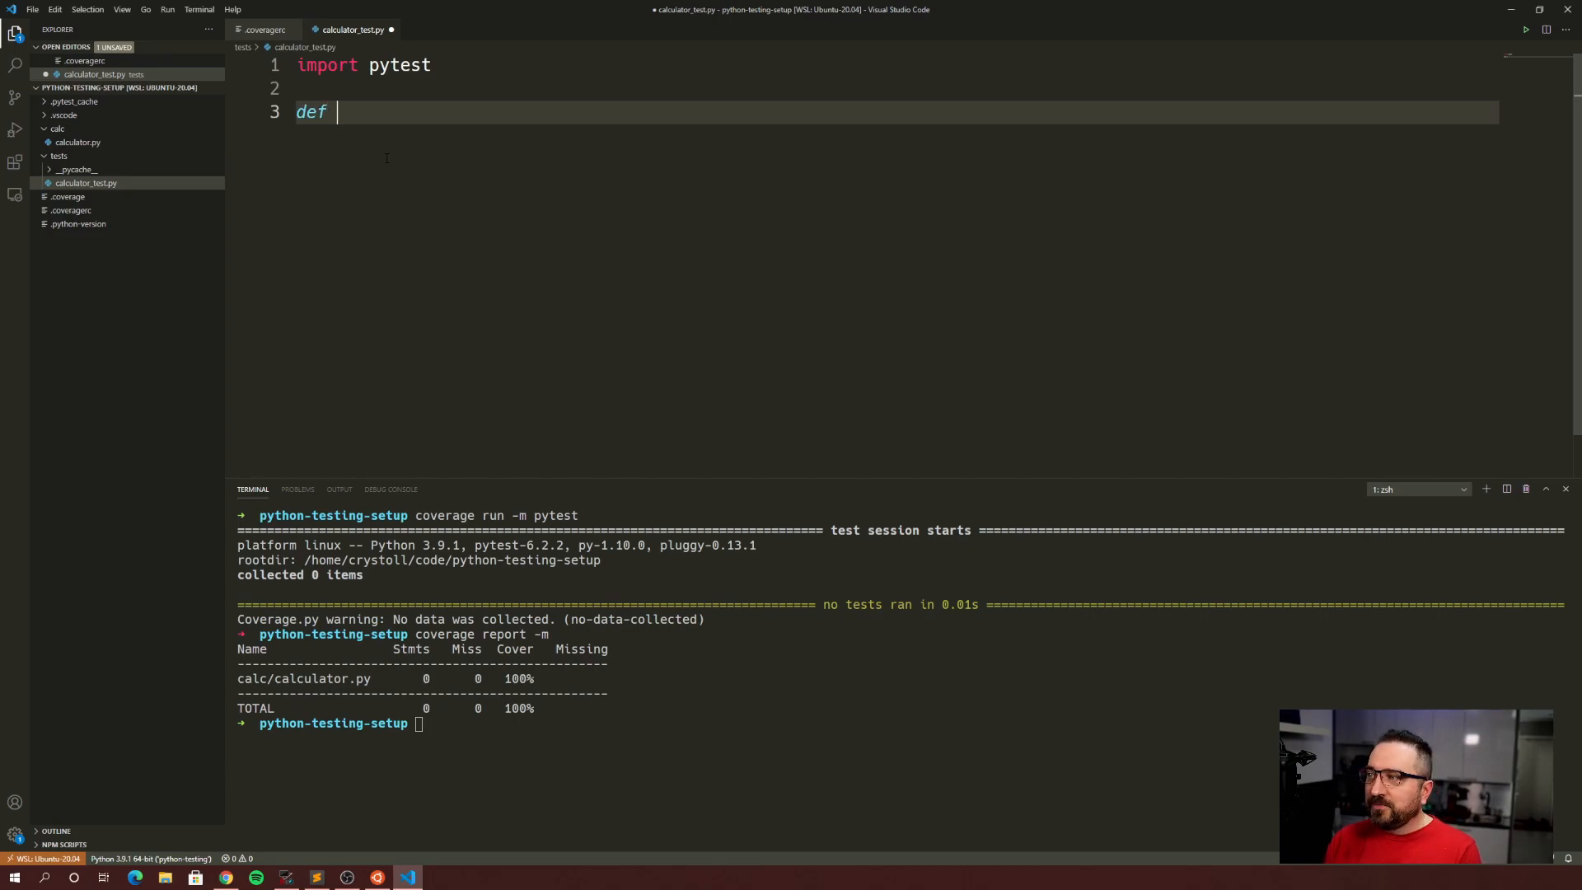
pyautogui.write('test_')
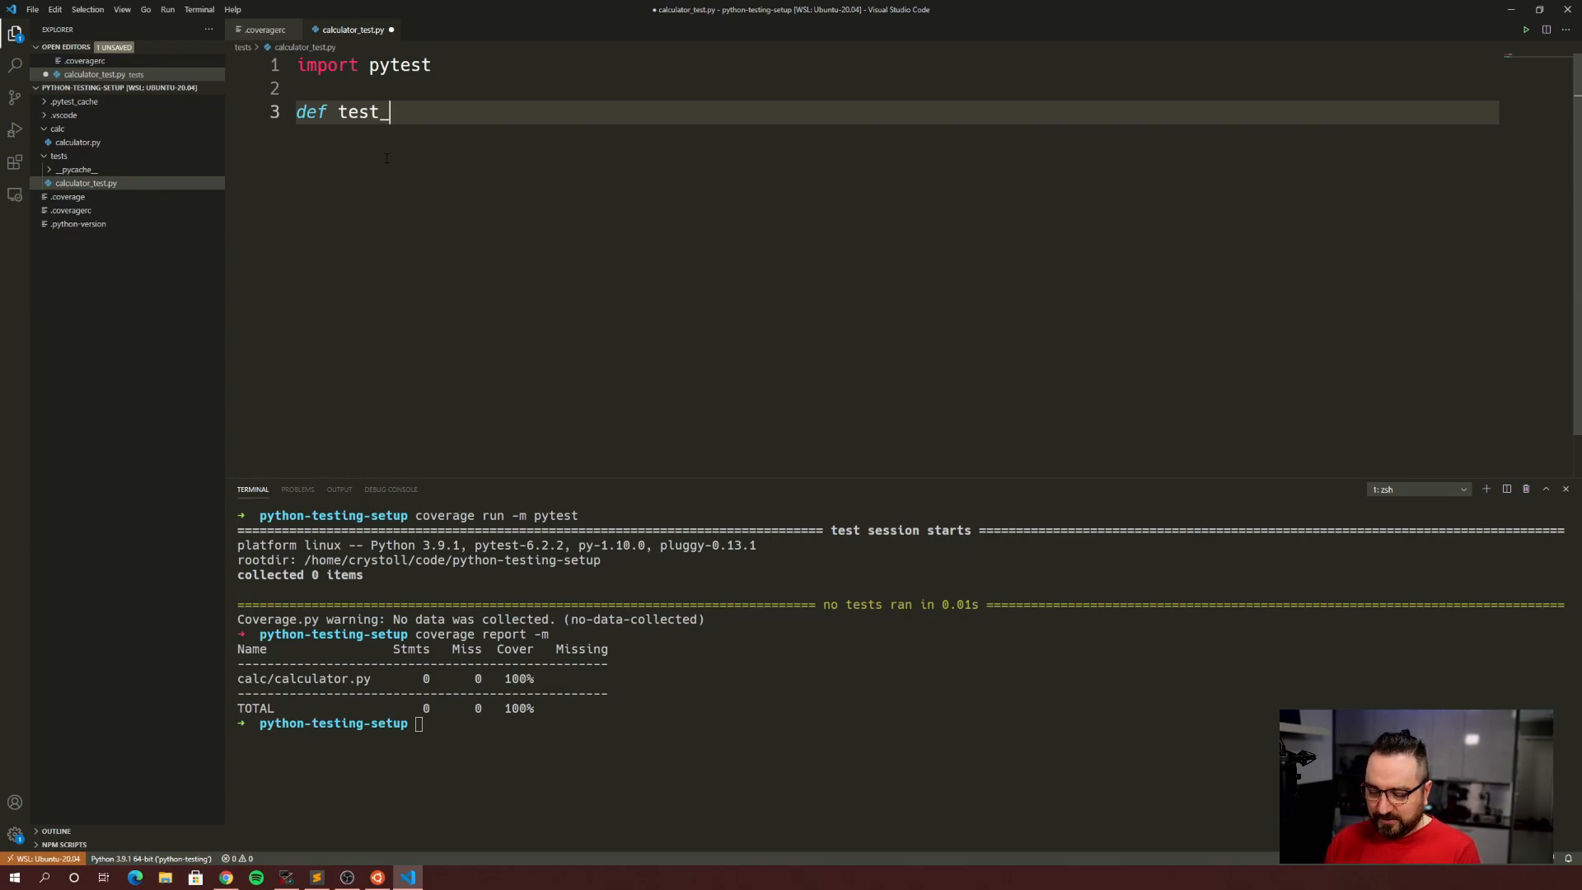
pyautogui.write('somethingfunnyt')
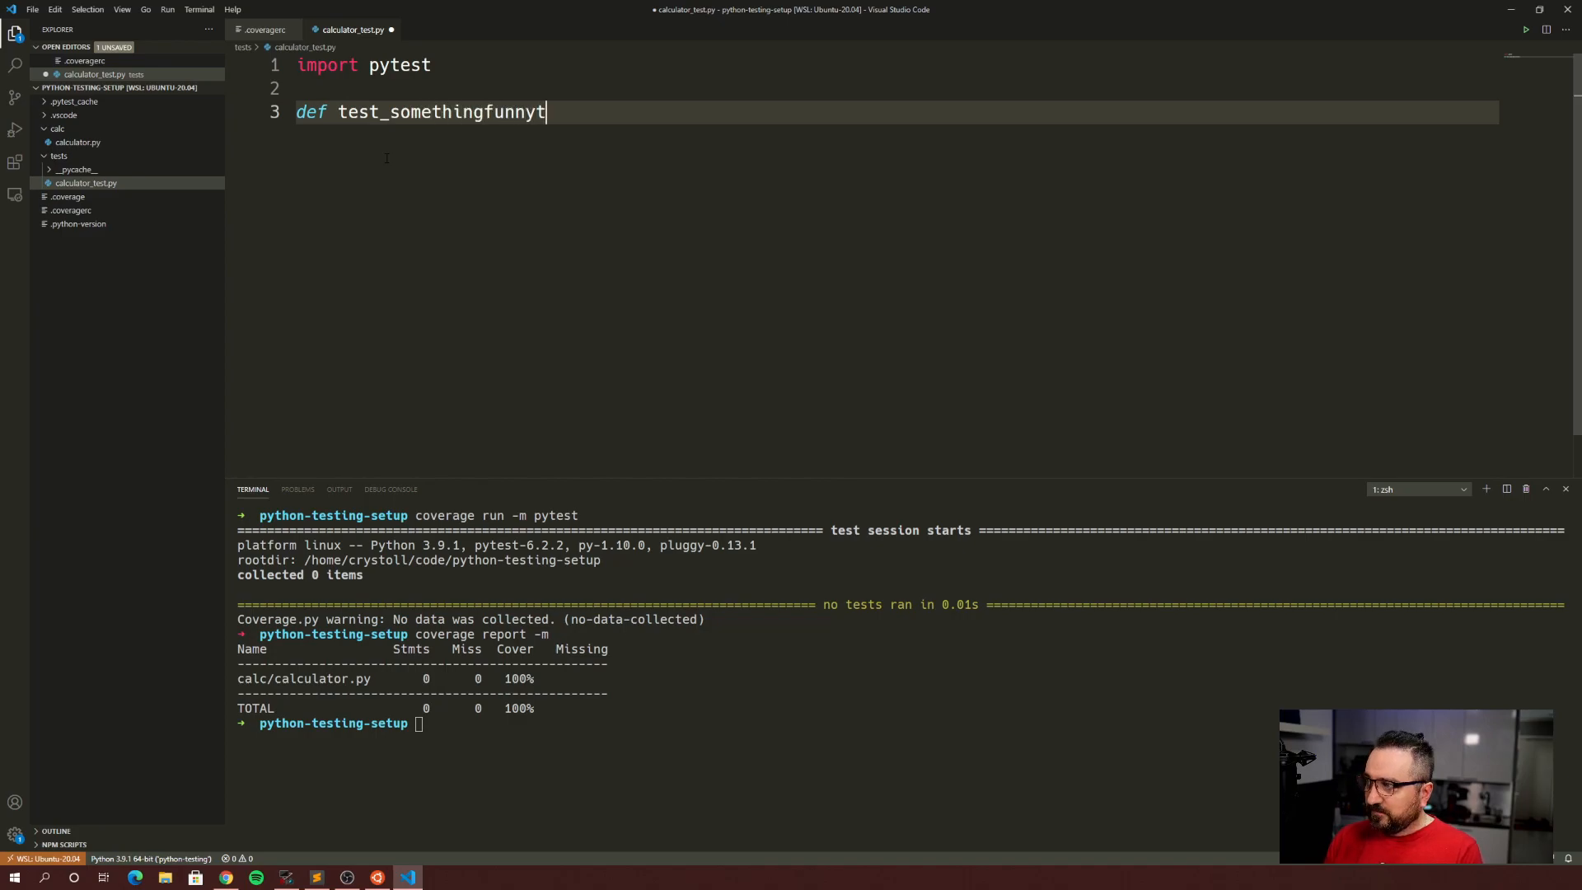
pyautogui.write('():')
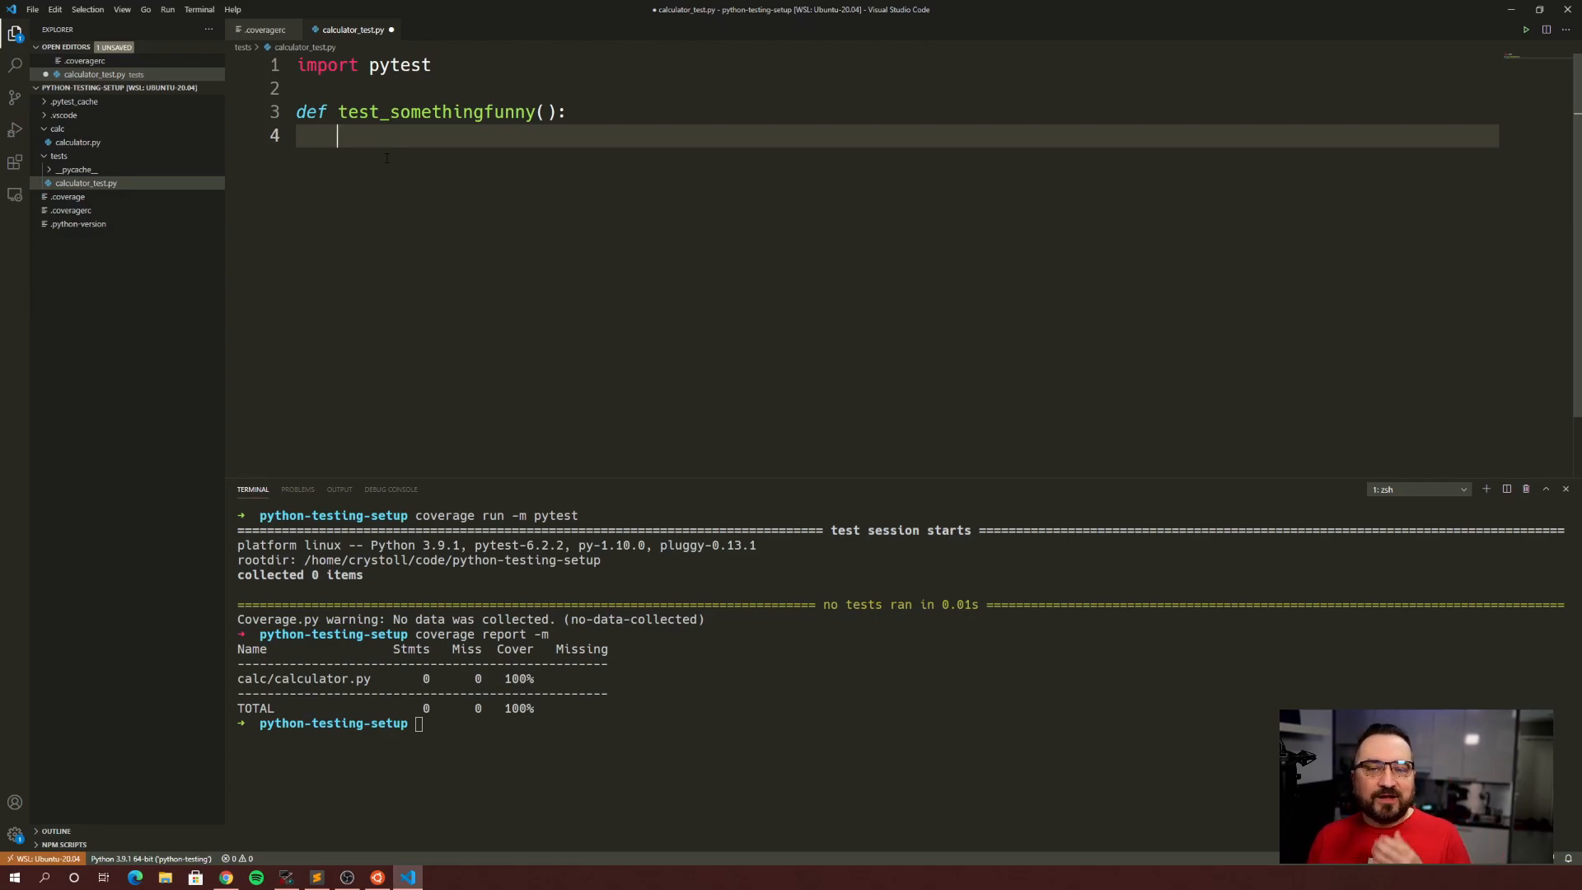
# - Add # Setup, # Exercise and # Assert/Validate comments inside the test function
pyautogui.write('# S')
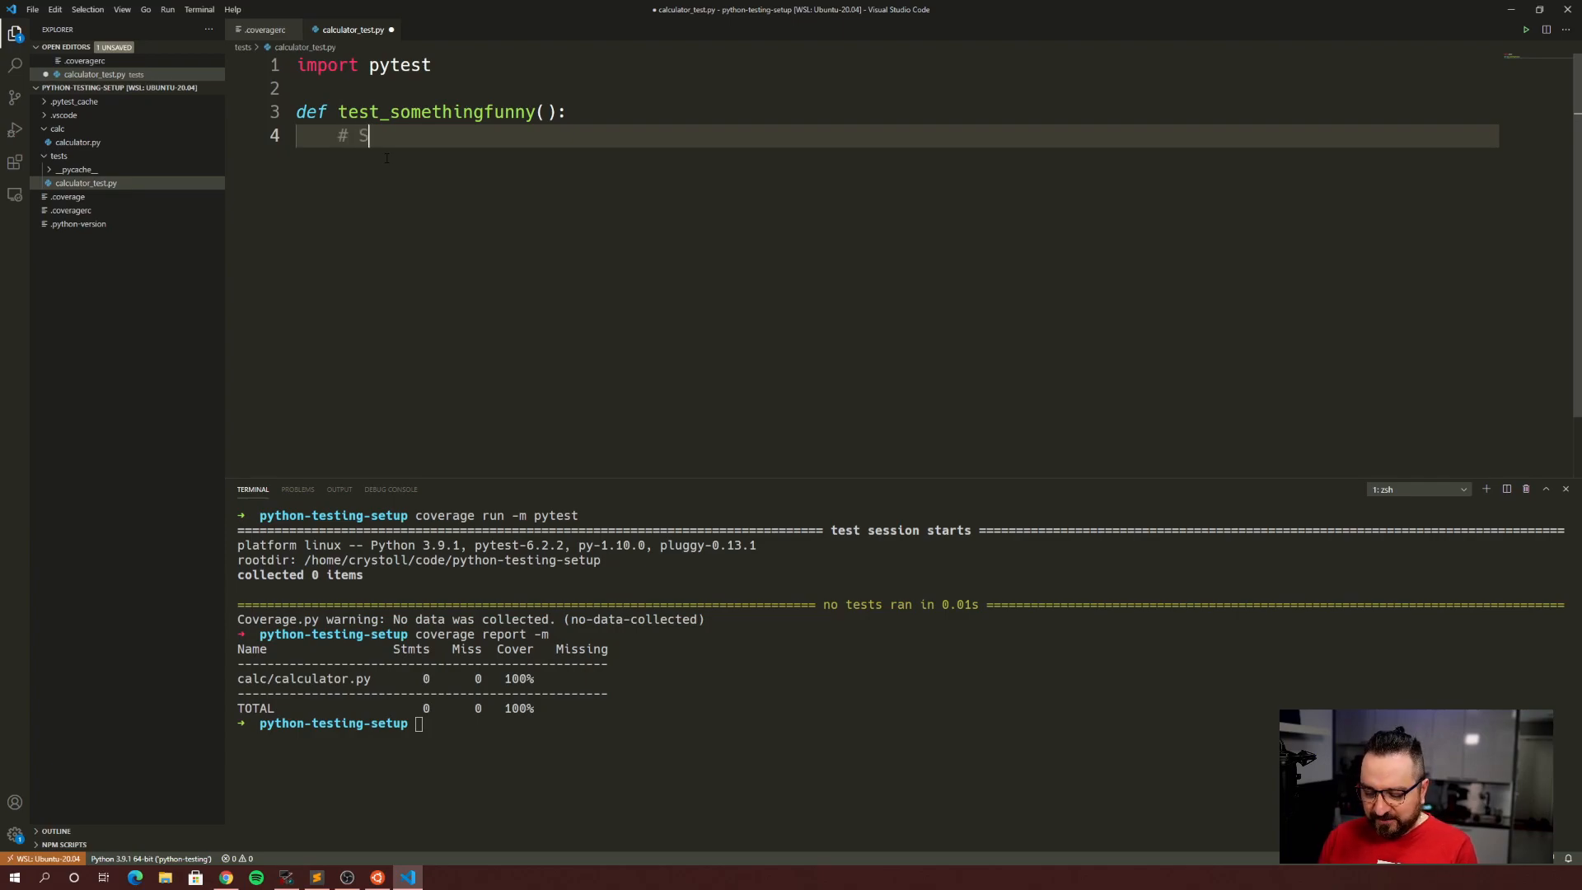
pyautogui.write('etup')
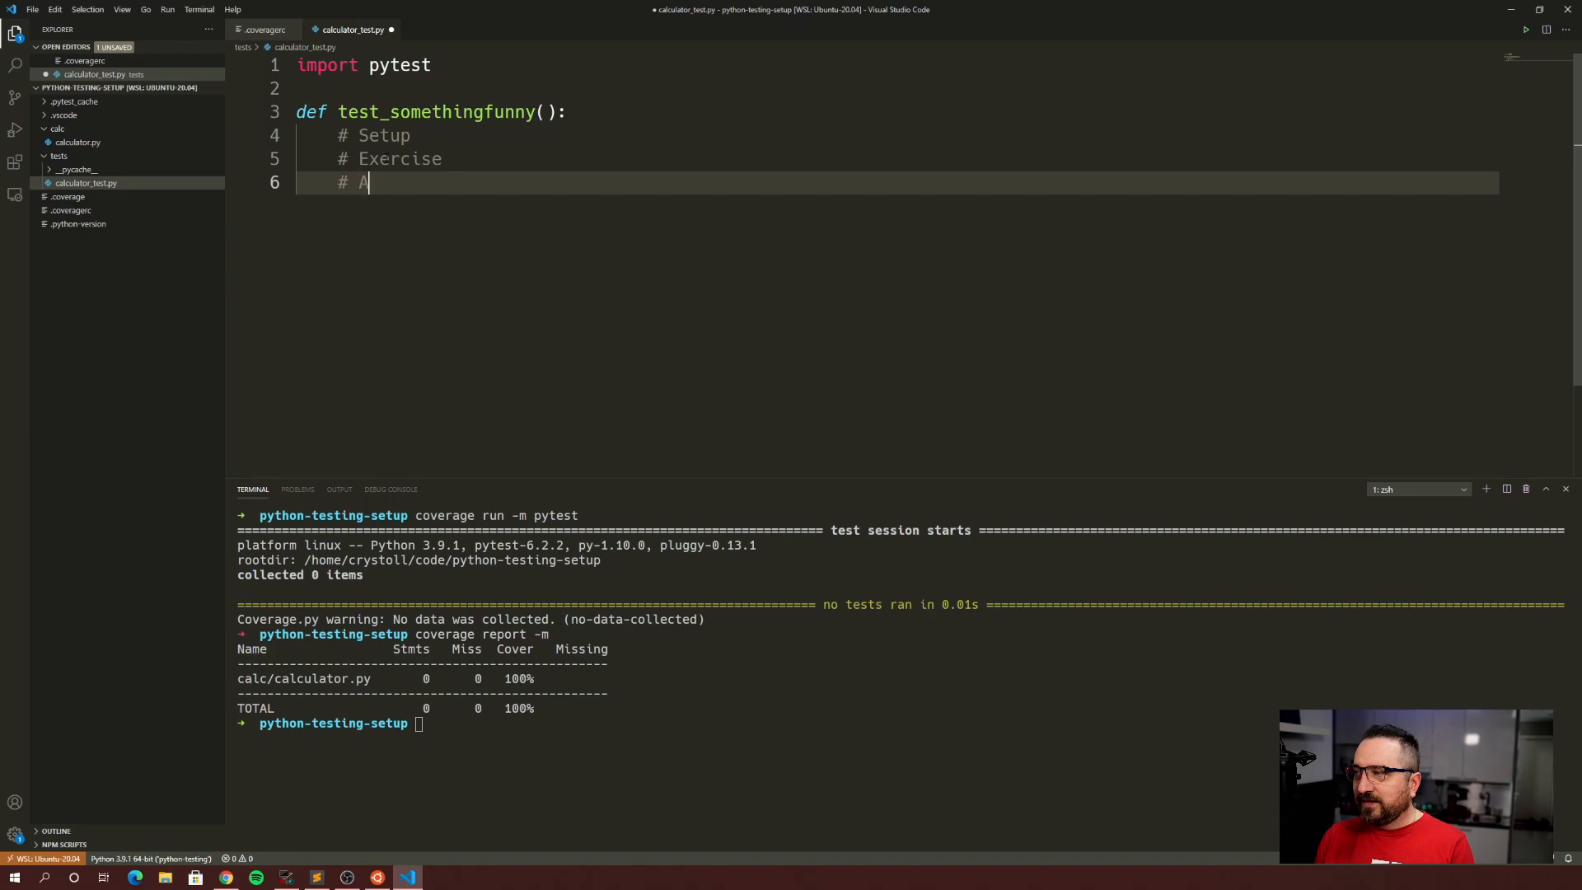
pyautogui.write('ssert/Valida')
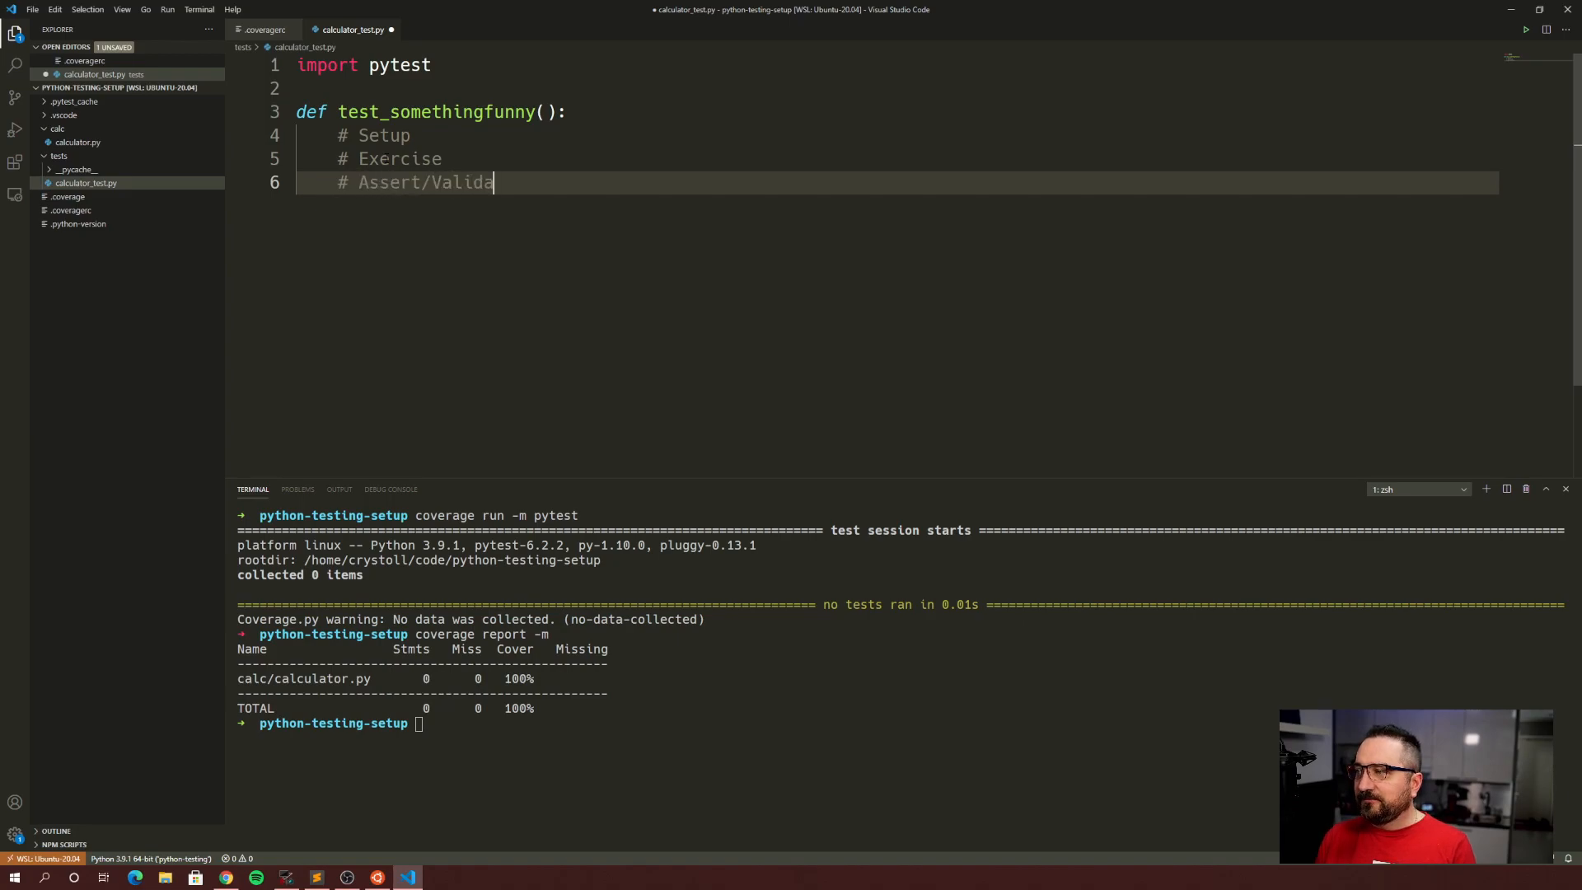
pyautogui.write('te')
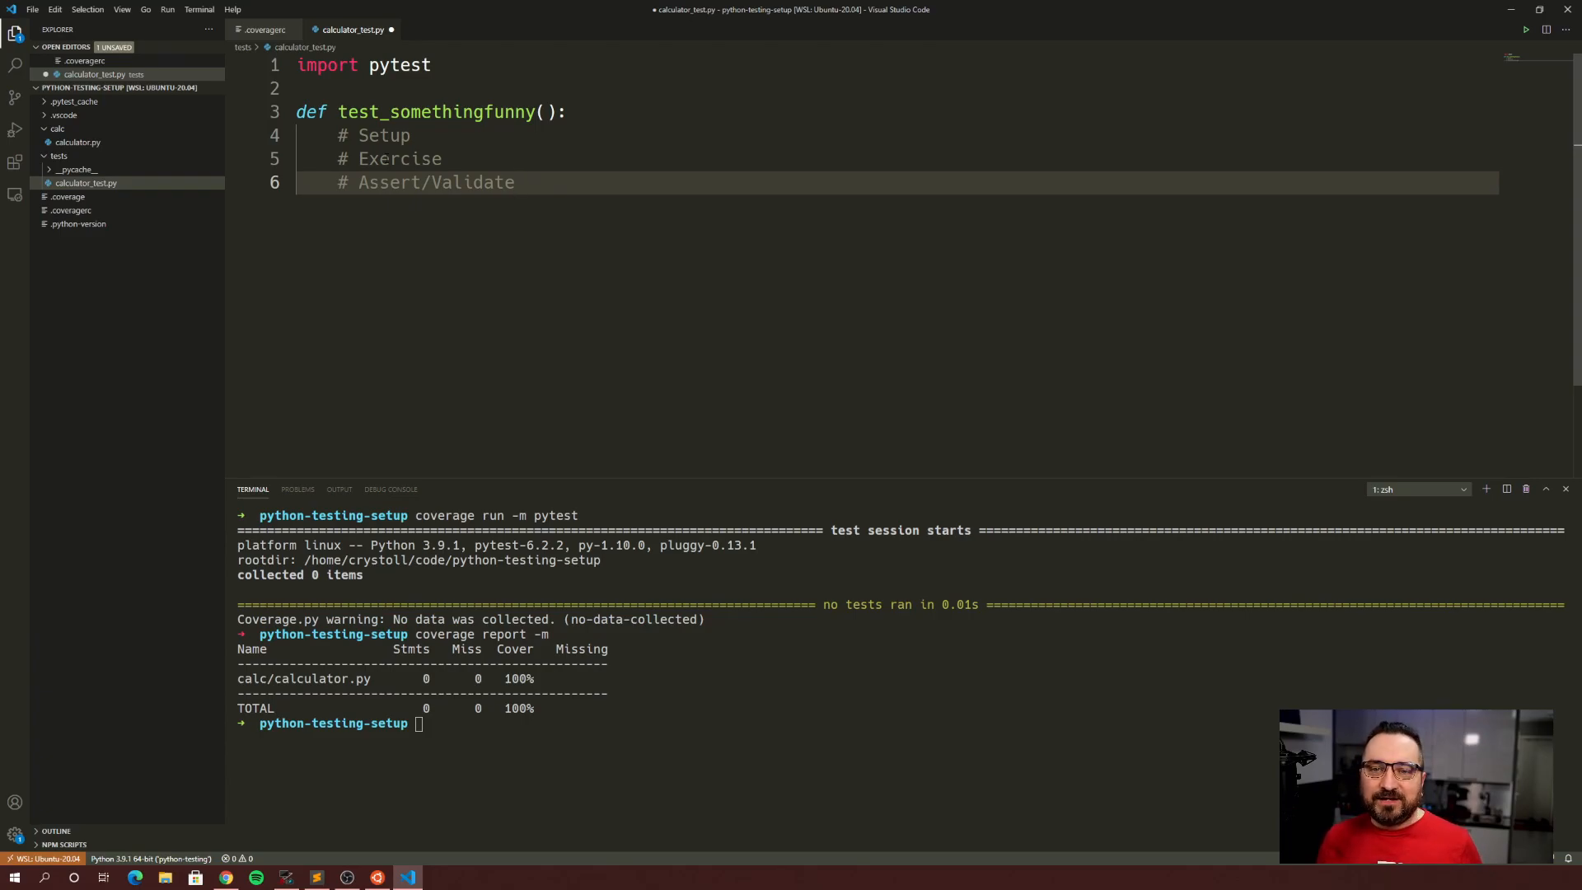
# - End test_somethingfunny with 'assert True == True' and save calculator_test.py
pyautogui.press('Enter')
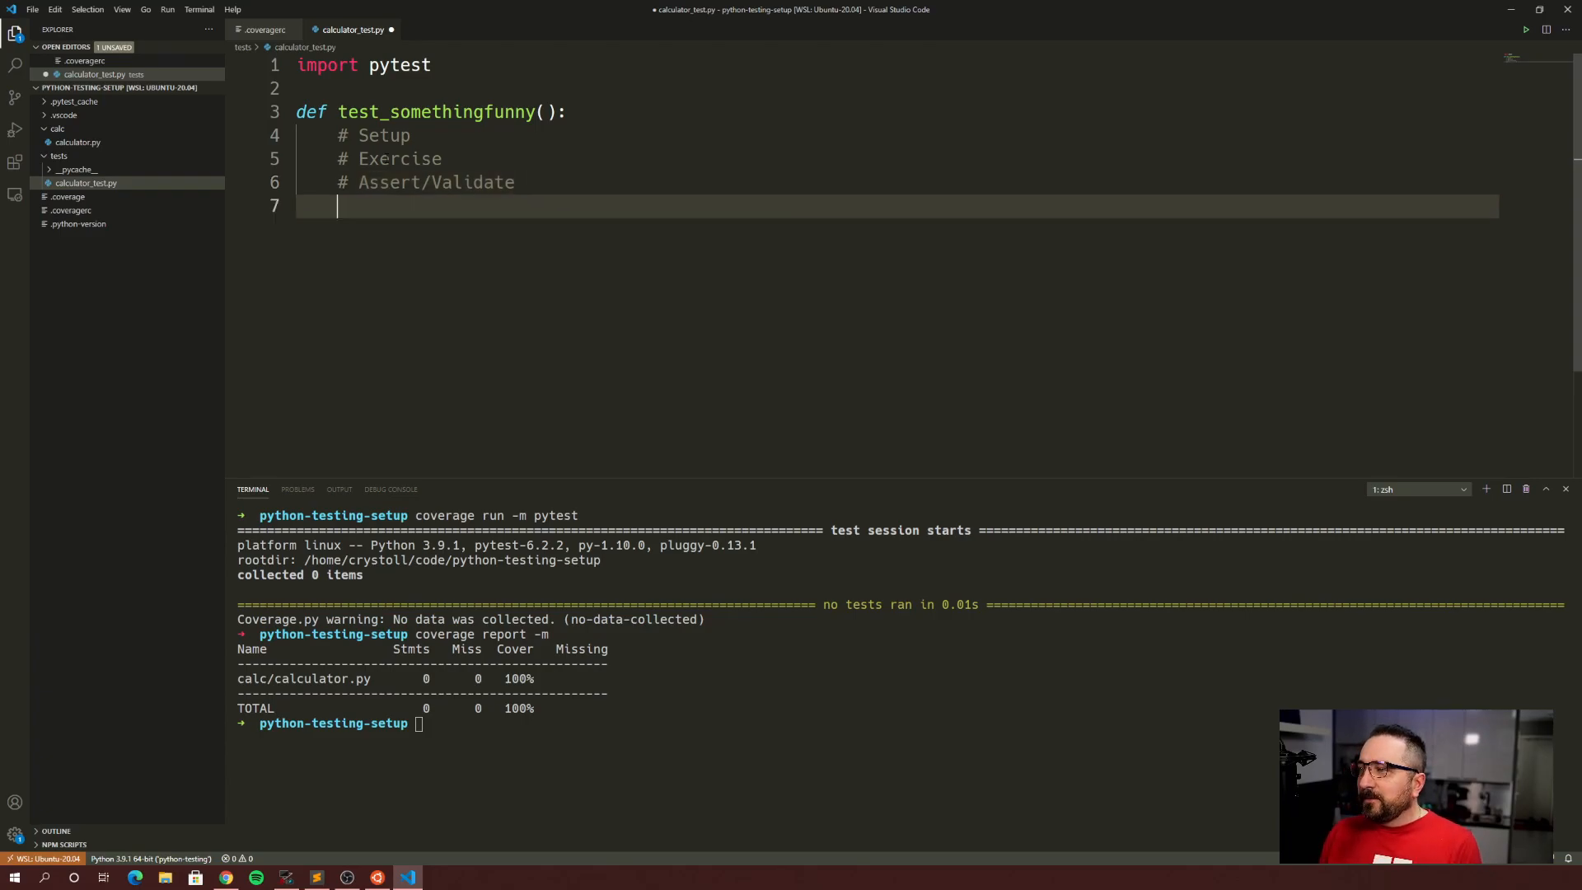
pyautogui.write('ass')
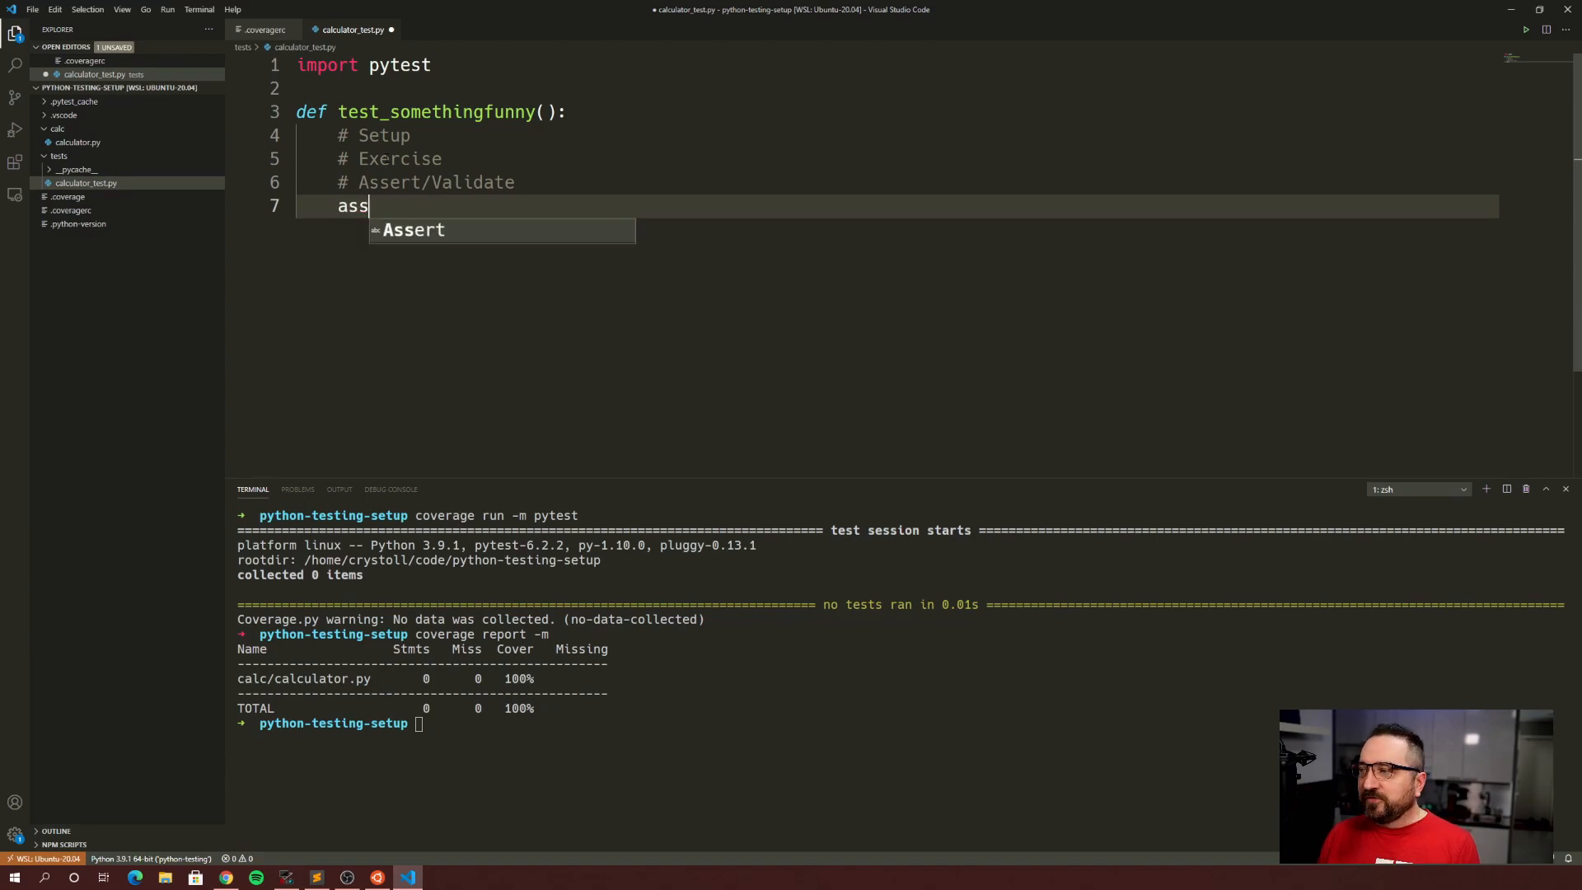
pyautogui.write('ert T')
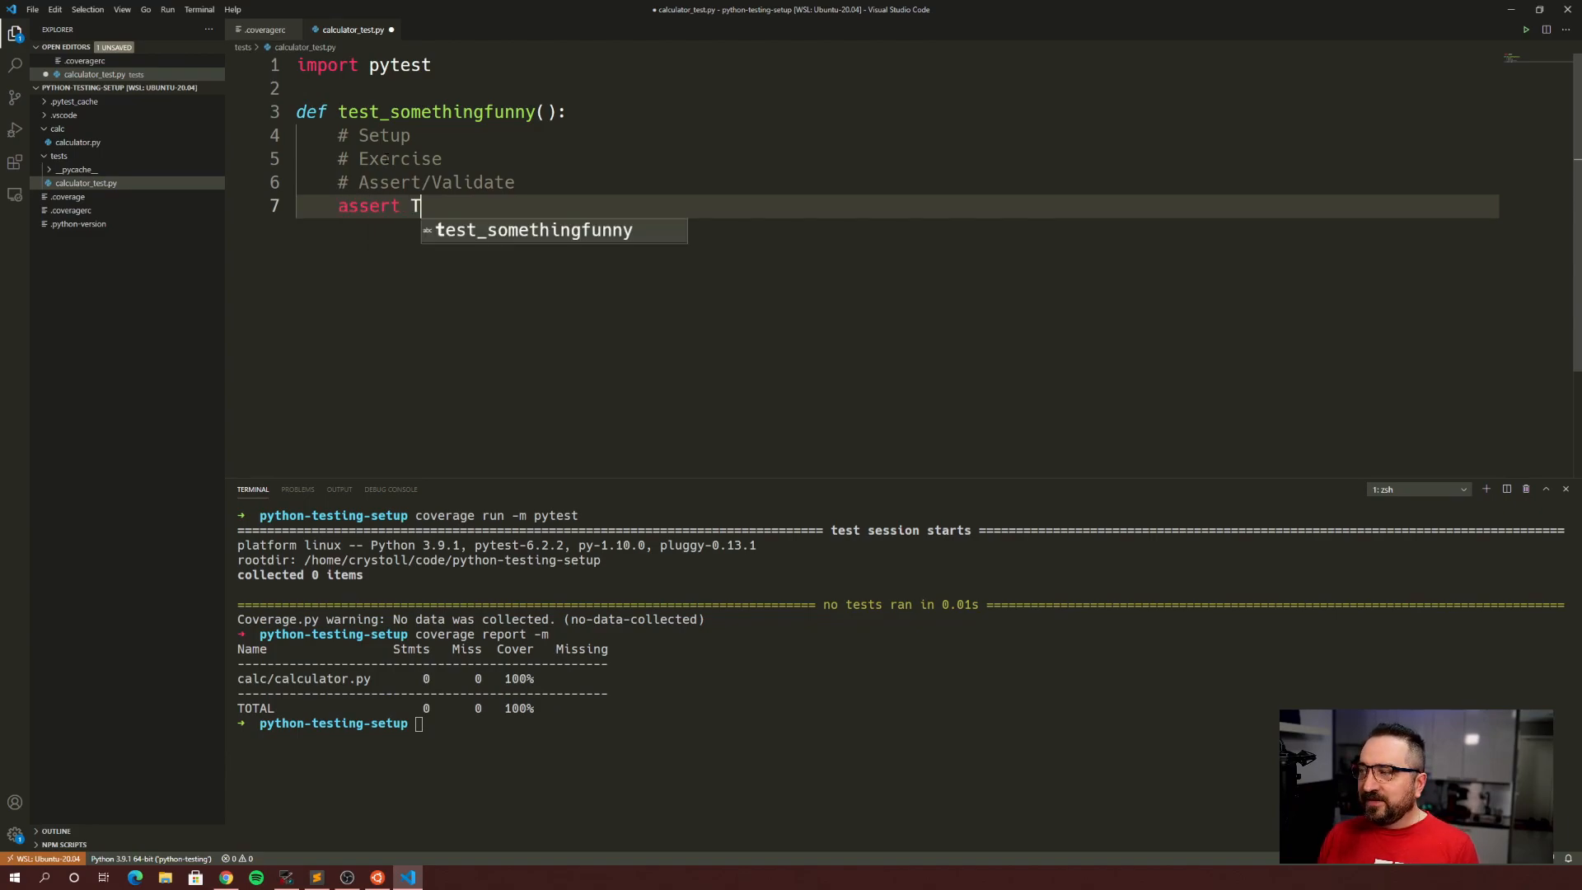
pyautogui.write('rue == True')
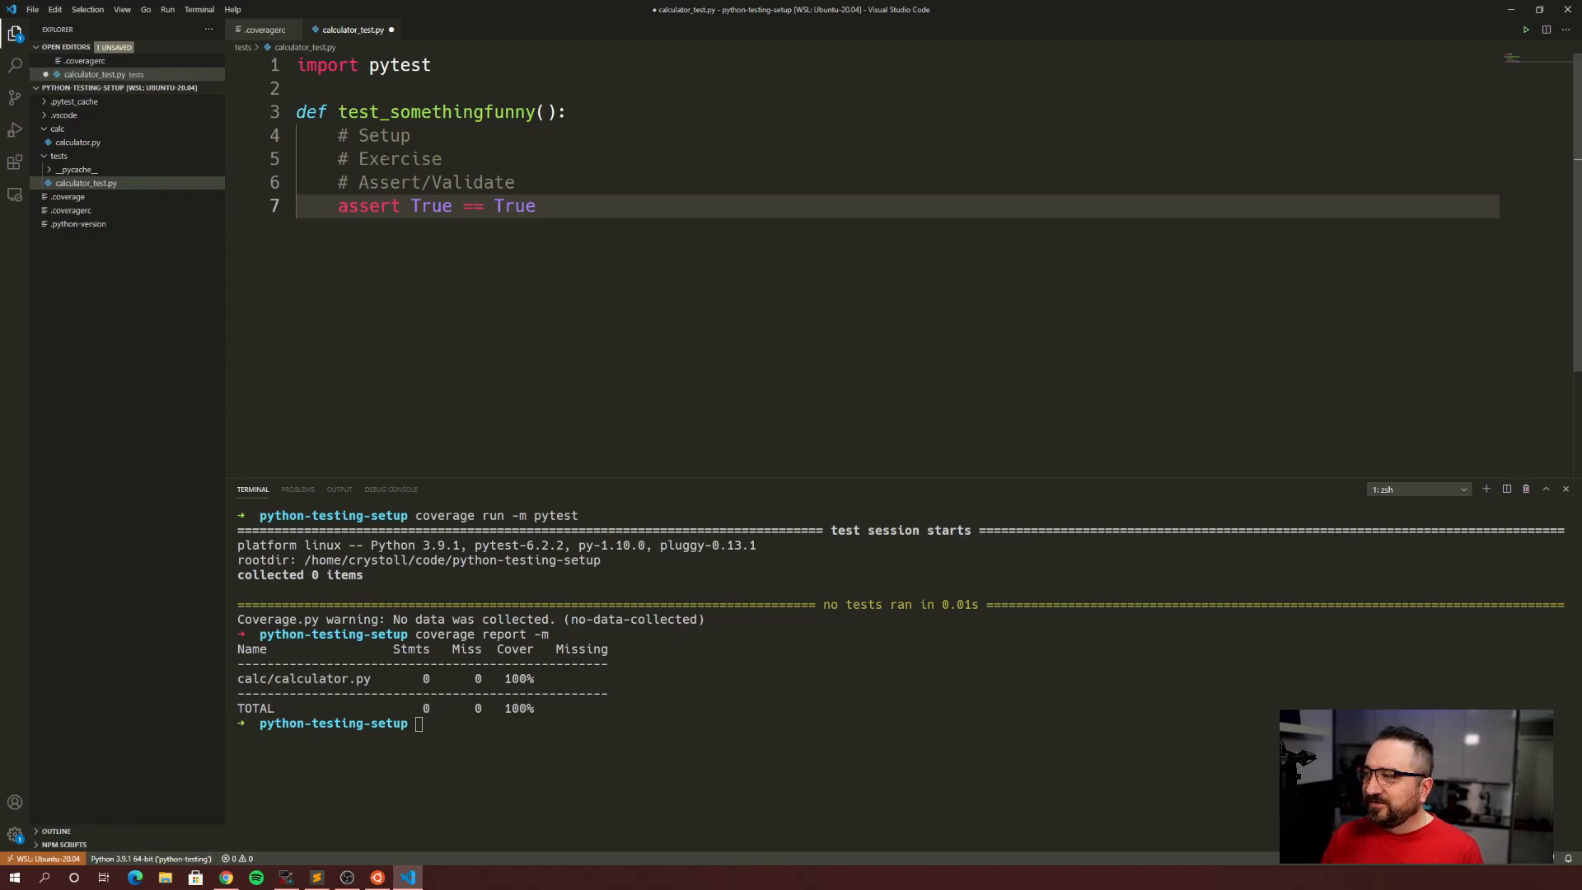
pyautogui.rightClick(399, 159)
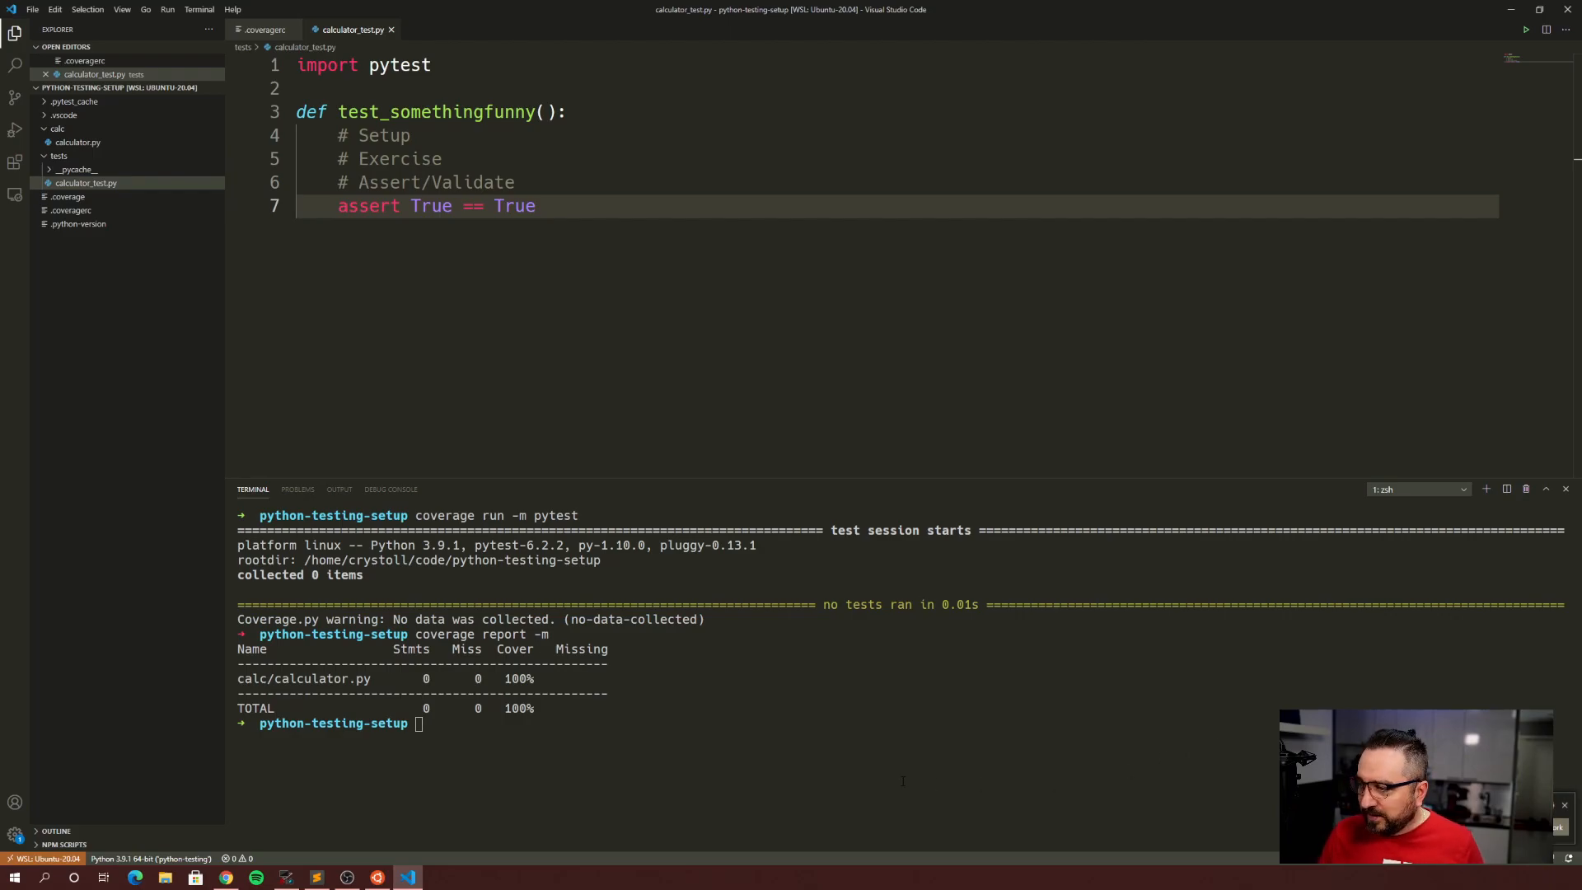
# - Run pytest and coverage in the terminal, with calculator_test.py passing 1 test
pyautogui.write('pytest')
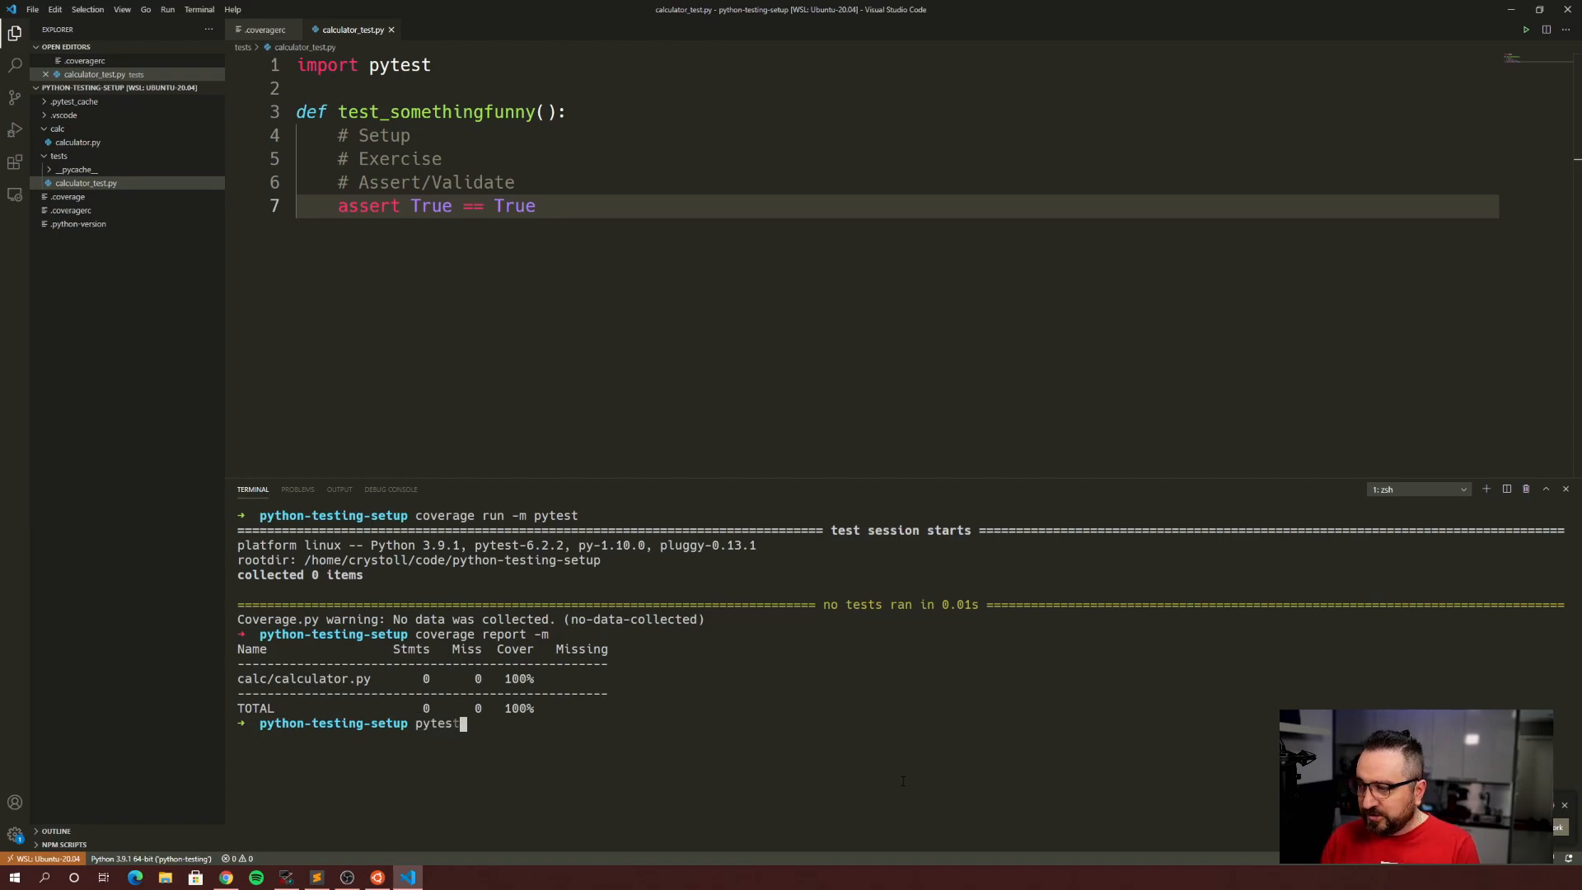
pyautogui.press('Return')
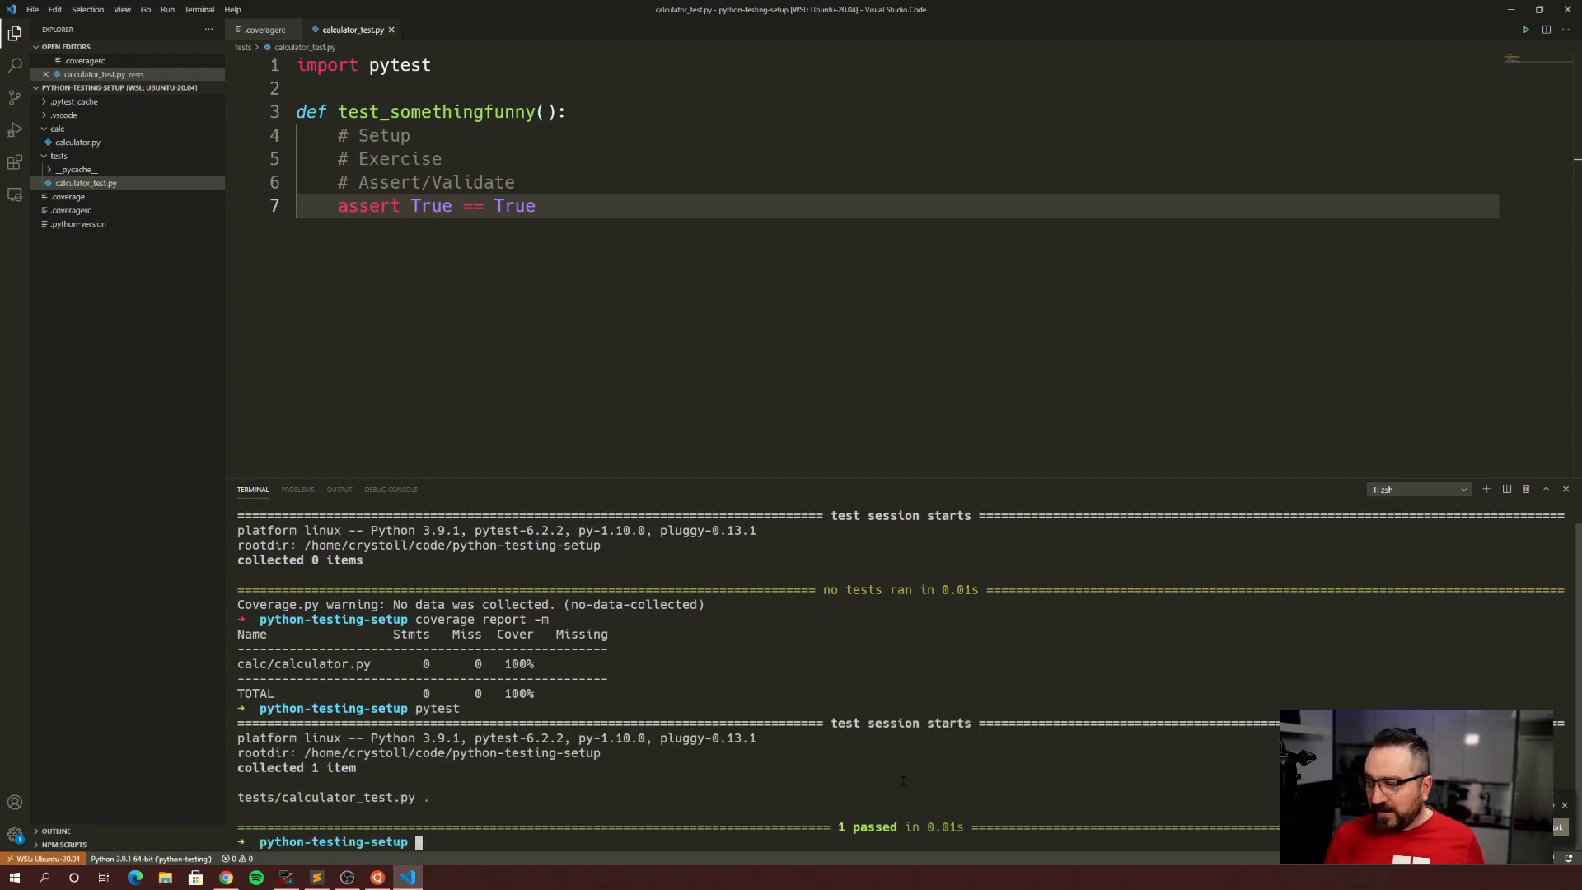
pyautogui.write('coverage report -m')
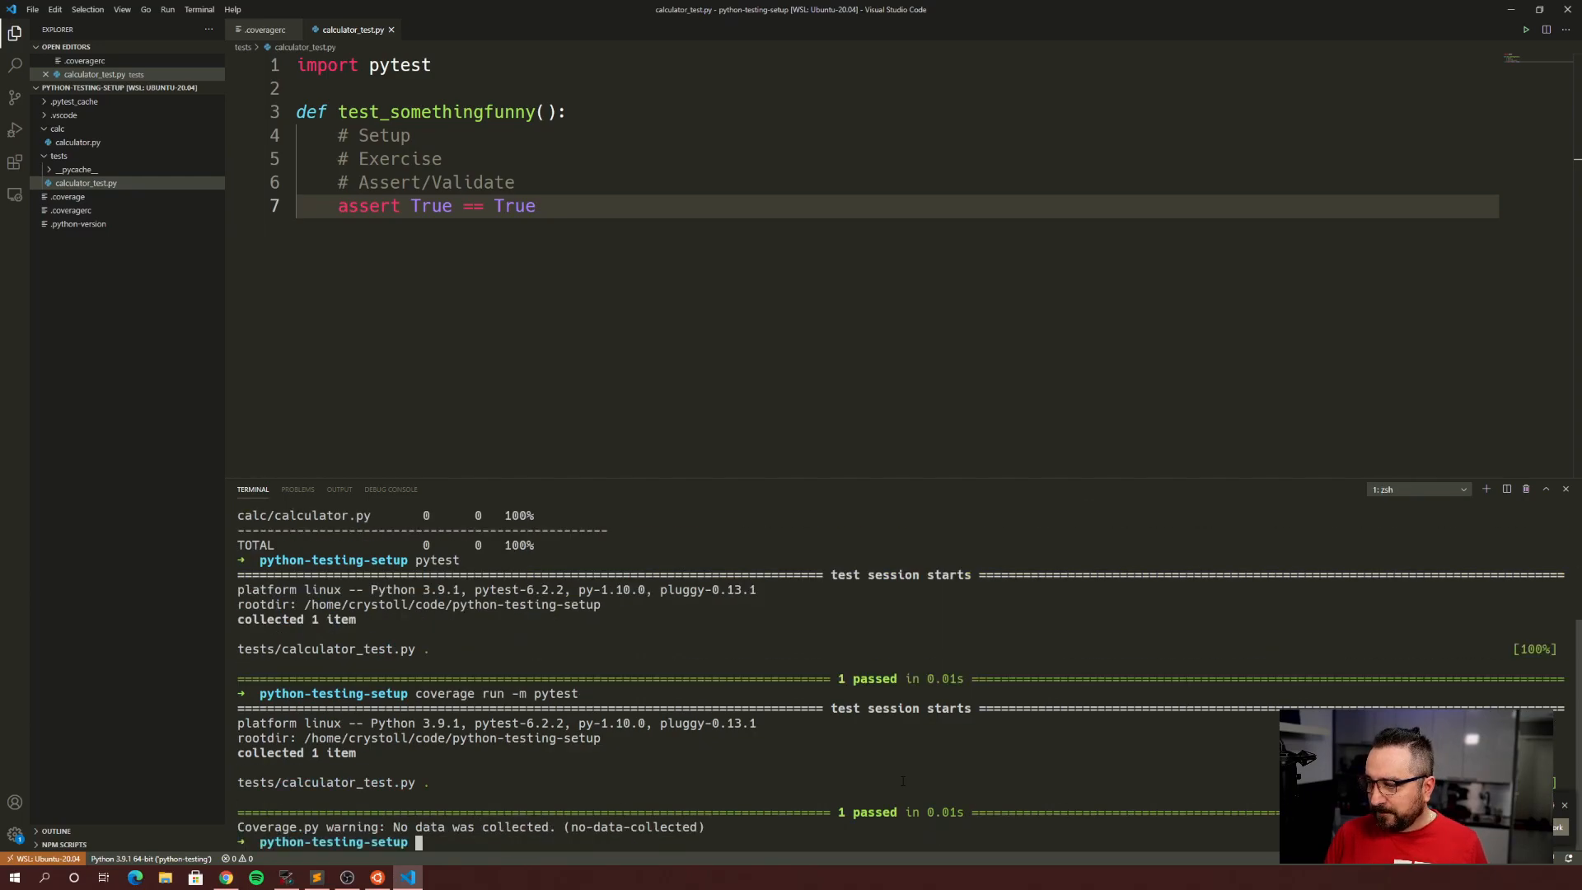
pyautogui.write('pytest')
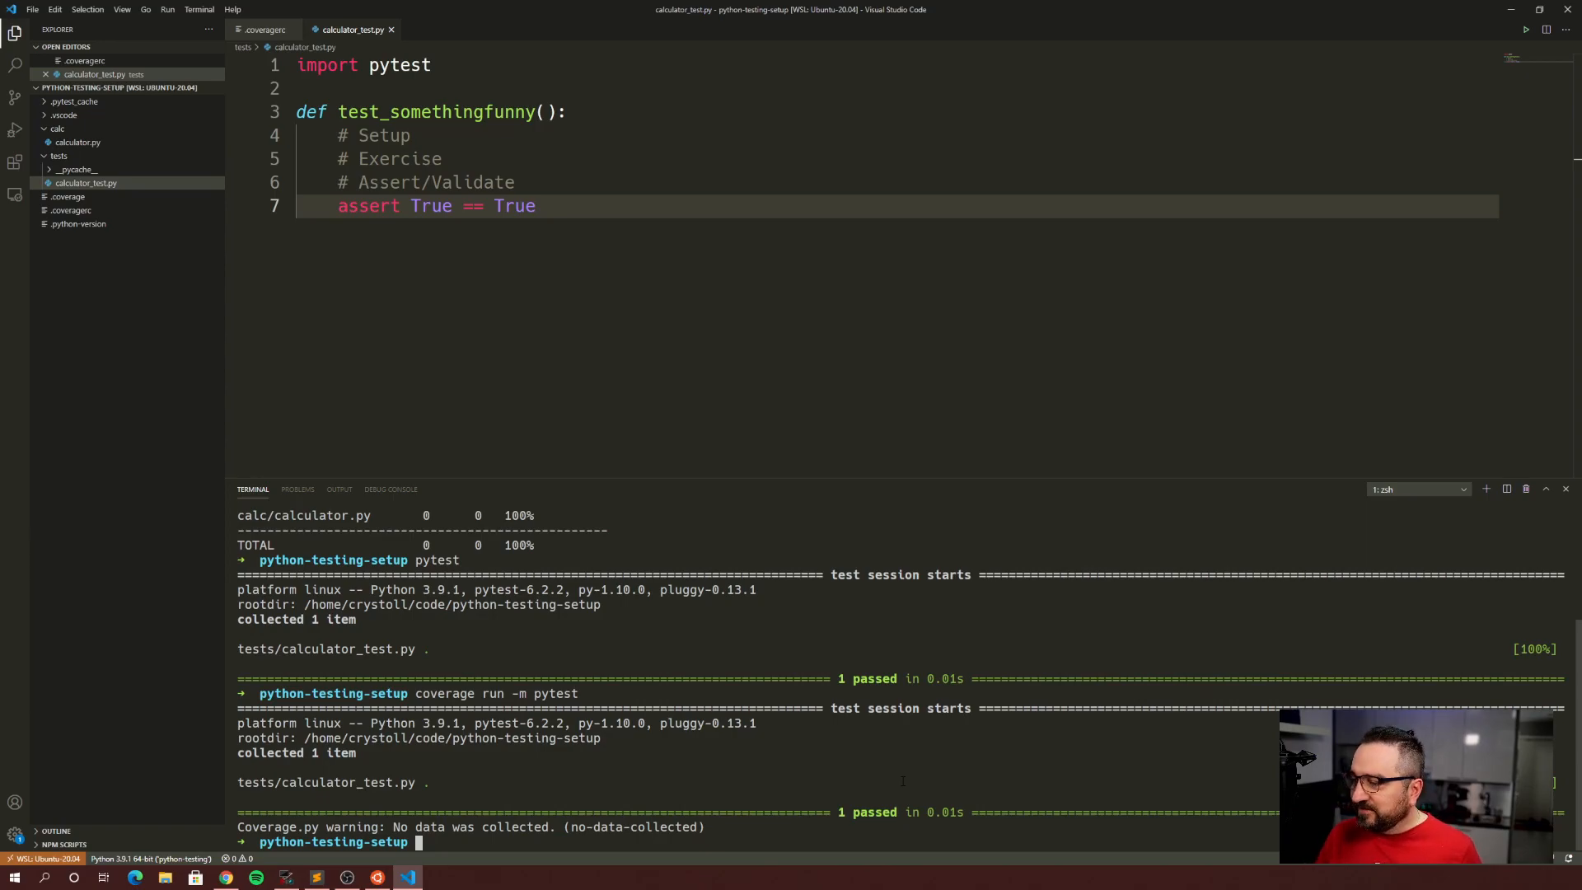
pyautogui.write('pytest')
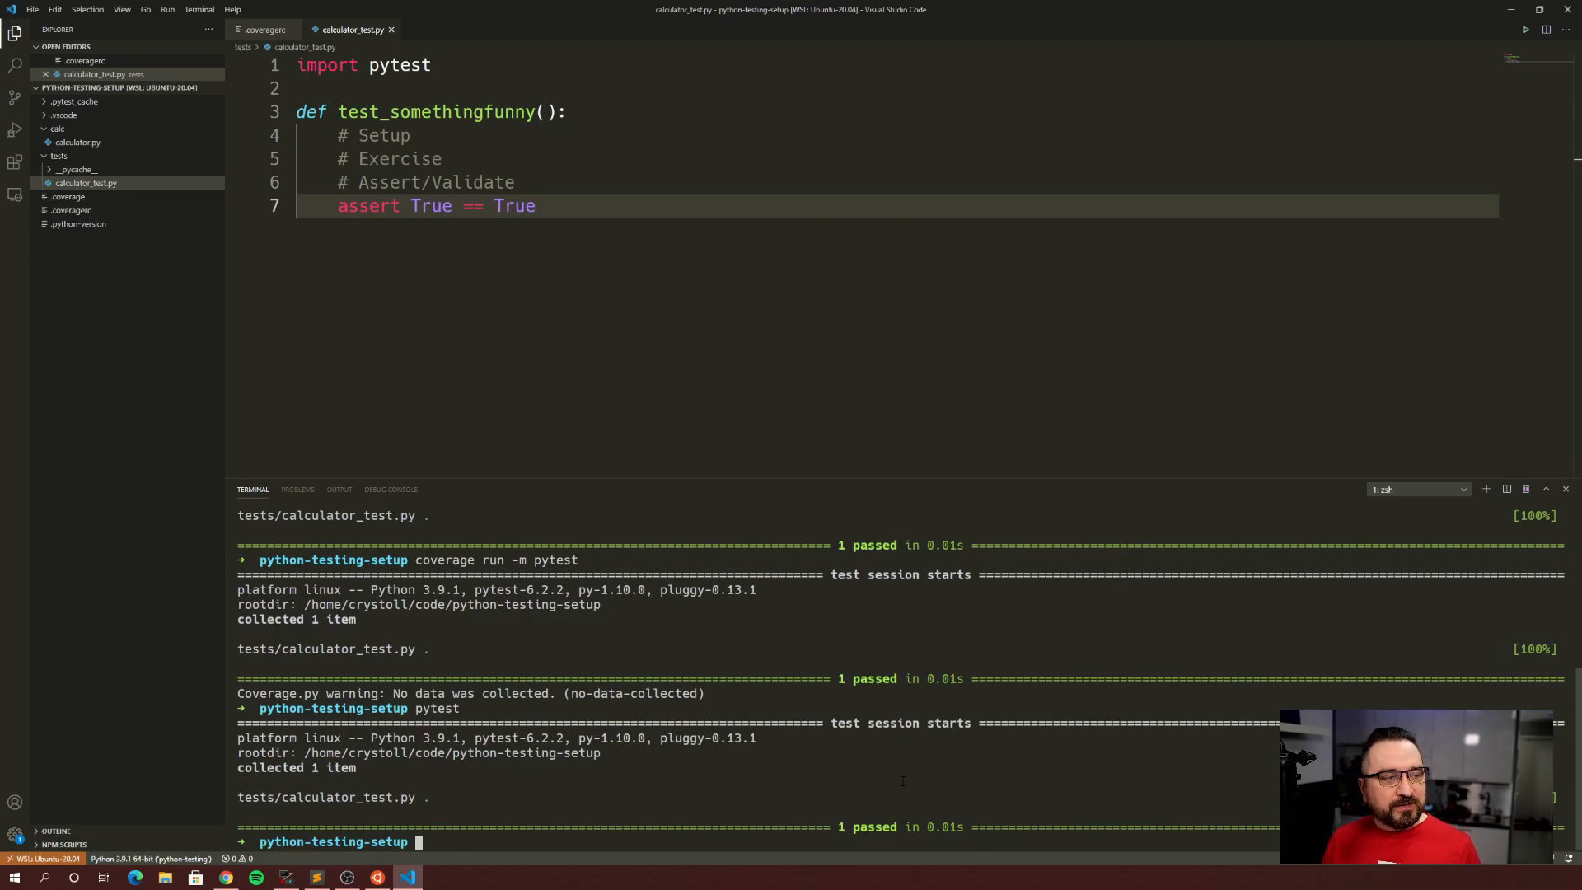
pyautogui.moveTo(1359, 438)
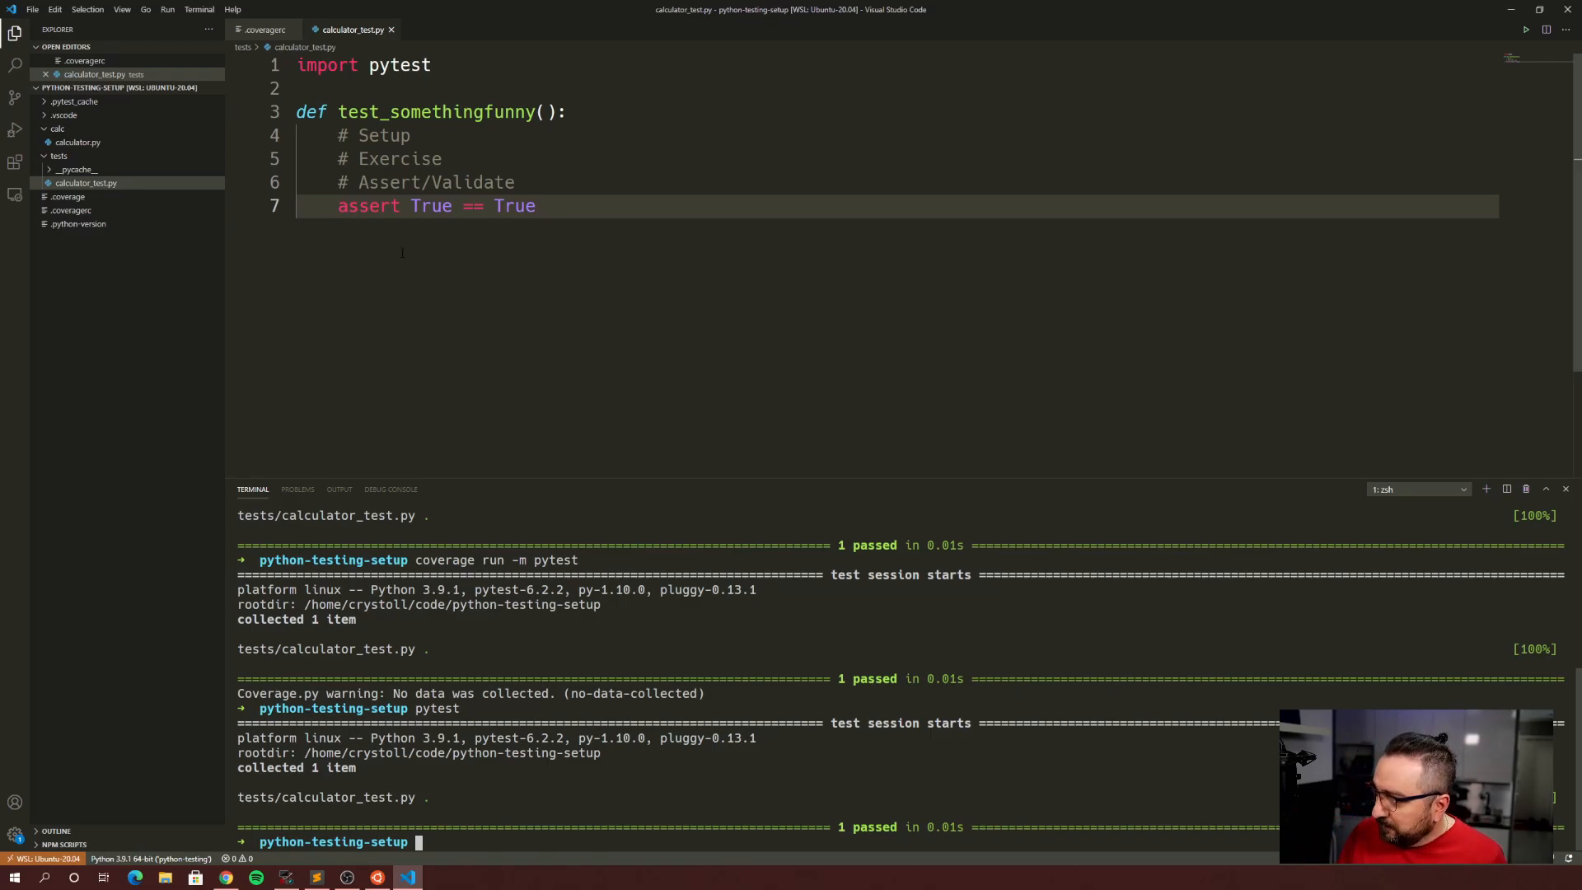
# - Choose pytest as the test framework and run the current test file from the editor
pyautogui.rightClick(404, 91)
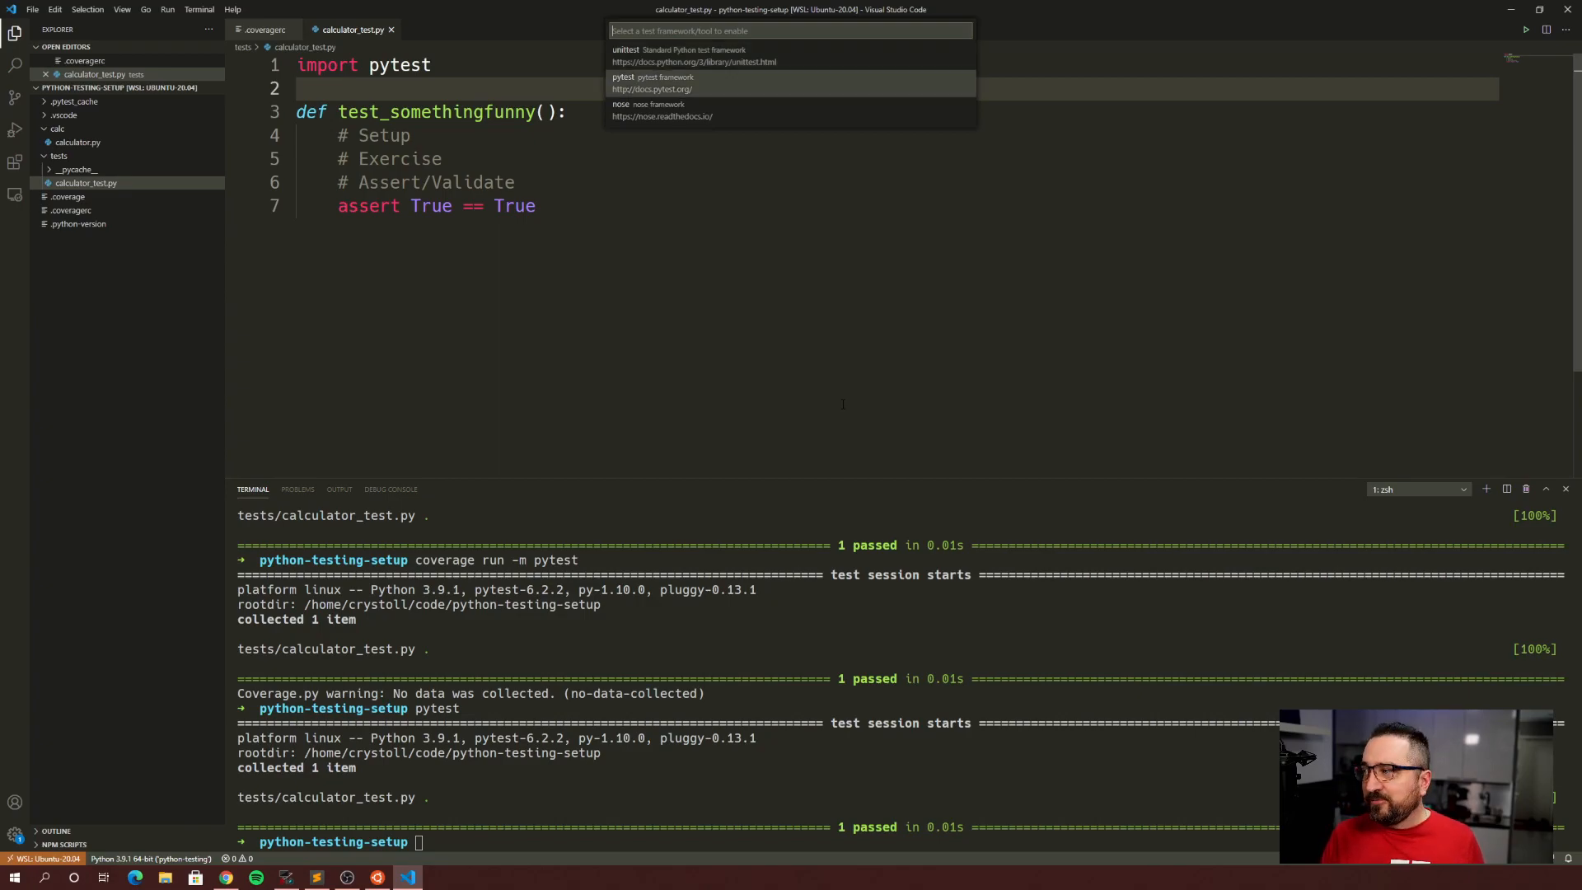
pyautogui.click(790, 83)
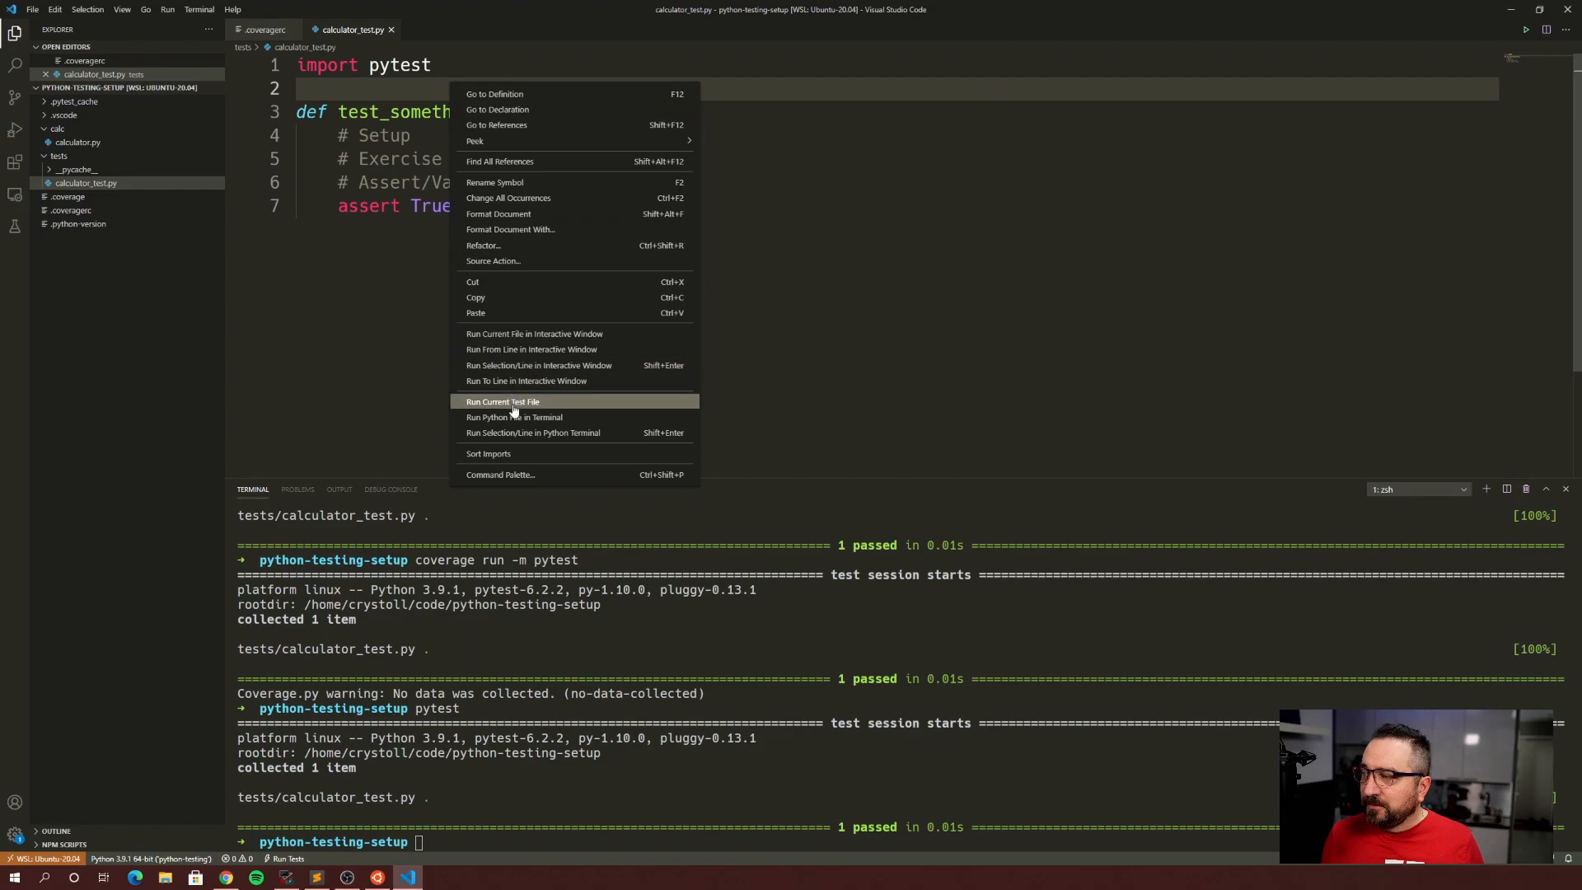
pyautogui.click(502, 401)
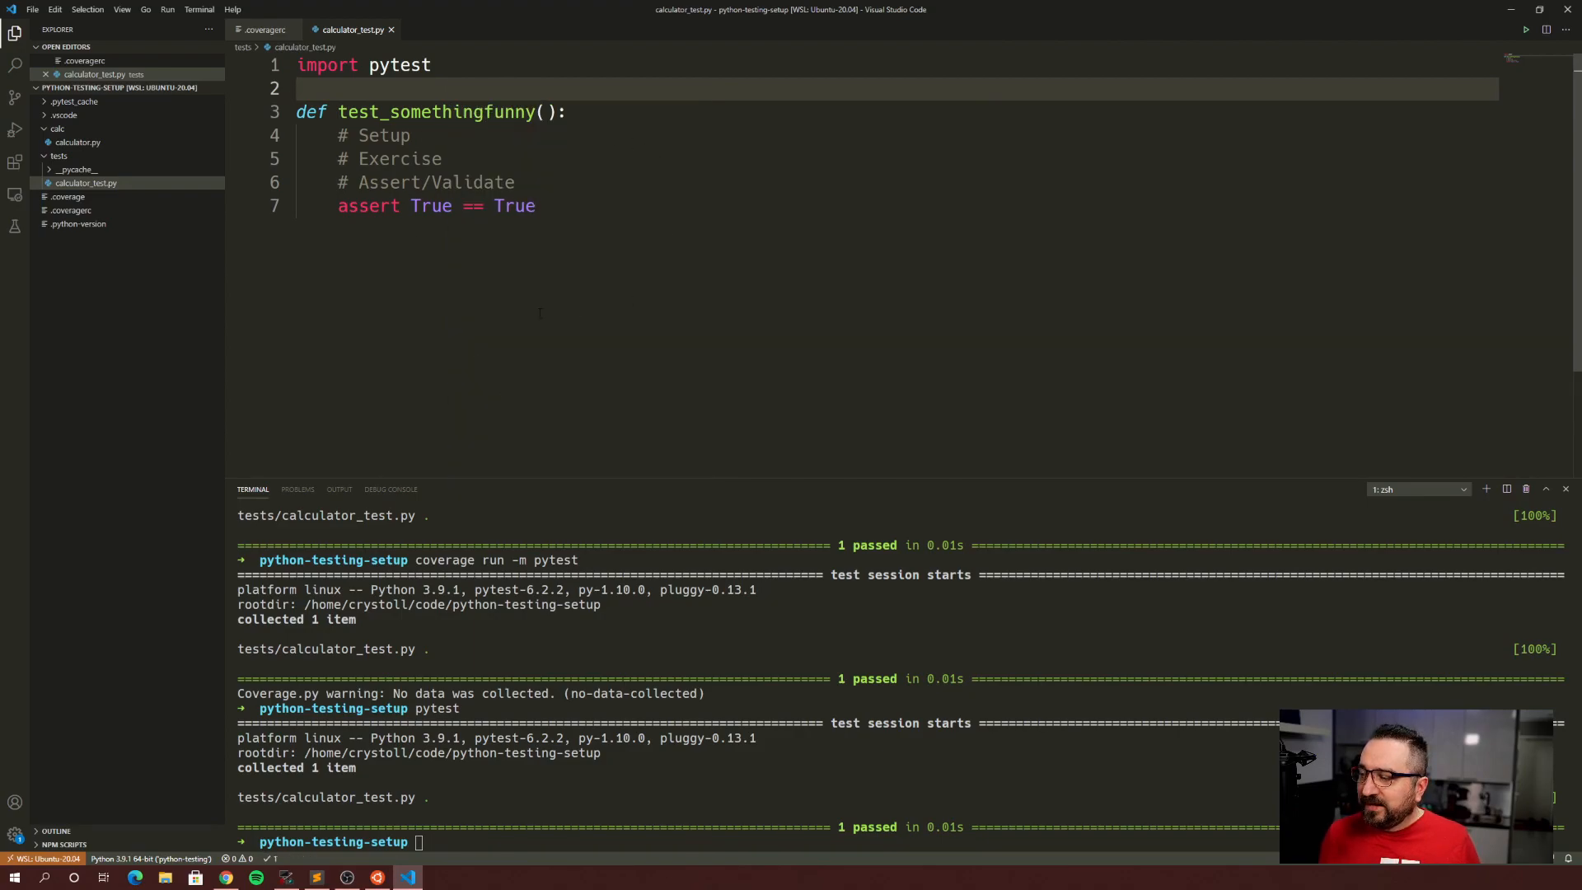
pyautogui.moveTo(436, 248)
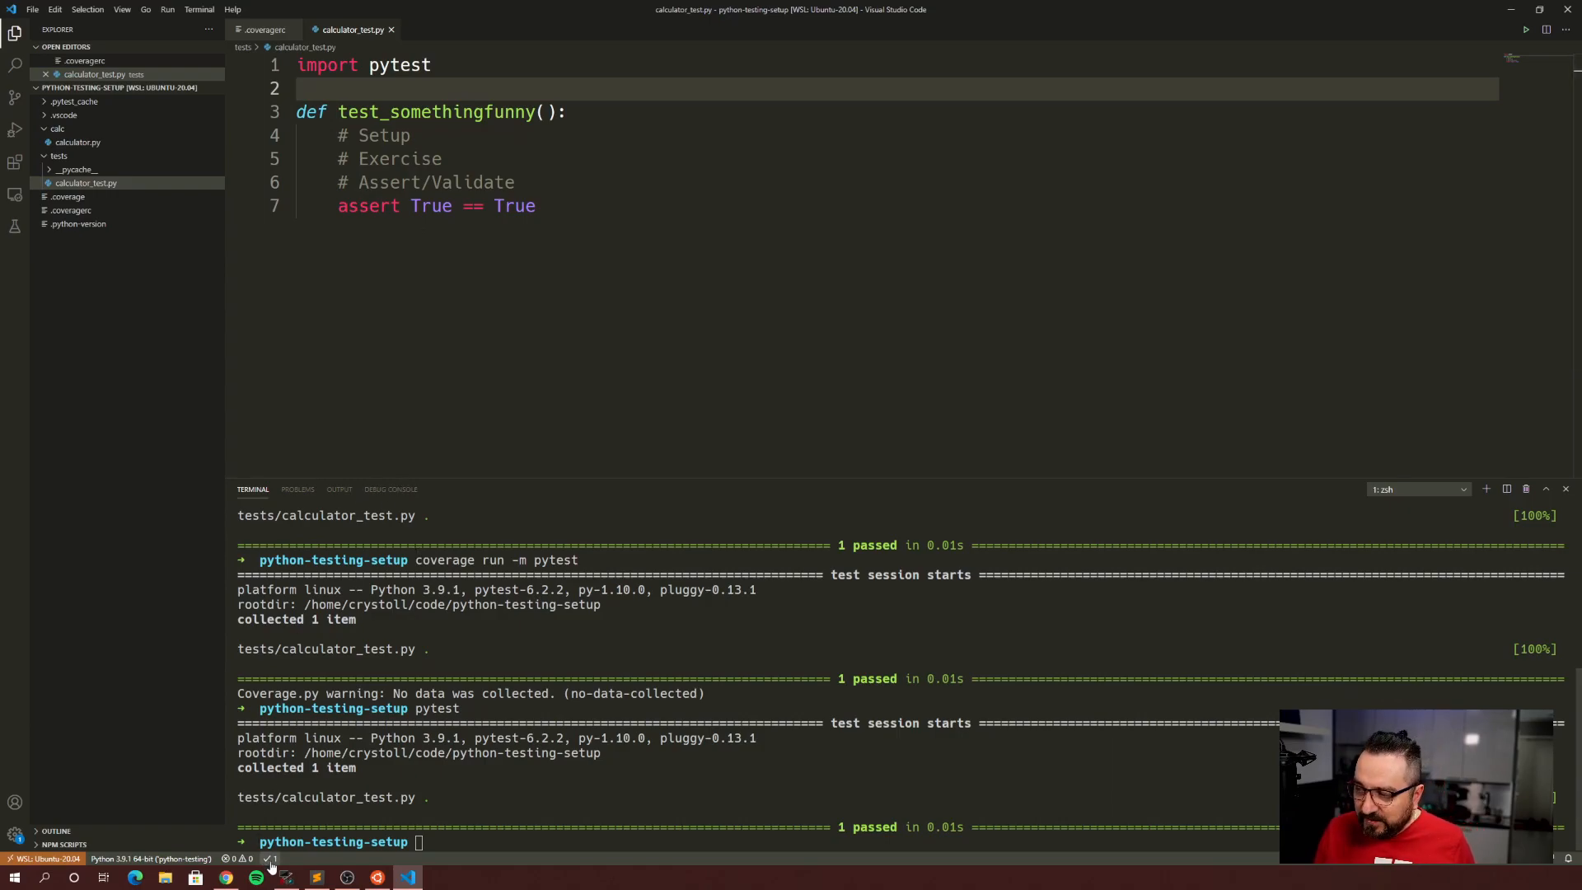
pyautogui.click(273, 859)
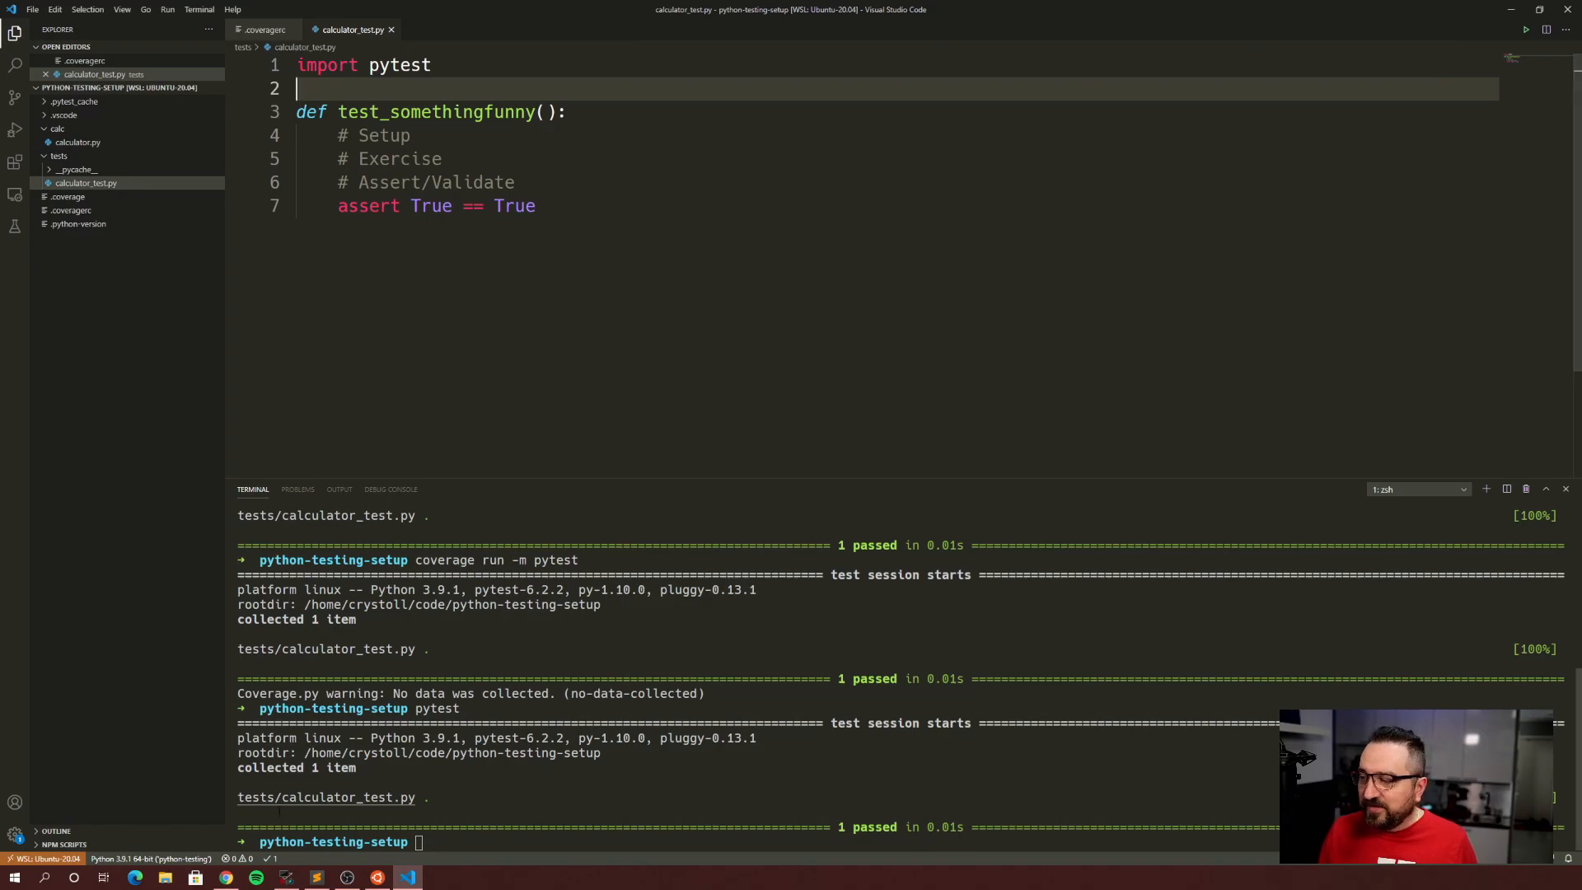
# - Show the Python Test Log output channel reporting 1 passed for calculator_test.py
pyautogui.click(297, 489)
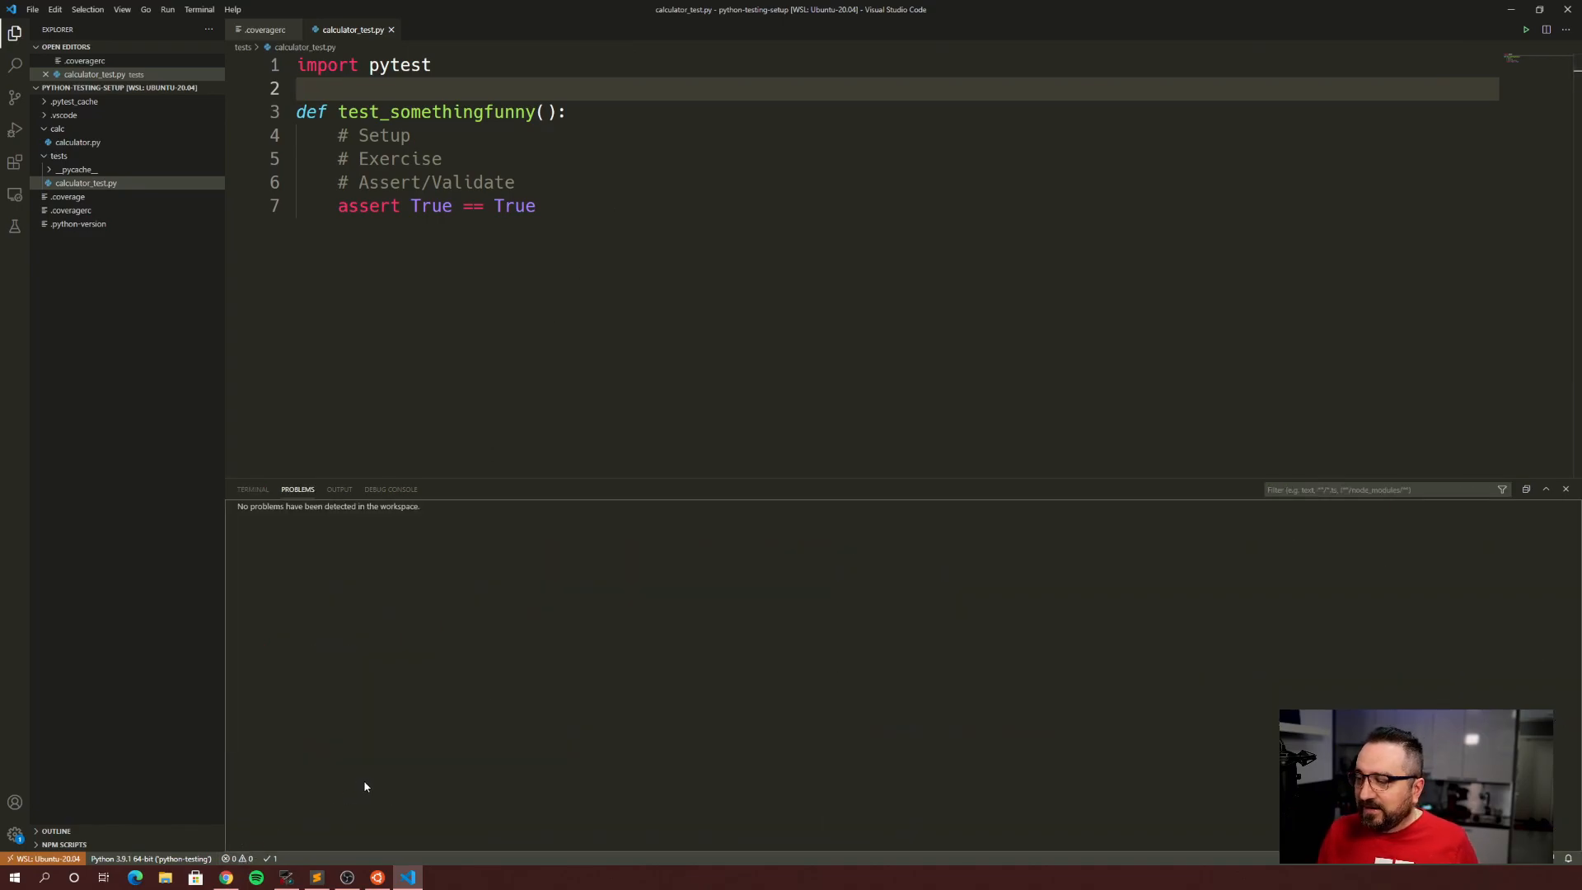
pyautogui.moveTo(318, 621)
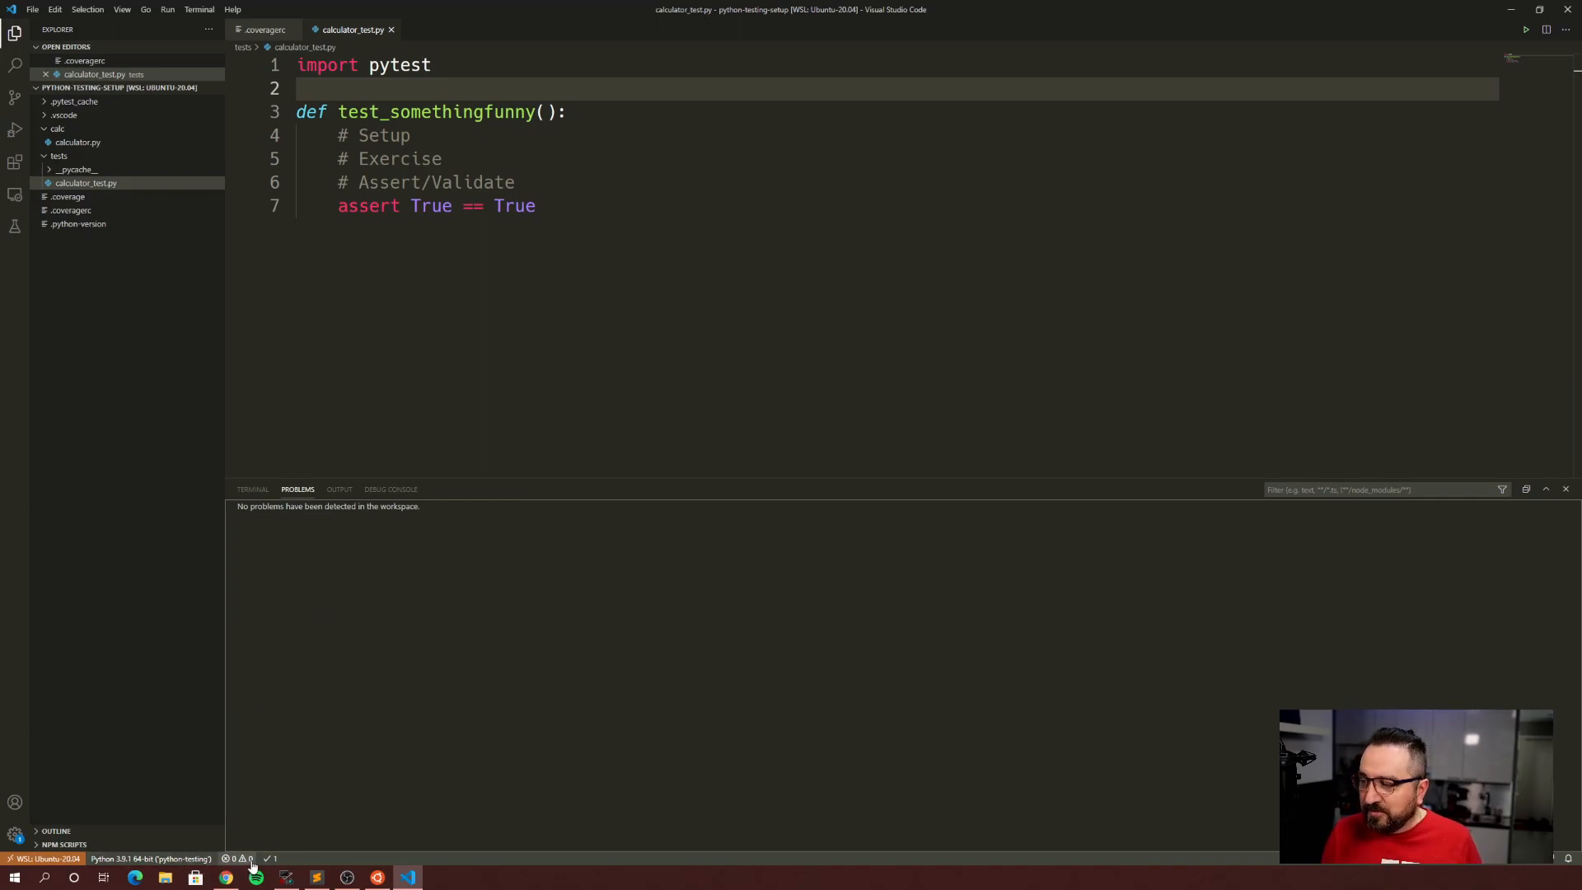
pyautogui.click(339, 490)
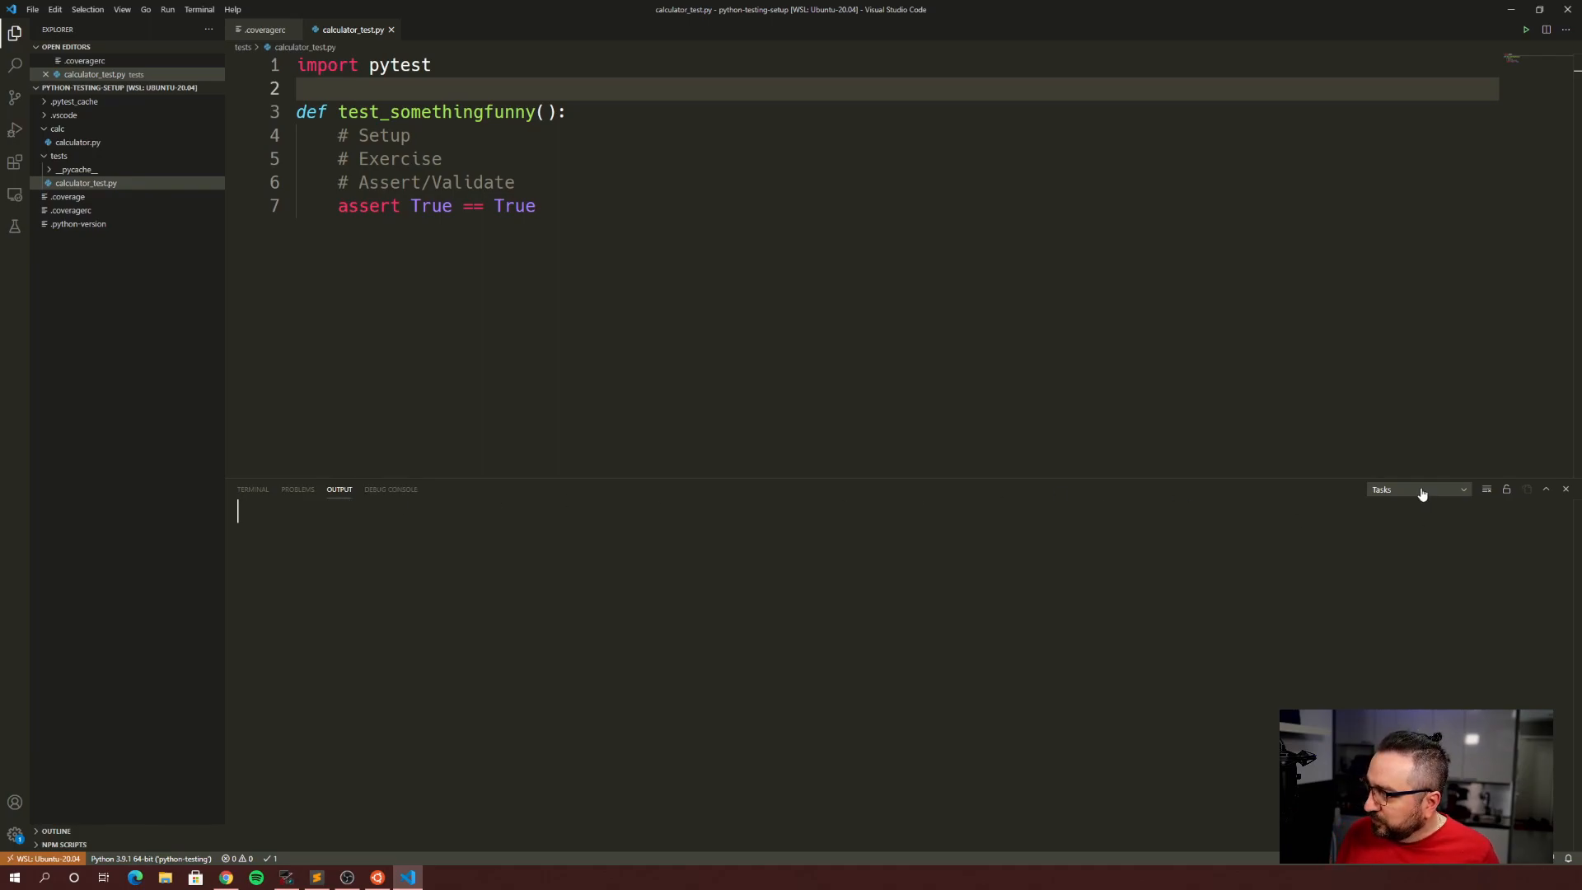
pyautogui.click(1419, 490)
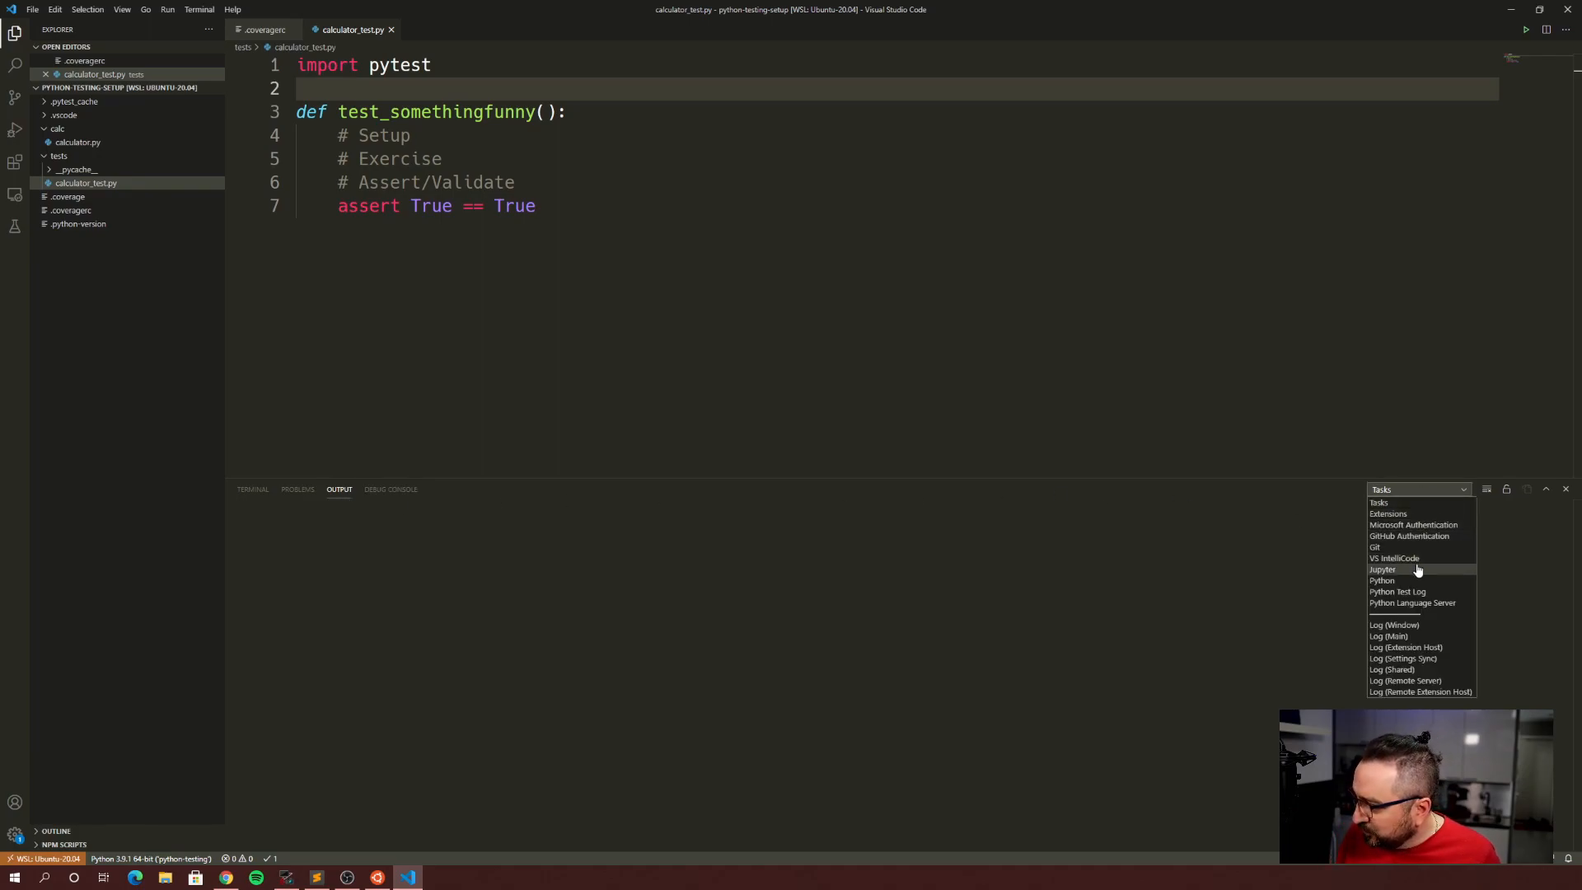
pyautogui.click(1398, 593)
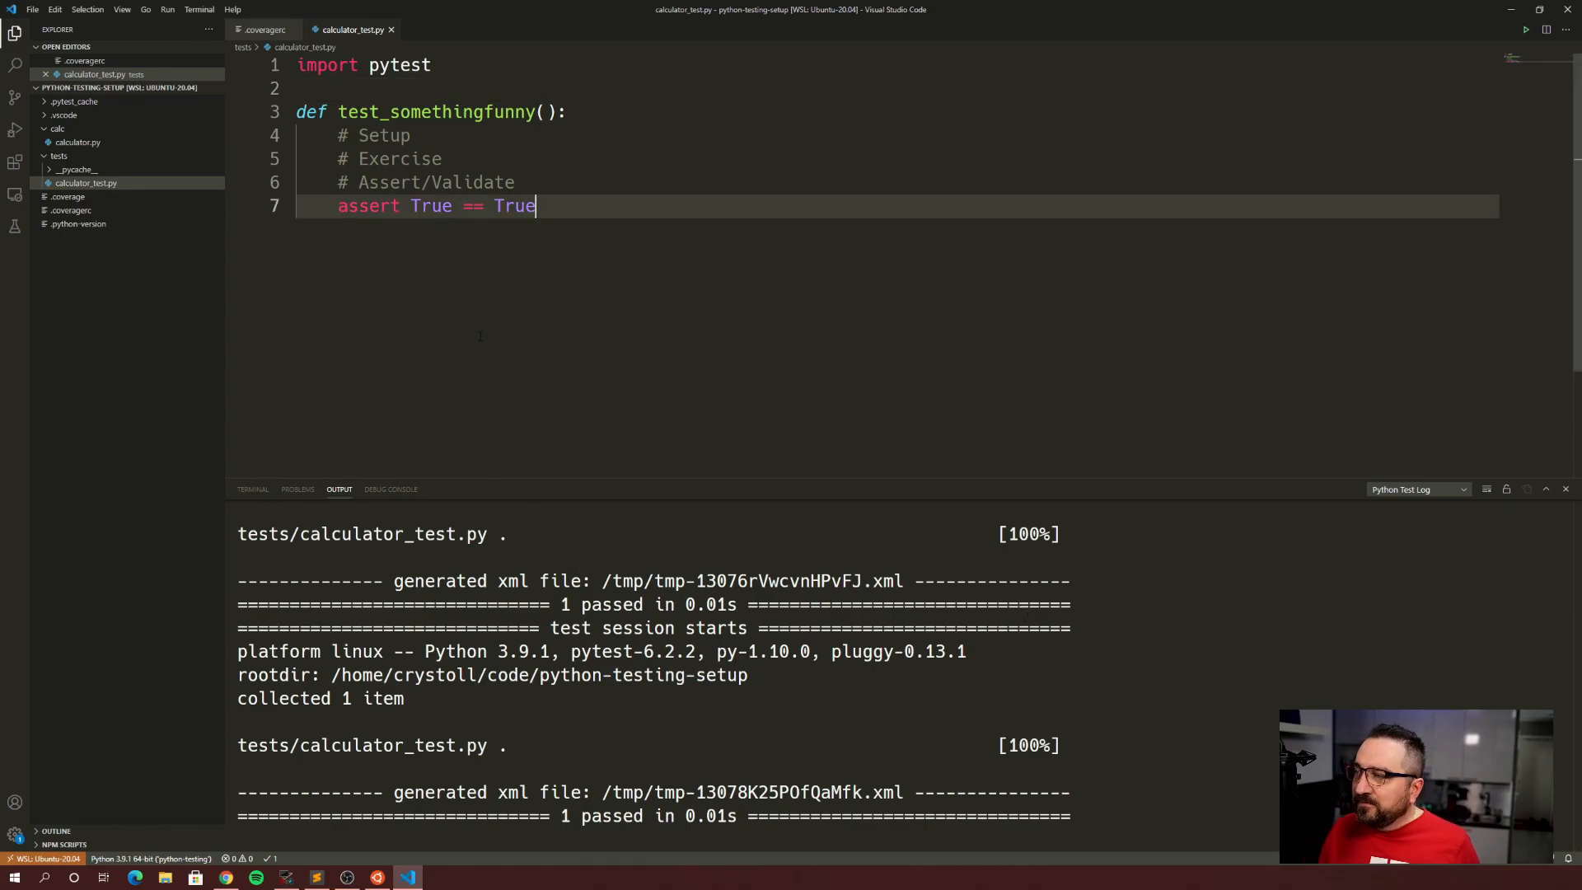
pyautogui.rightClick(480, 206)
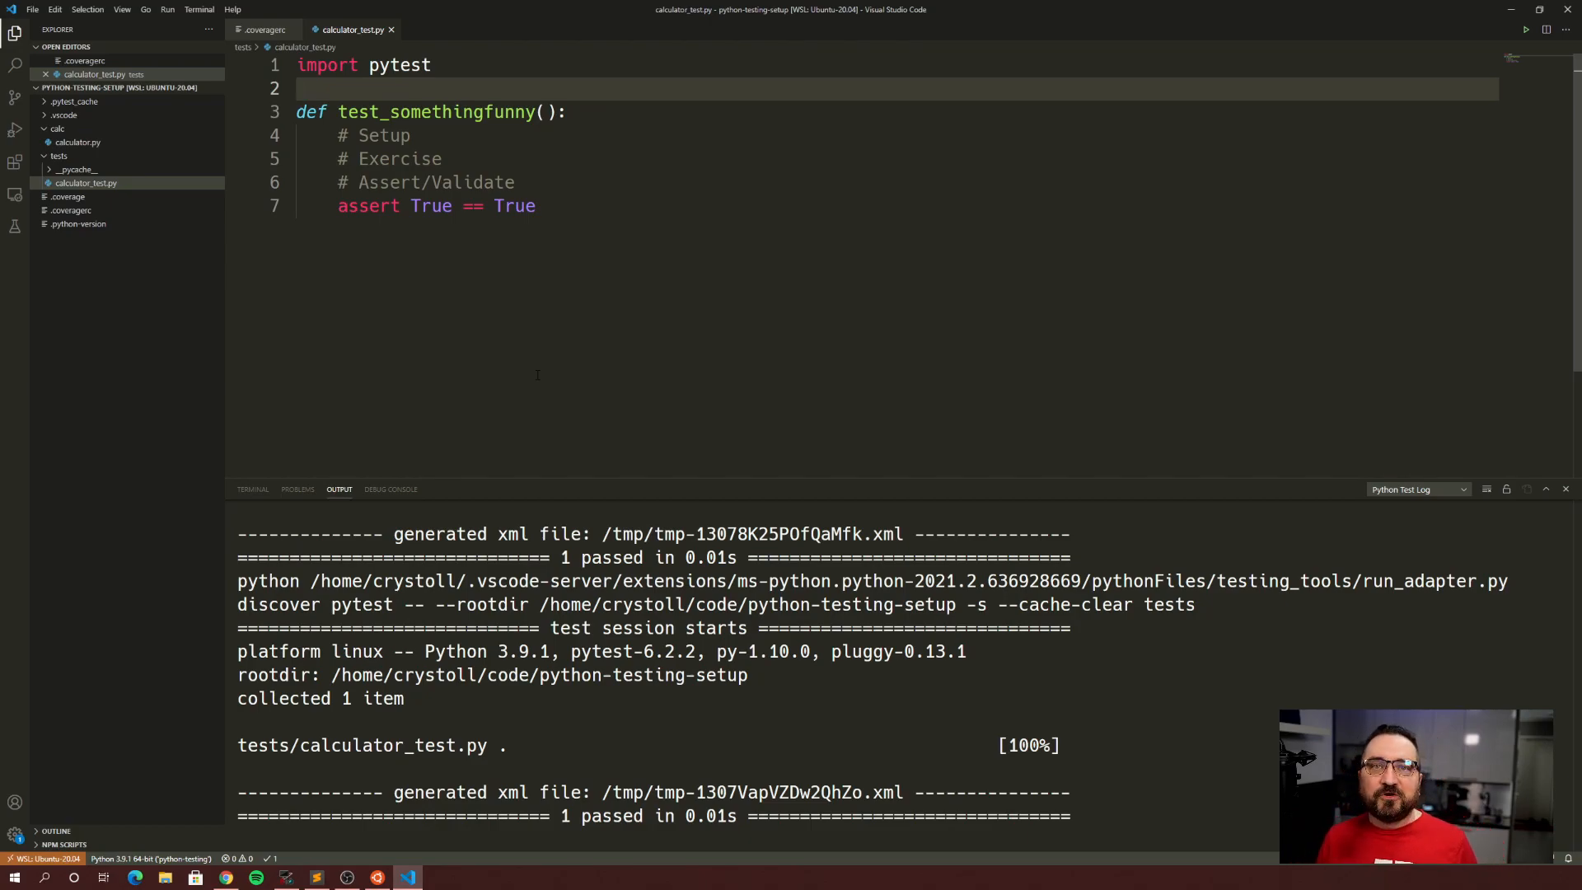
pyautogui.moveTo(187, 197)
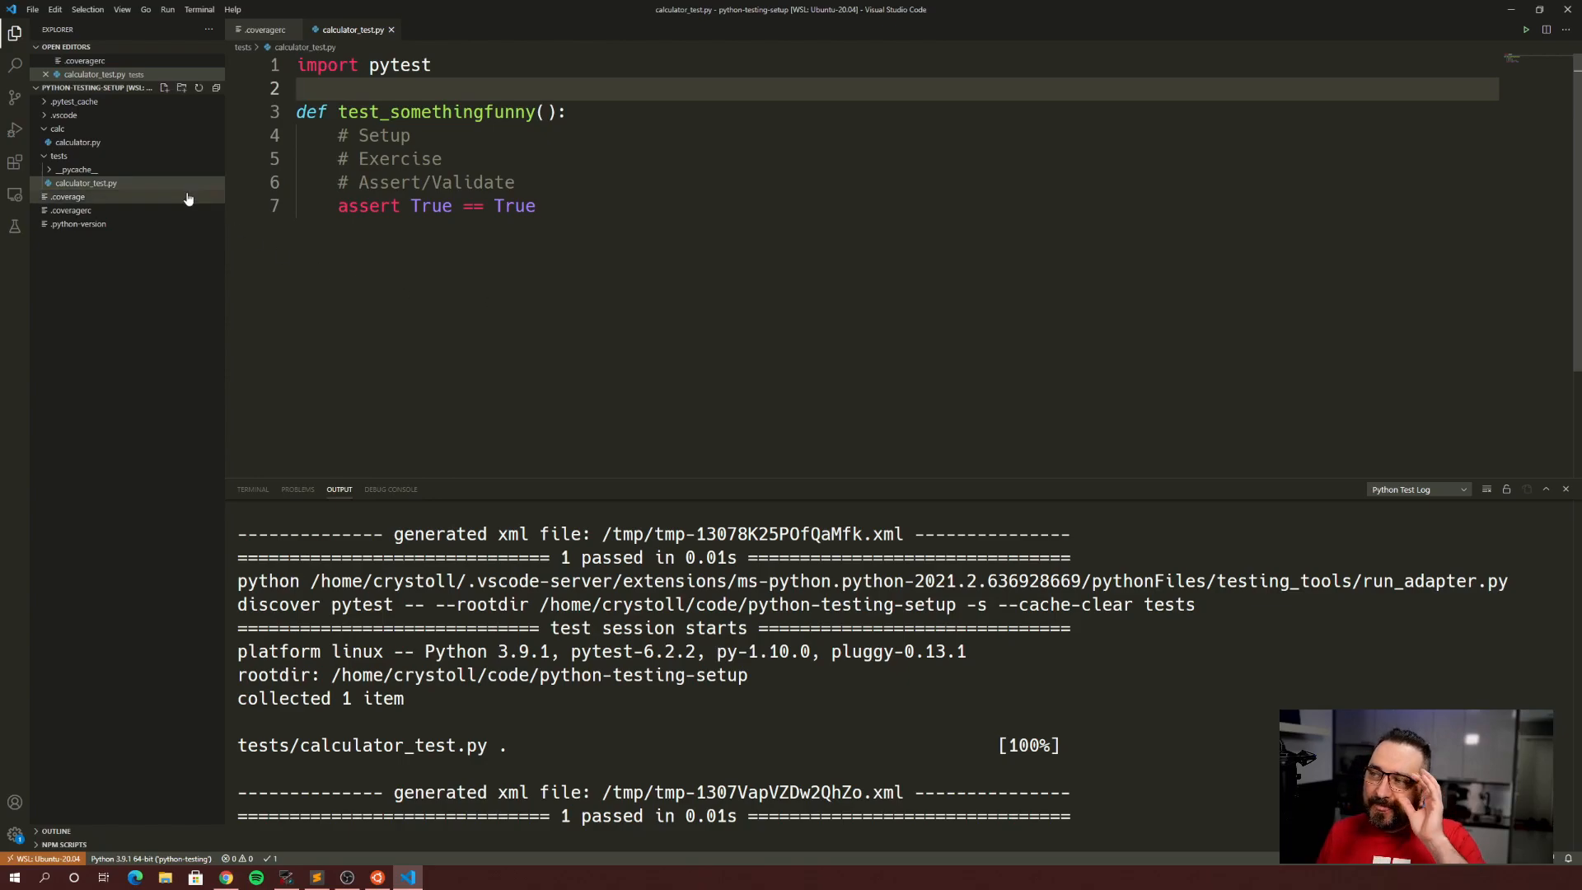
# - Write def funny_function(): return "foobar" in calc/calculator.py and save it
pyautogui.click(78, 141)
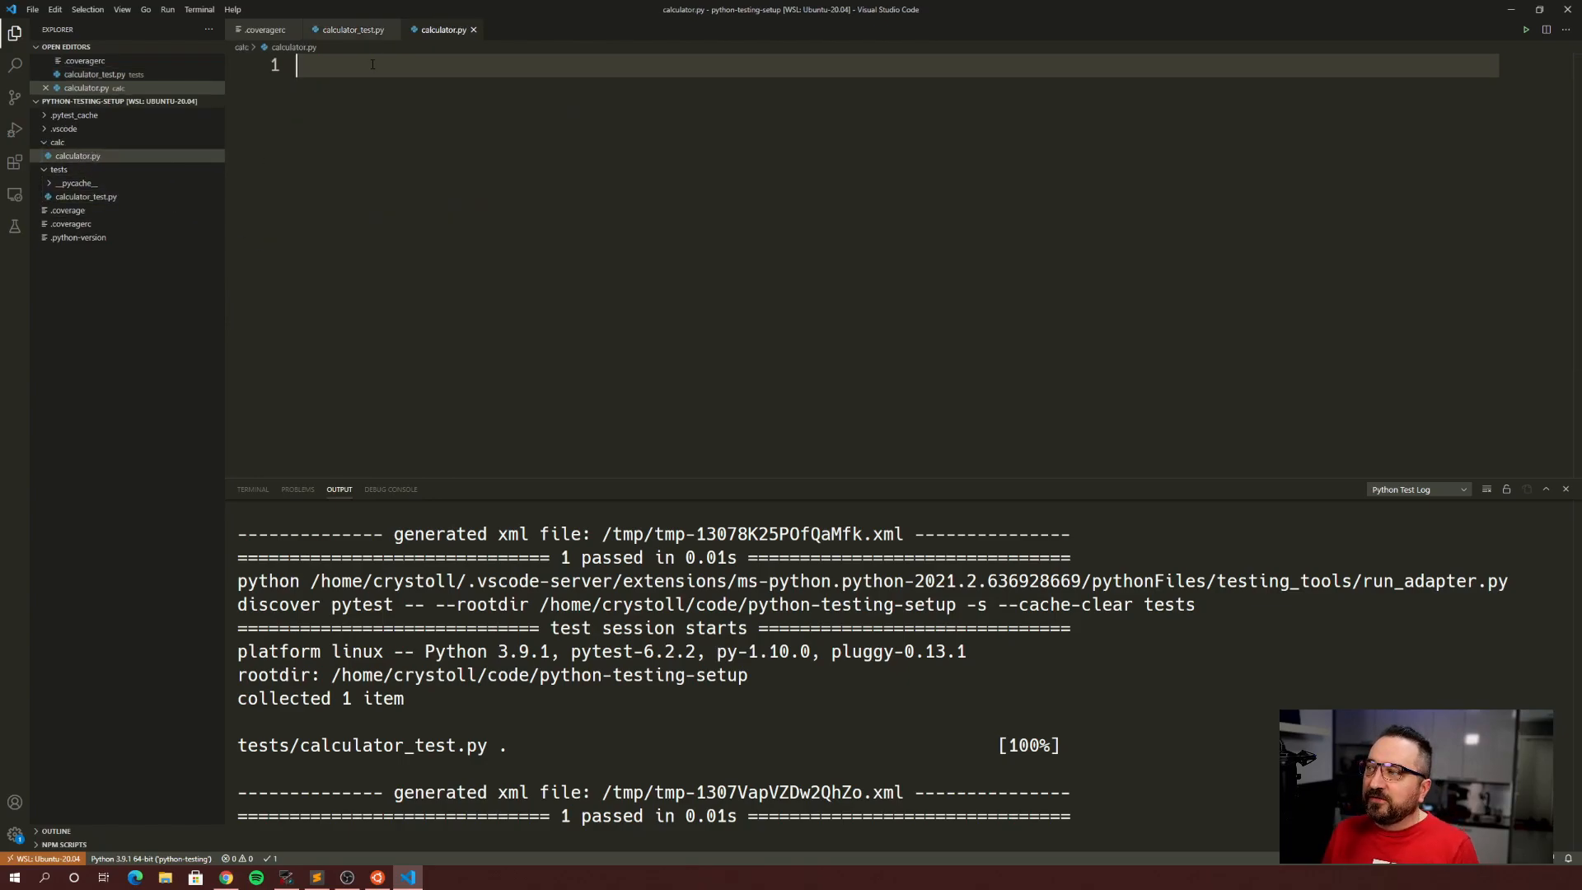
pyautogui.write('def')
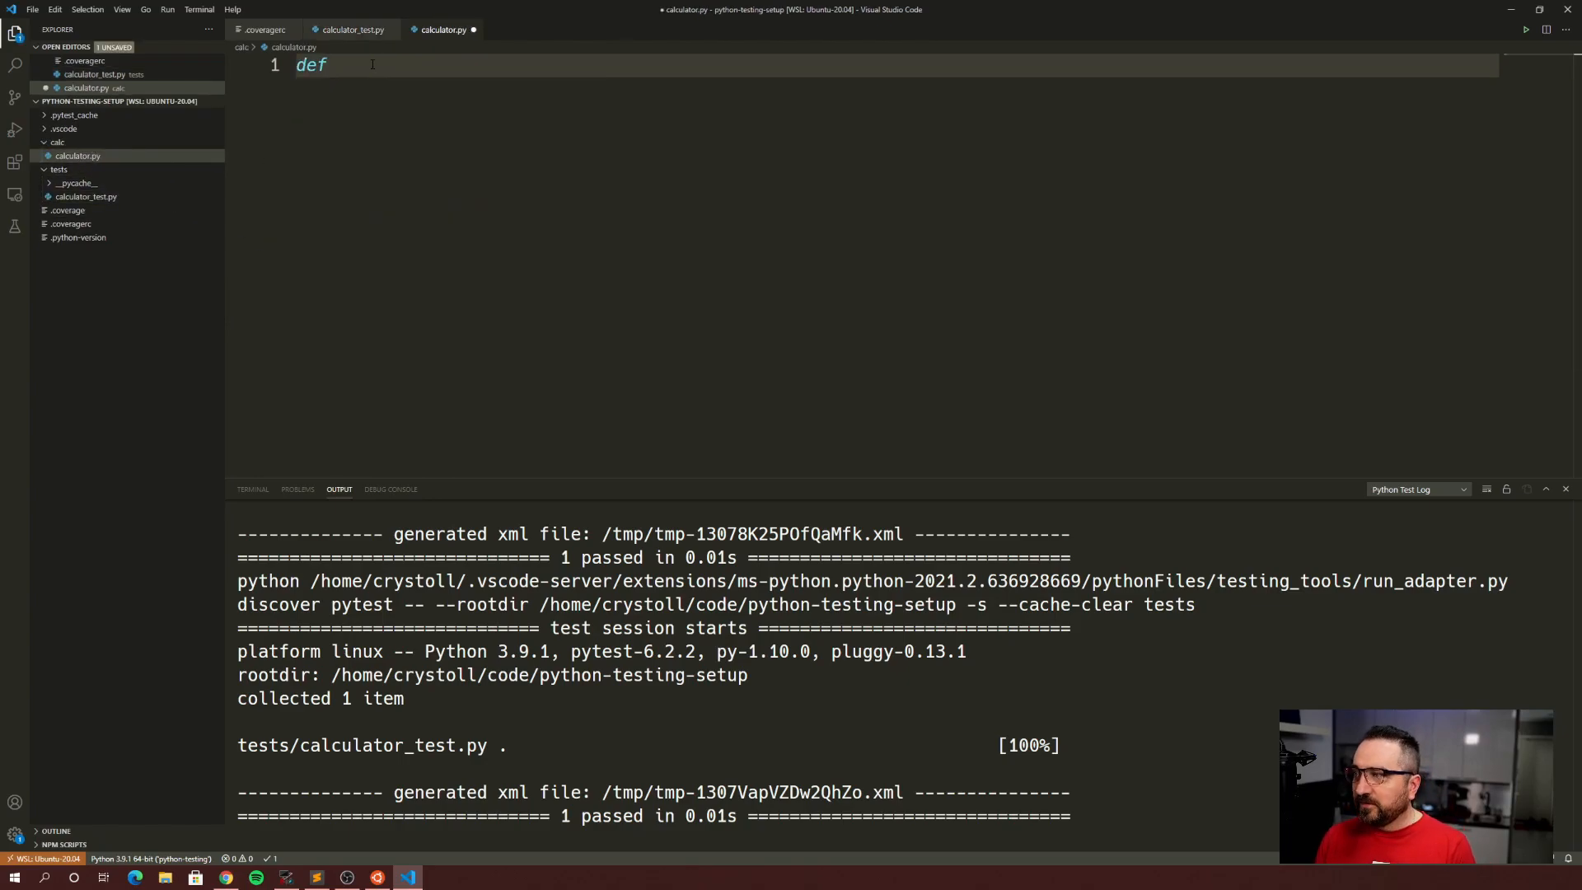
pyautogui.write('fu')
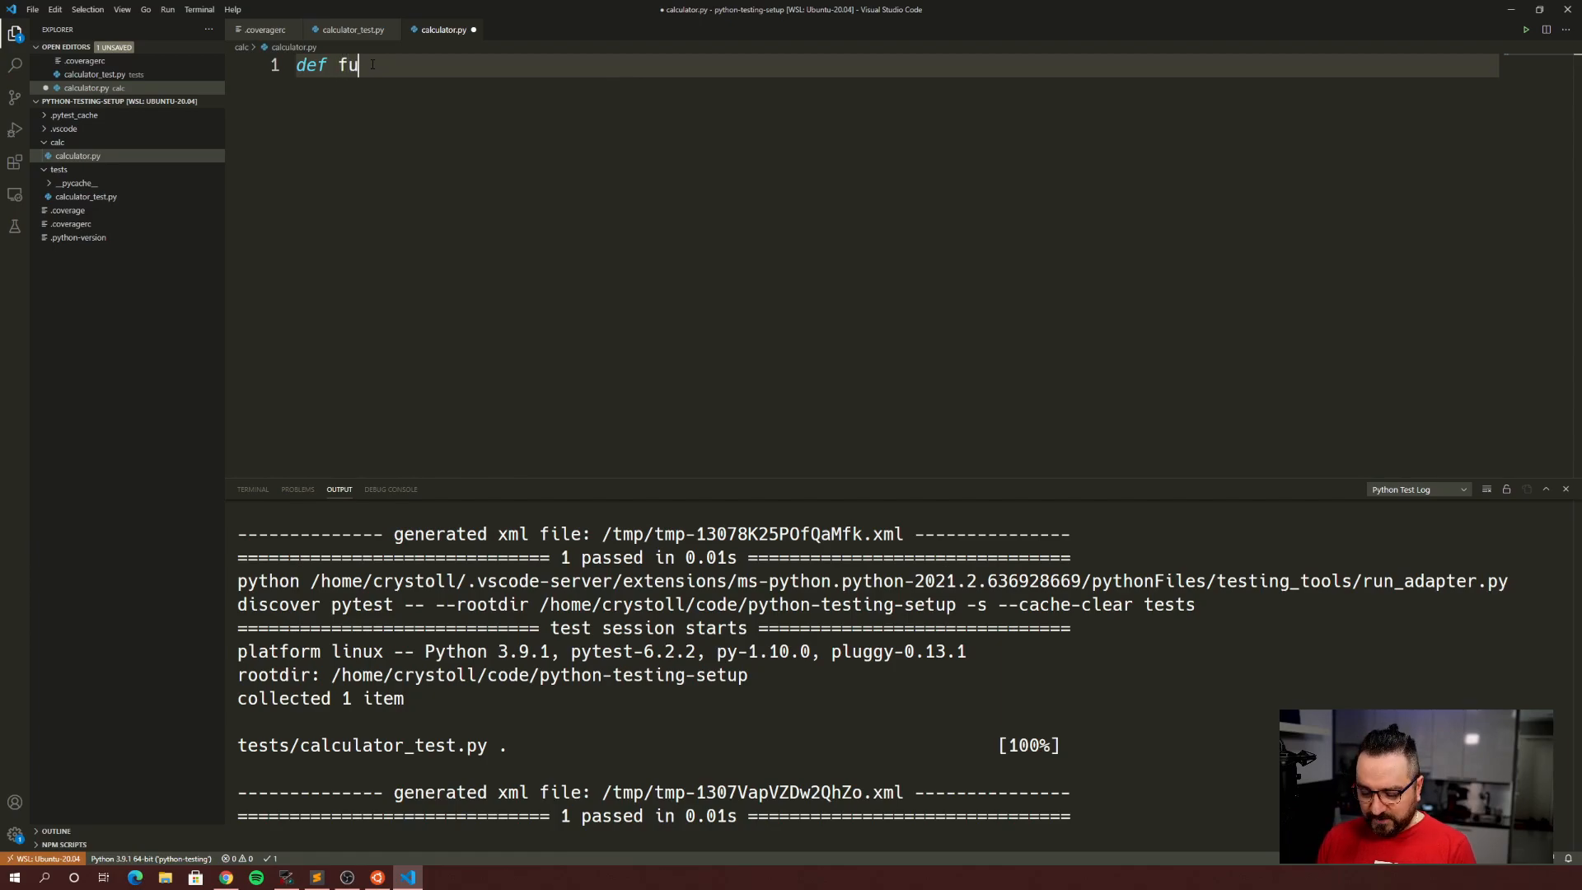
pyautogui.write('nny_function():')
pyautogui.write('retur')
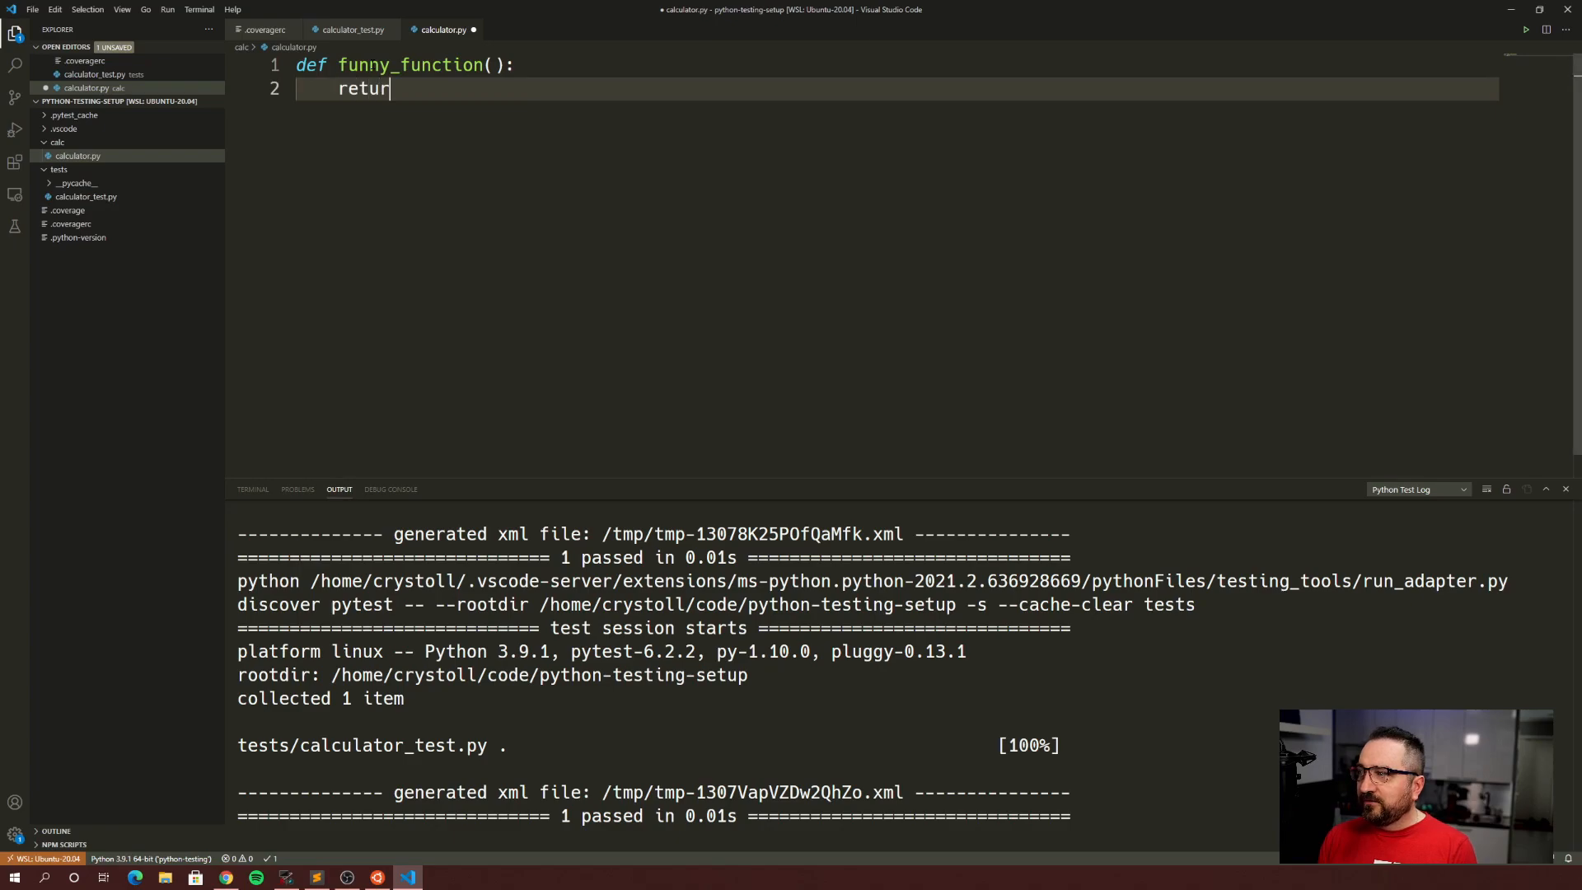
pyautogui.write('n "foob"')
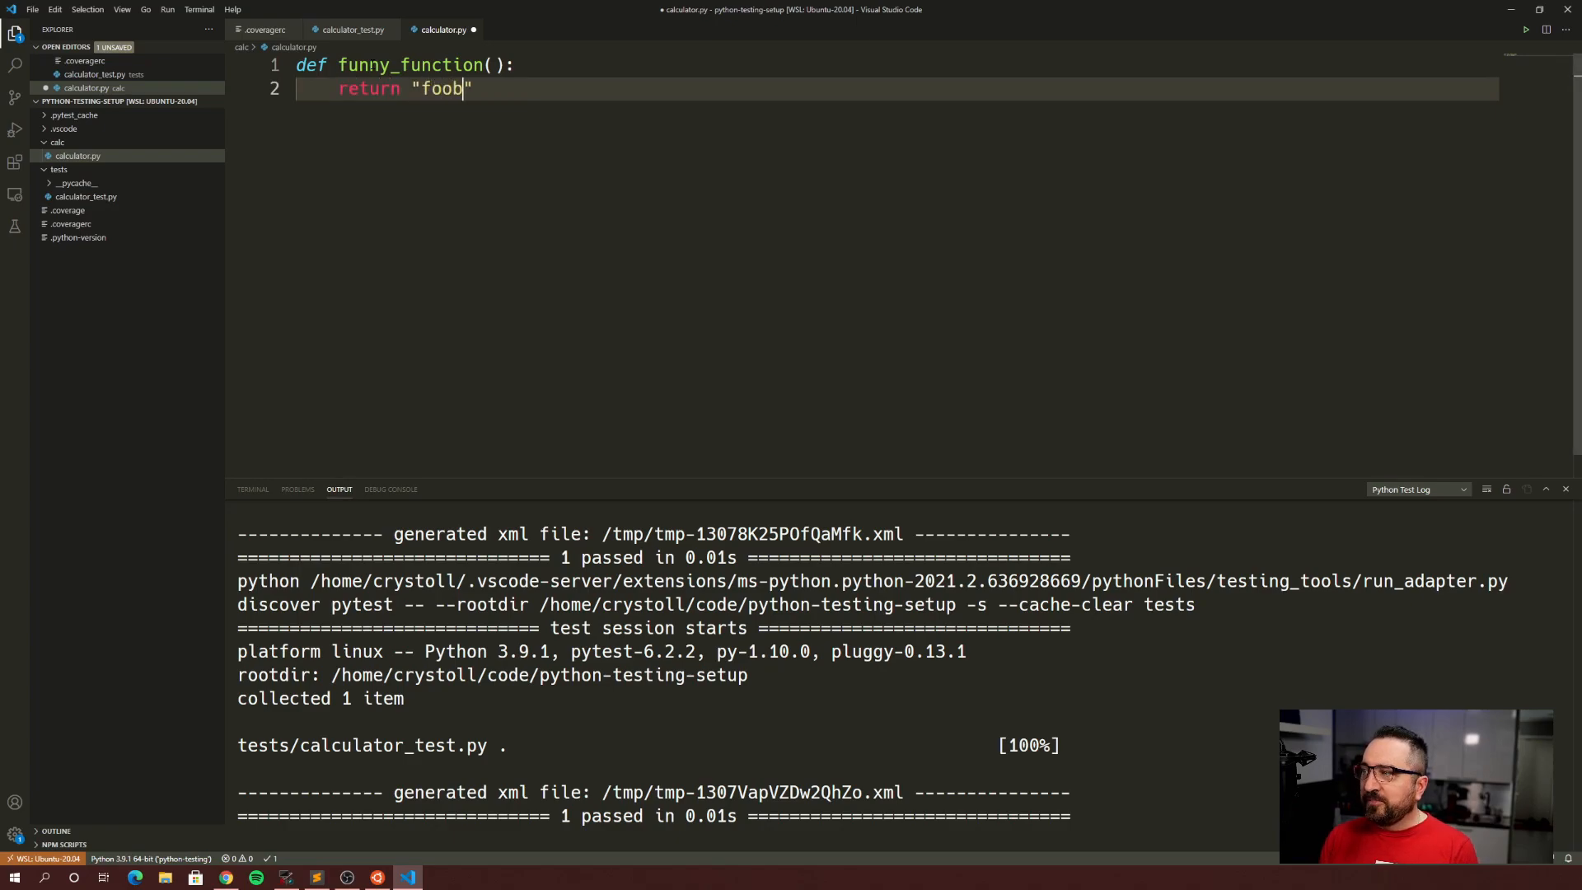
pyautogui.write('ar')
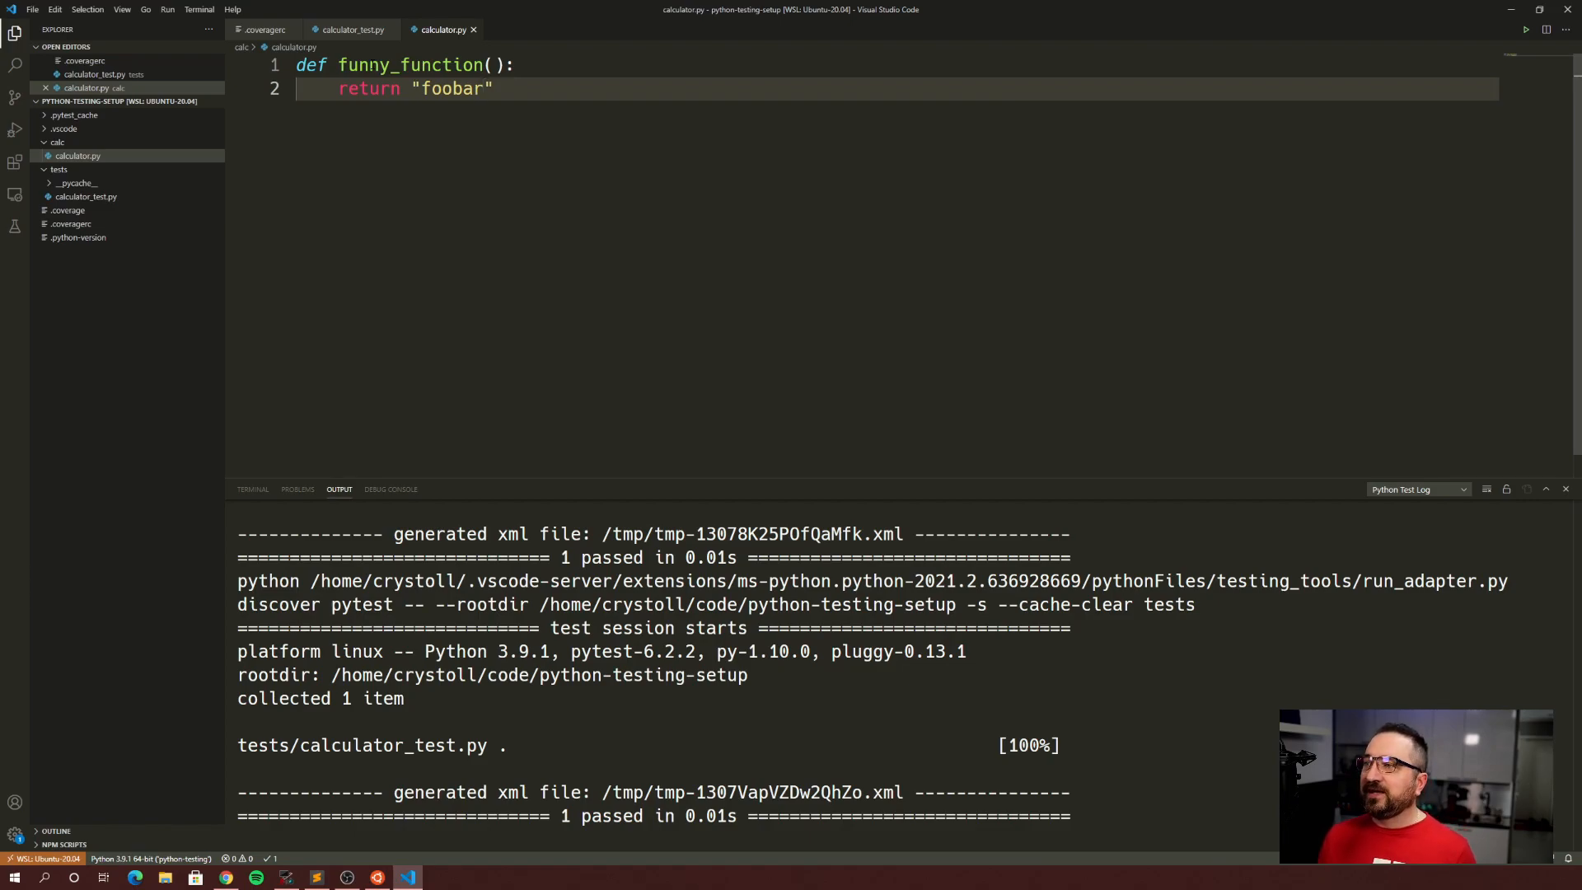
pyautogui.click(351, 30)
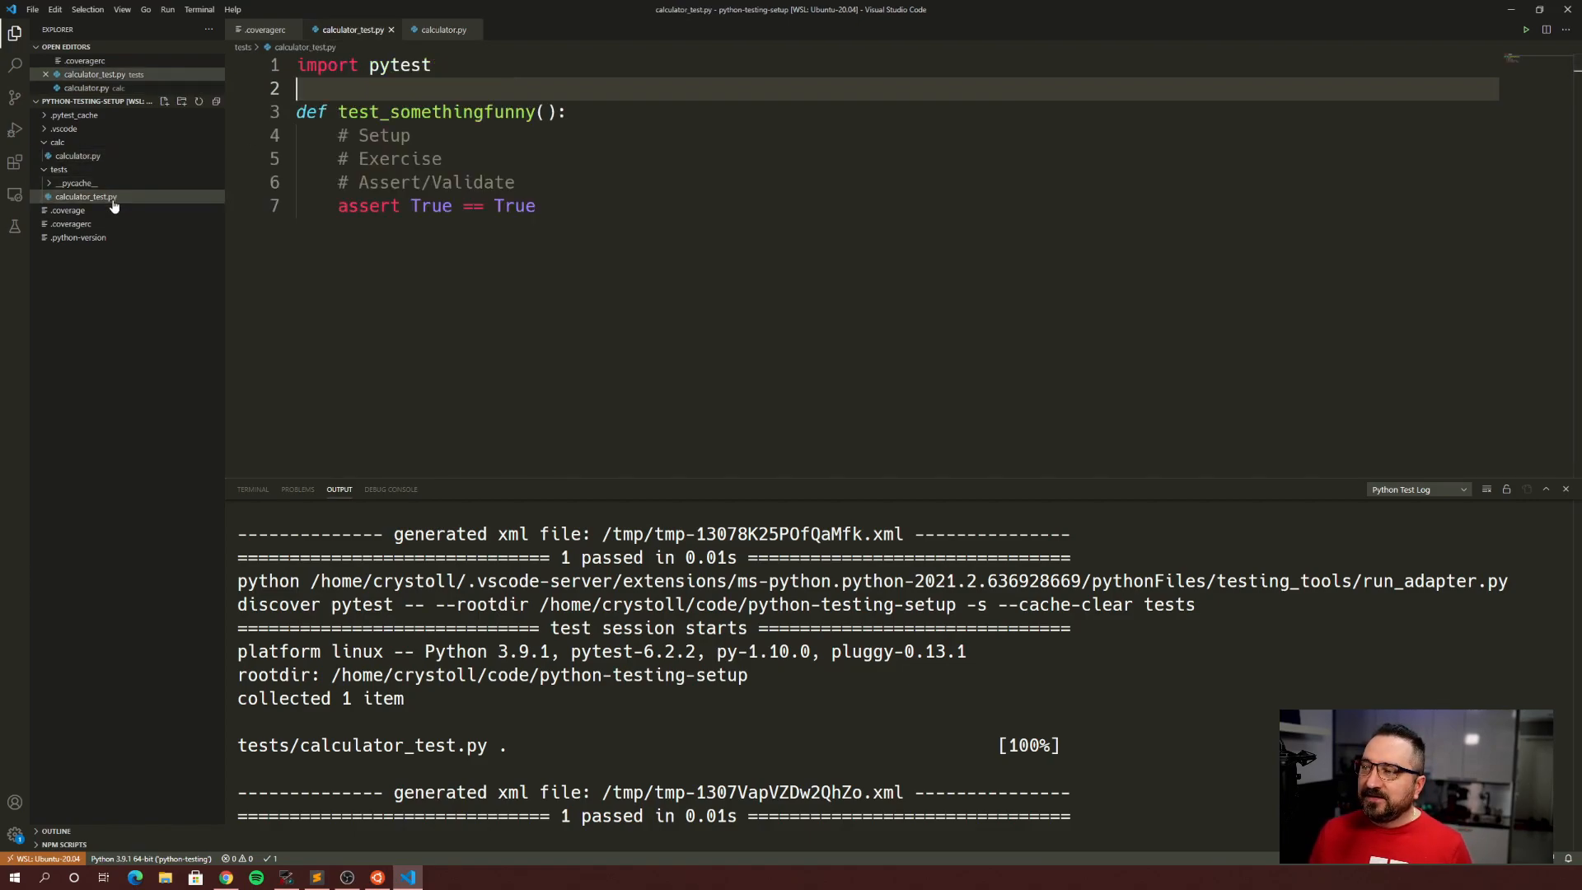
# - Add 'import calc.calculator' below the pytest import in calculator_test.py
pyautogui.click(536, 206)
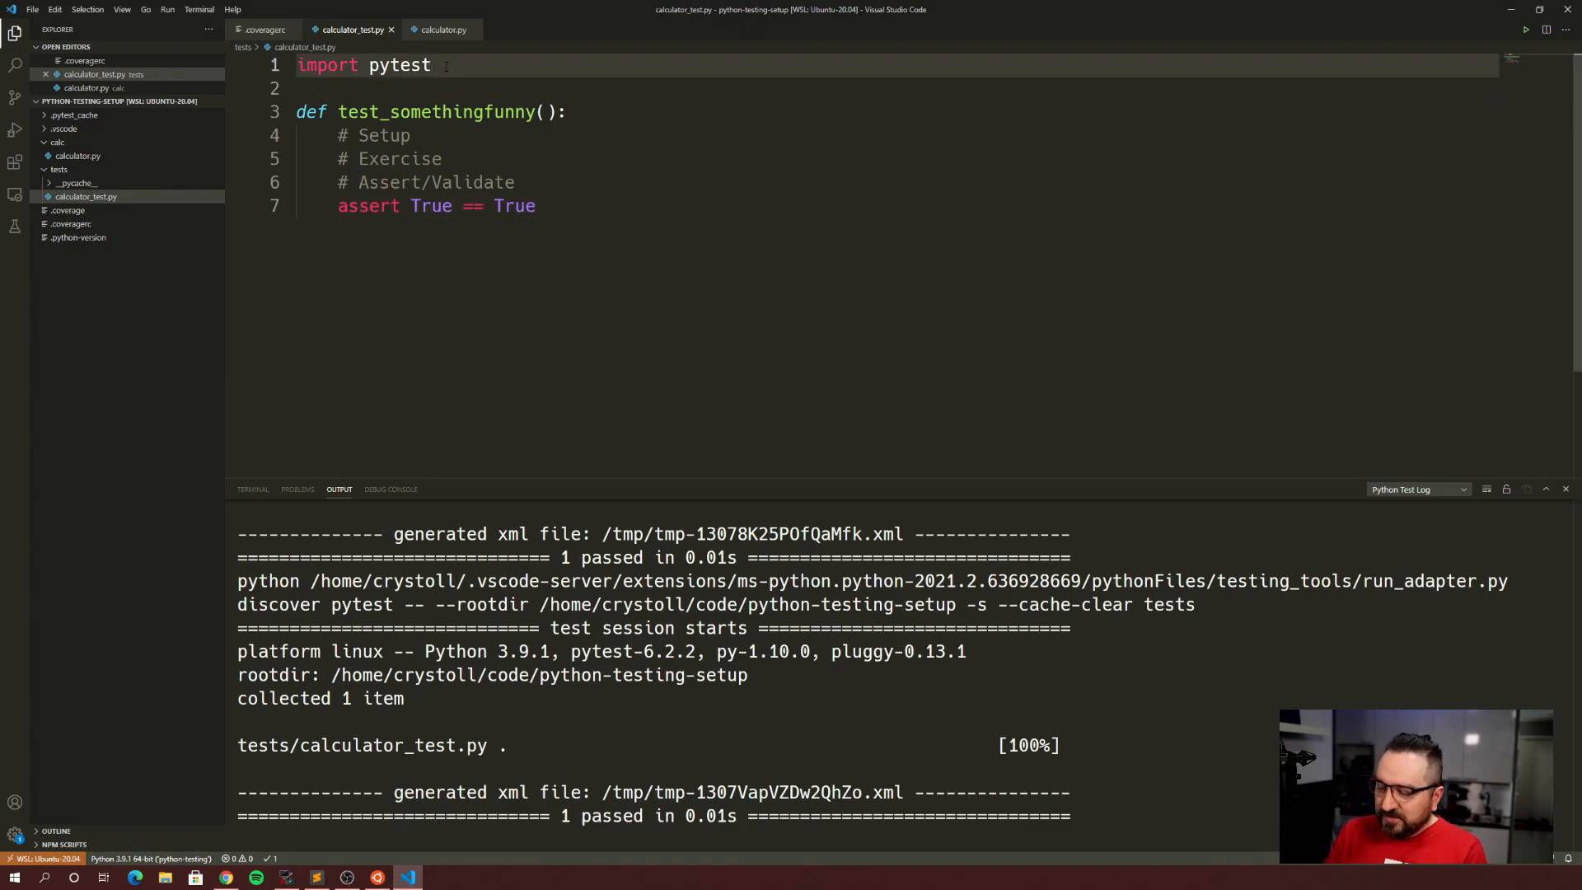
pyautogui.write('import')
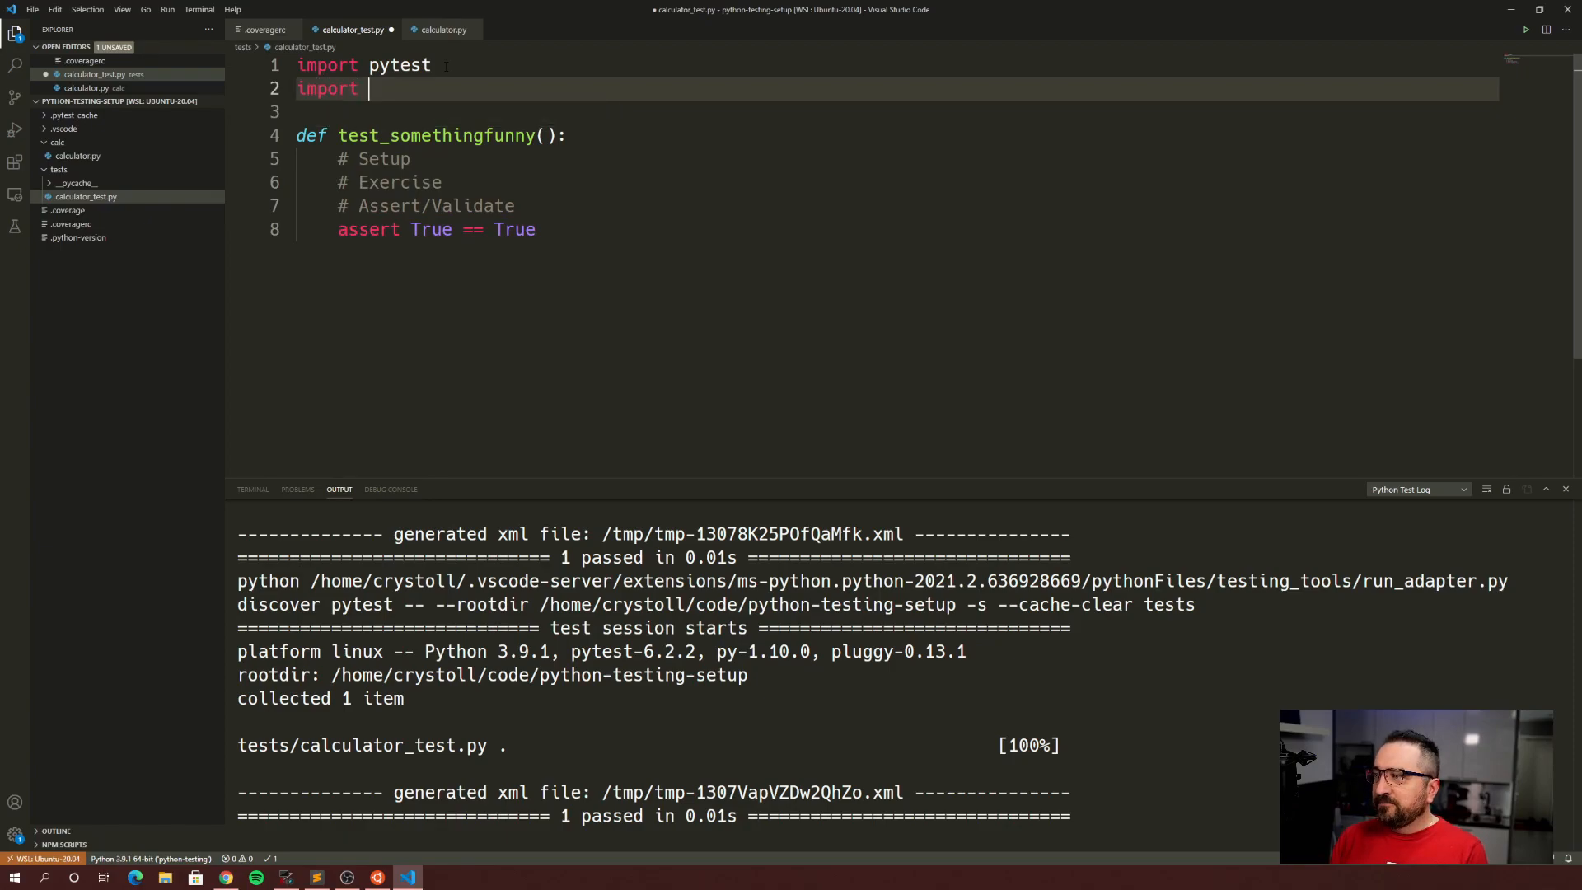
pyautogui.write('calc.calcu')
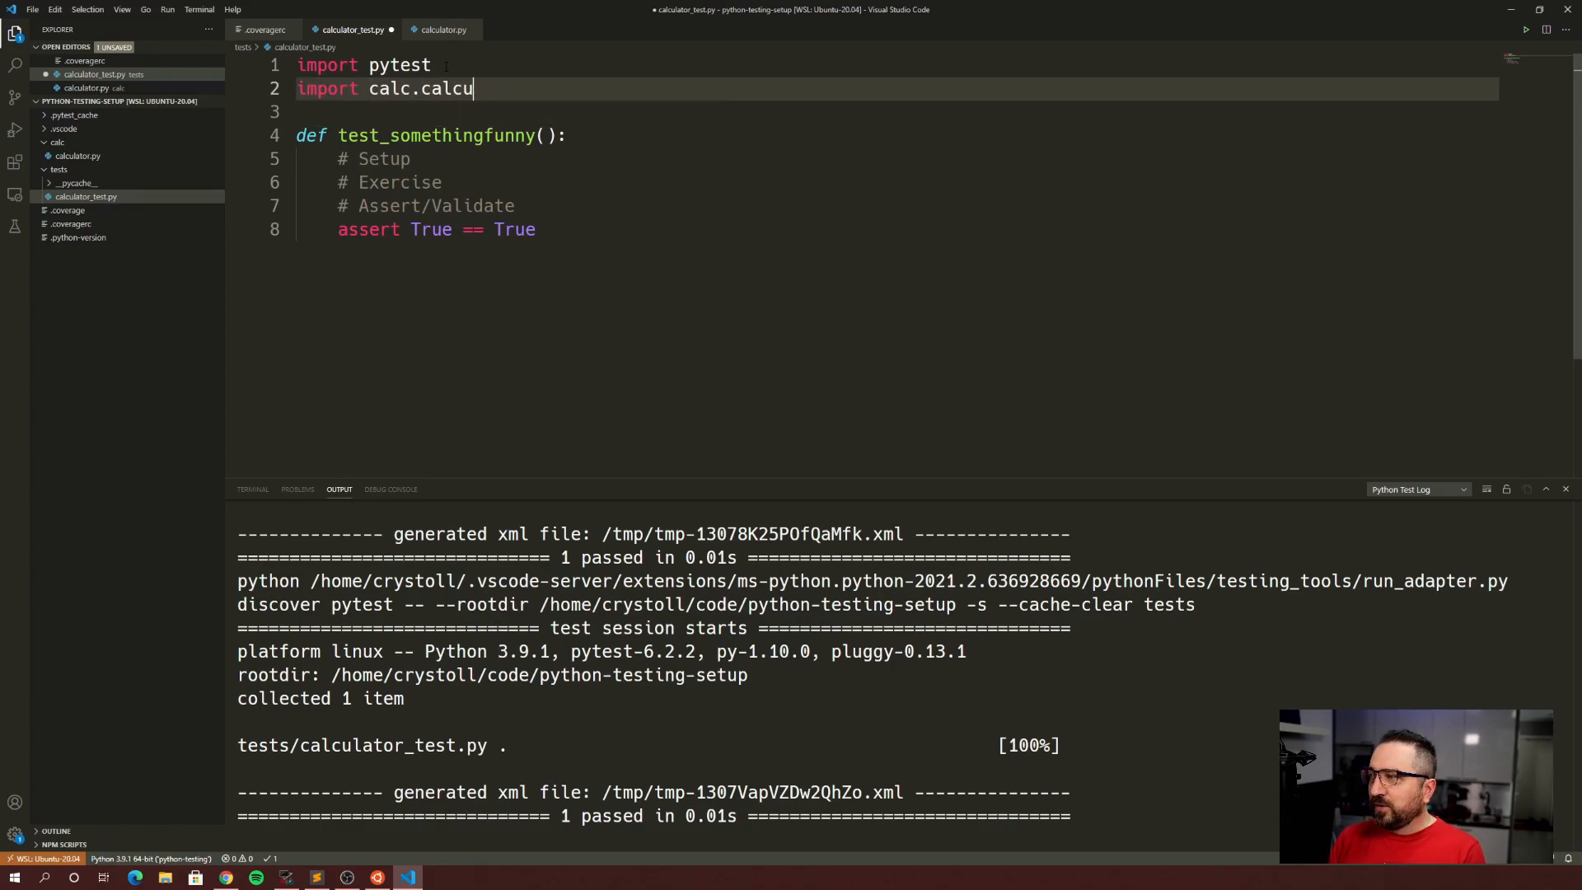
pyautogui.write('lator')
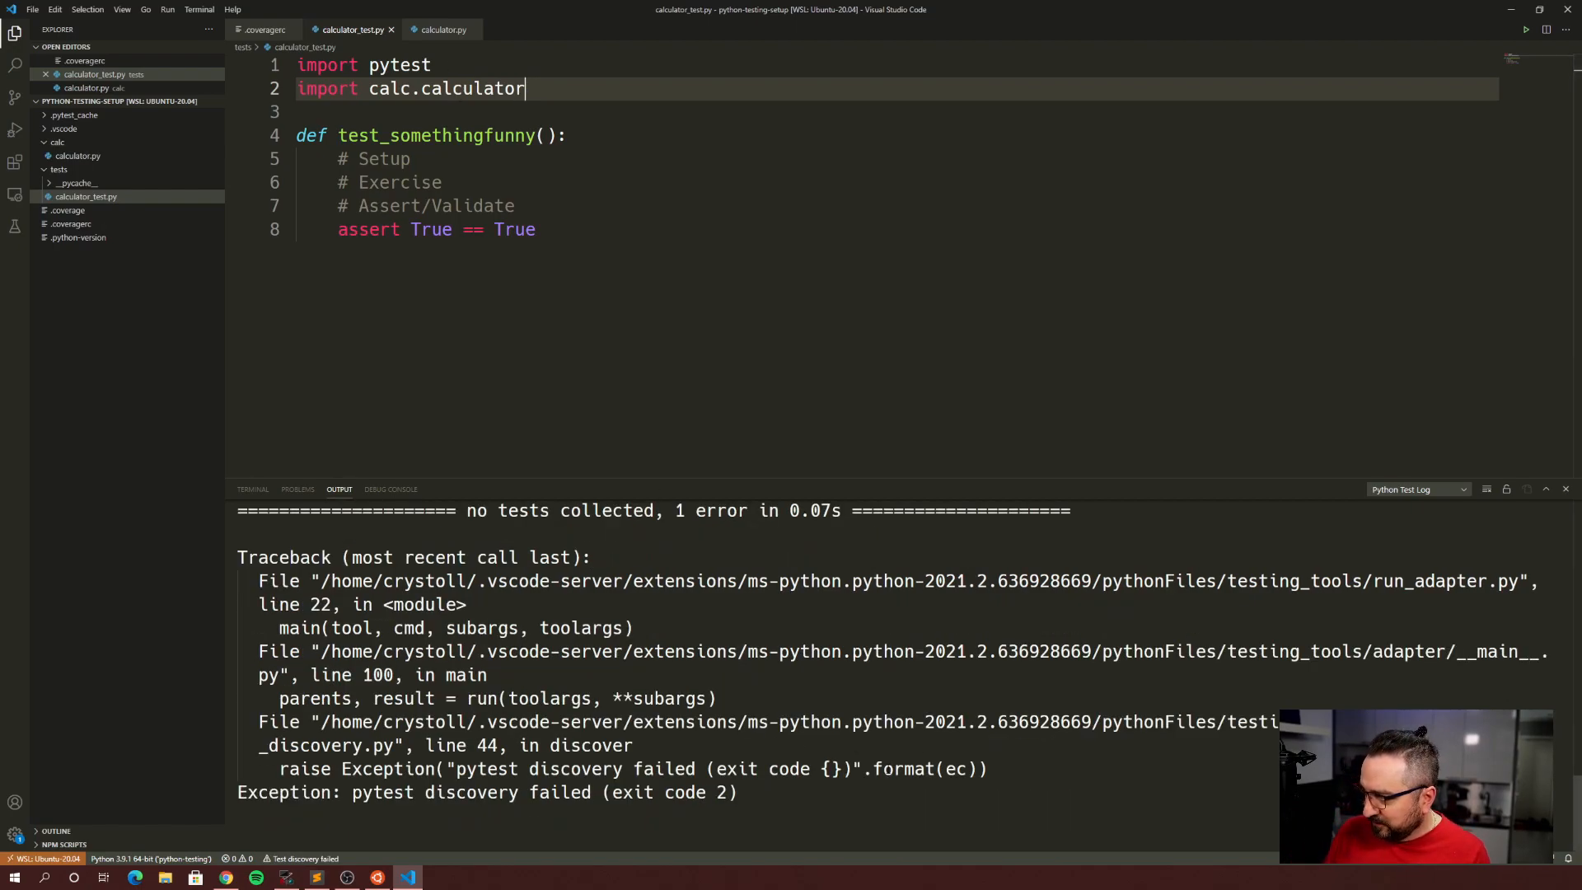
pyautogui.scroll(3)
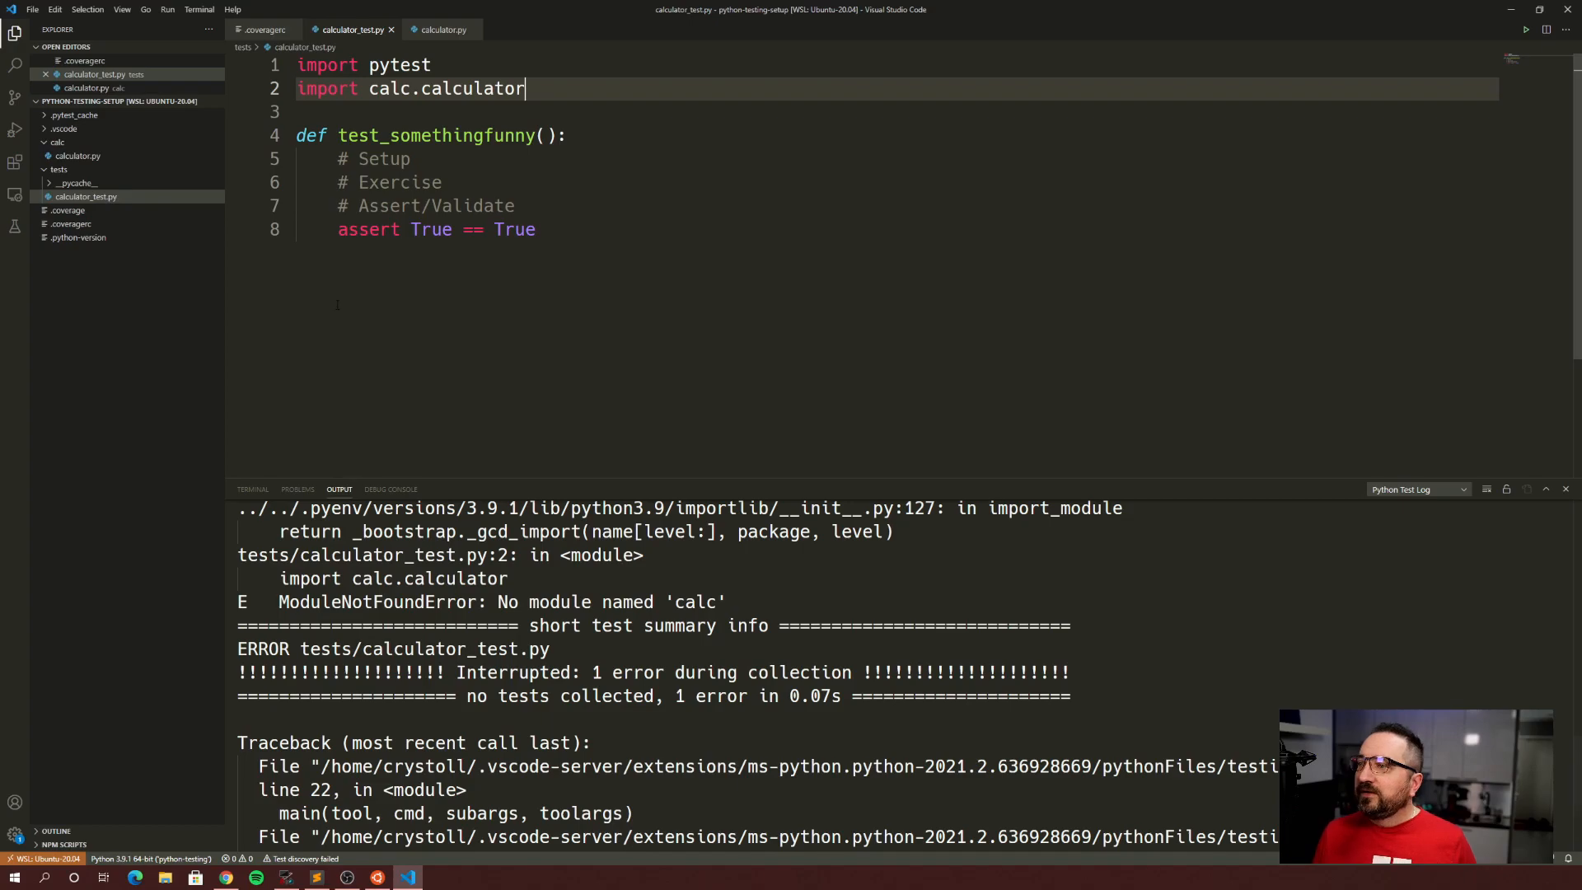
pyautogui.click(57, 142)
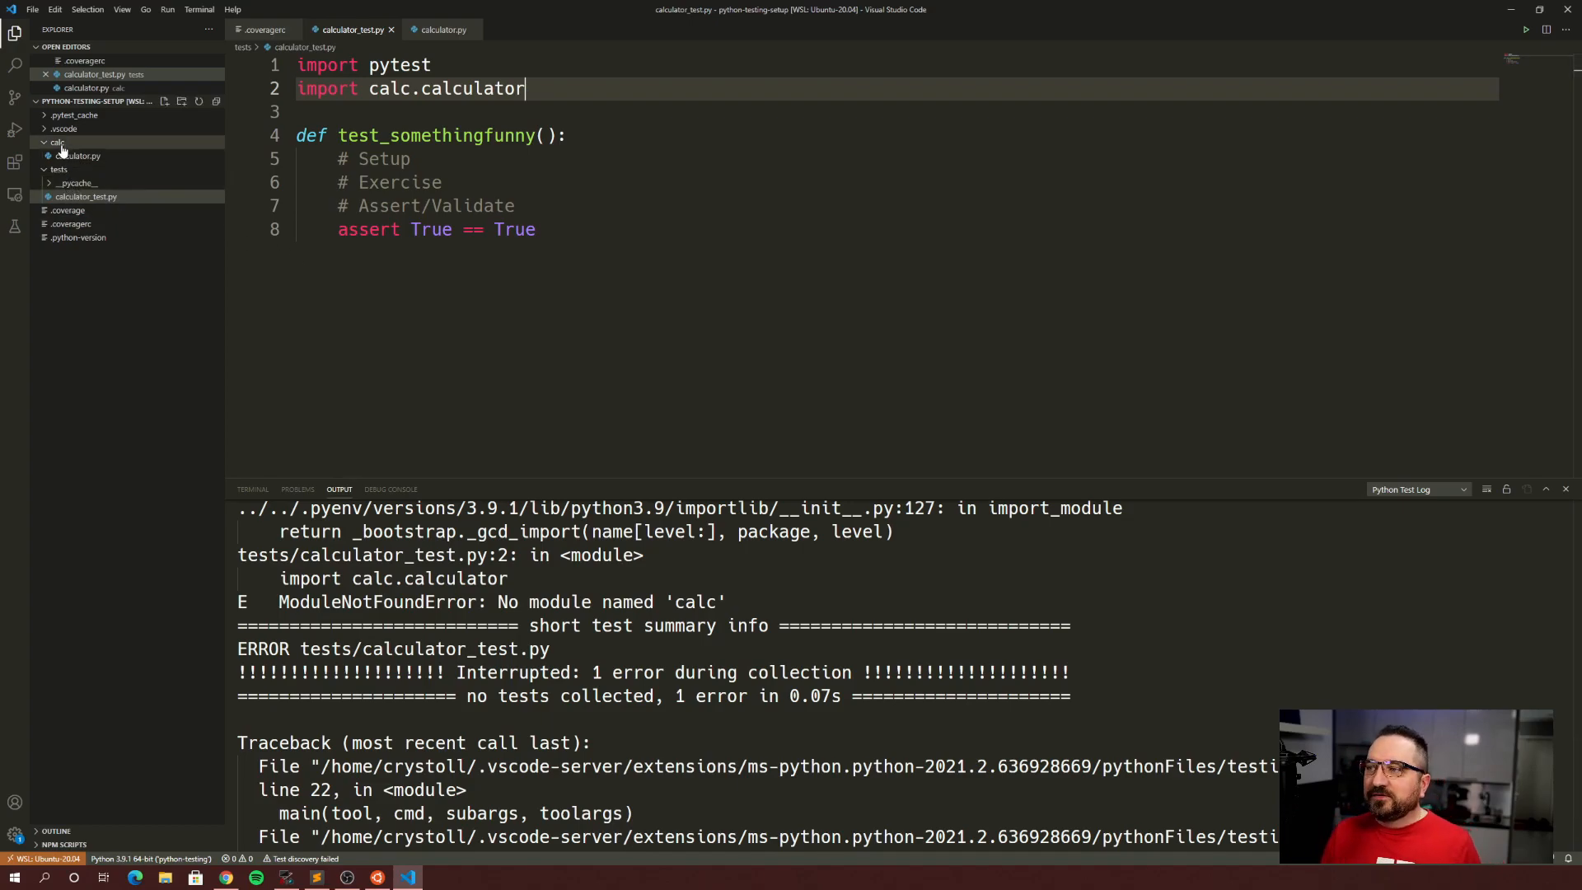
pyautogui.moveTo(57, 142)
pyautogui.write('__init__.py')
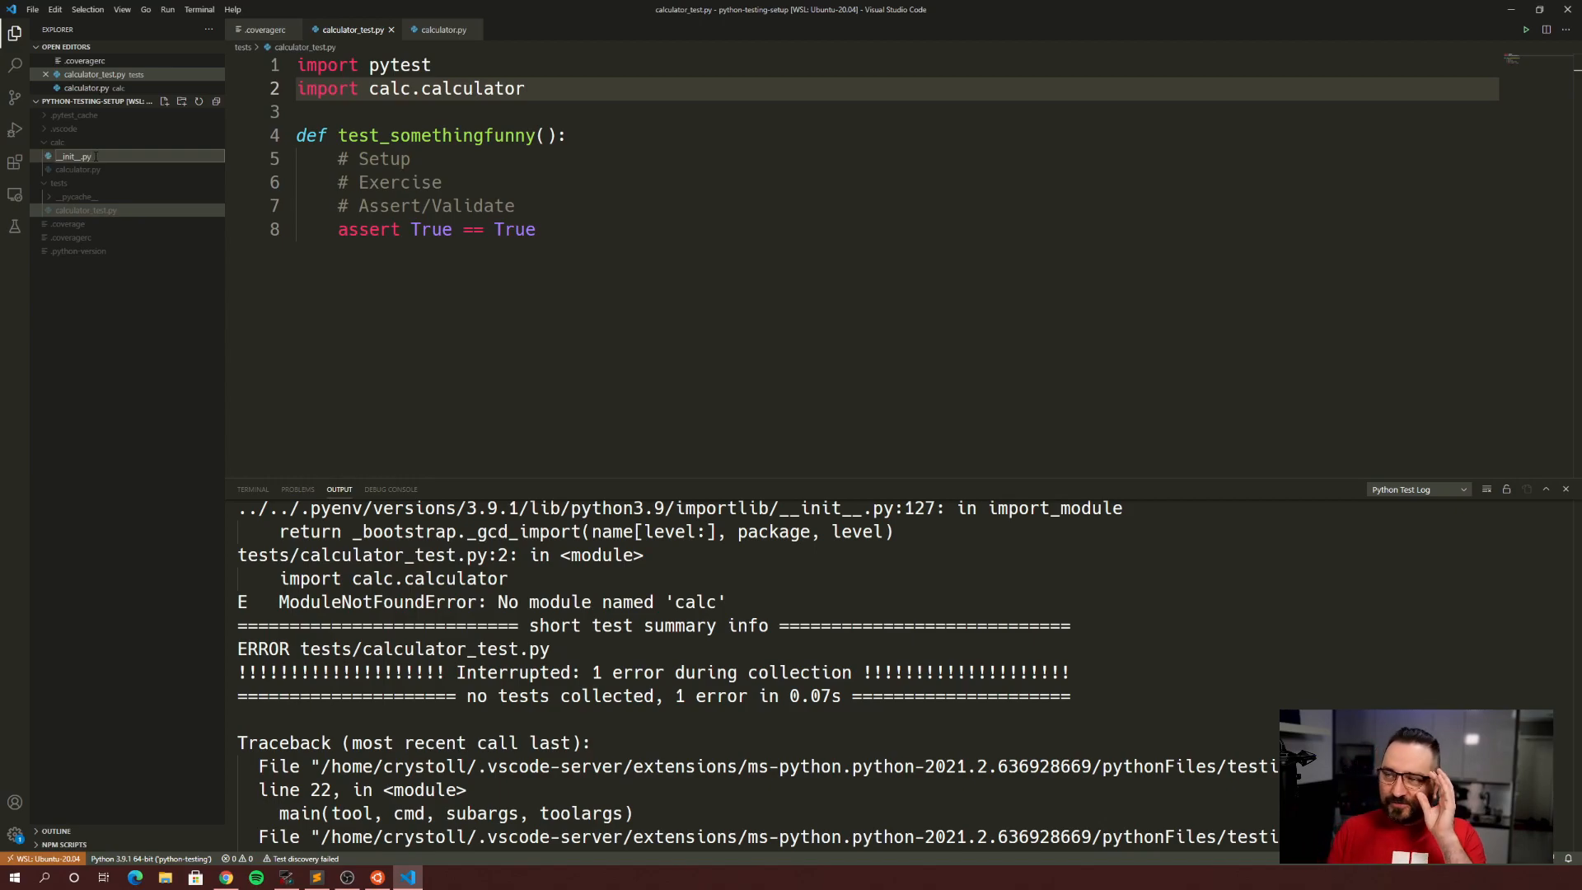
# - Create an __init__.py file in the calc package and return to calculator_test.py
pyautogui.click(73, 168)
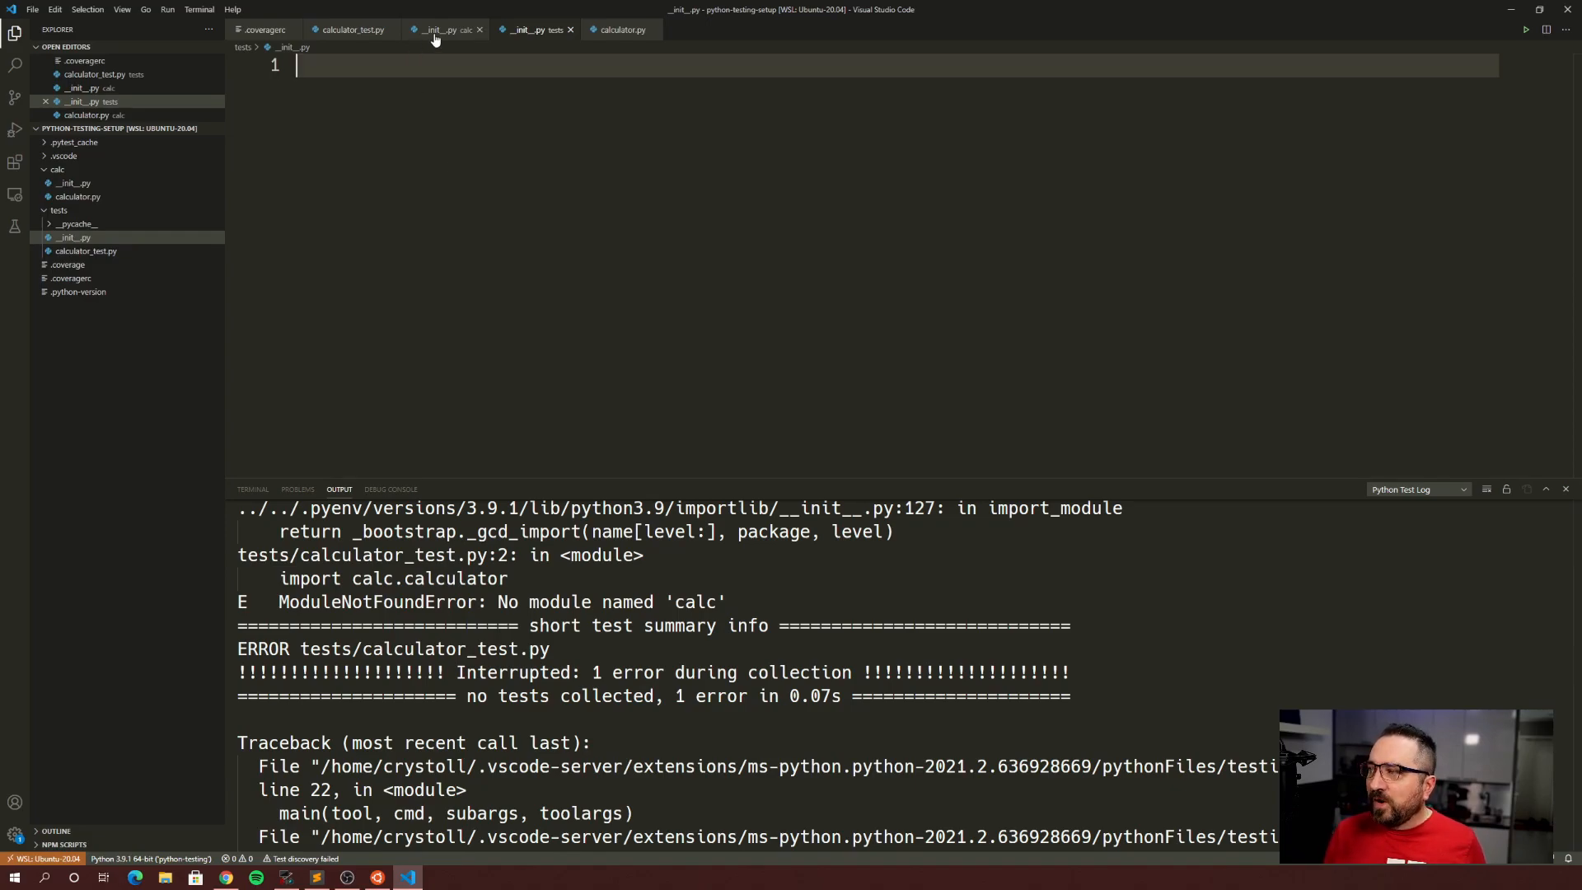
pyautogui.click(351, 30)
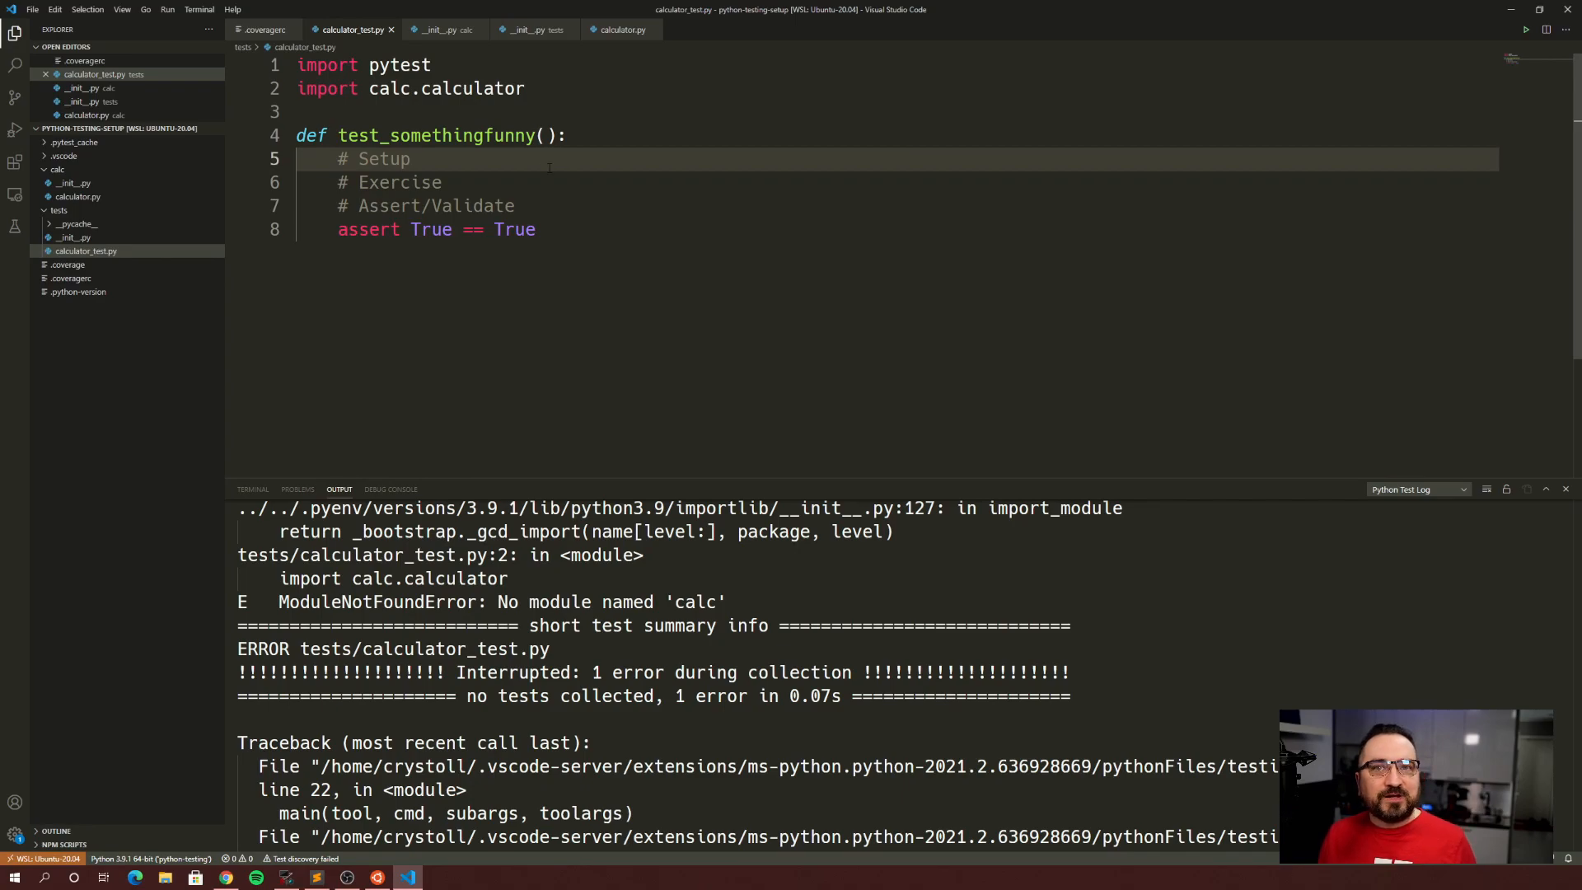
pyautogui.click(535, 229)
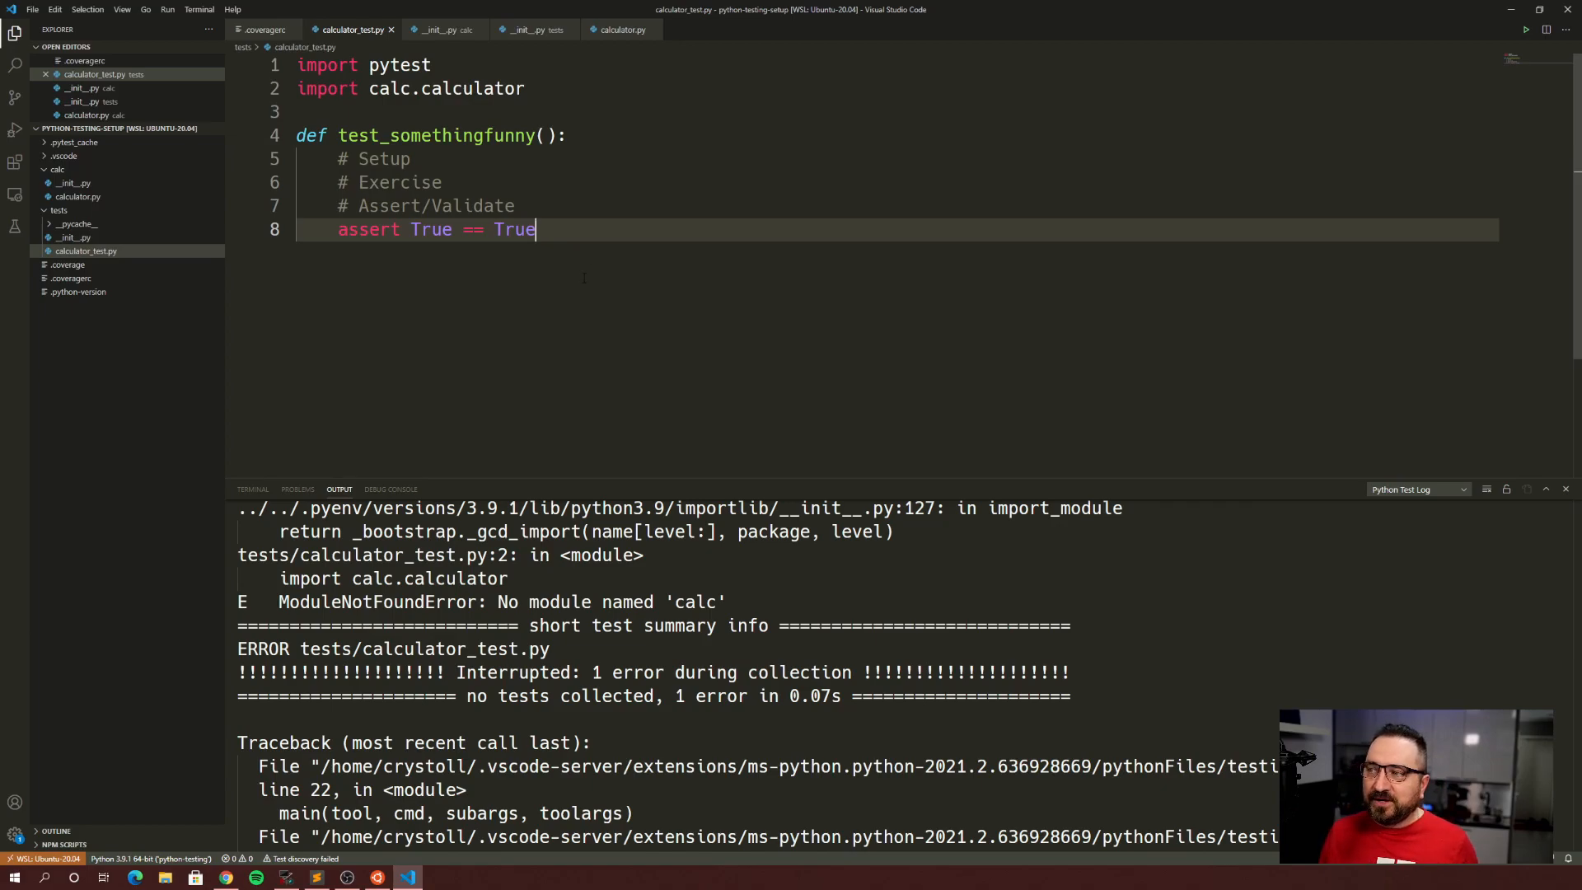
pyautogui.moveTo(457, 306)
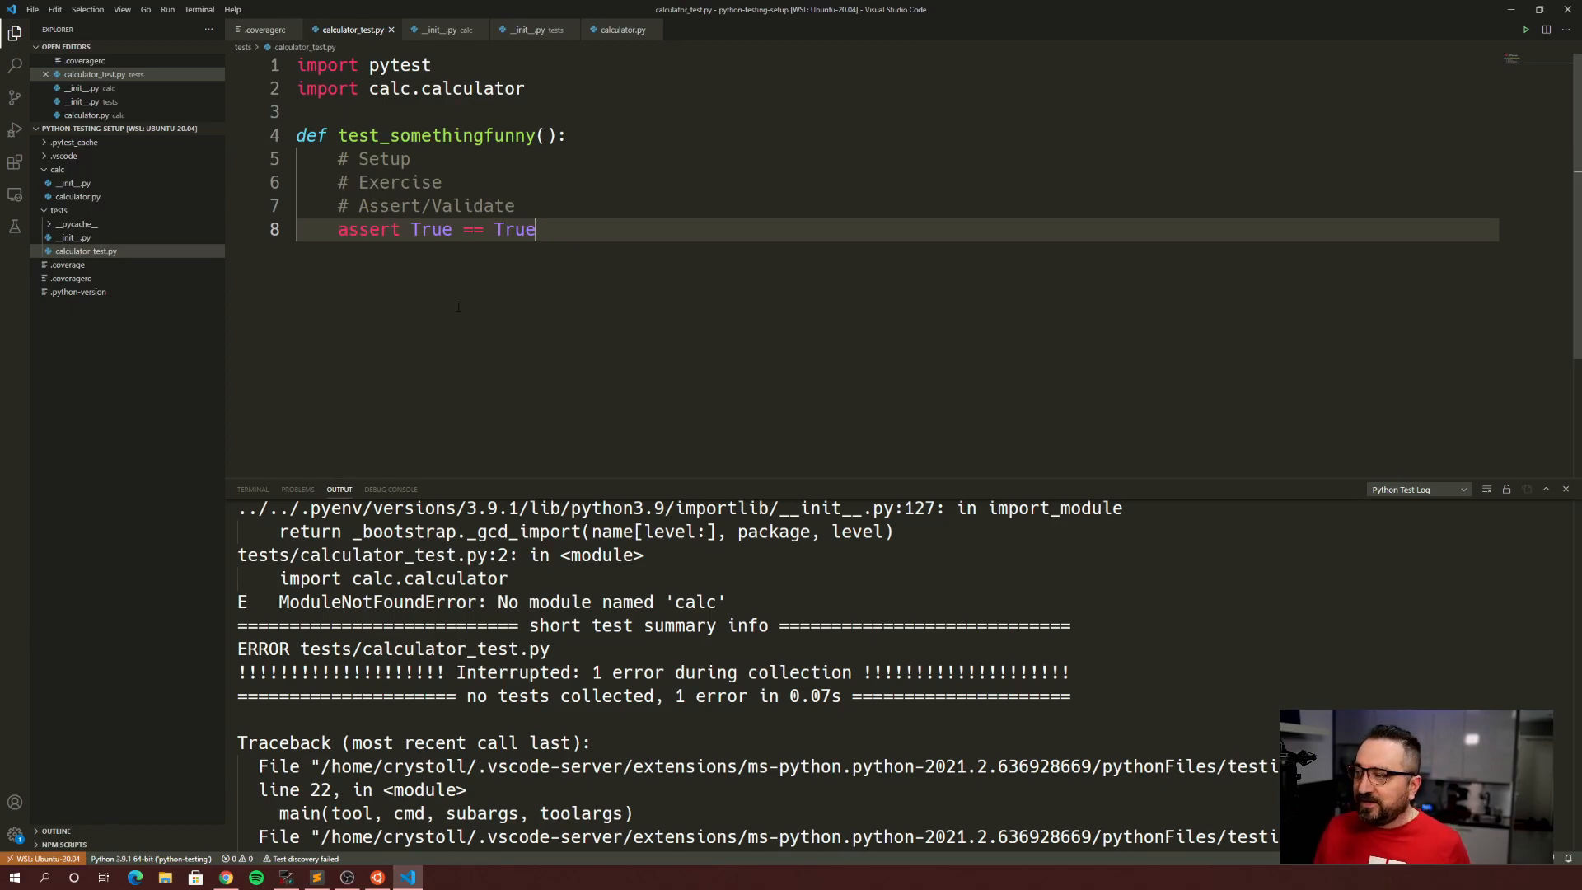
# - Rerun the test file from the editor context menu, then close both __init__.py tabs
pyautogui.click(401, 112)
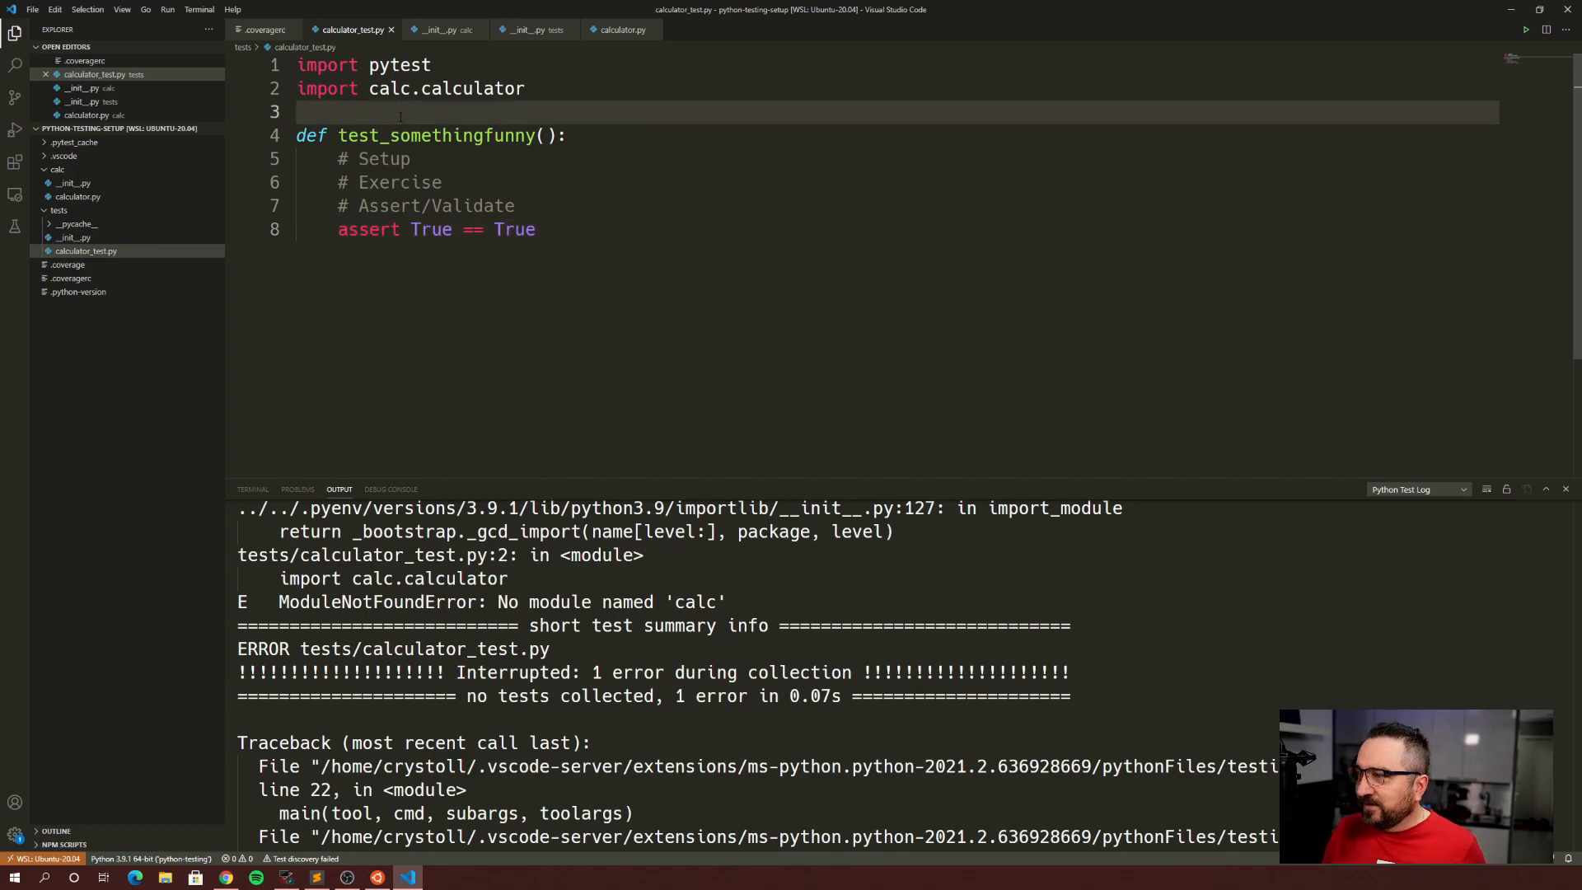
pyautogui.rightClick(400, 113)
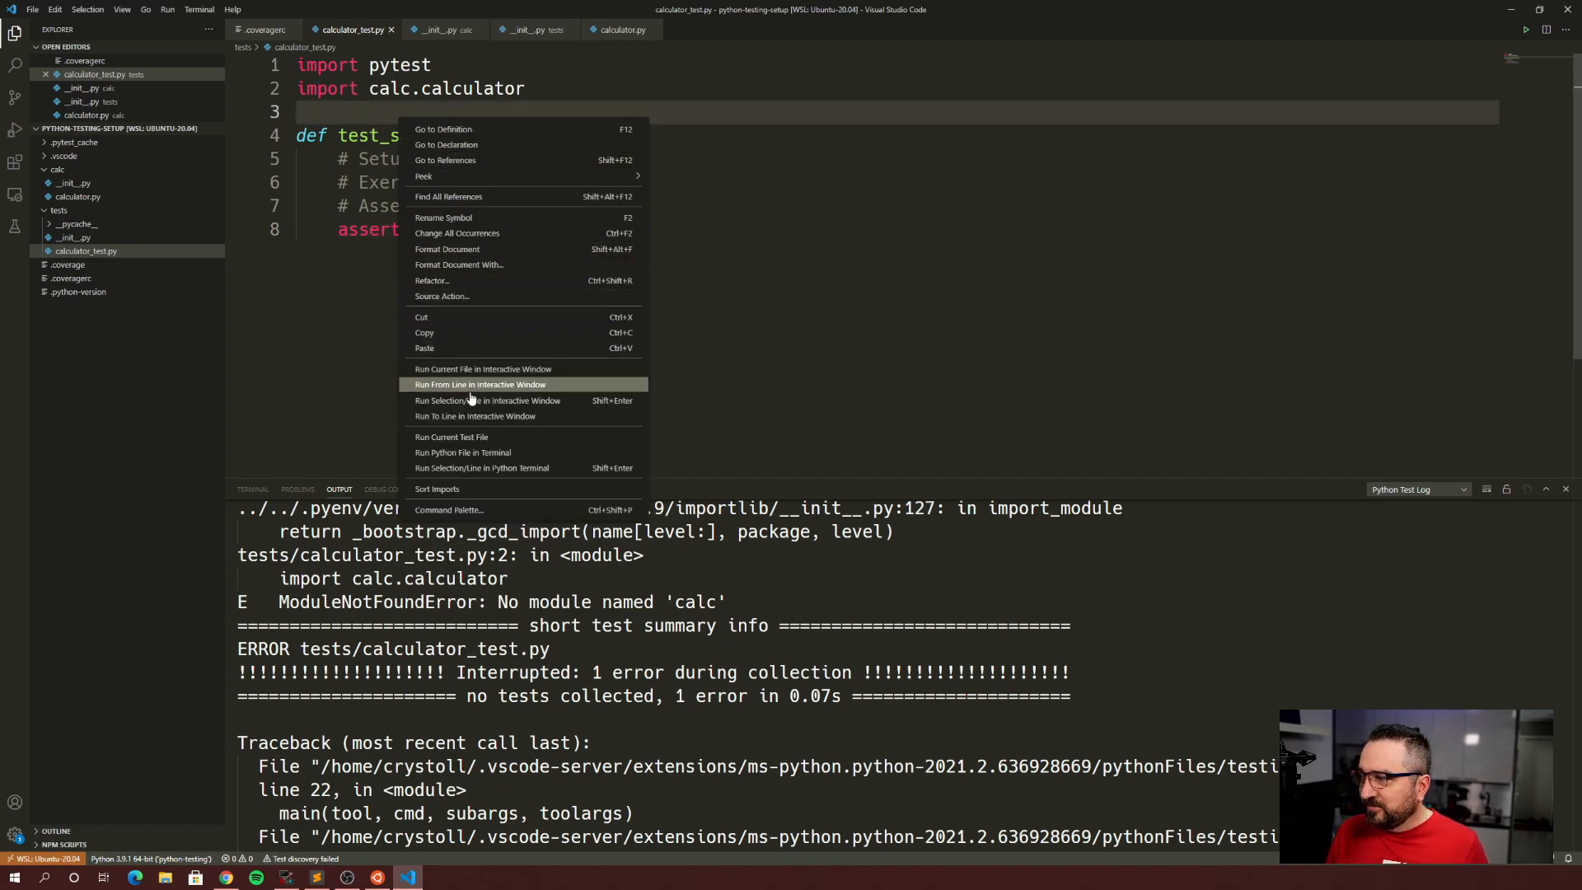
pyautogui.click(453, 437)
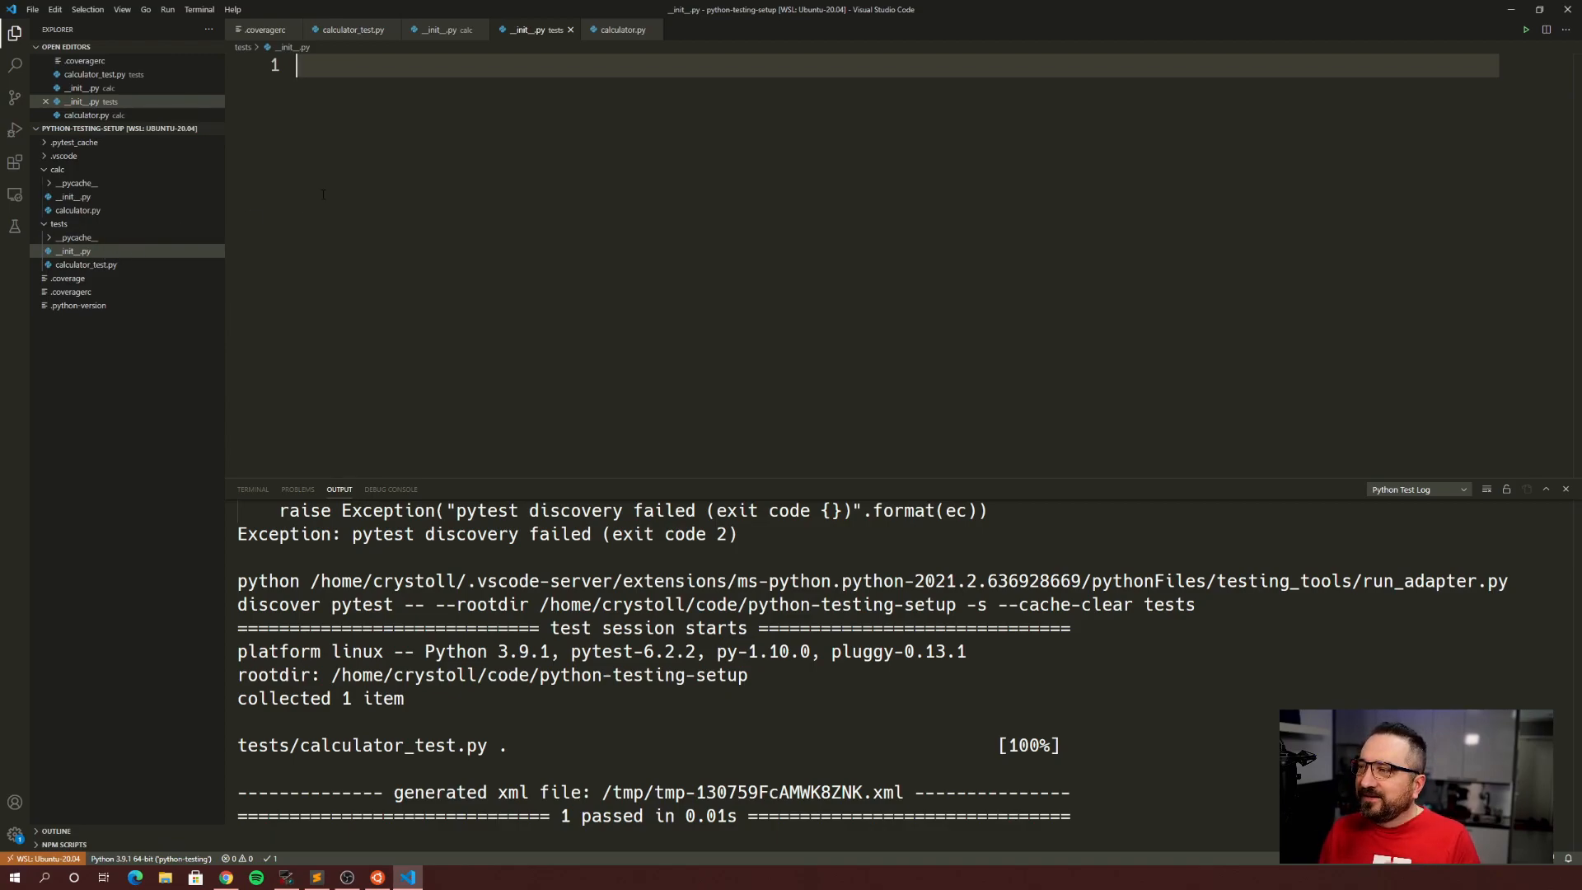
pyautogui.moveTo(571, 30)
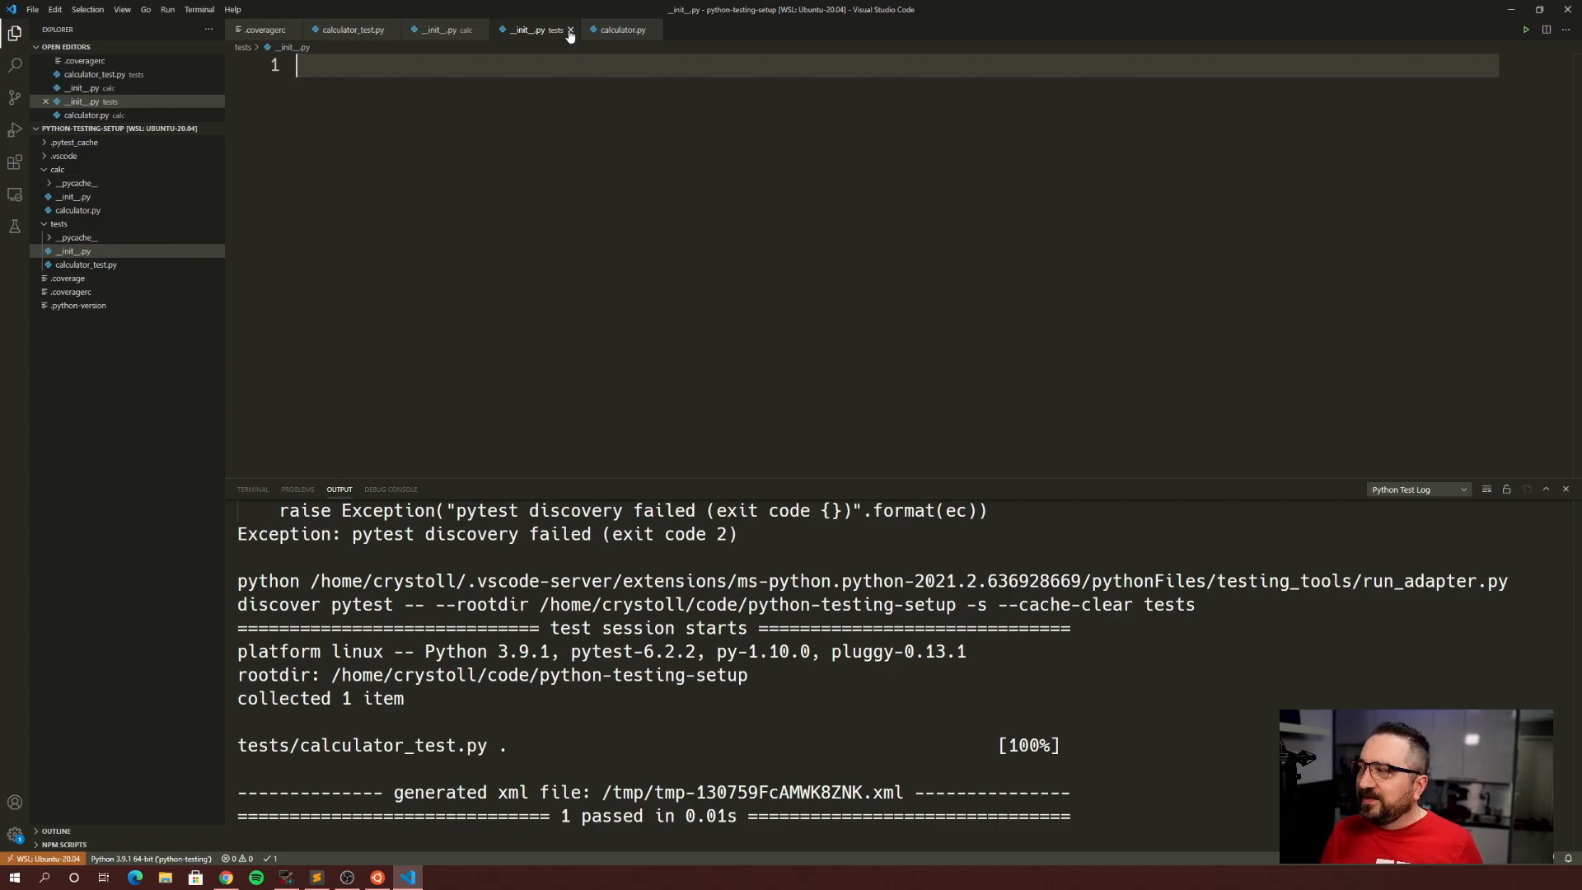
pyautogui.click(570, 30)
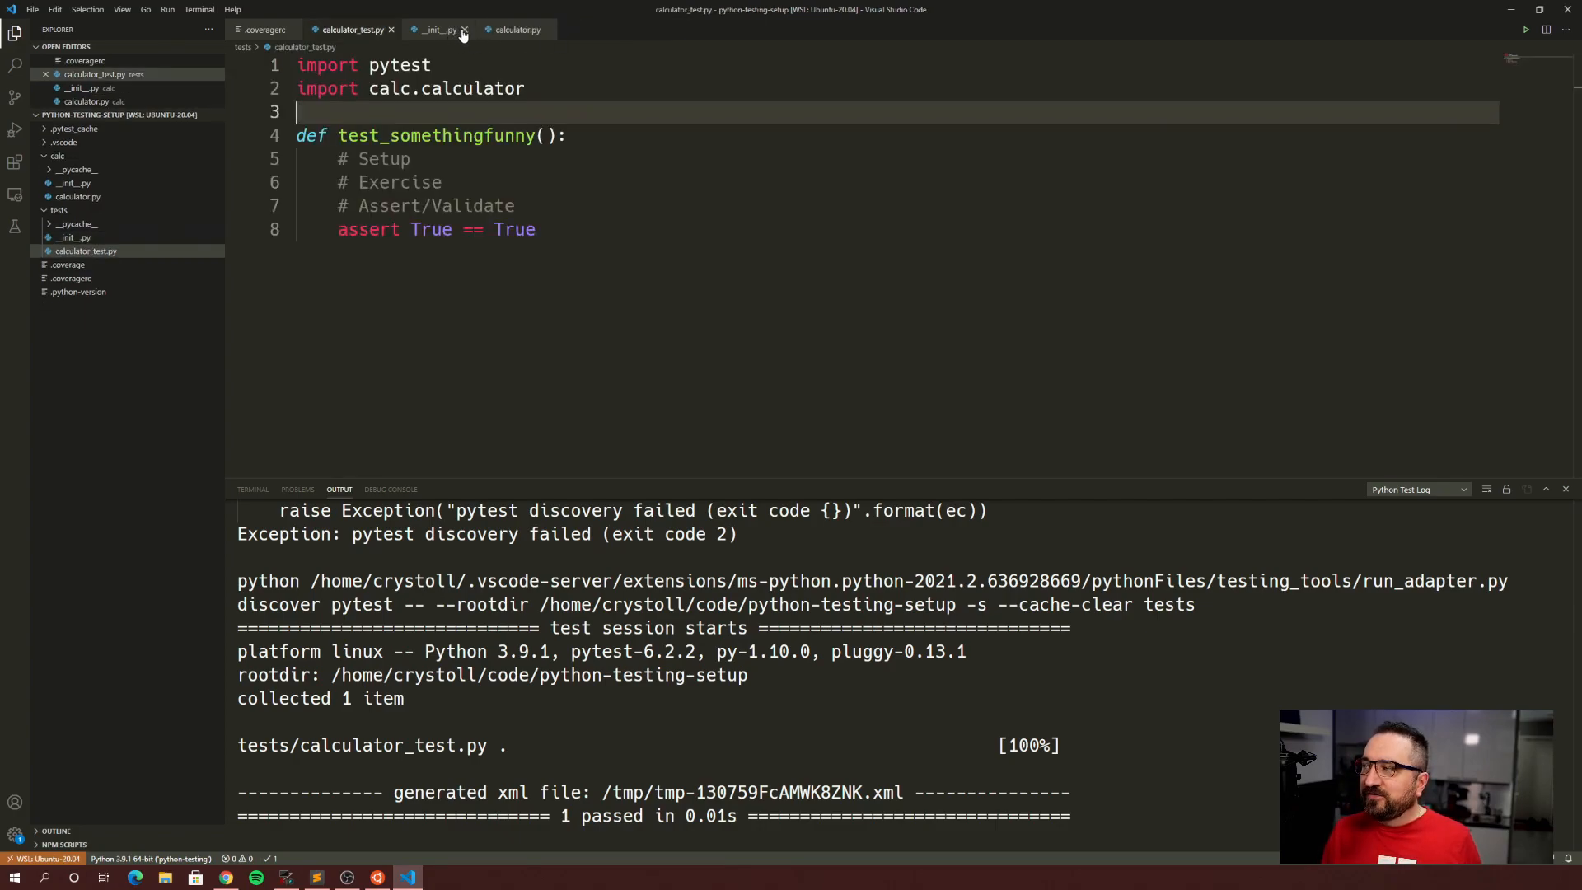
pyautogui.click(463, 30)
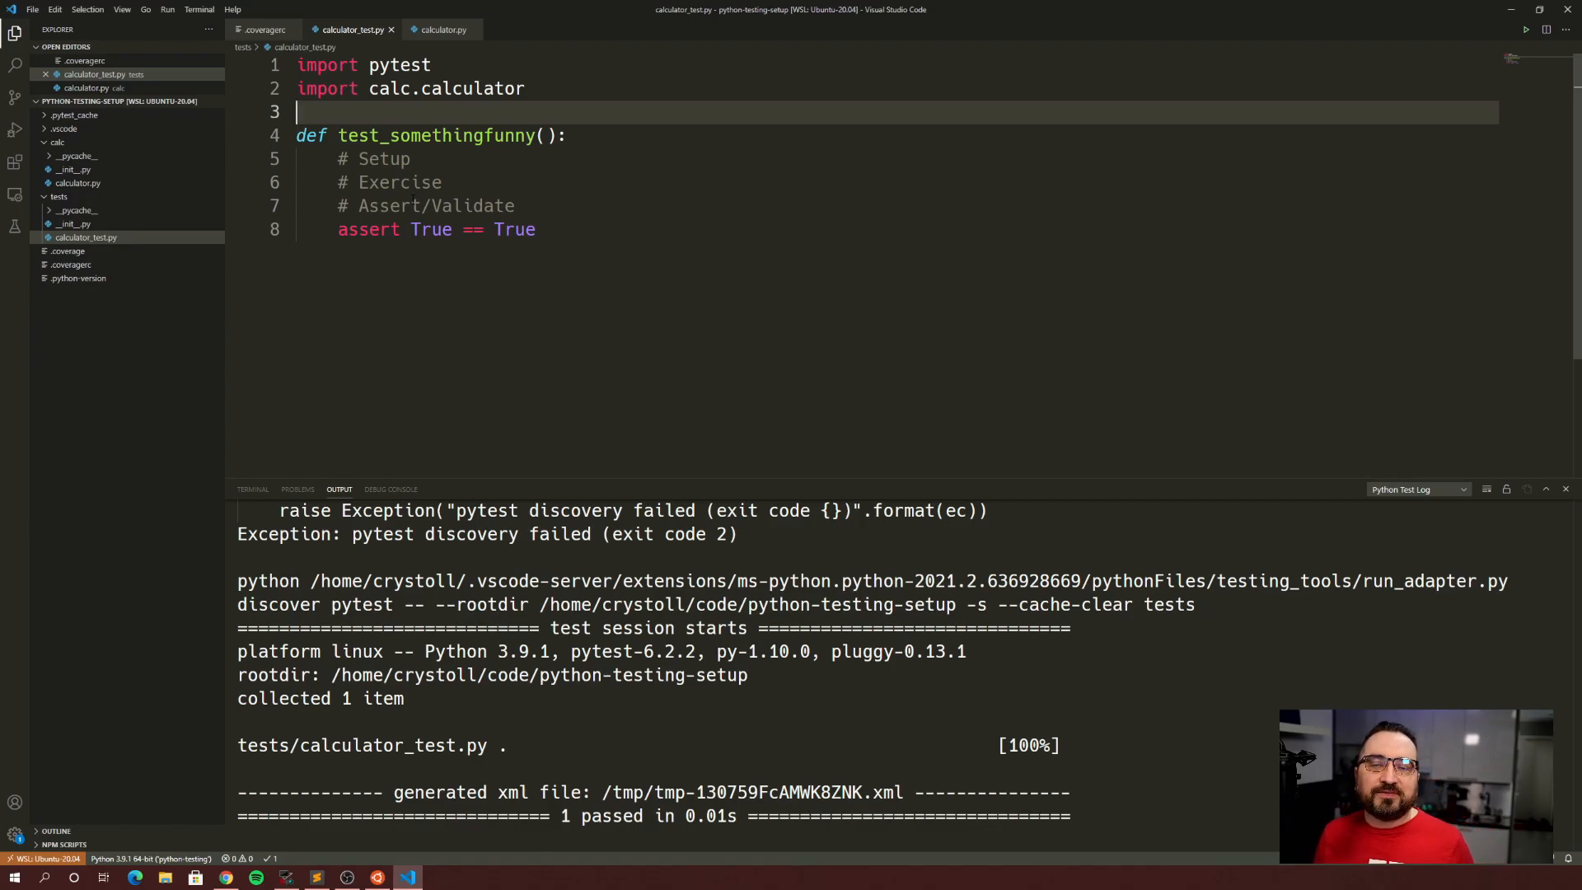
# - Change the import to 'from calc.calculator import funny_function'
pyautogui.click(535, 229)
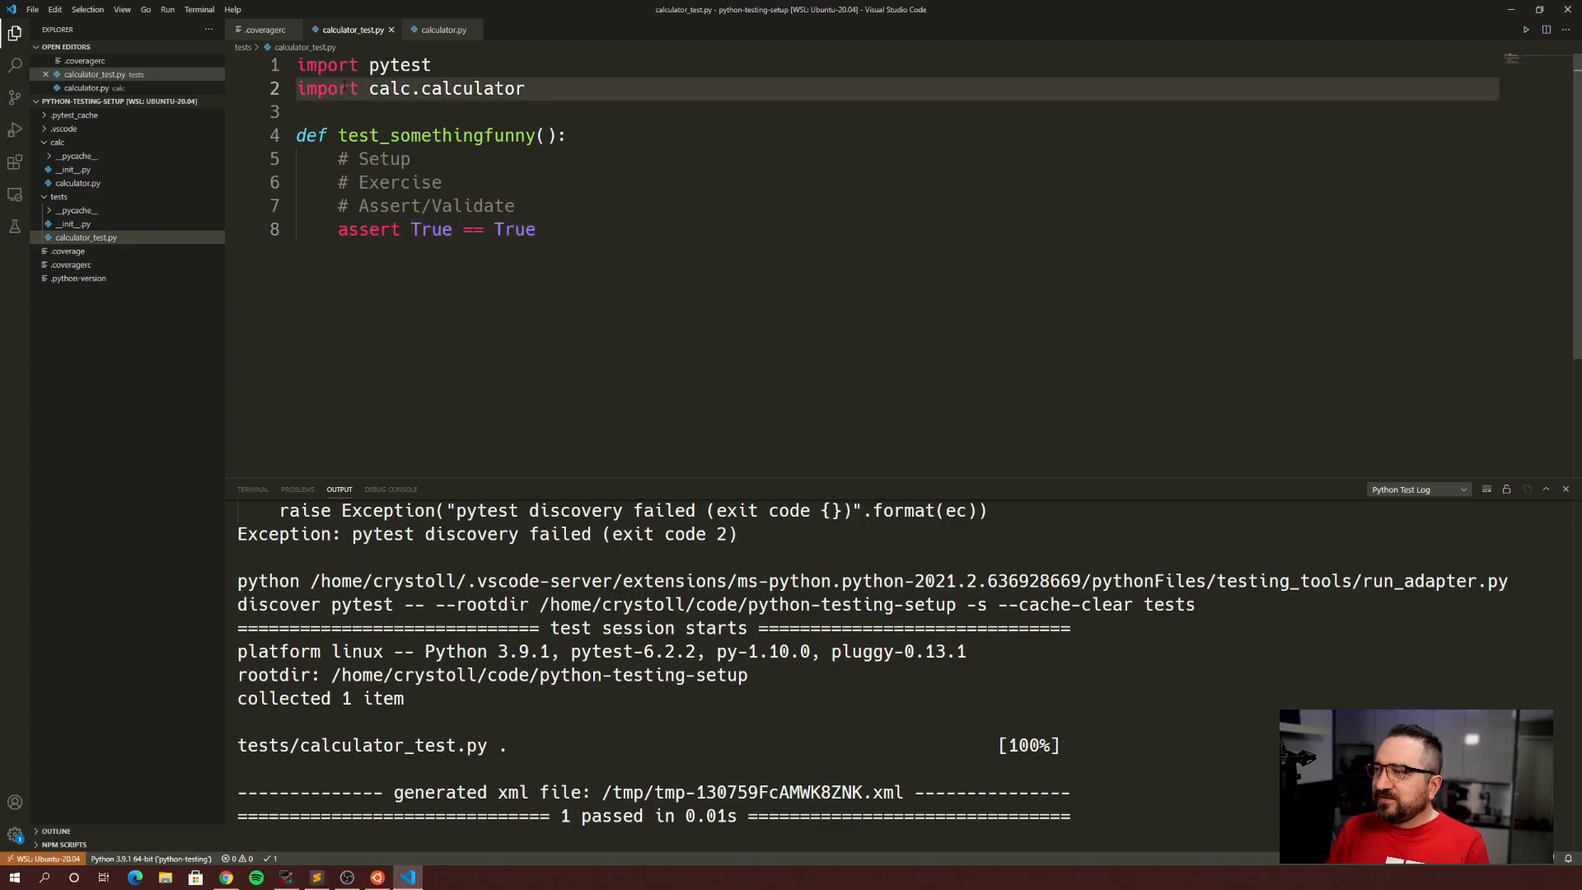
pyautogui.write('from')
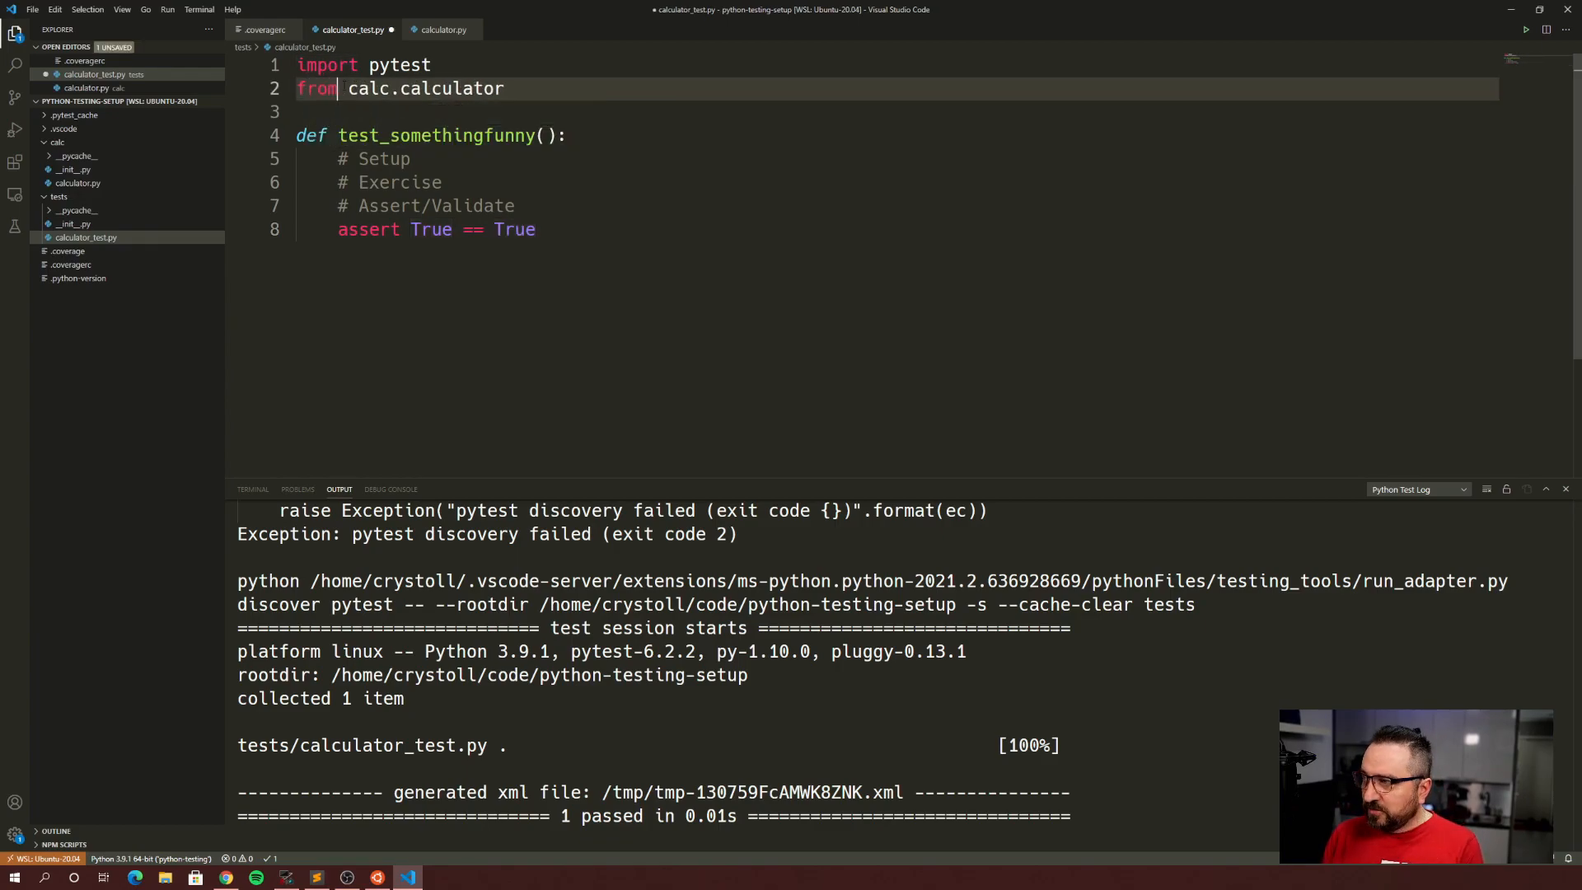
pyautogui.write('import')
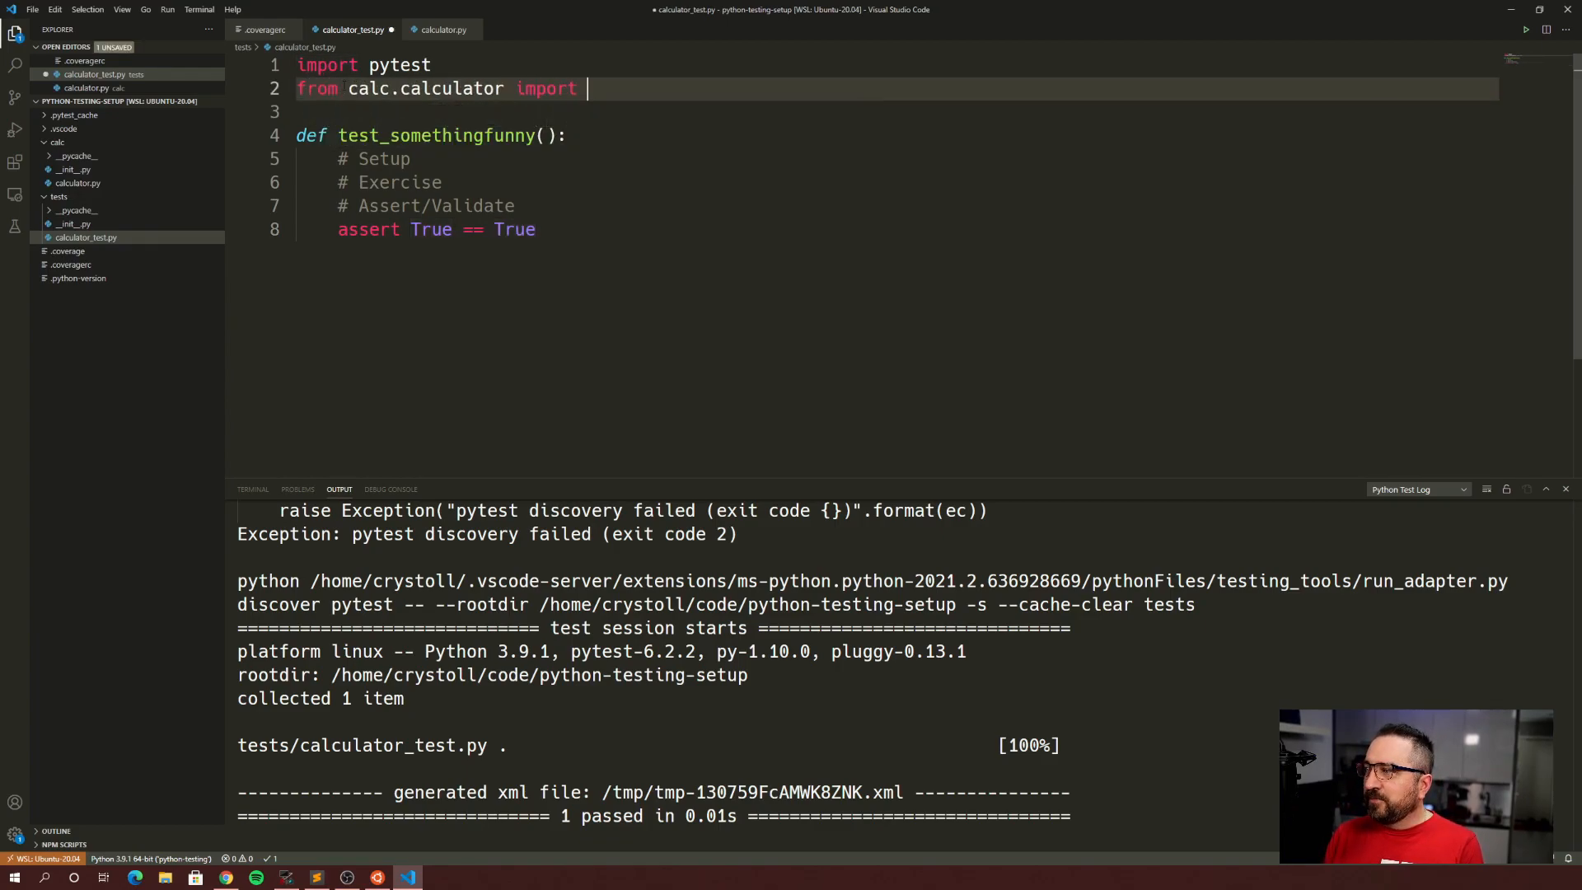
pyautogui.click(441, 30)
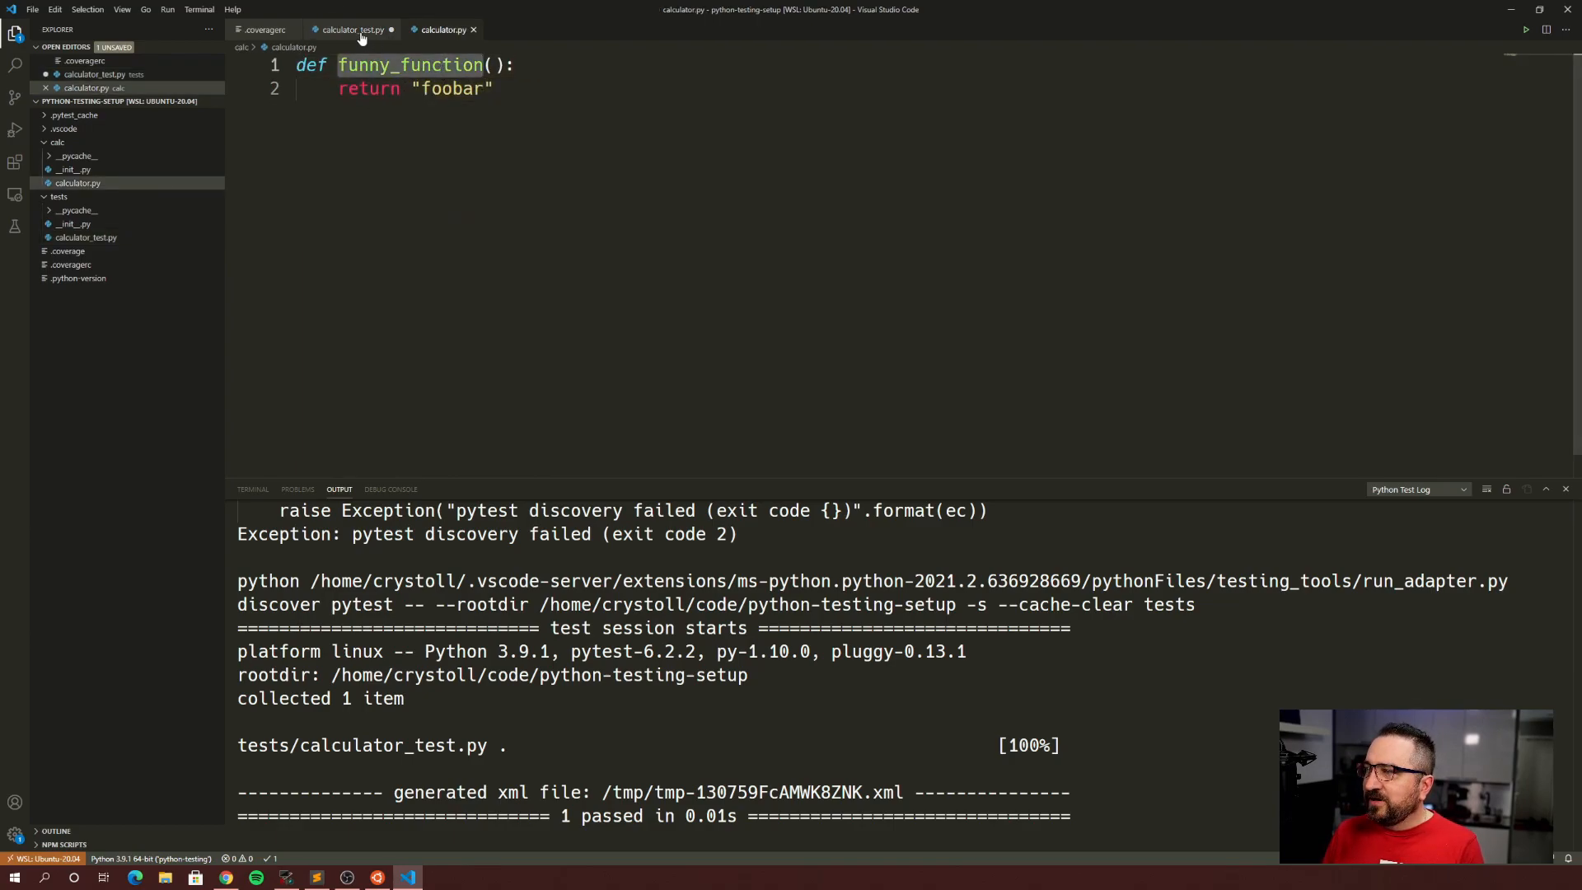
pyautogui.click(350, 29)
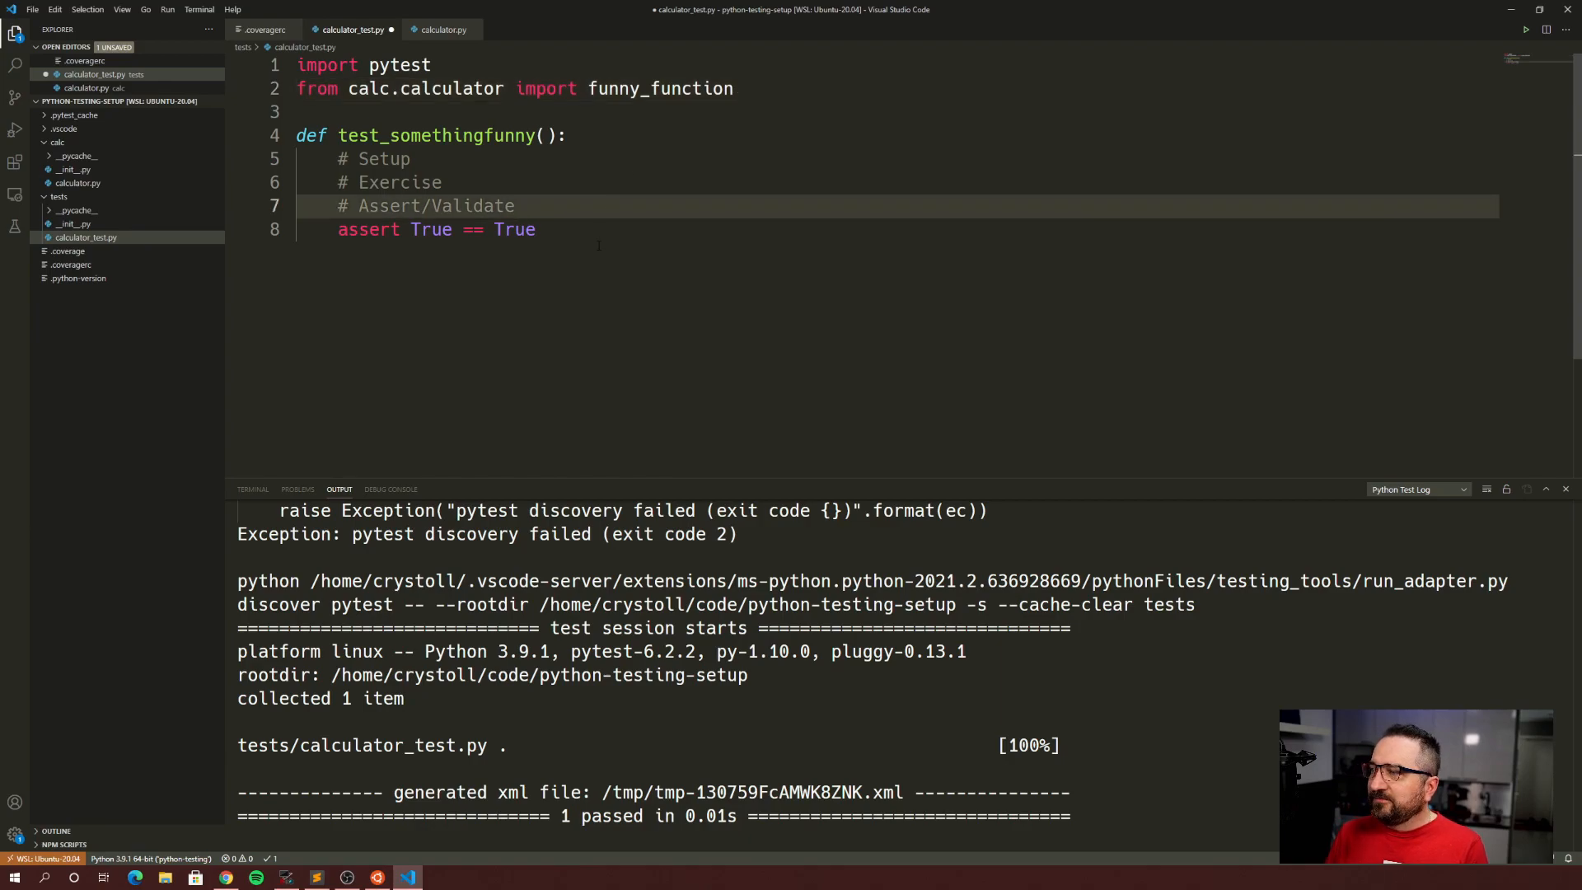
# - Store funny_function's return value in result and assert it against 'foobar'
pyautogui.press('Enter')
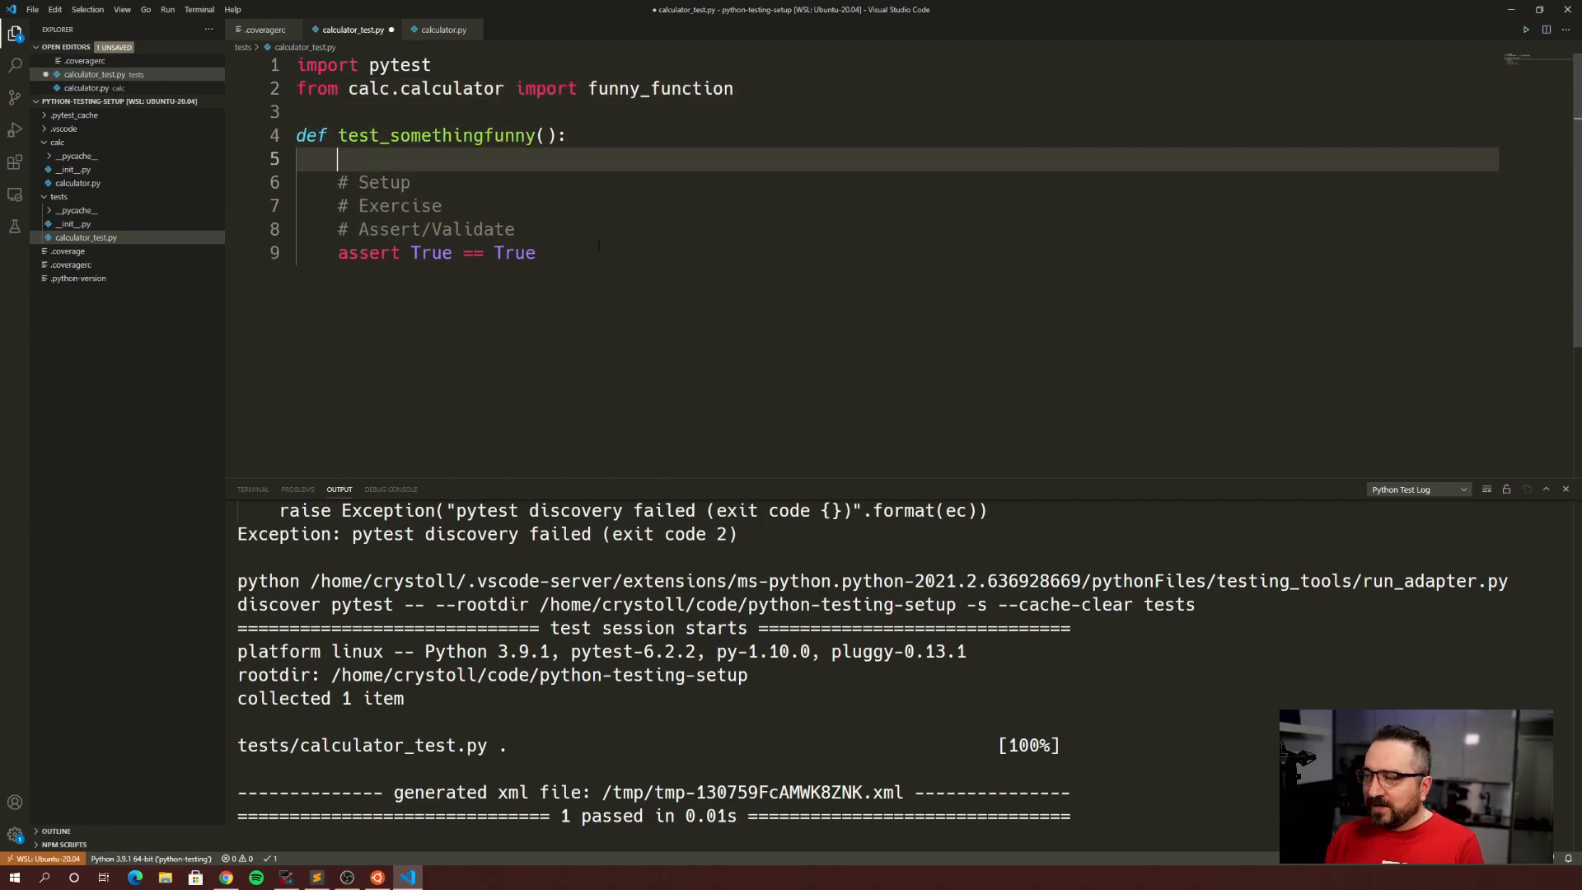
pyautogui.write('f')
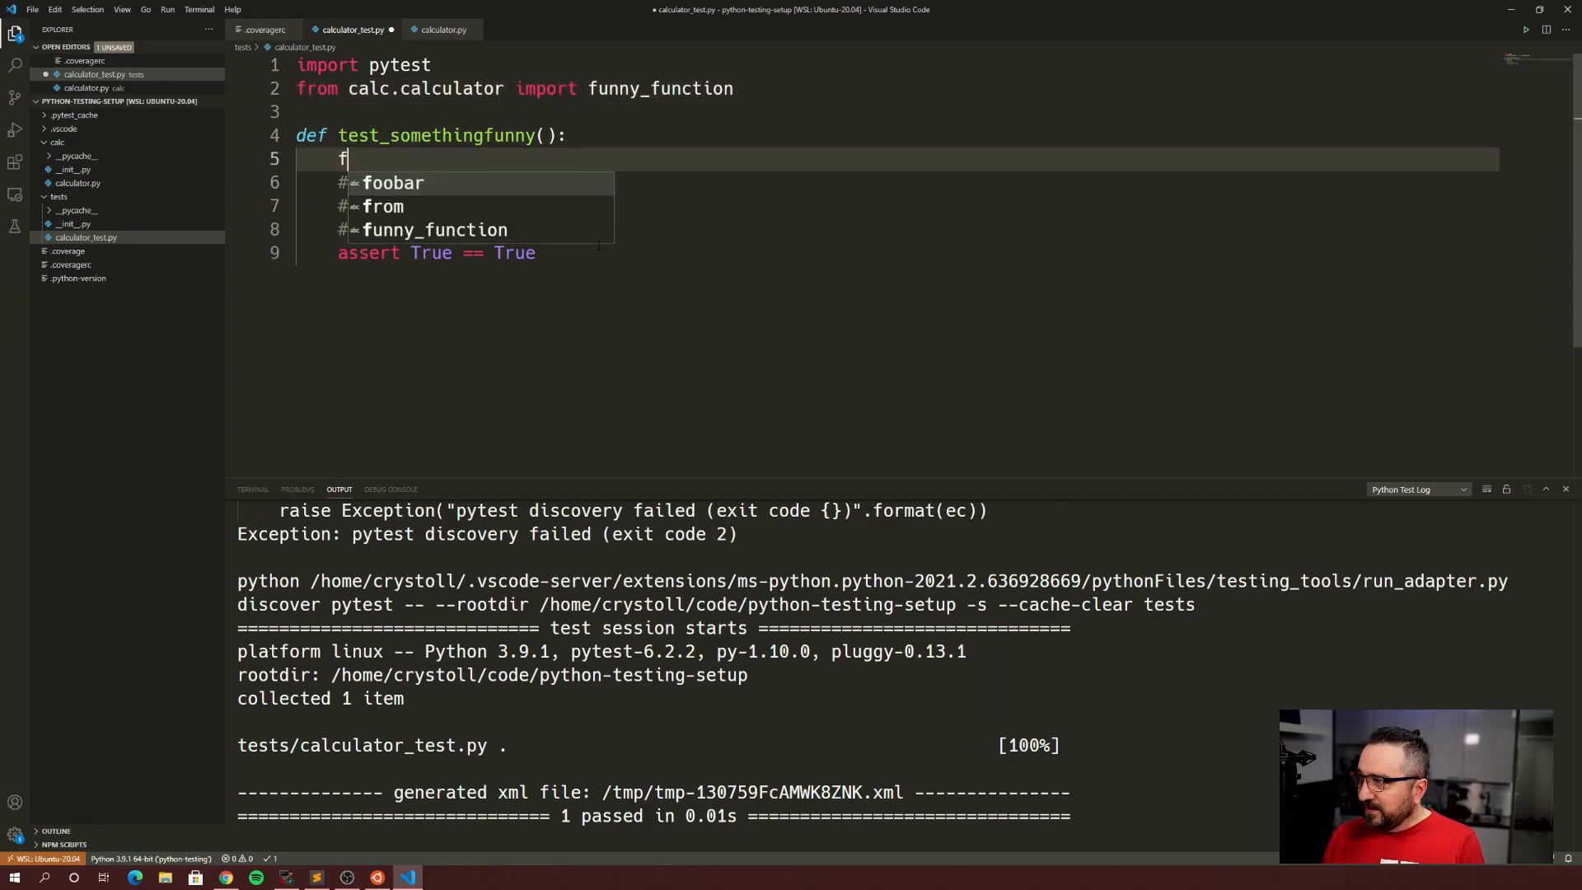
pyautogui.write('unny_function(')
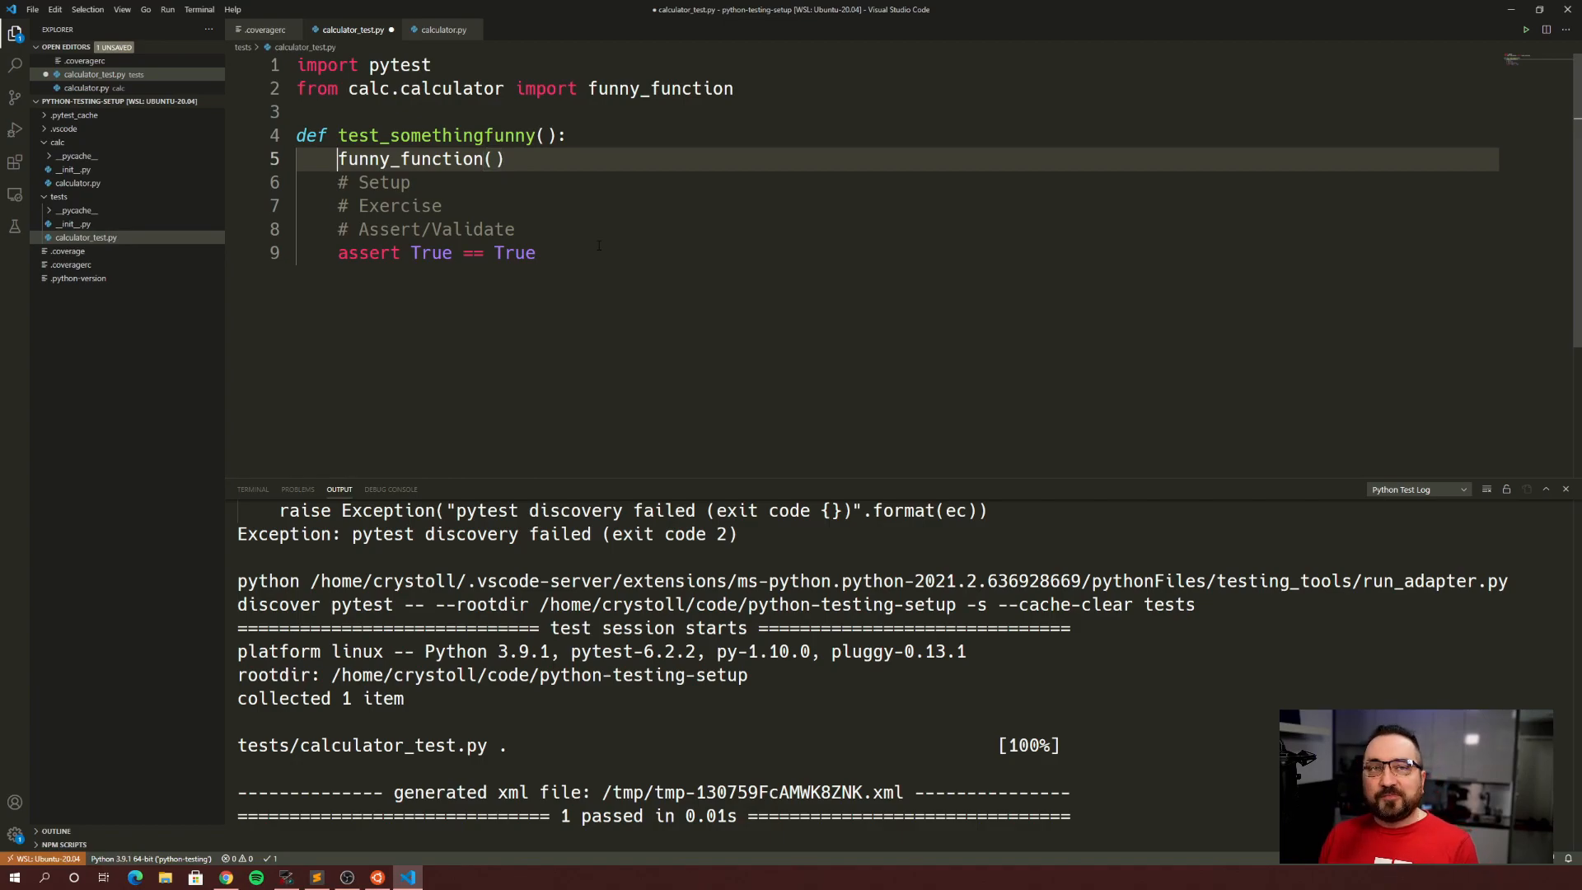
pyautogui.write('result =')
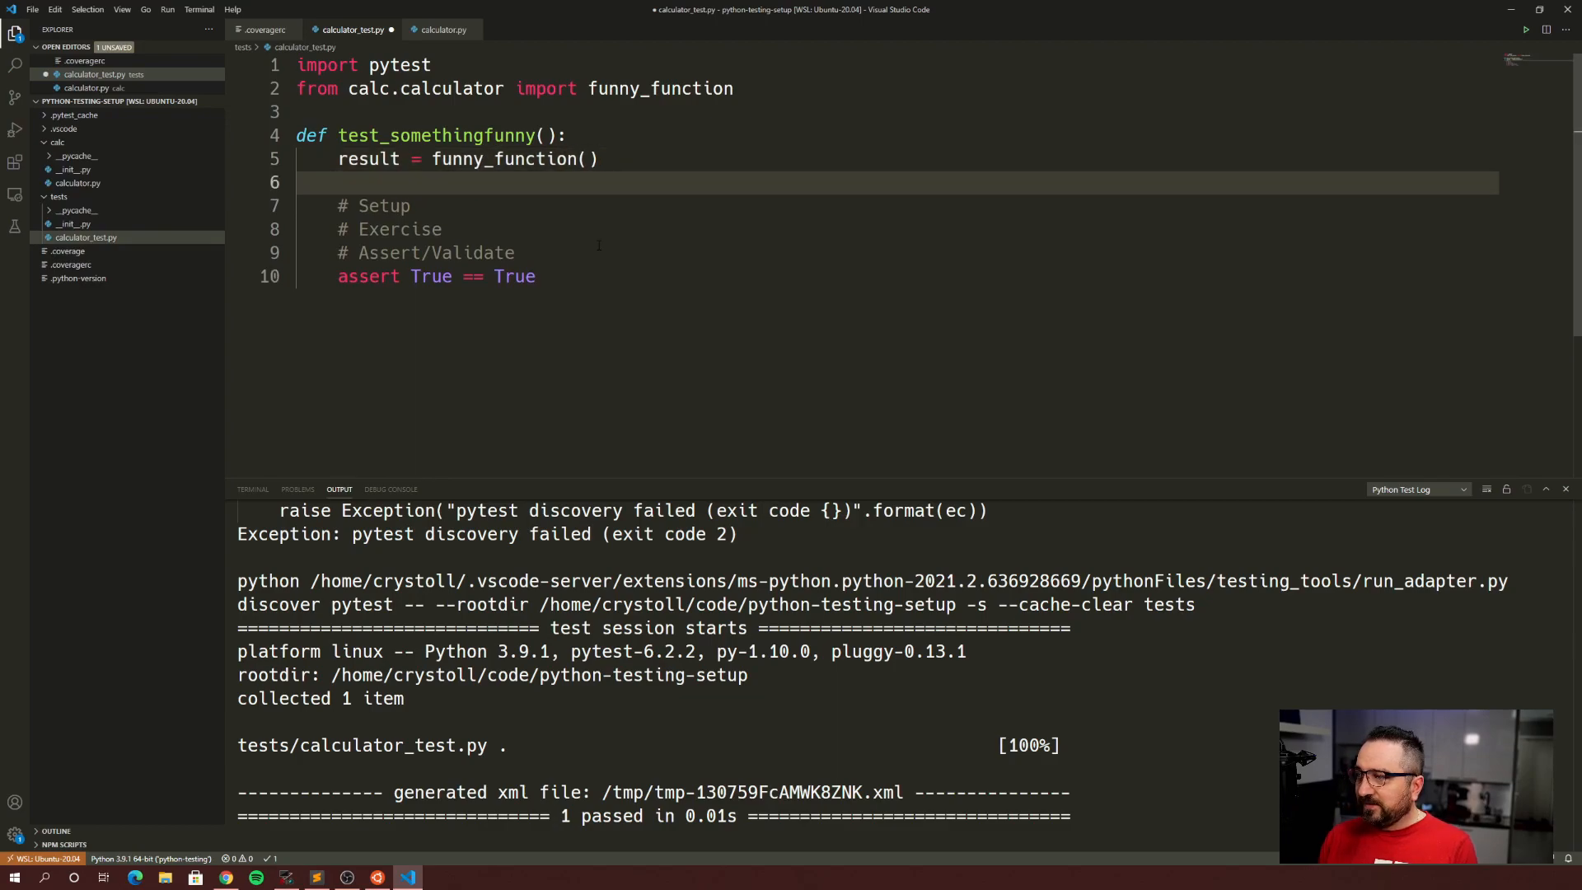
pyautogui.click(435, 252)
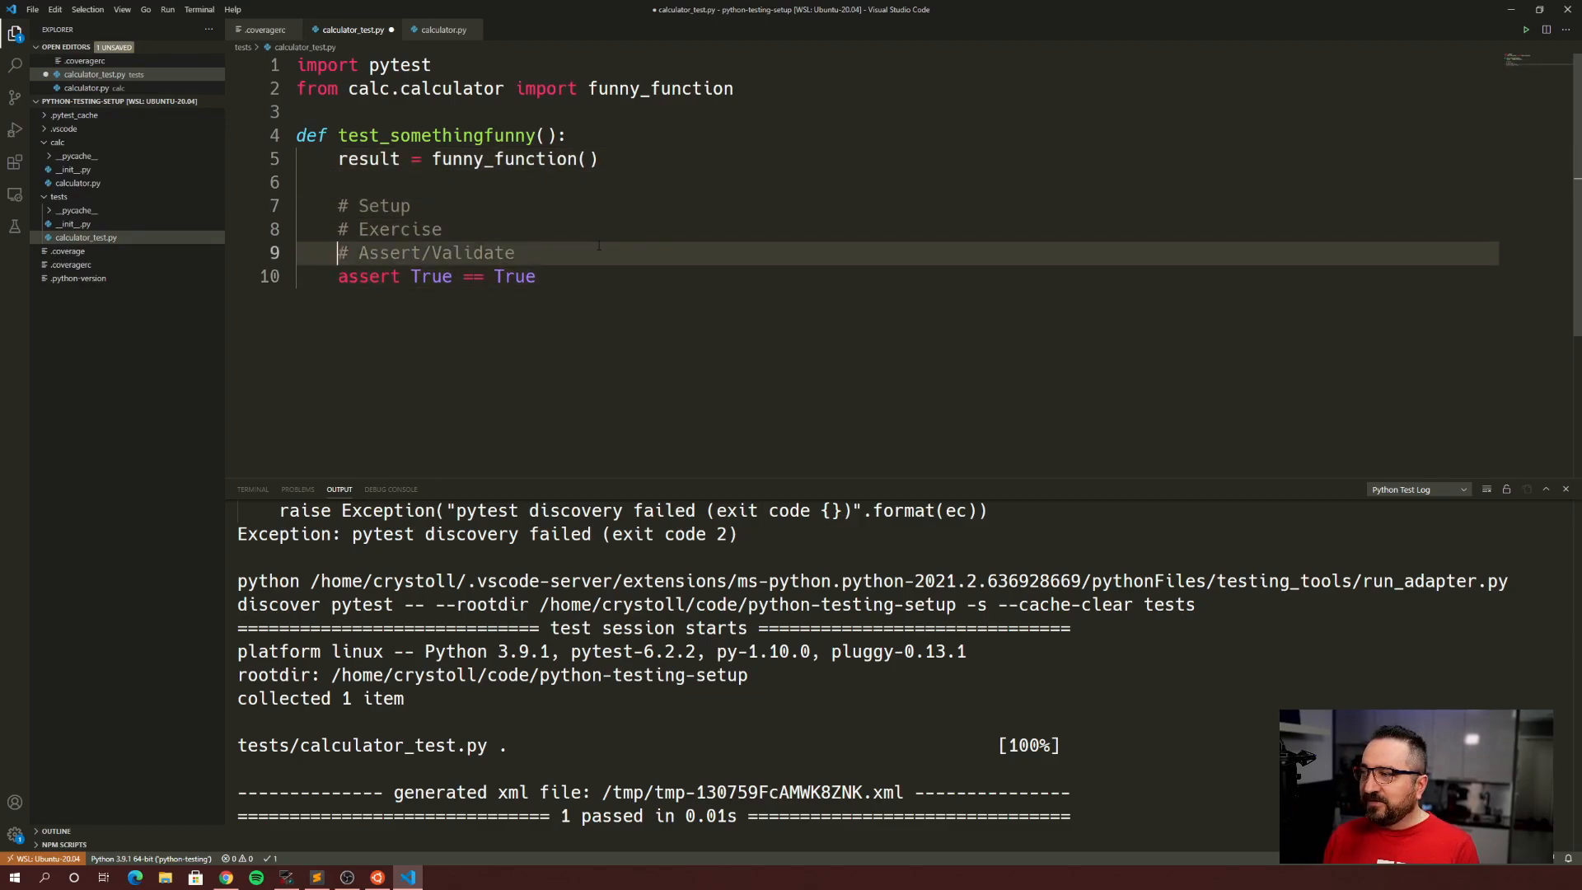
pyautogui.write("assert result = '")
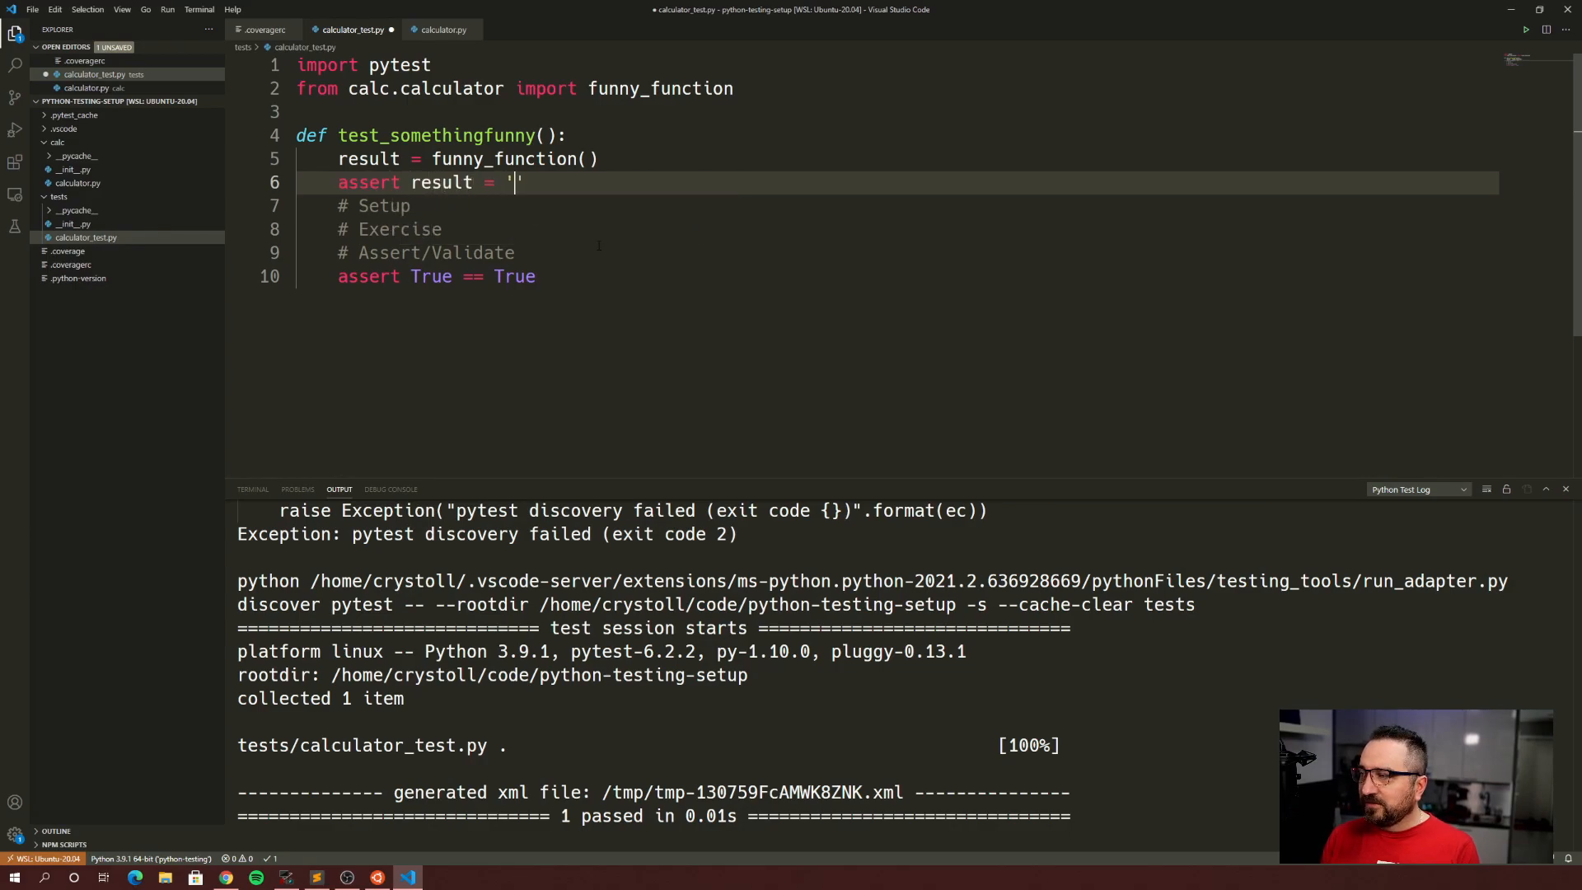
pyautogui.write('foobar')
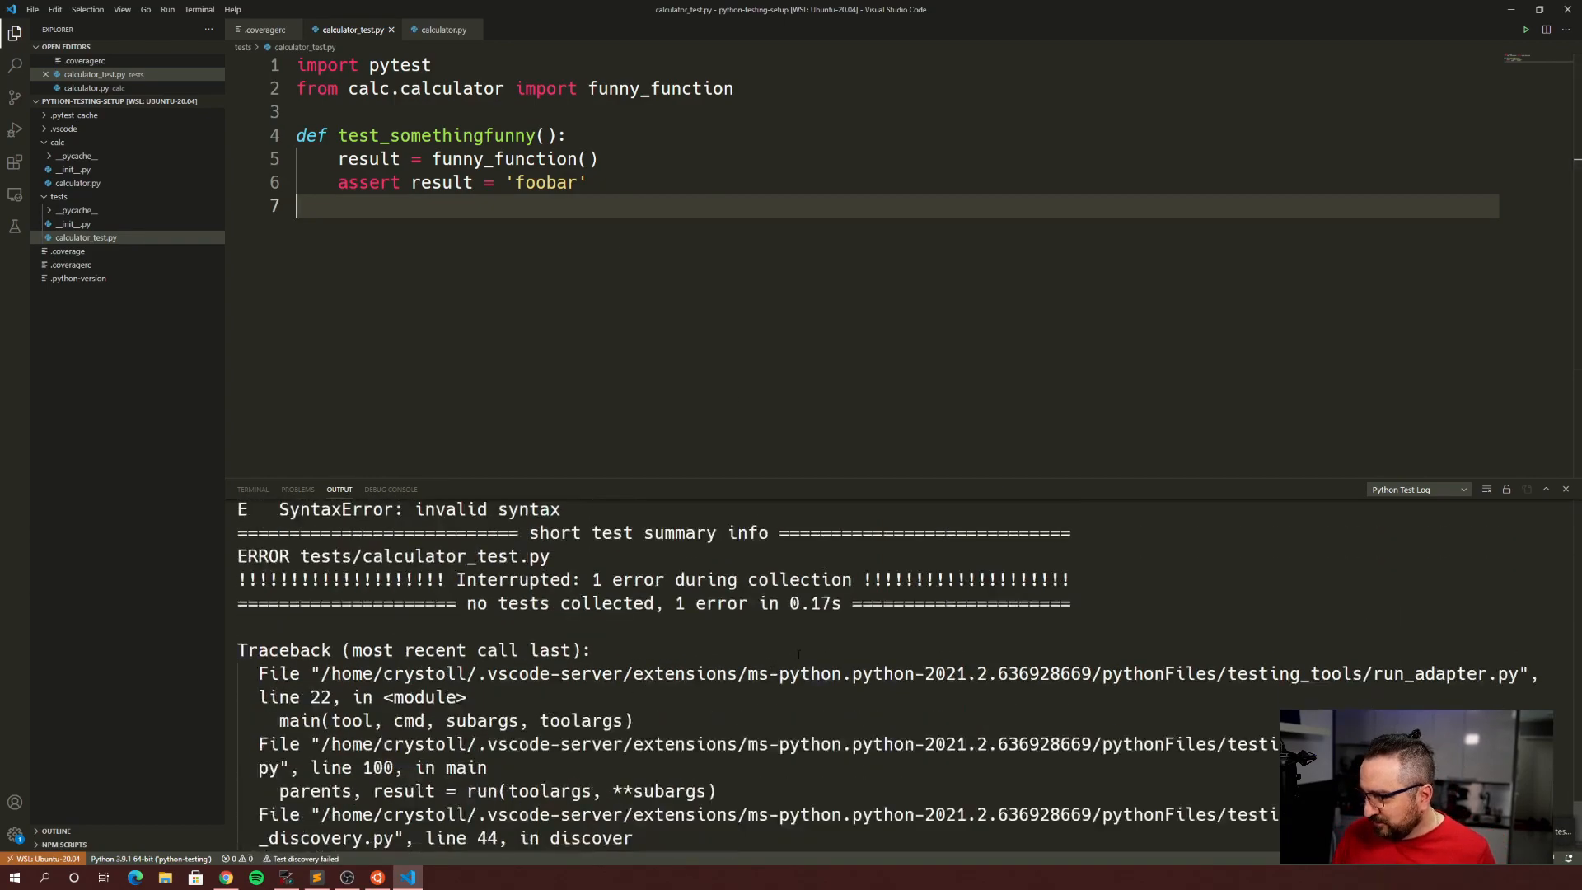
pyautogui.scroll(3)
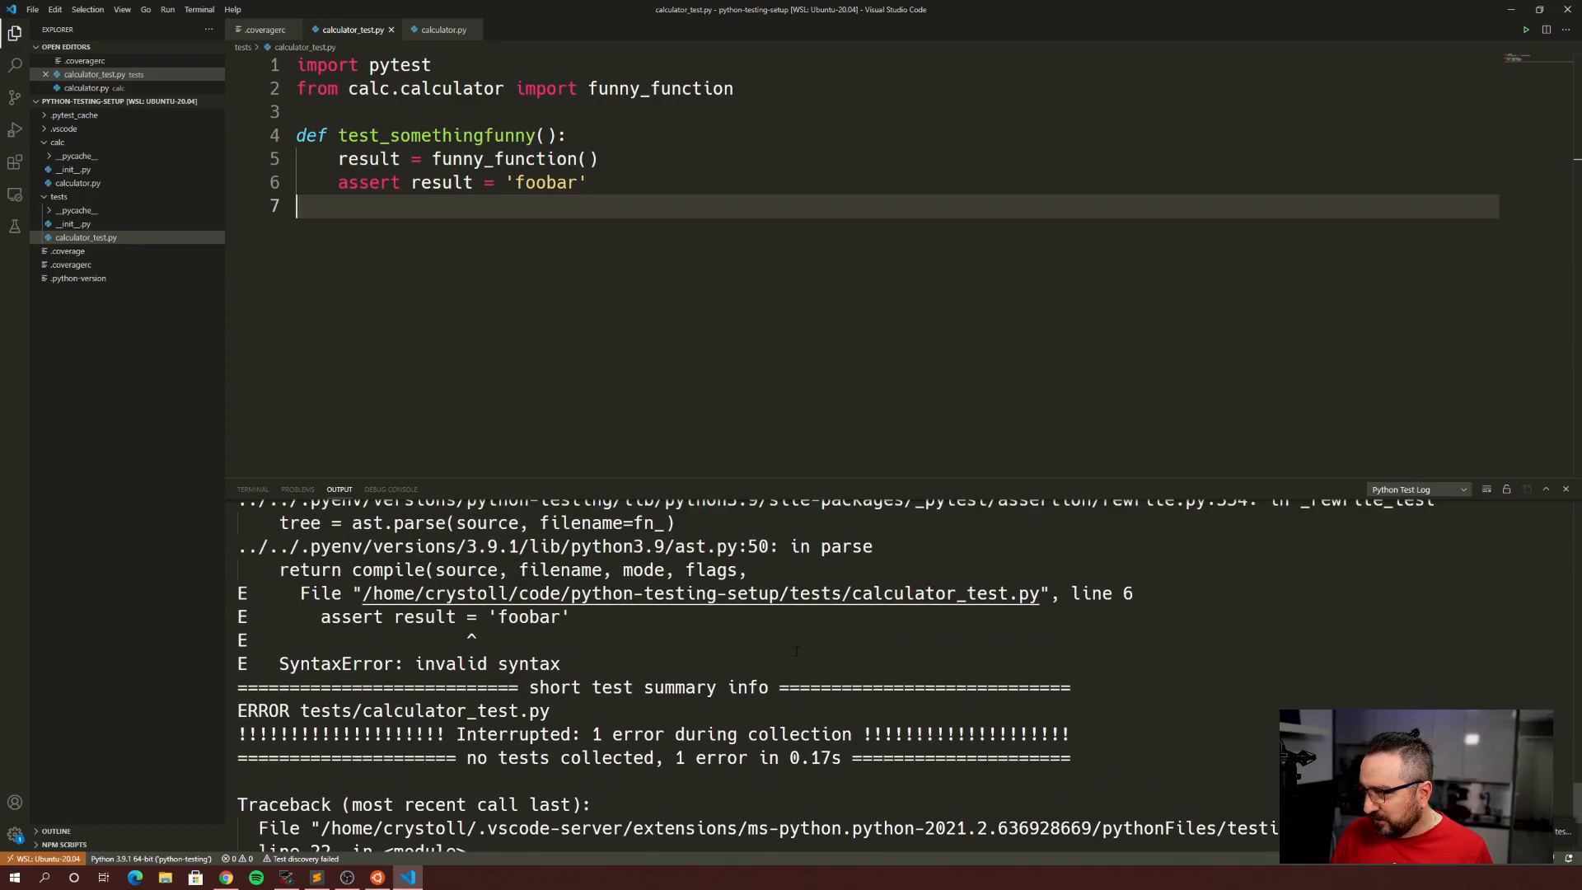
# - Fix line 6 to assert result == 'foobar' and confirm the test run passes
pyautogui.click(494, 183)
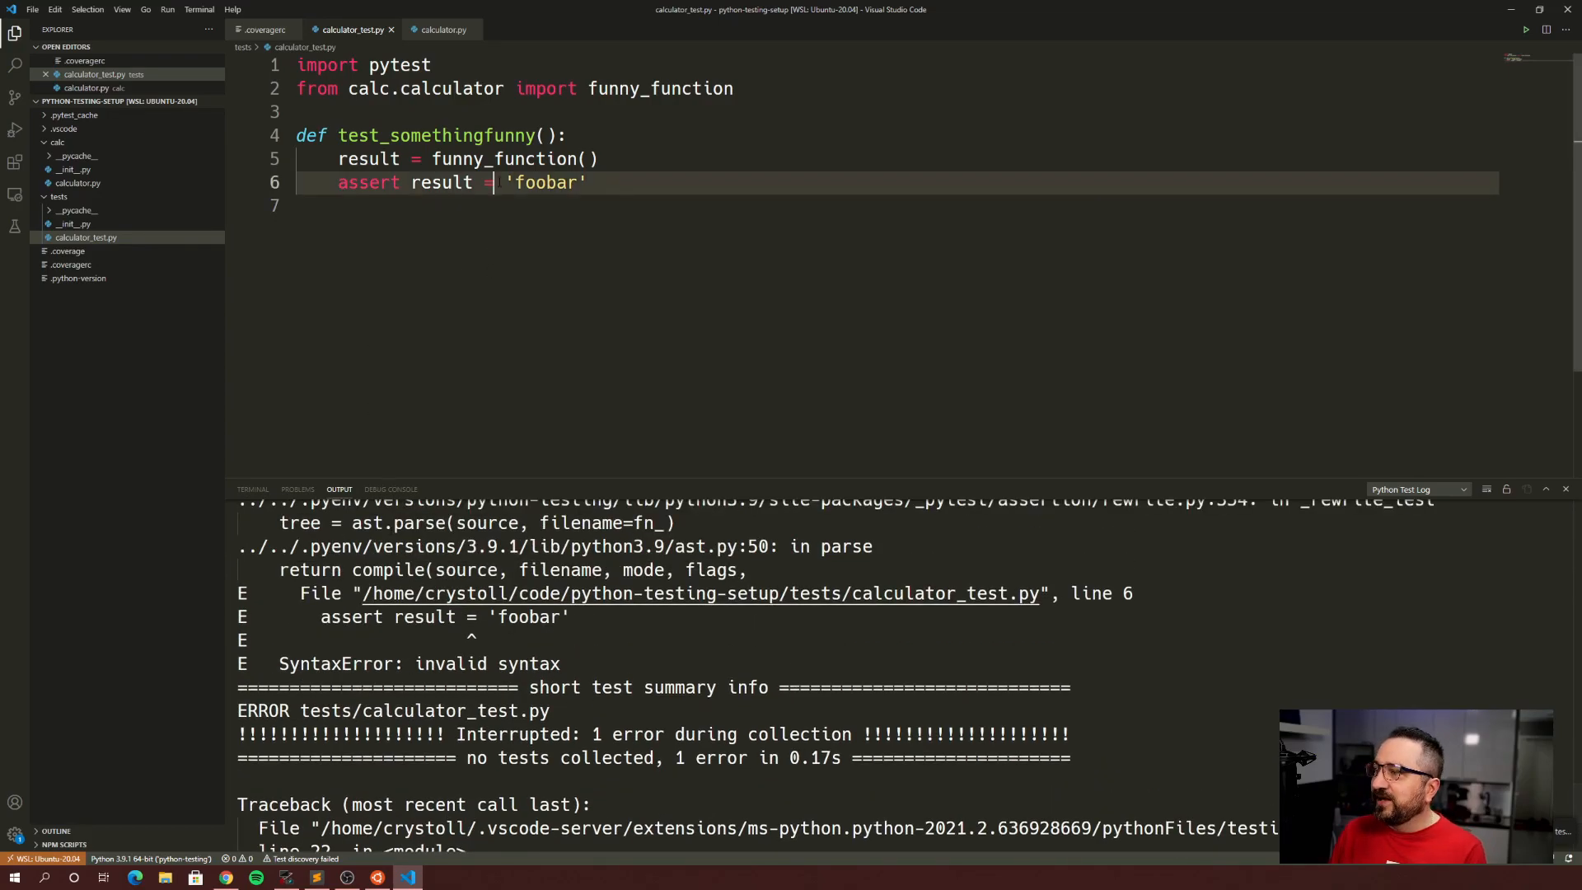
pyautogui.write('=')
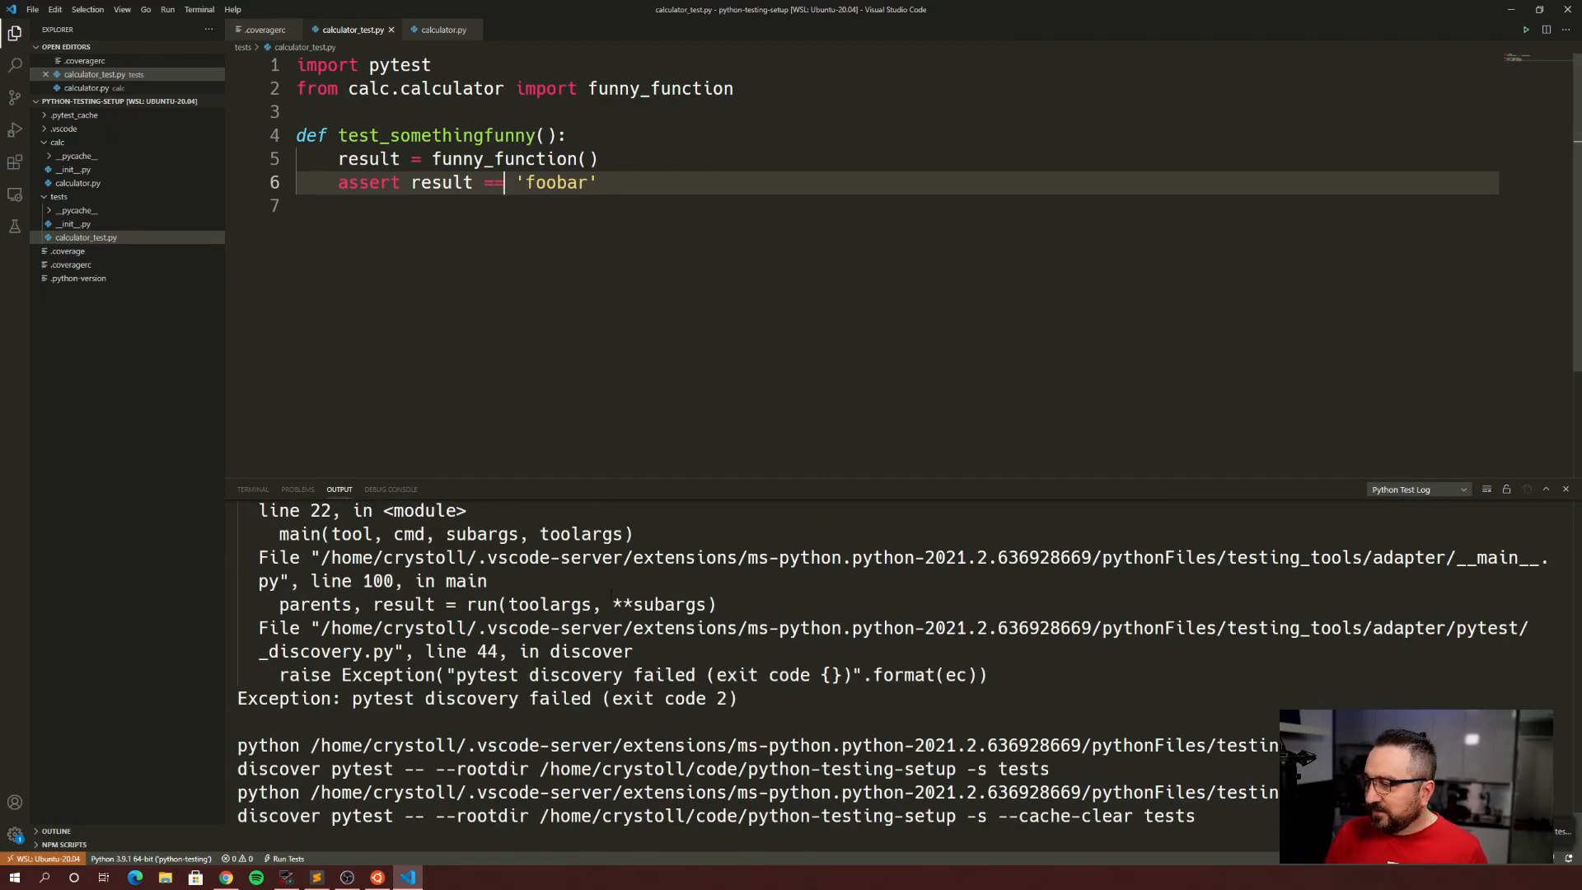
pyautogui.rightClick(469, 112)
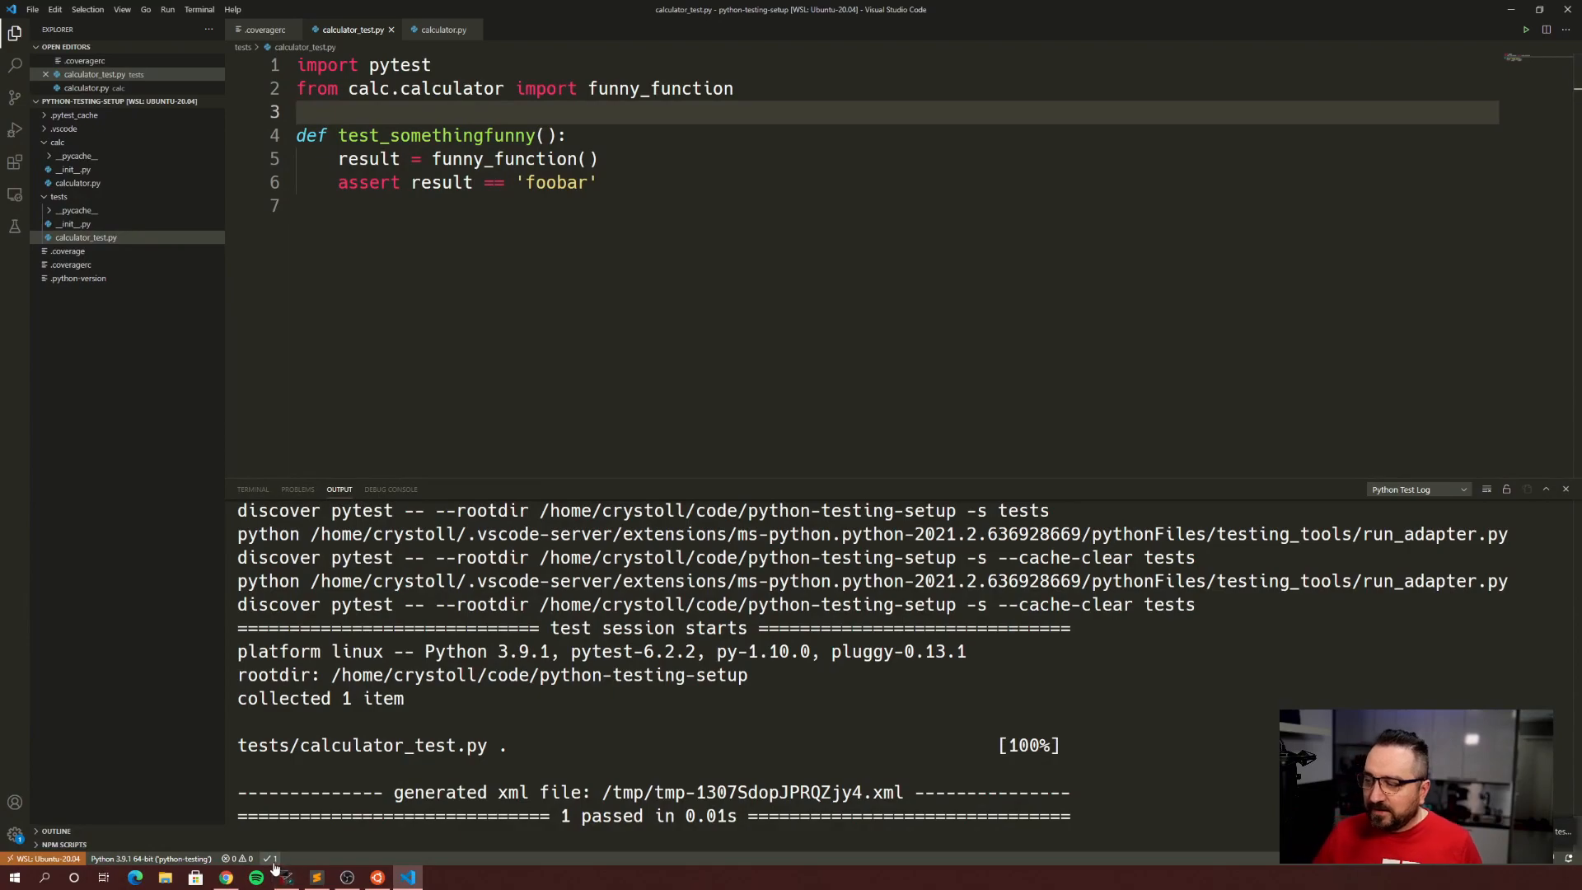
pyautogui.click(273, 858)
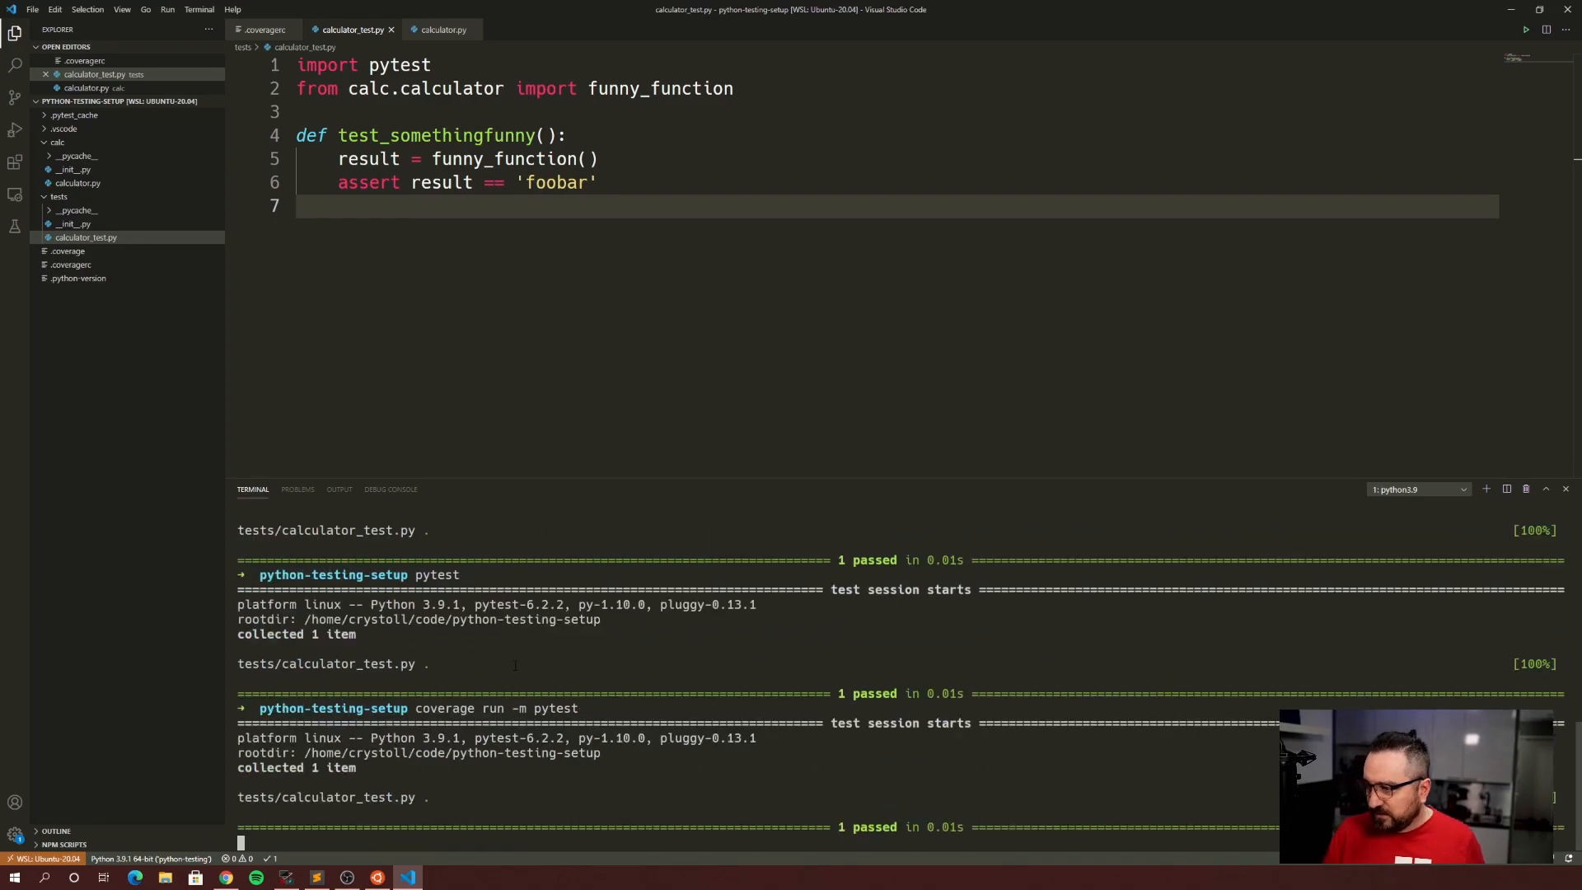
# - Enter 'coverage report -m' in the terminal to list missing lines
pyautogui.write('c')
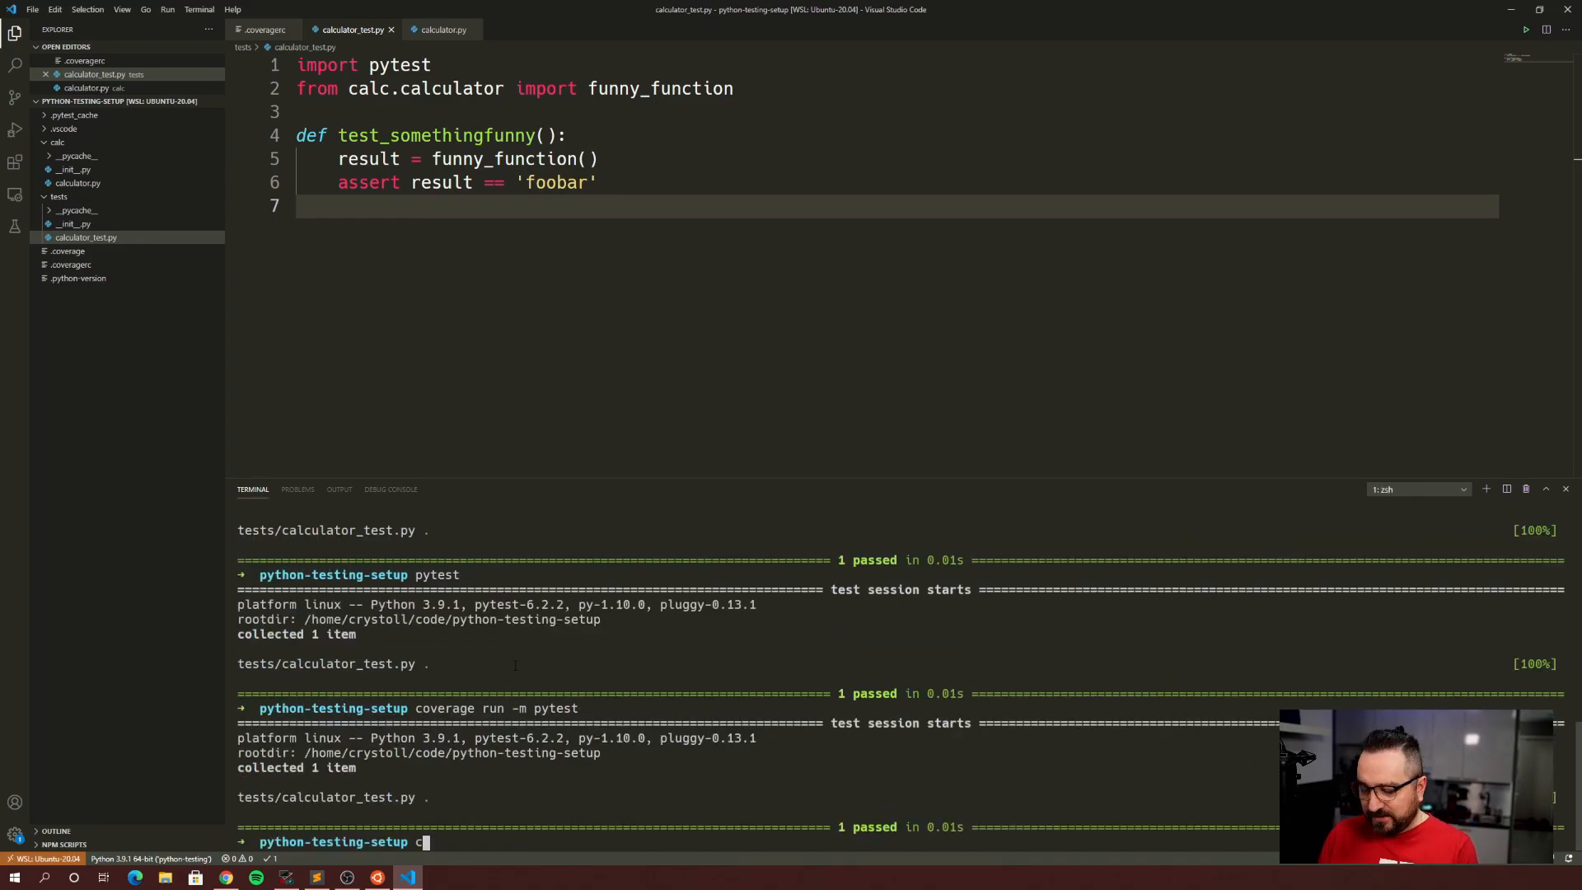
pyautogui.write('overage report -m')
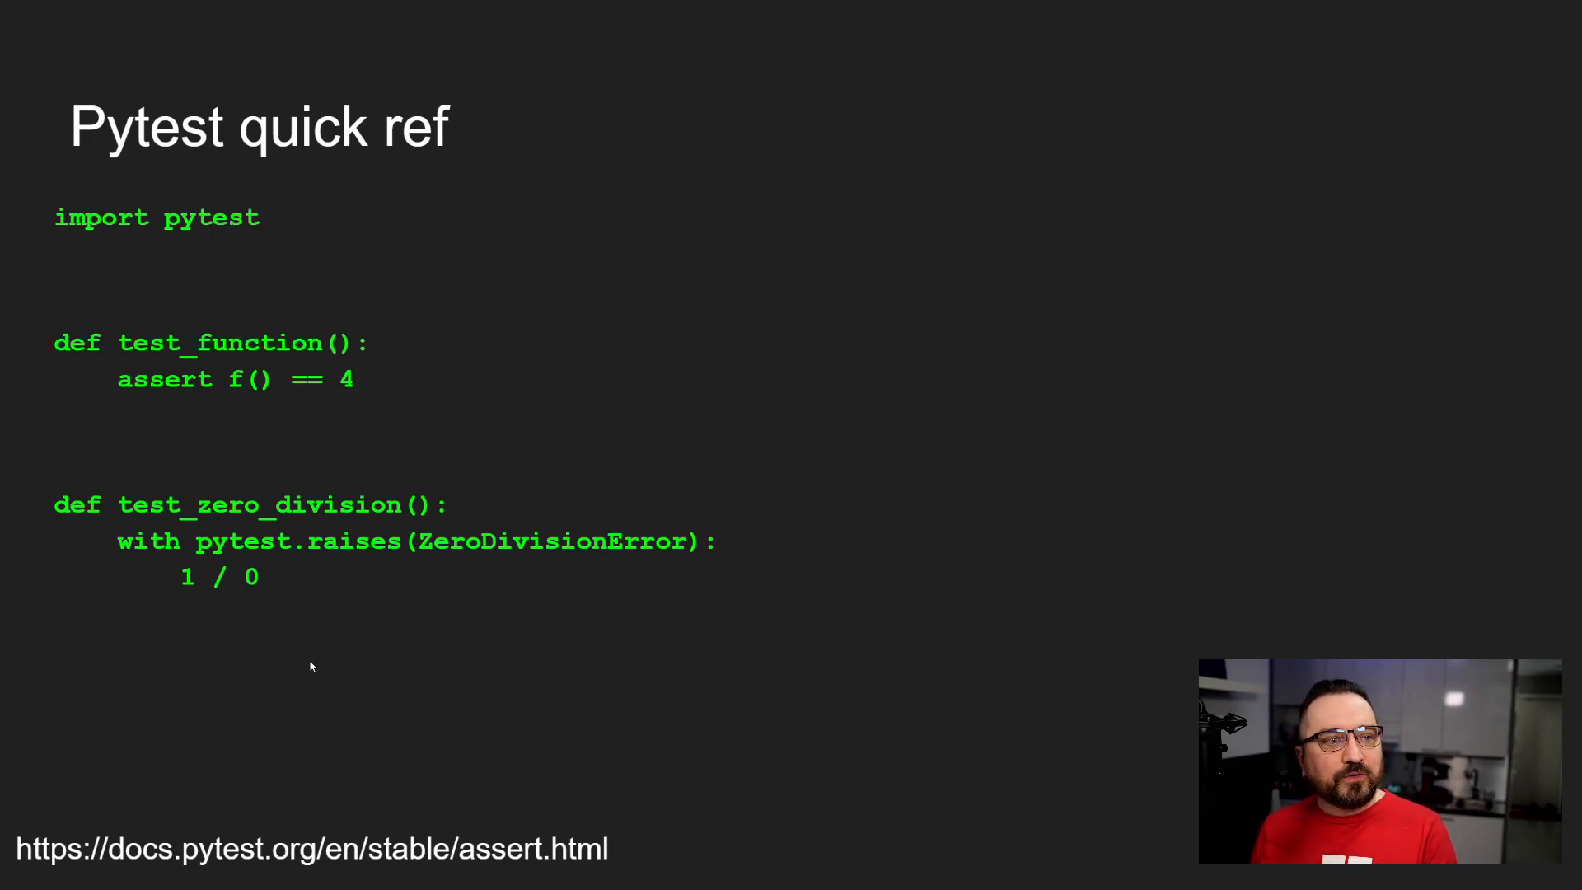
pyautogui.moveTo(818, 642)
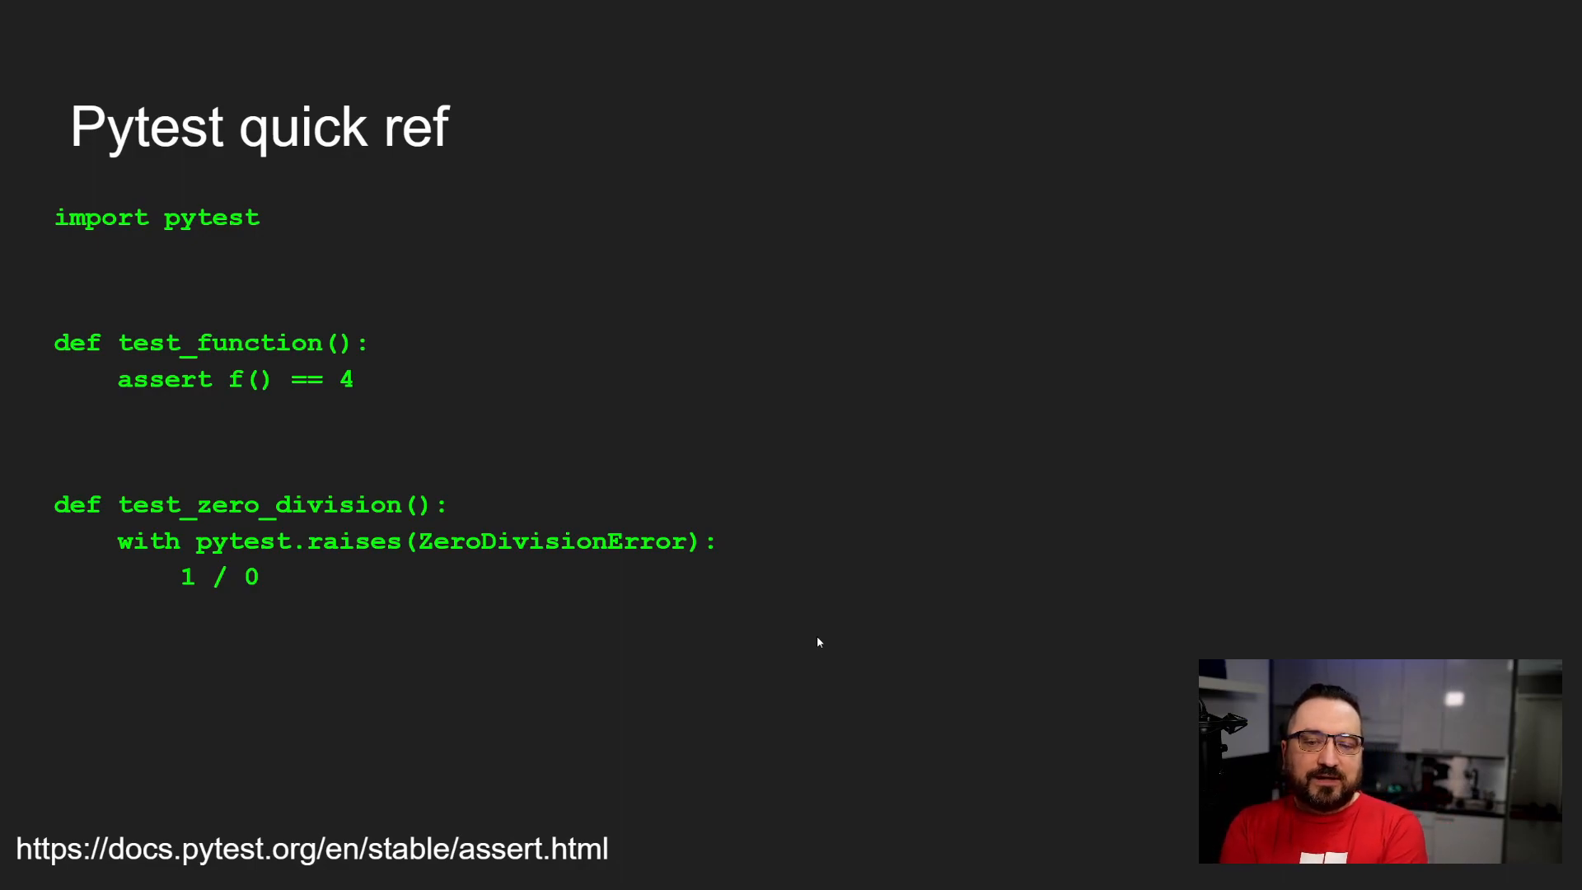